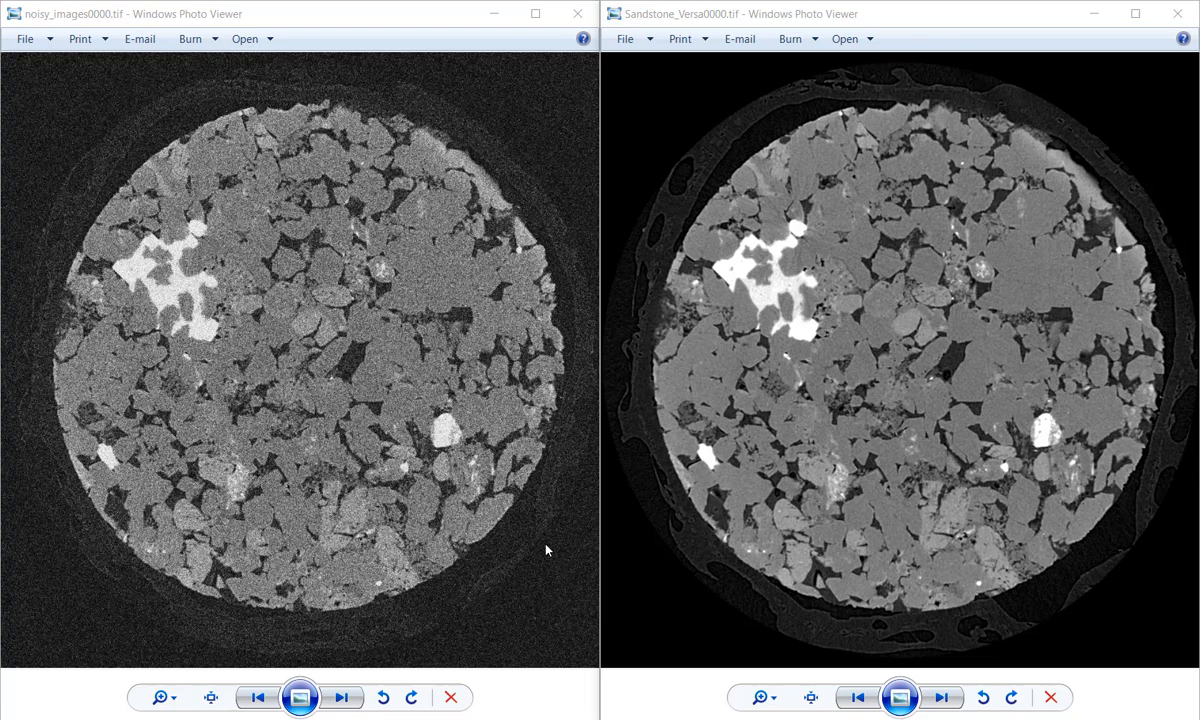
mouse_move(558, 537)
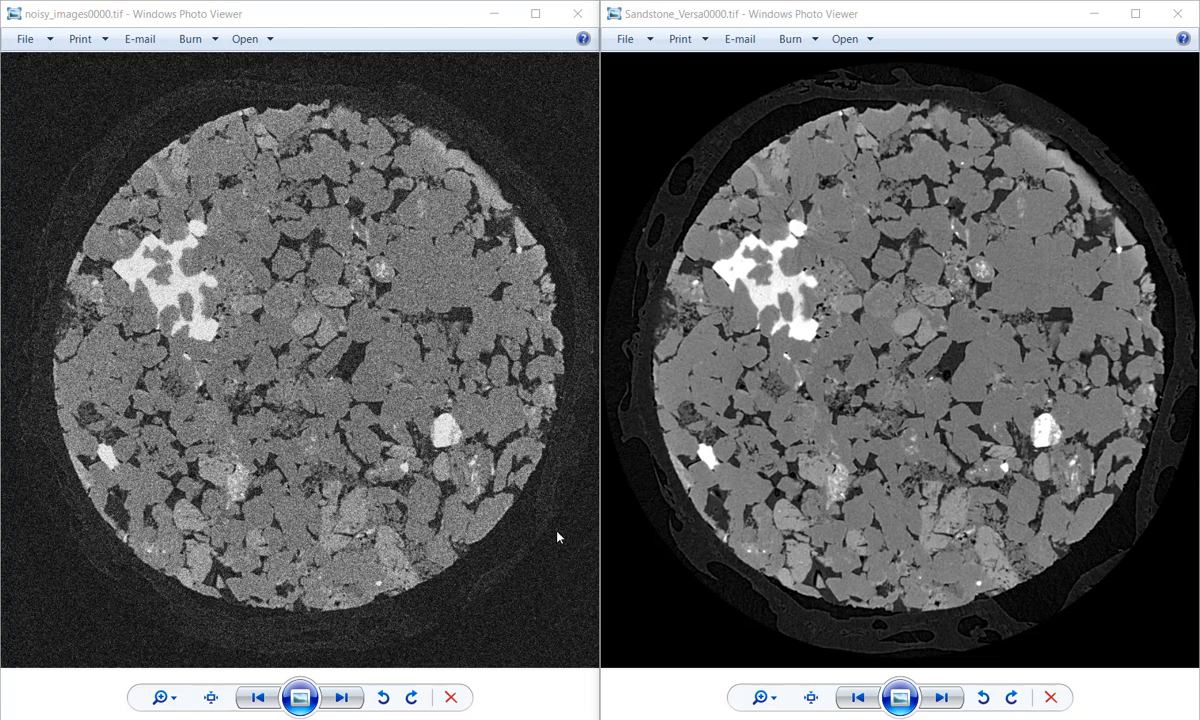
mouse_move(426, 345)
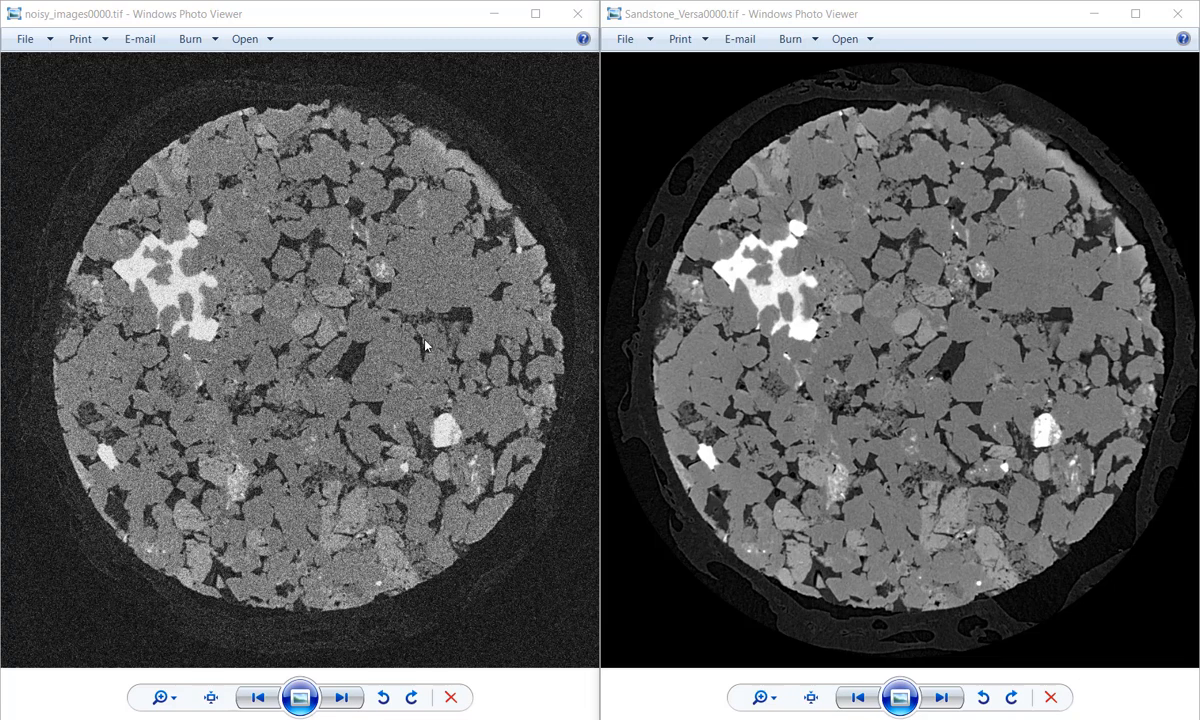
mouse_move(421, 342)
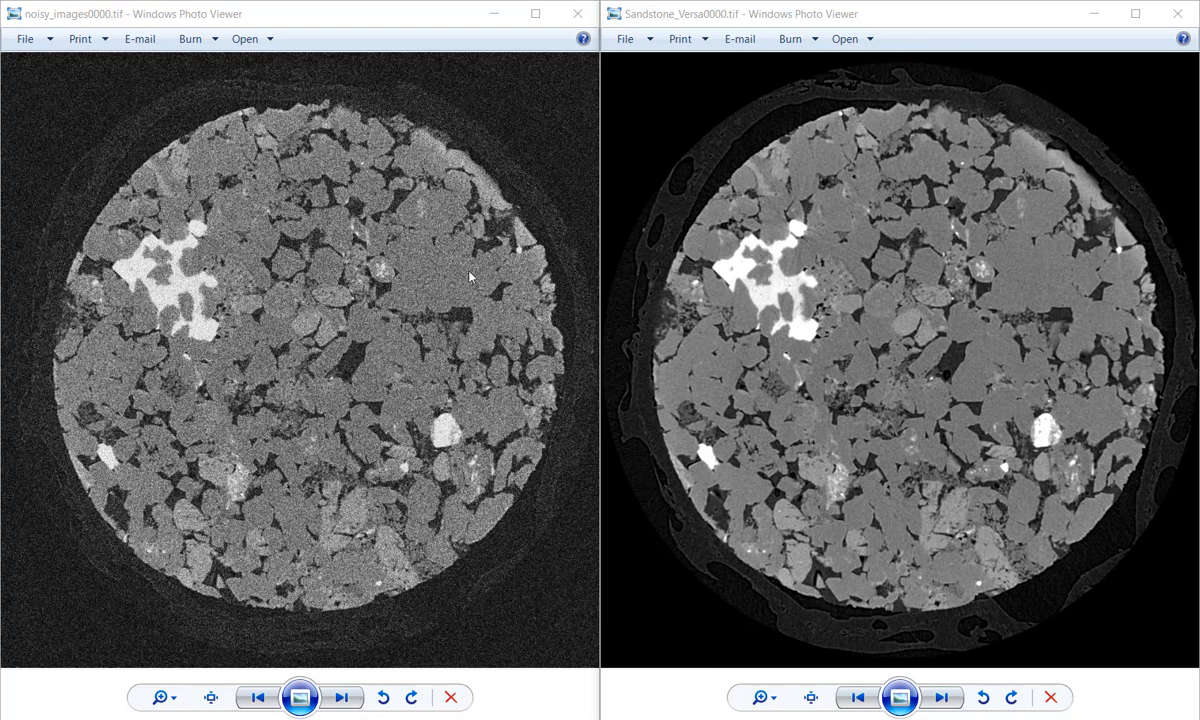
mouse_move(440, 301)
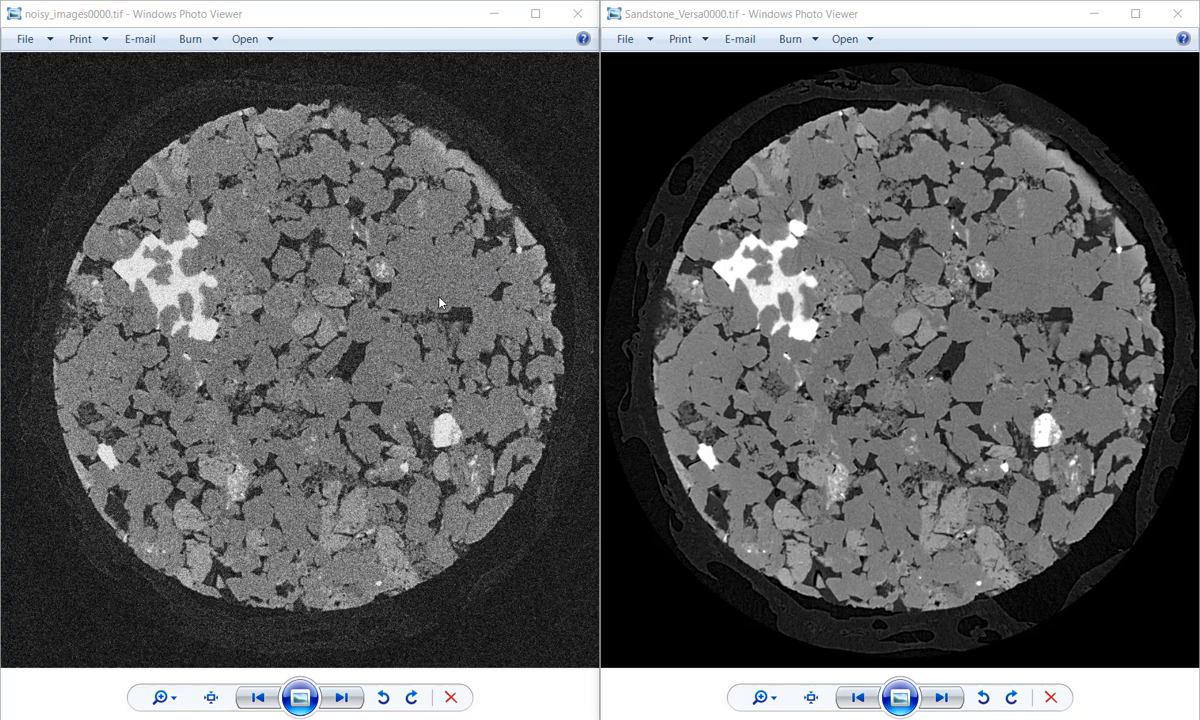
mouse_move(306, 367)
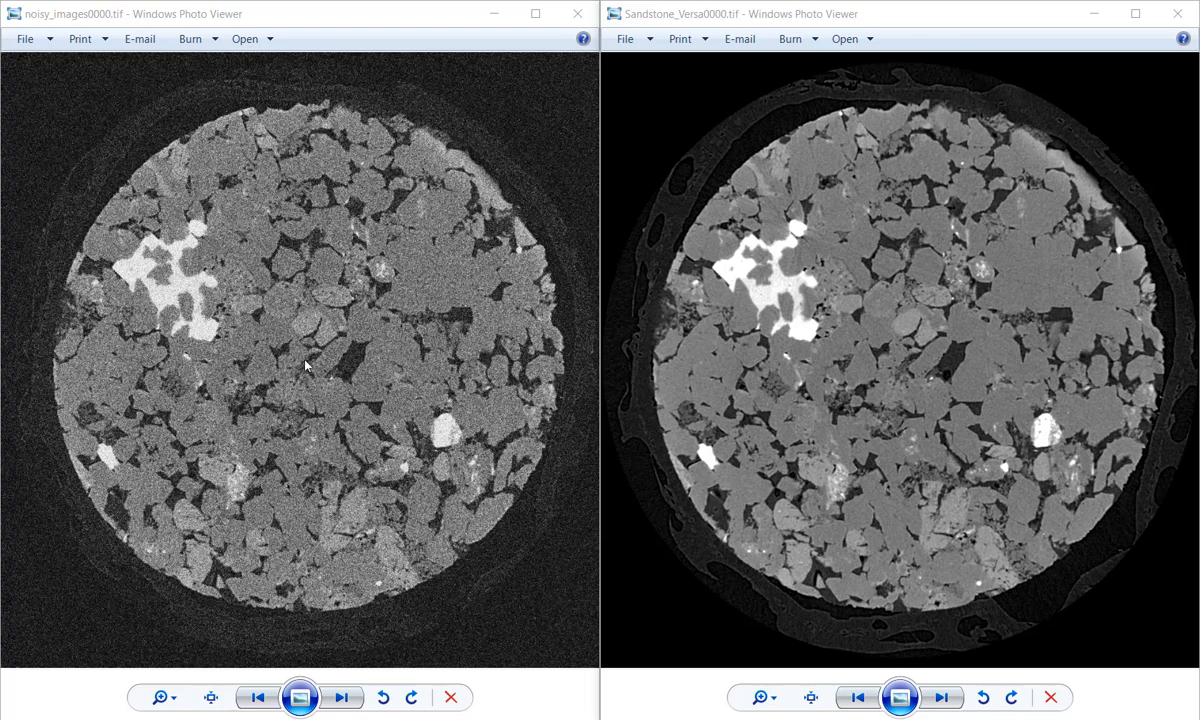
mouse_move(925, 374)
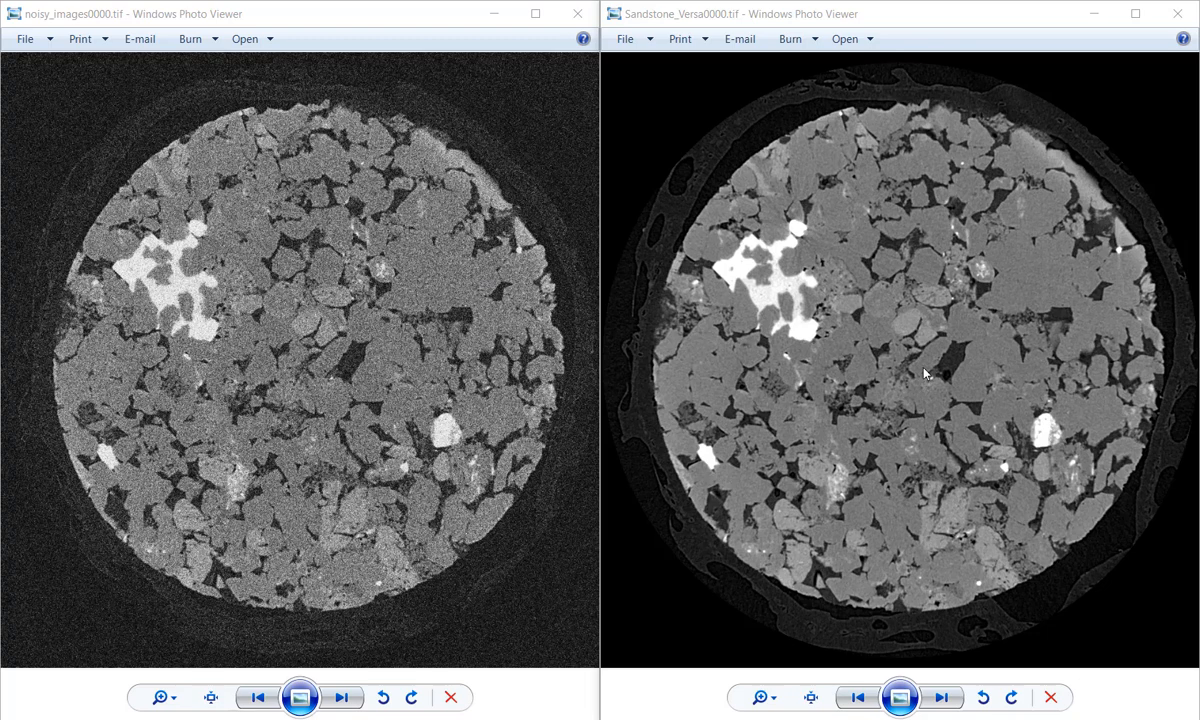
mouse_move(939, 400)
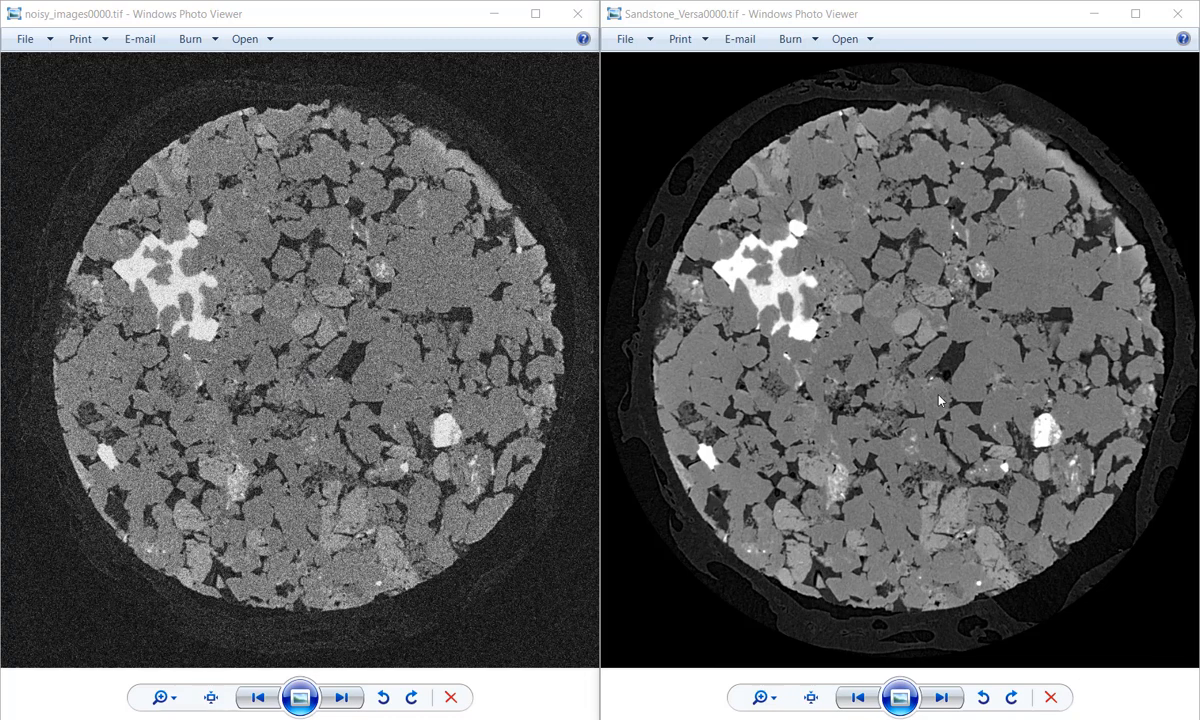
mouse_move(964, 374)
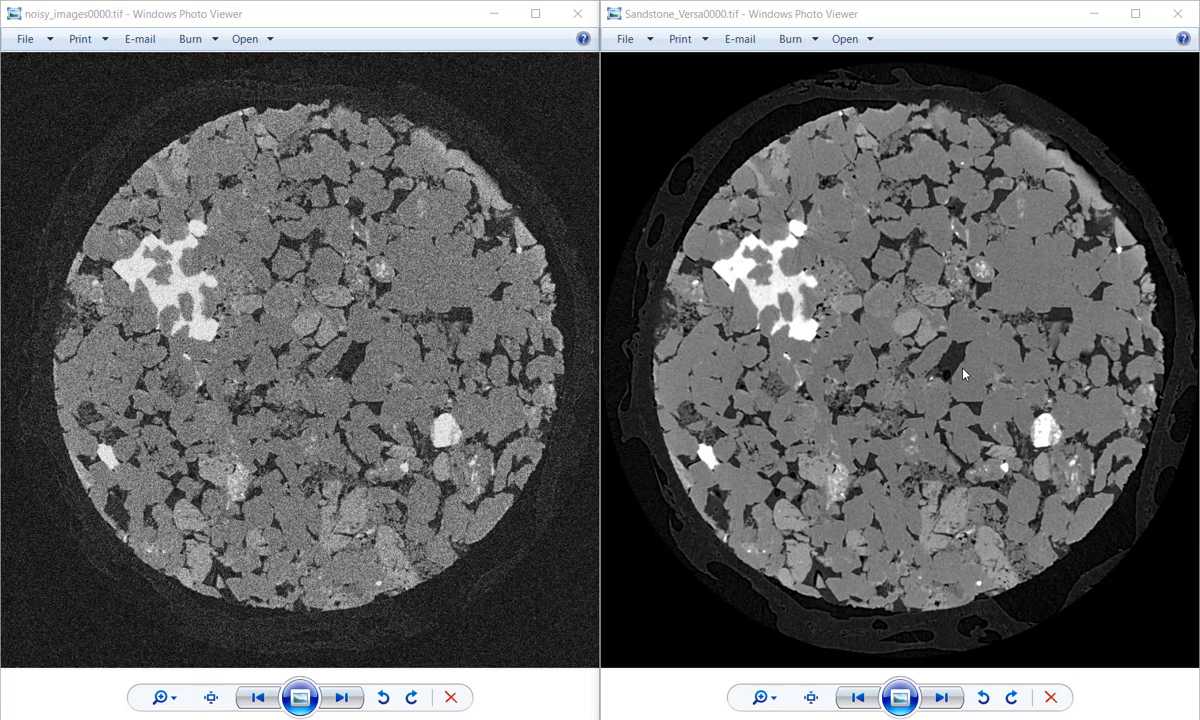
mouse_move(420, 386)
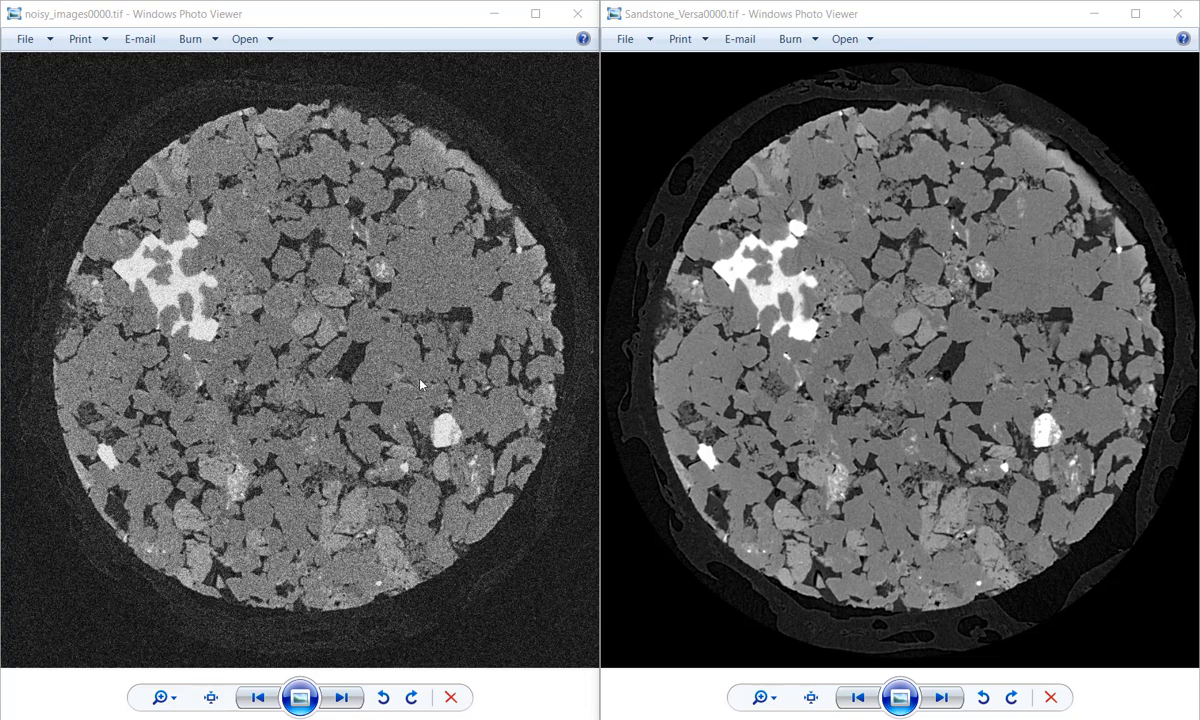
mouse_move(353, 513)
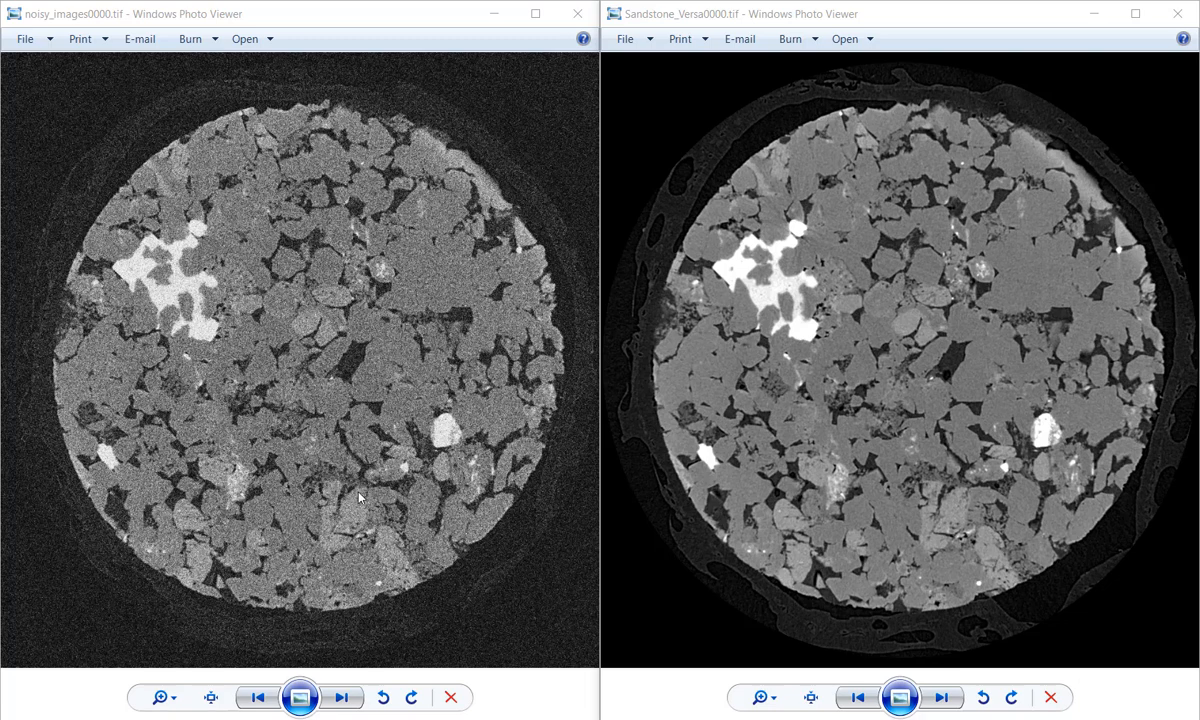
mouse_move(788, 355)
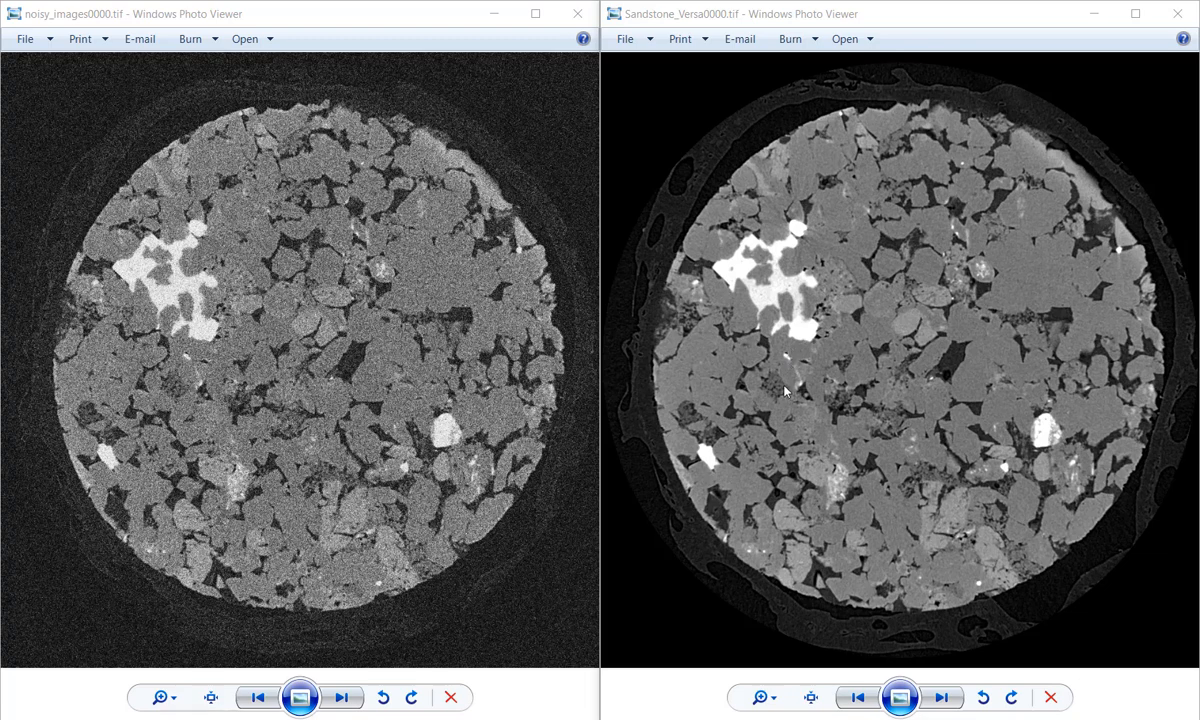
mouse_move(924, 323)
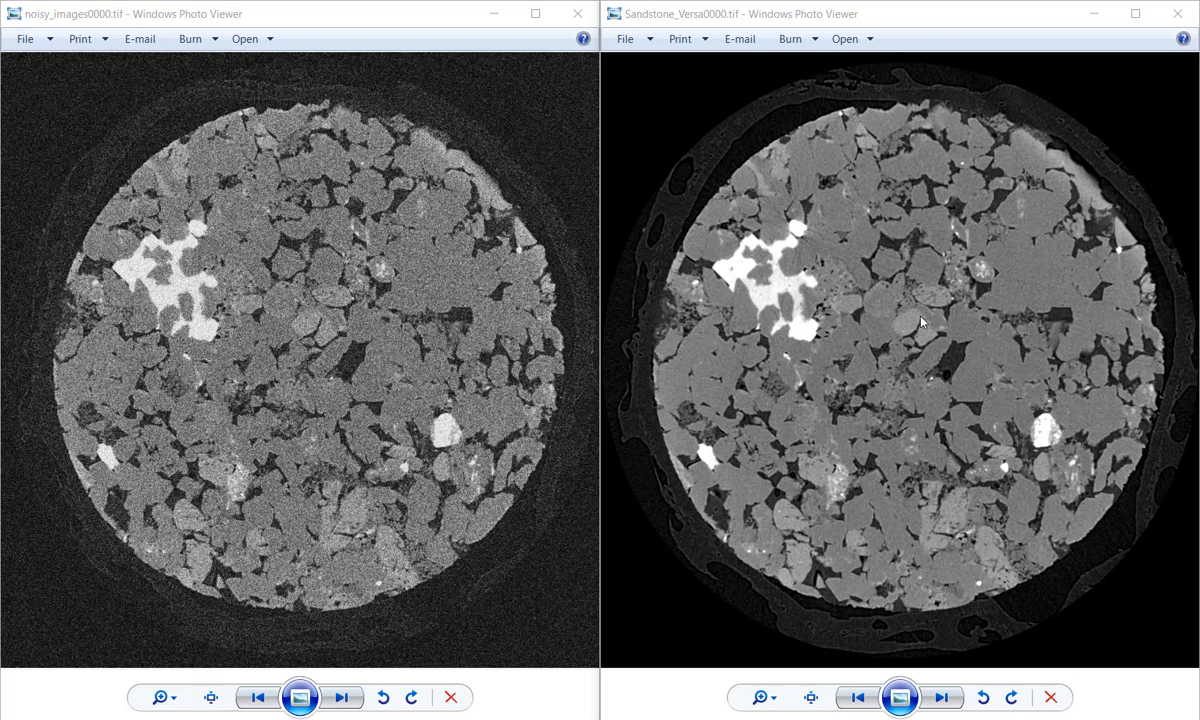
mouse_move(904, 344)
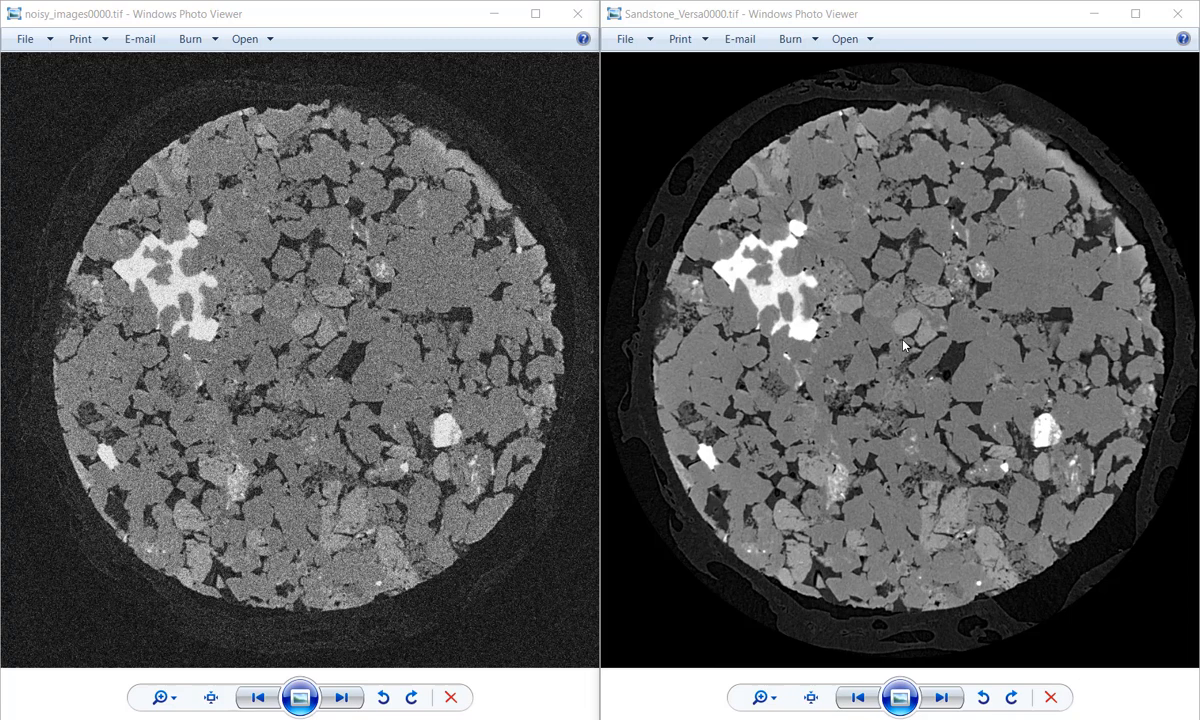
mouse_move(893, 334)
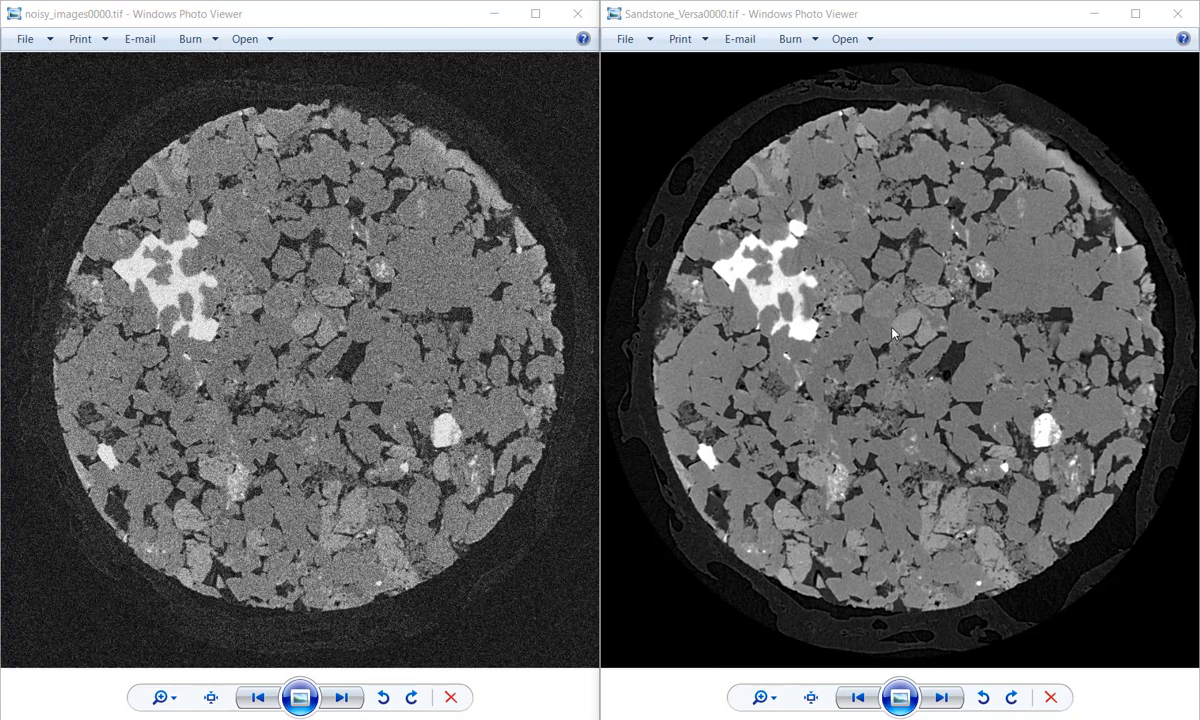
mouse_move(859, 258)
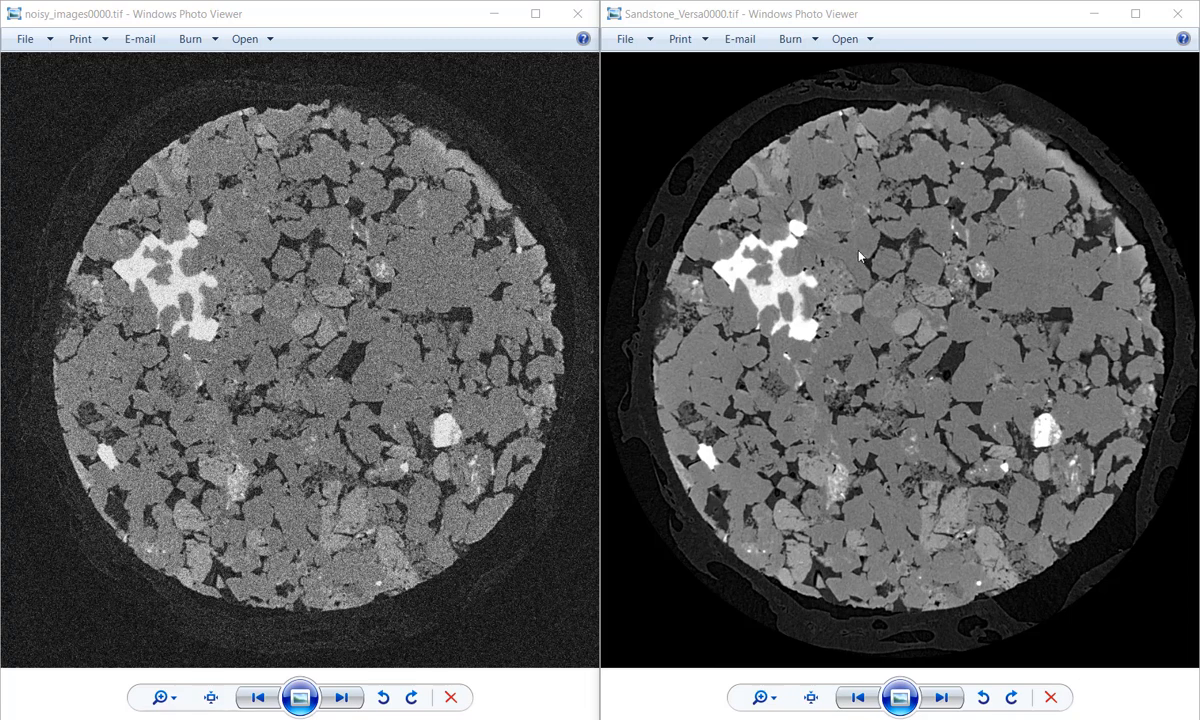
mouse_move(863, 247)
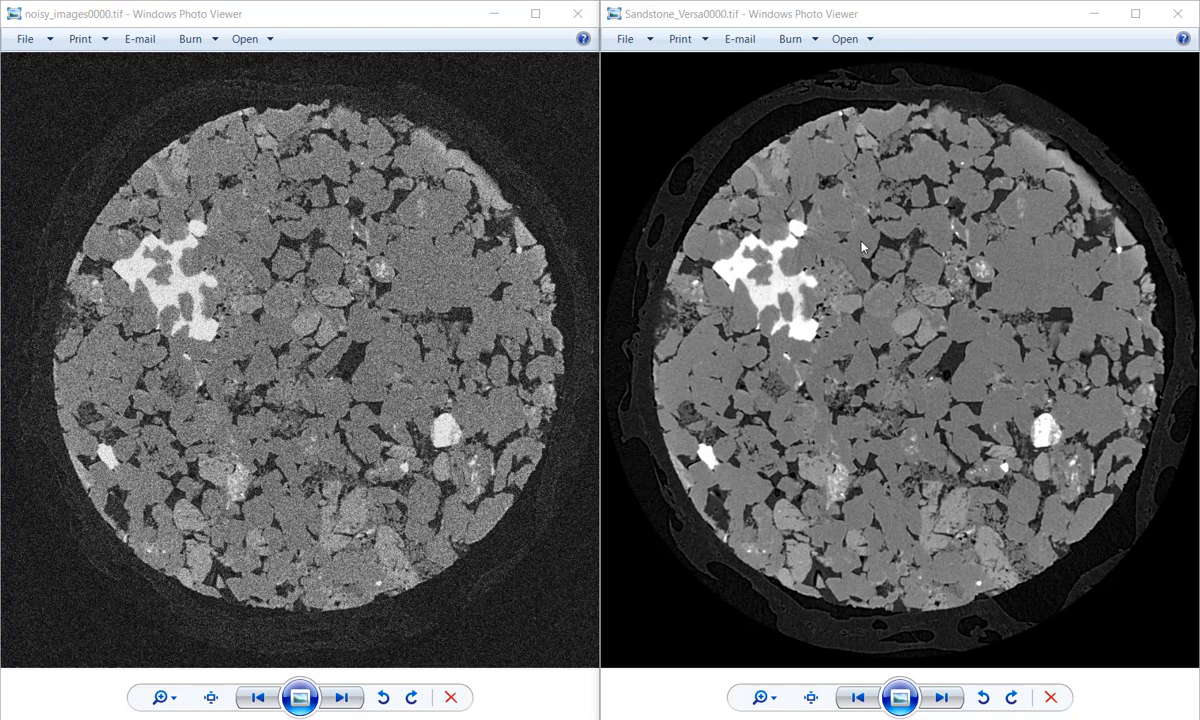
mouse_move(442, 290)
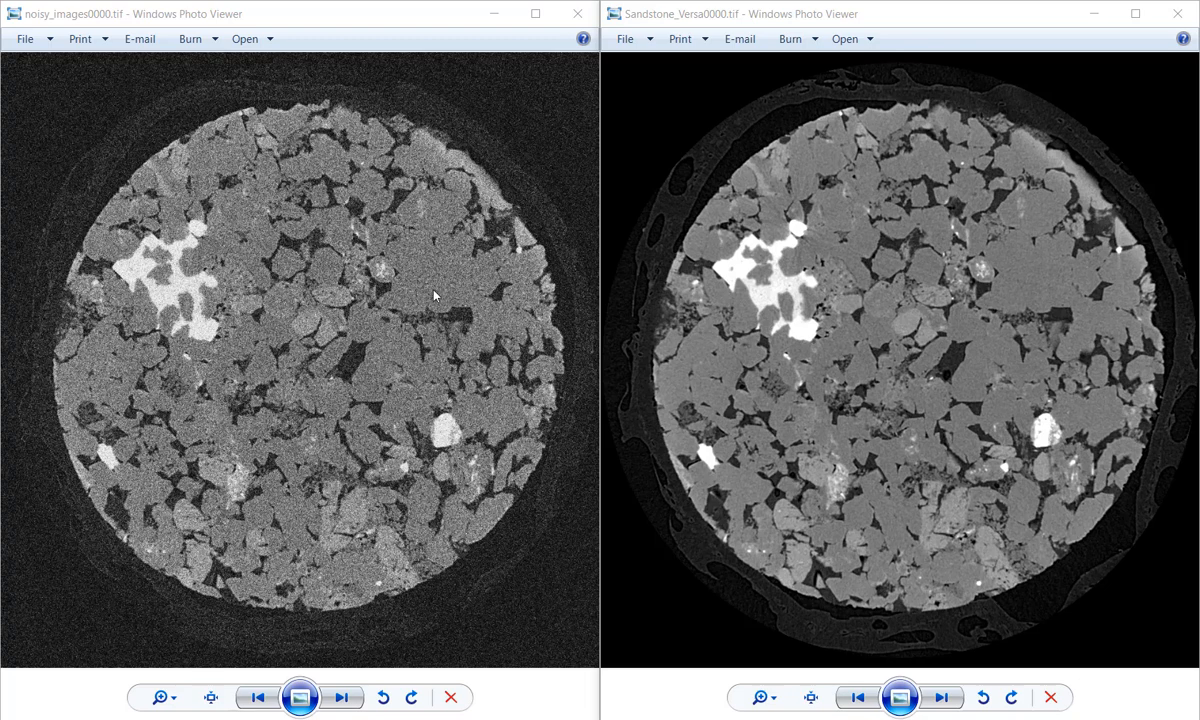
mouse_move(434, 285)
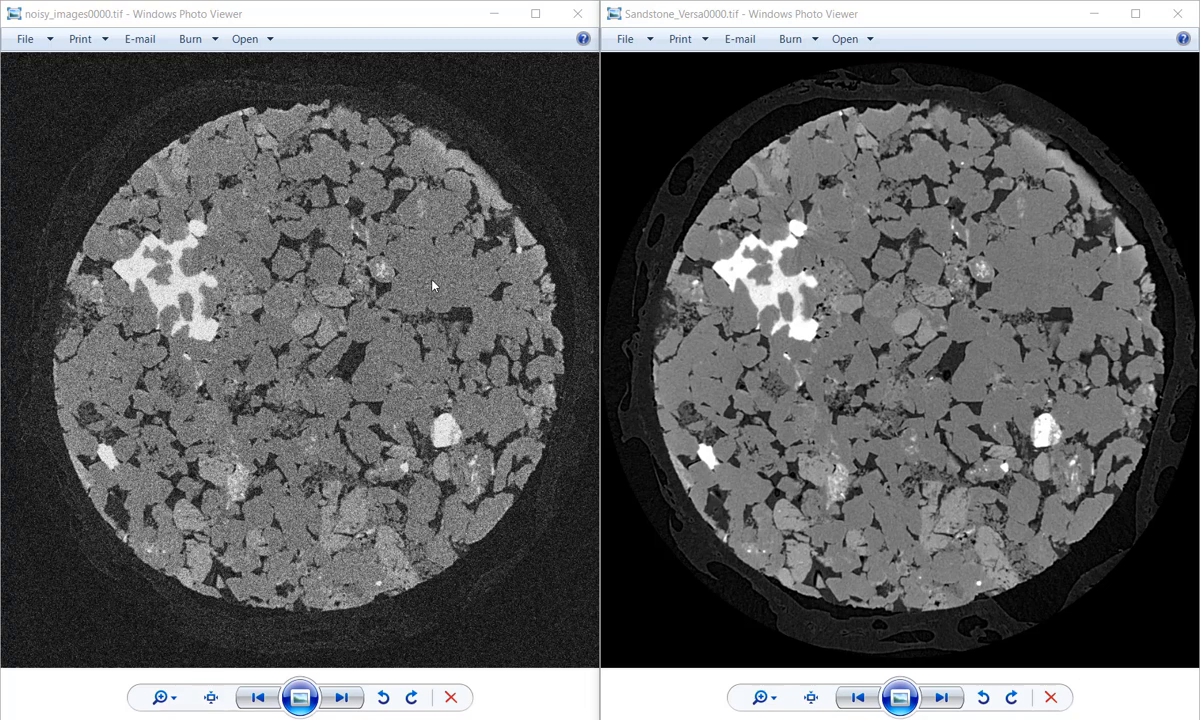
mouse_move(440, 280)
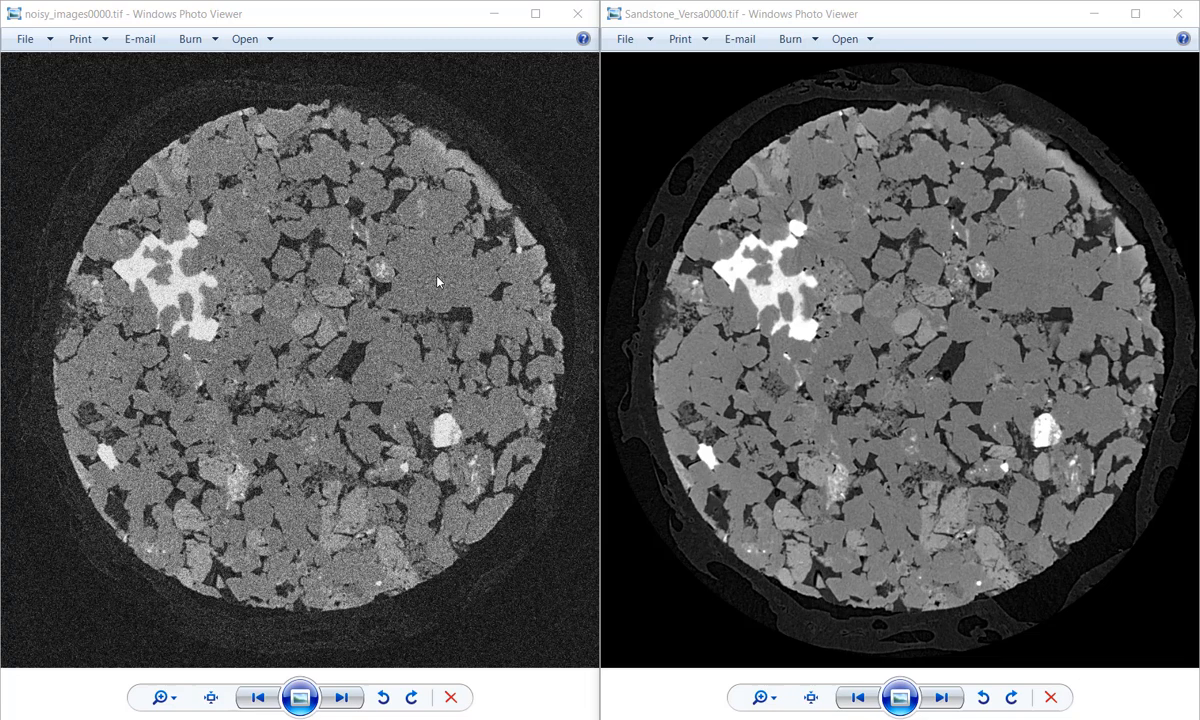
mouse_move(432, 190)
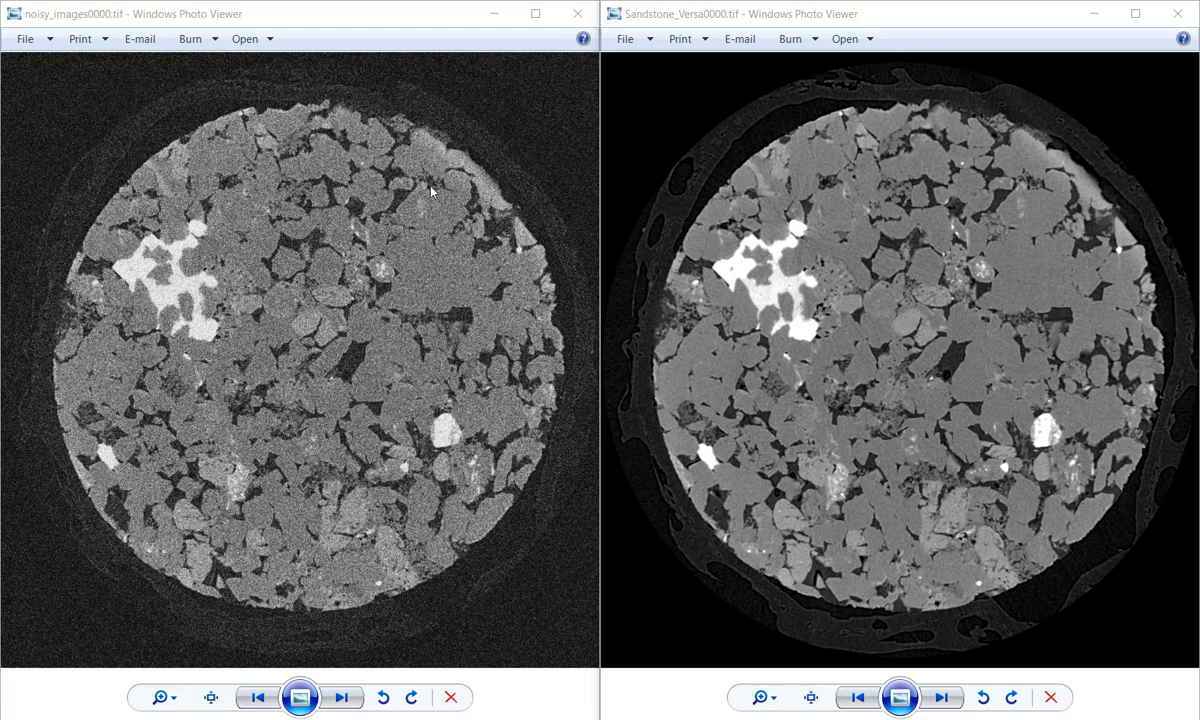
mouse_move(393, 315)
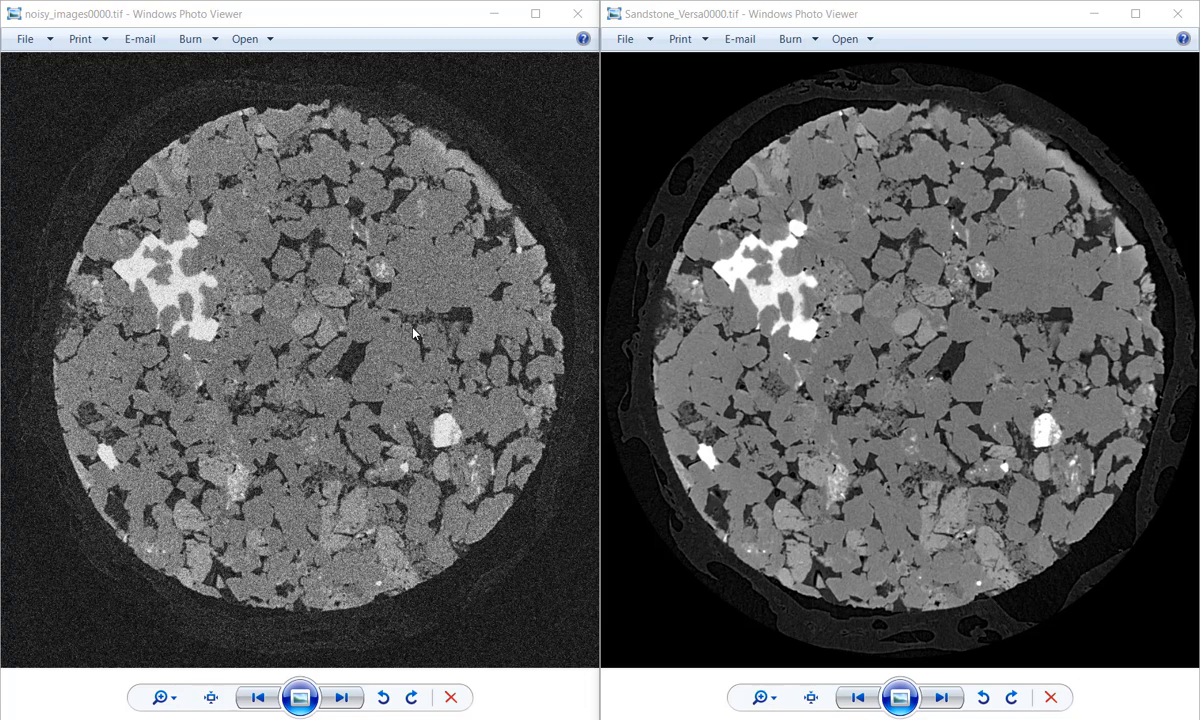
mouse_move(433, 315)
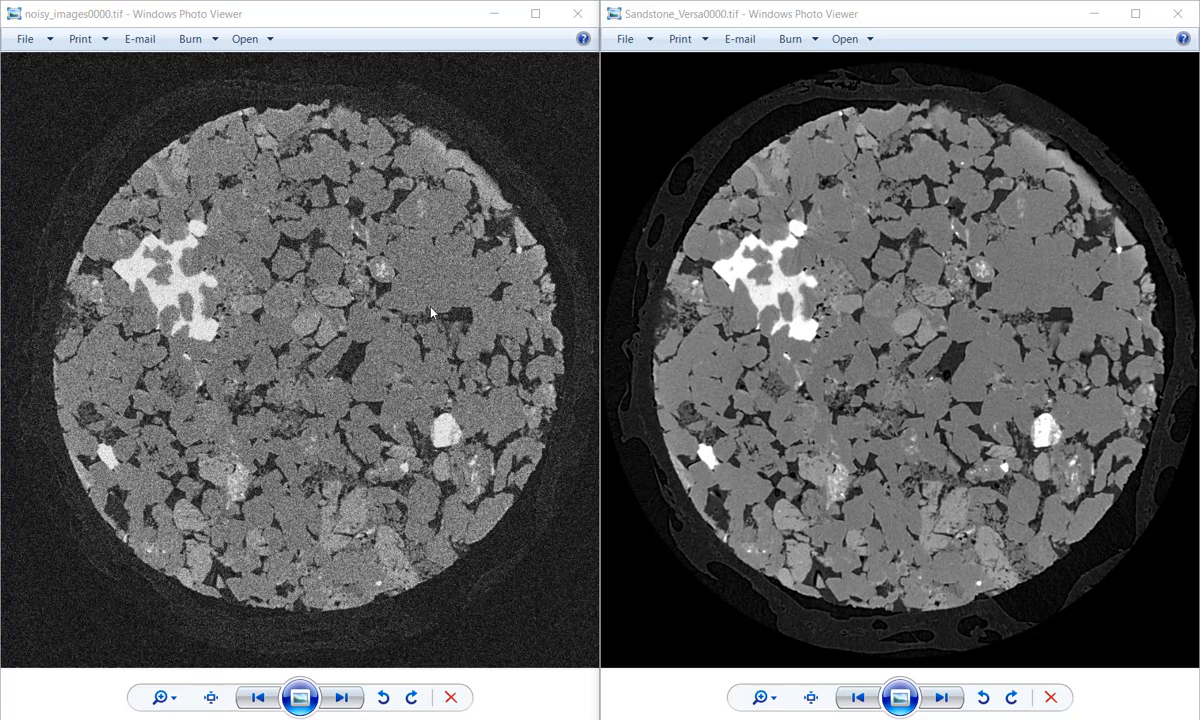
mouse_move(453, 283)
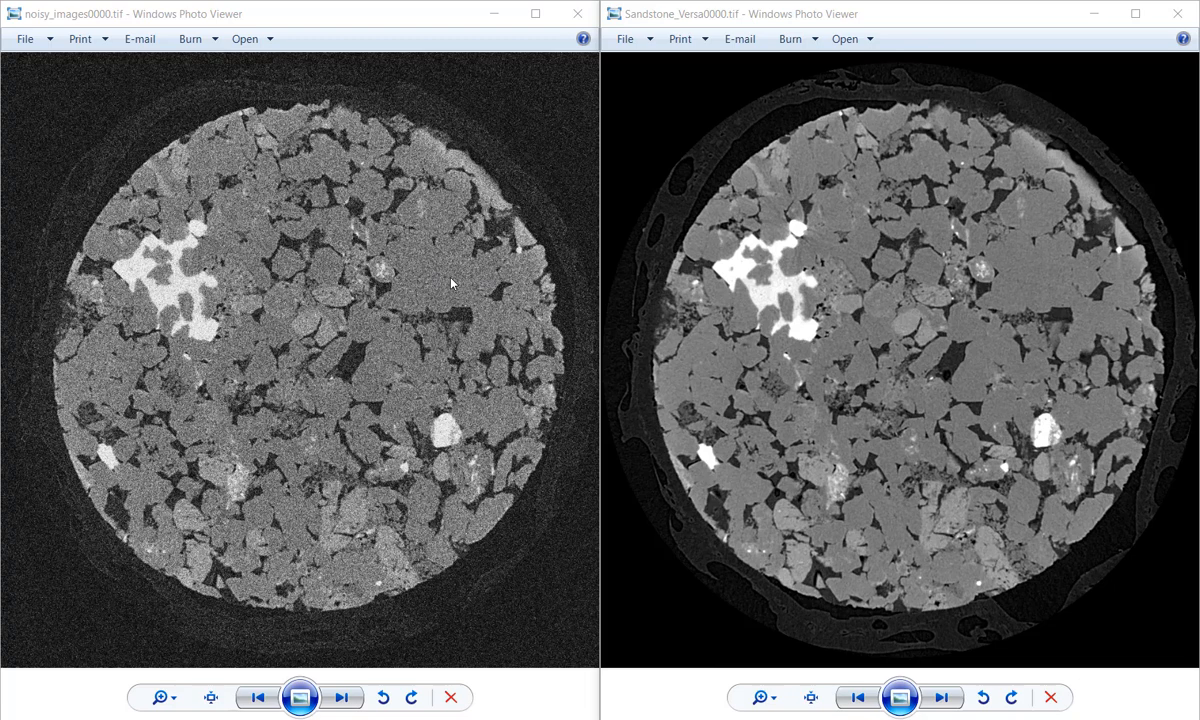
mouse_move(438, 286)
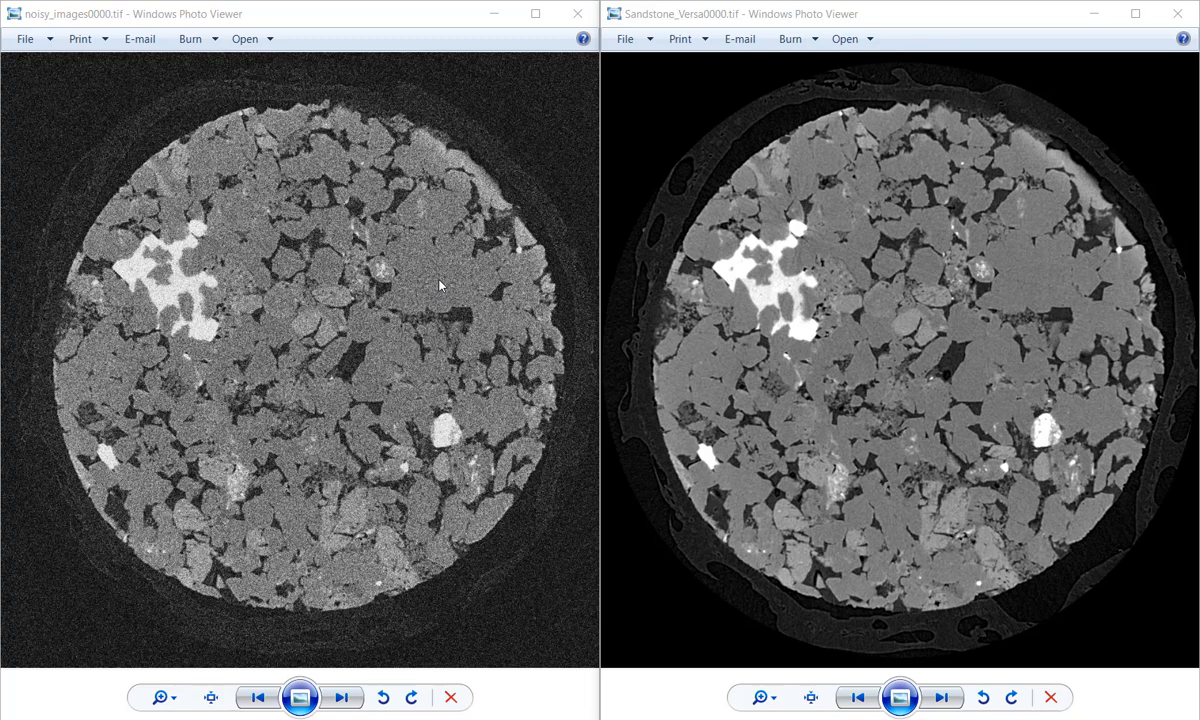
mouse_move(415, 310)
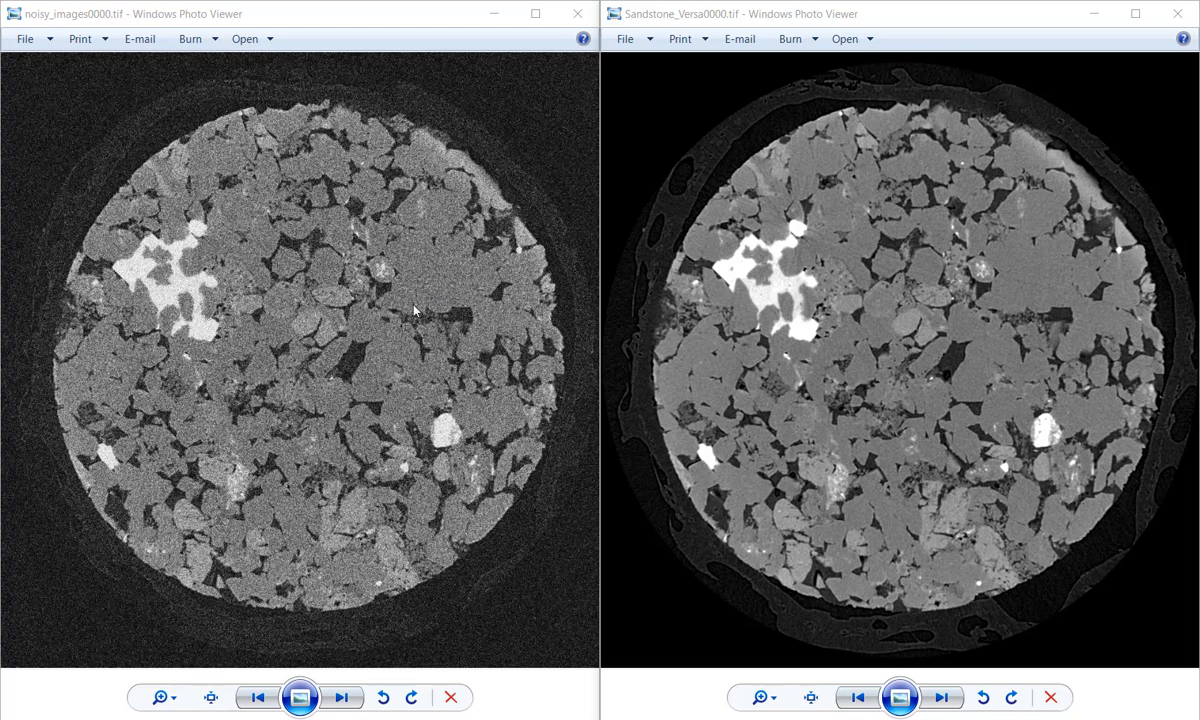
mouse_move(425, 275)
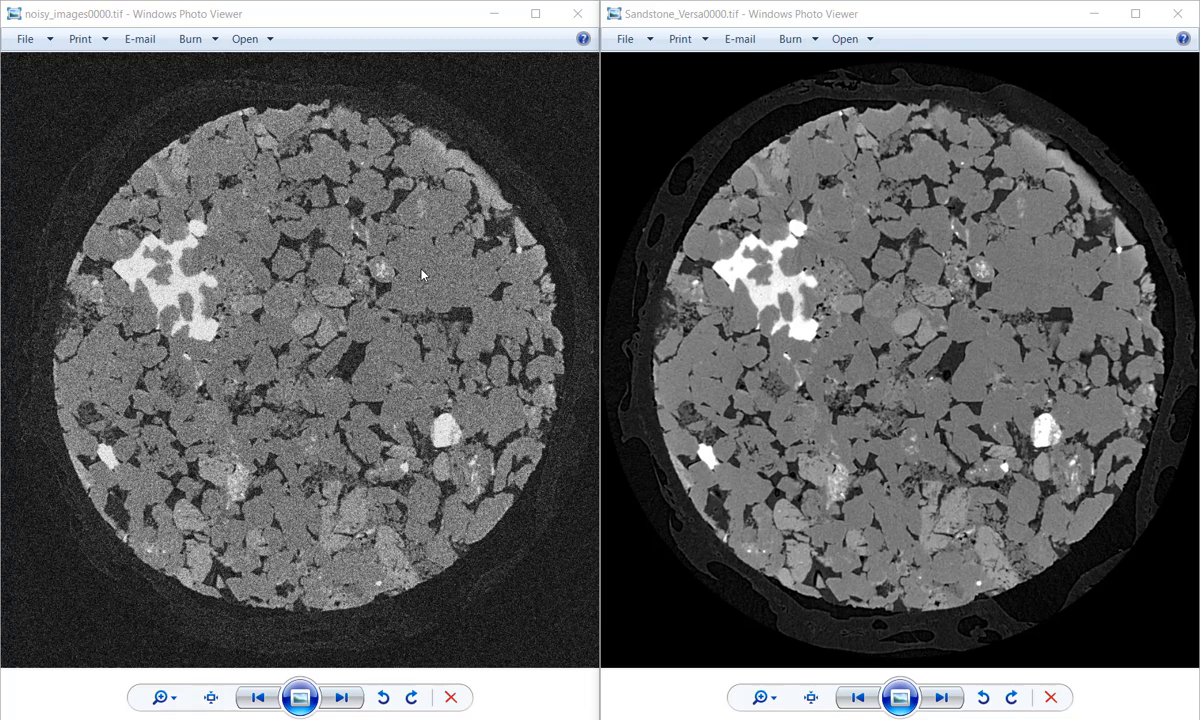
mouse_move(435, 298)
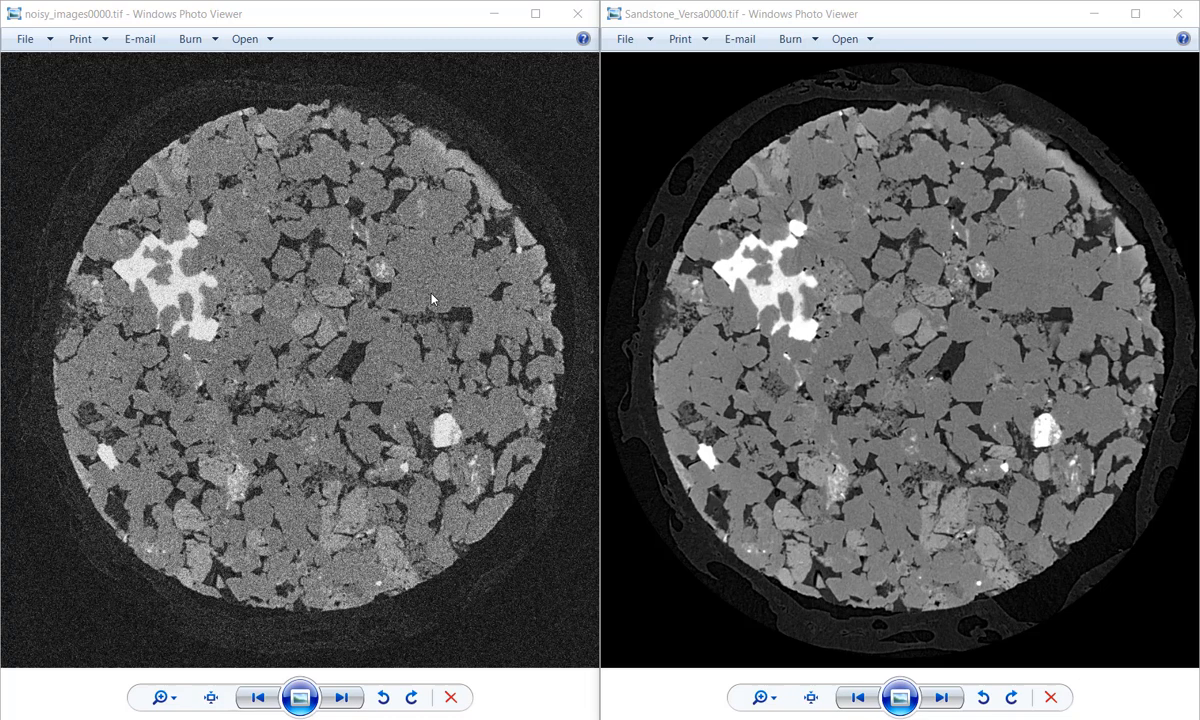
mouse_move(918, 283)
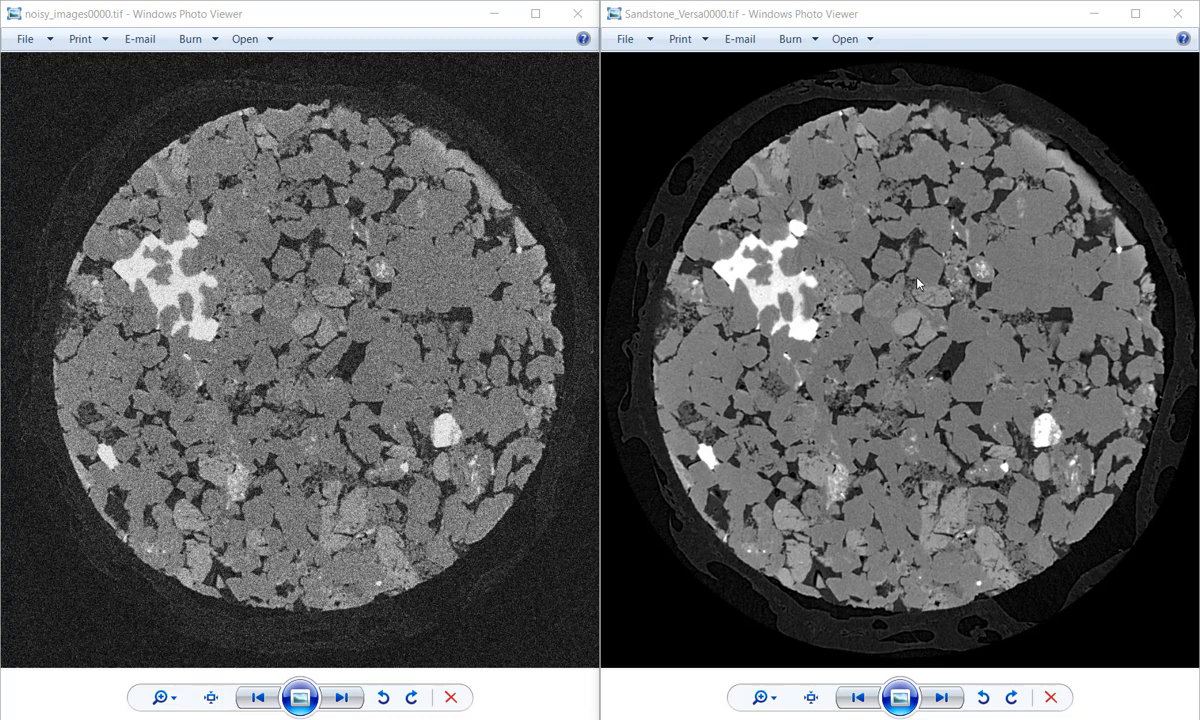
mouse_move(374, 394)
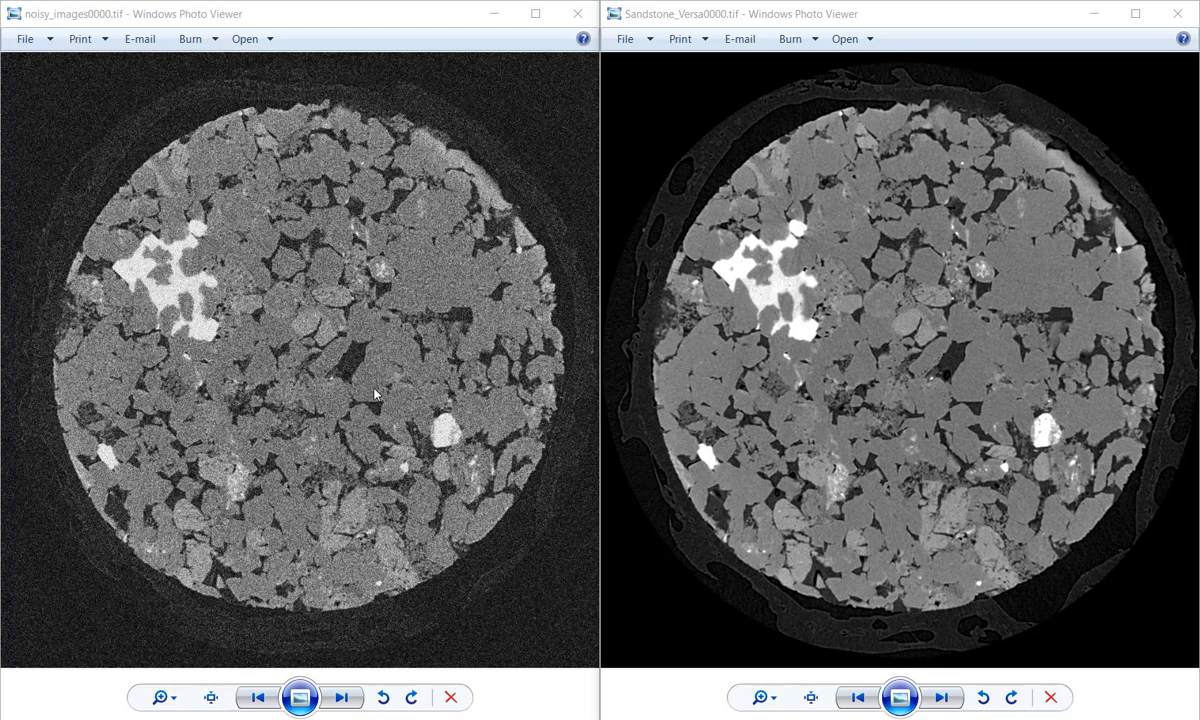
mouse_move(435, 298)
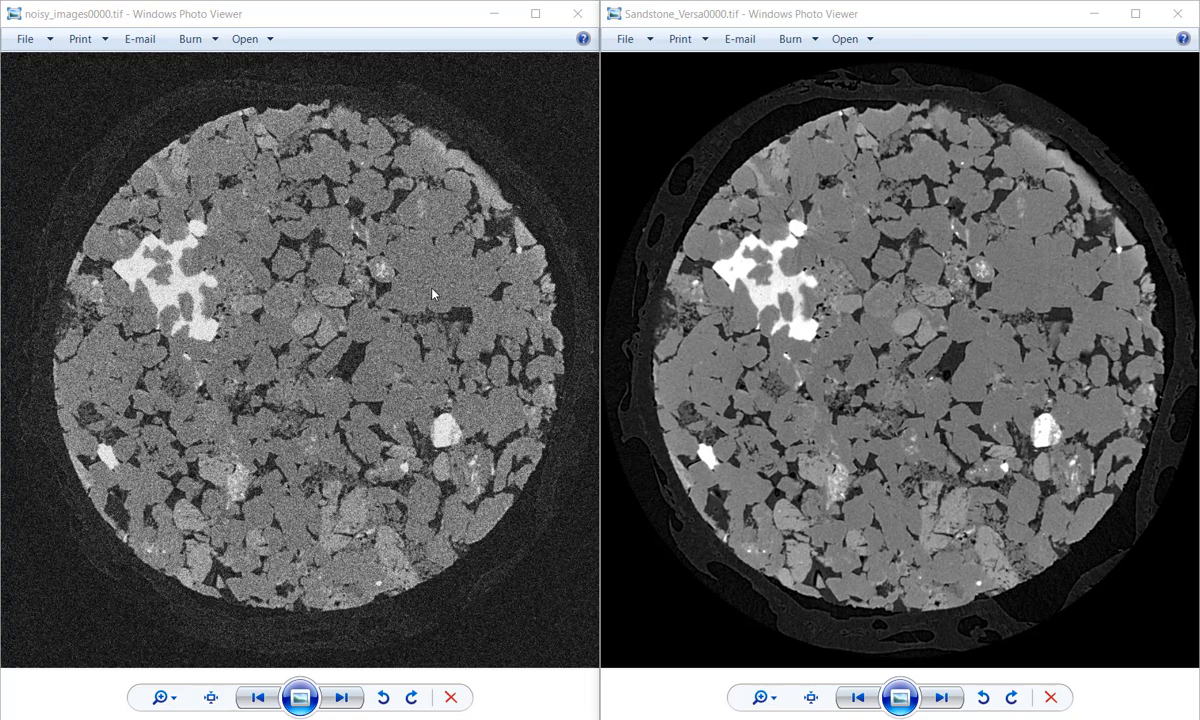
mouse_move(436, 284)
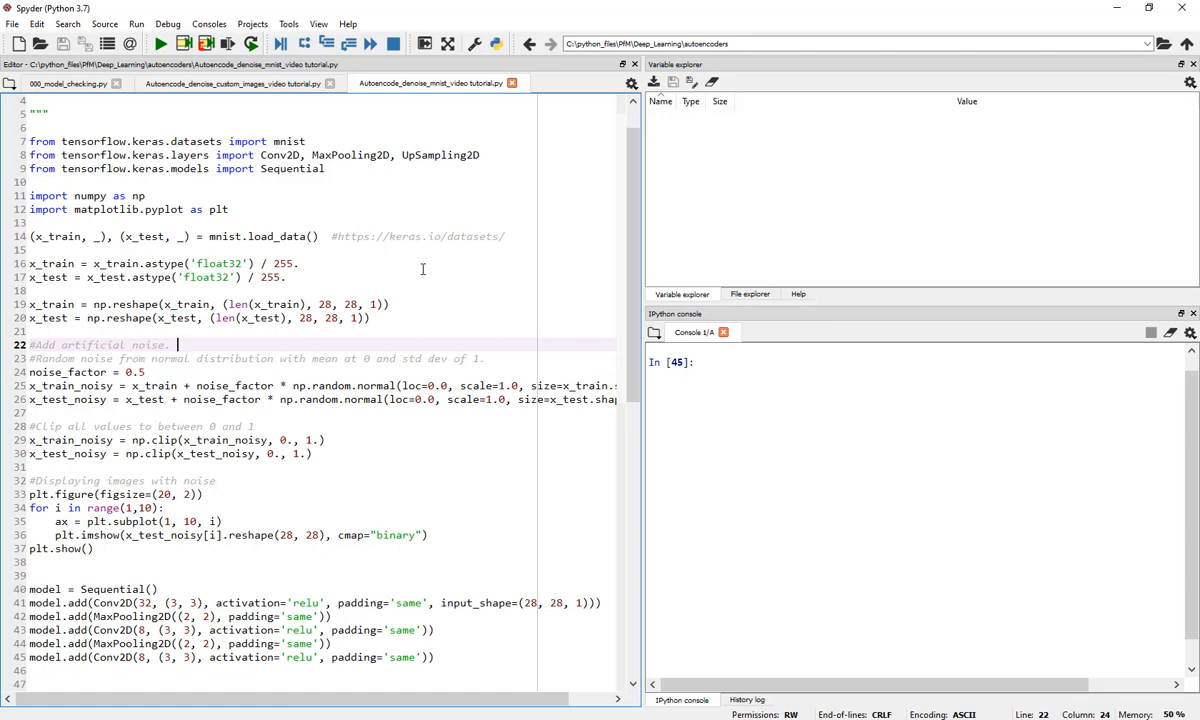
mouse_move(416, 271)
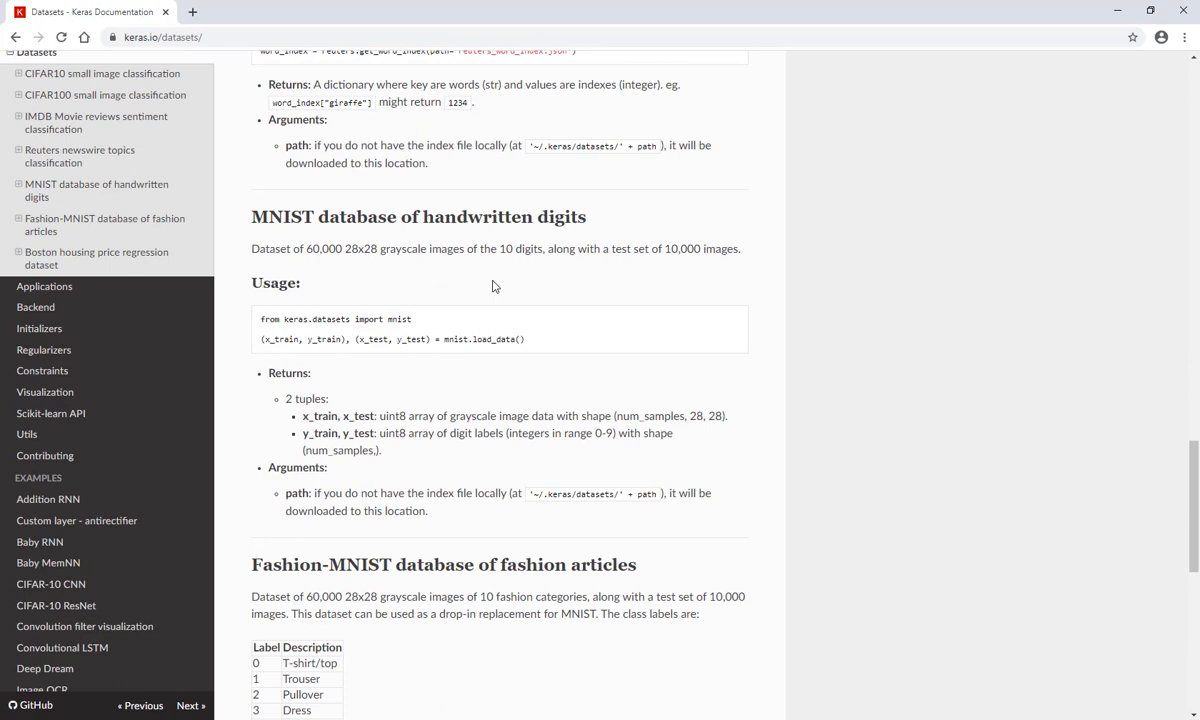
Select the MNIST loading example code on the Keras datasets page
drag(293, 210, 382, 248)
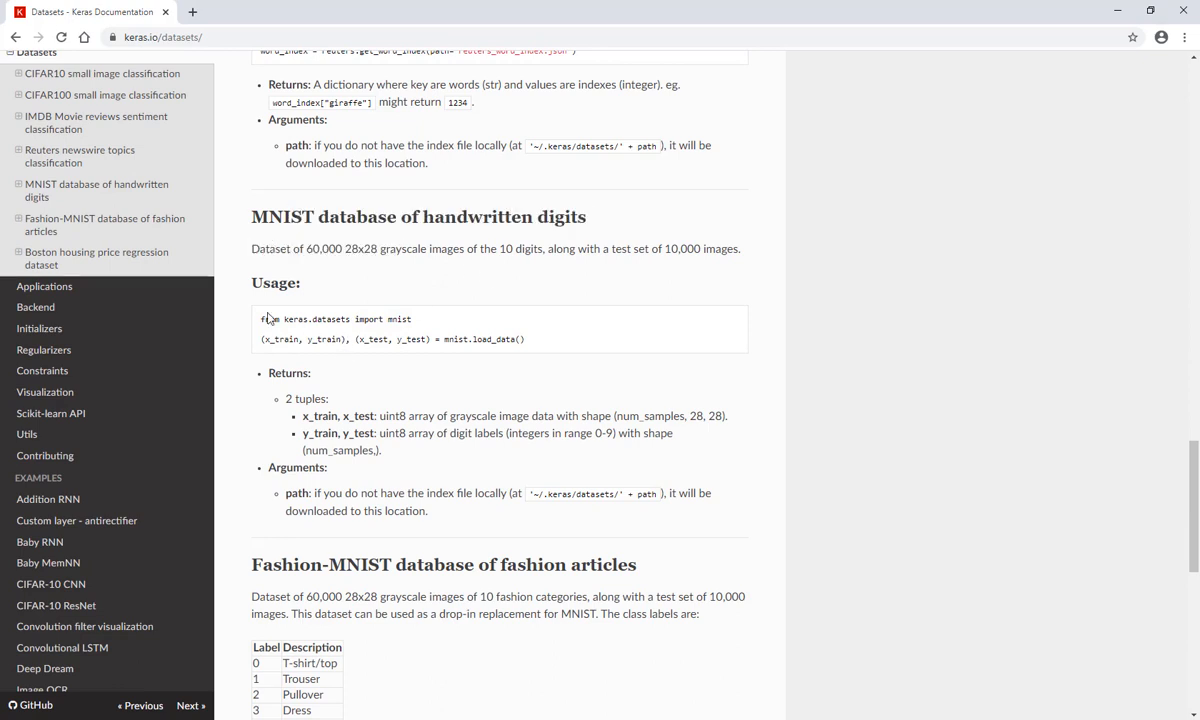
drag(262, 318, 545, 339)
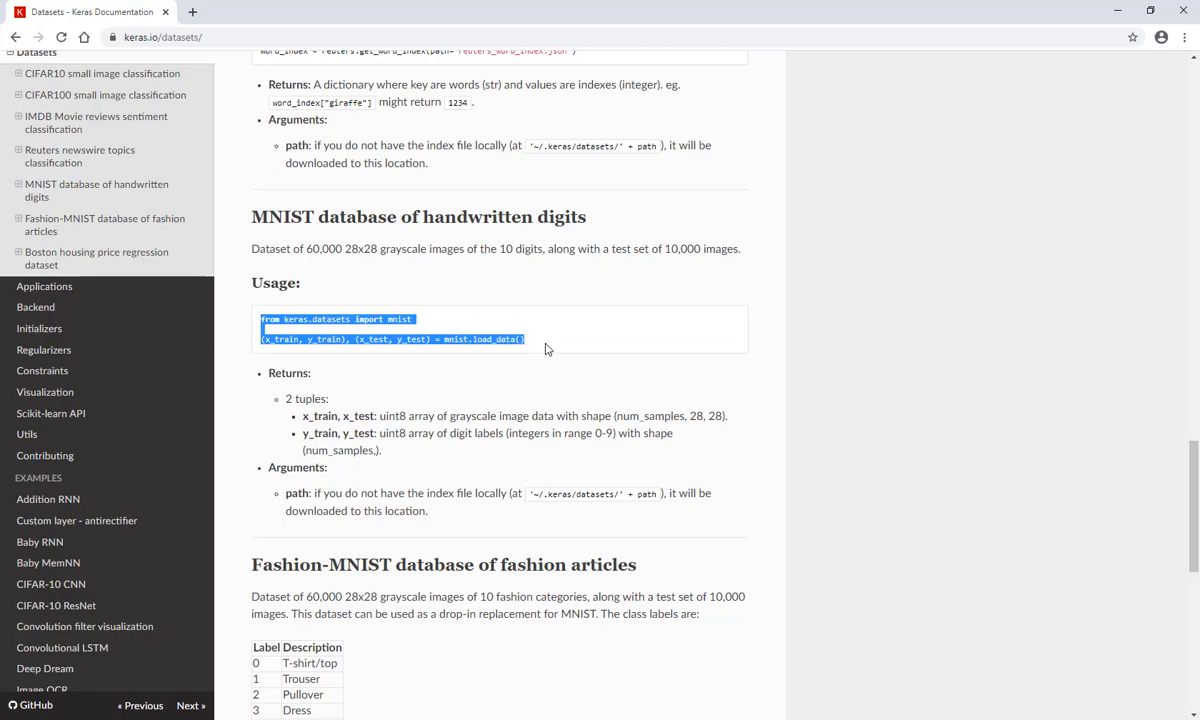
double_click(395, 319)
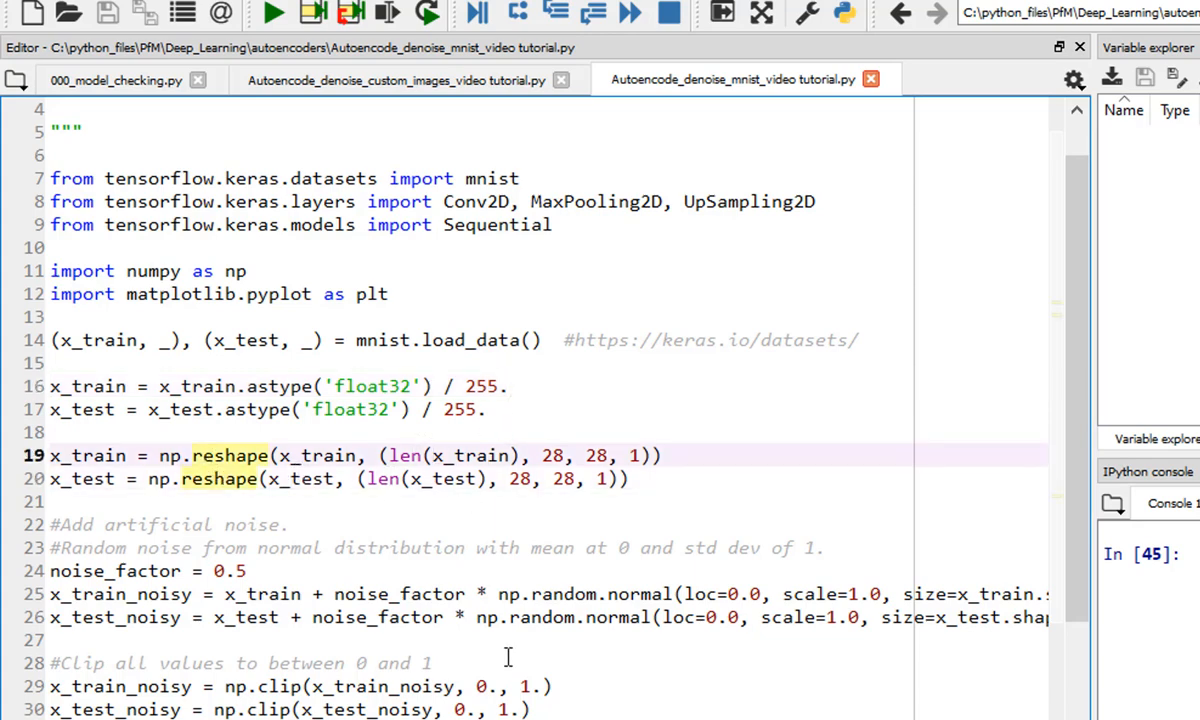
click(202, 455)
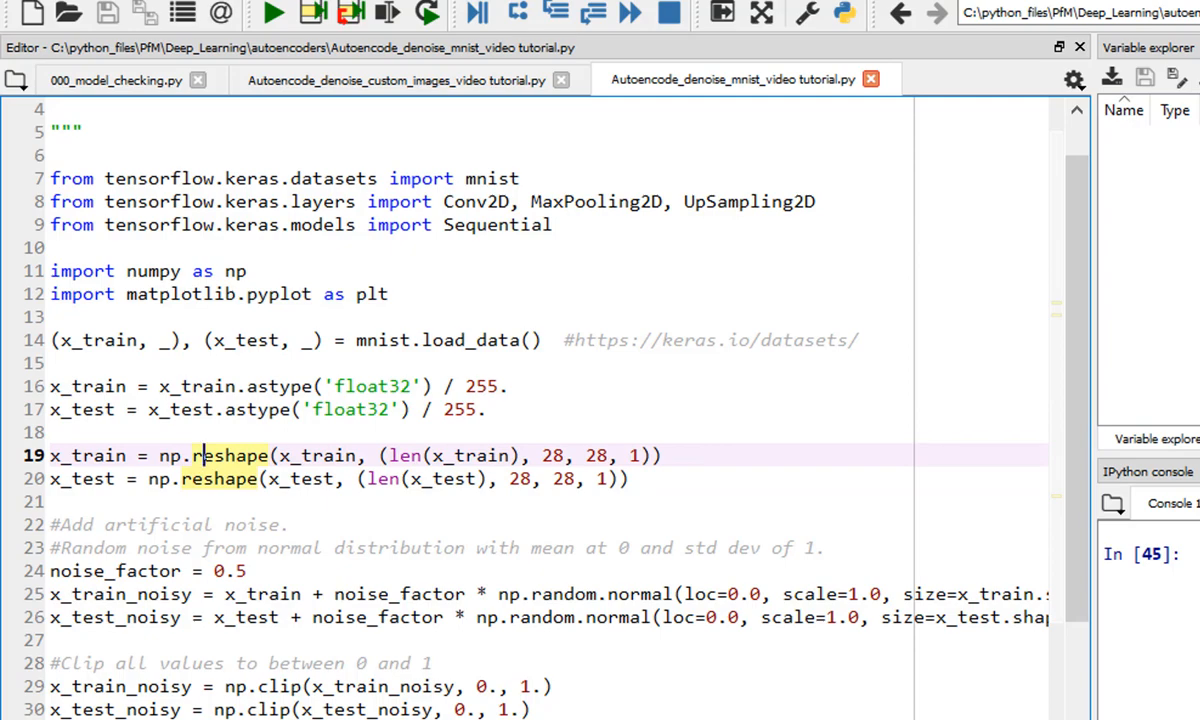
scroll(down, 3)
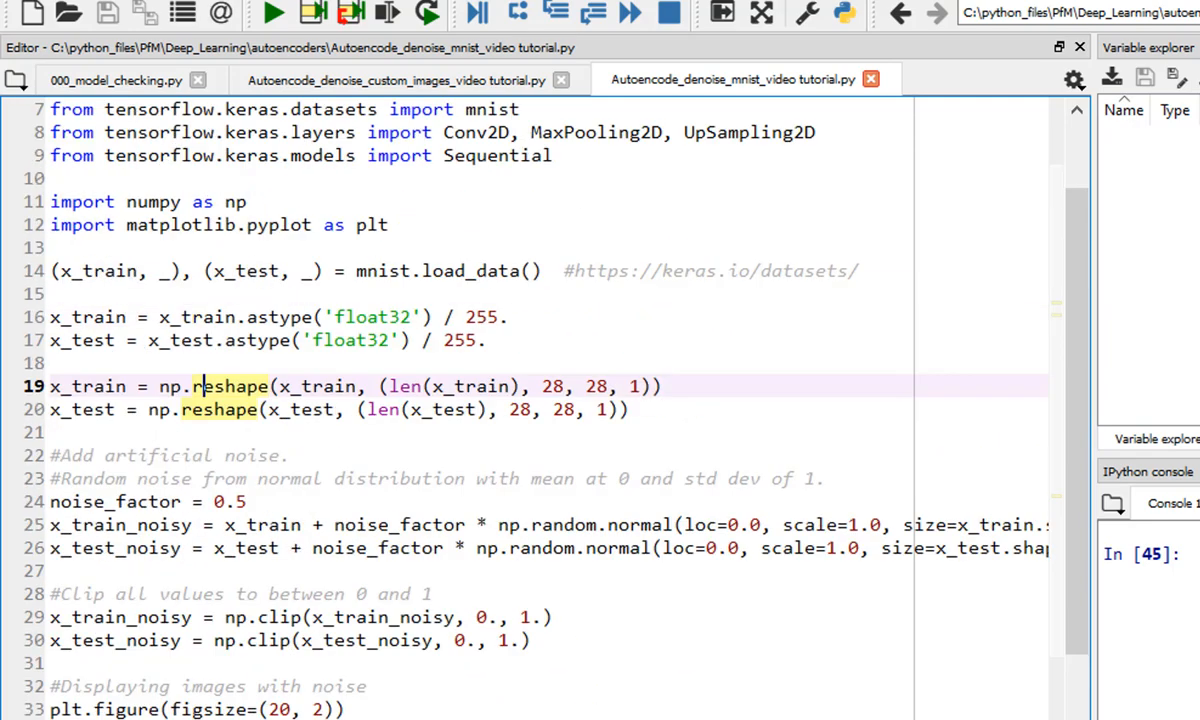
scroll(up, 3)
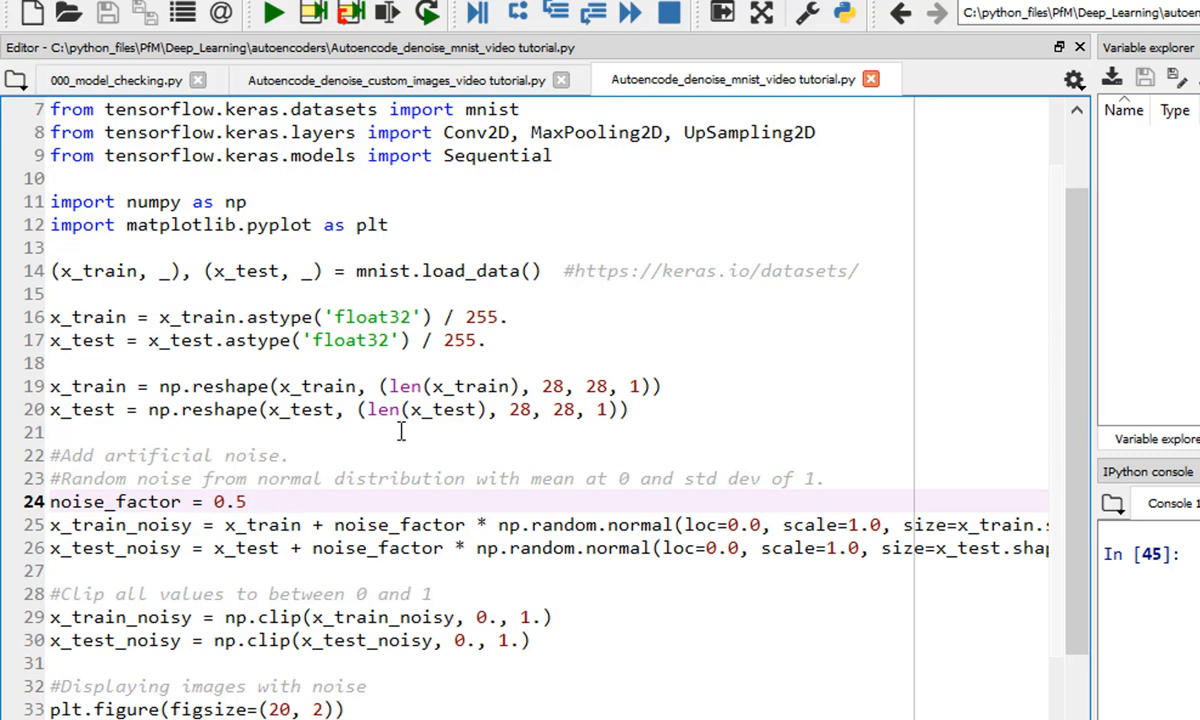
mouse_move(333, 493)
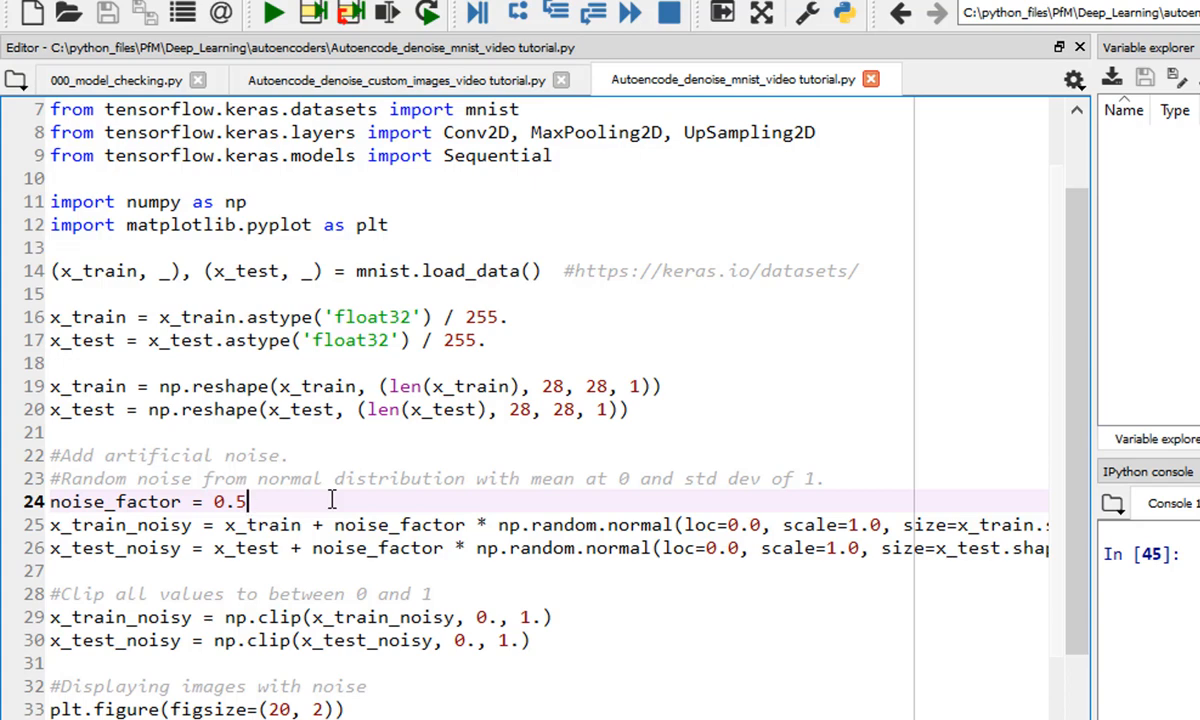
mouse_move(465, 490)
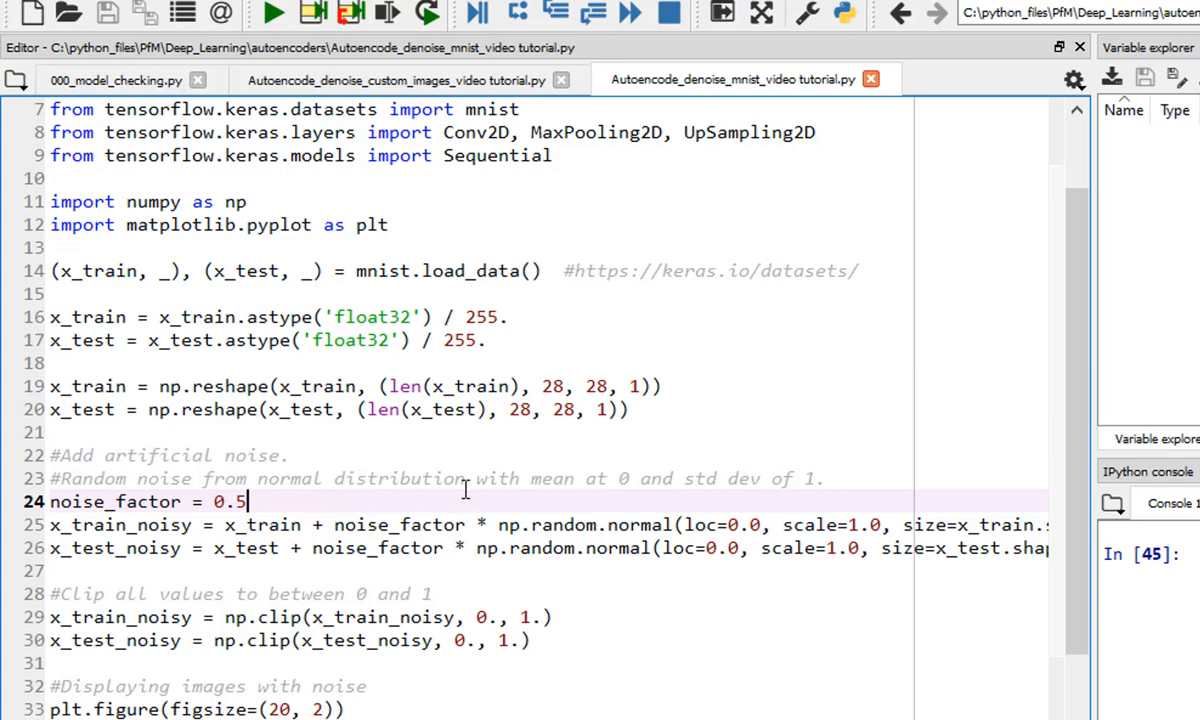
double_click(638, 525)
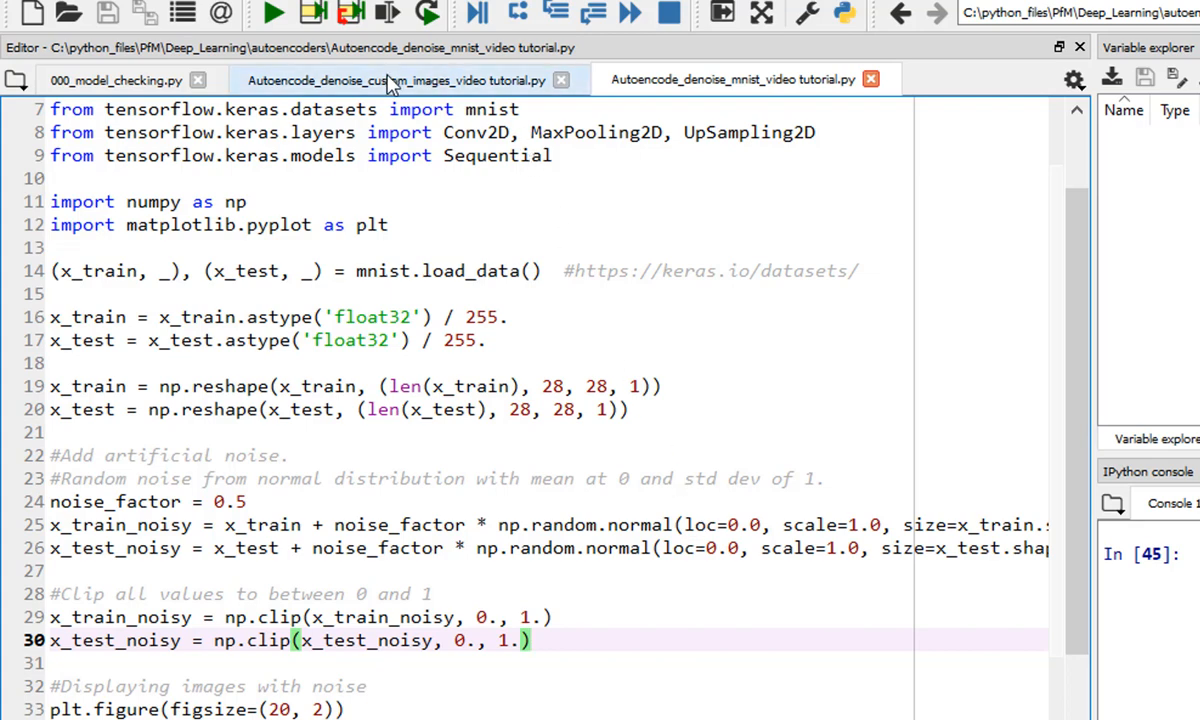
Switch to the Autoencode_denoise_custom_images_video tutorial.py script tab
click(395, 81)
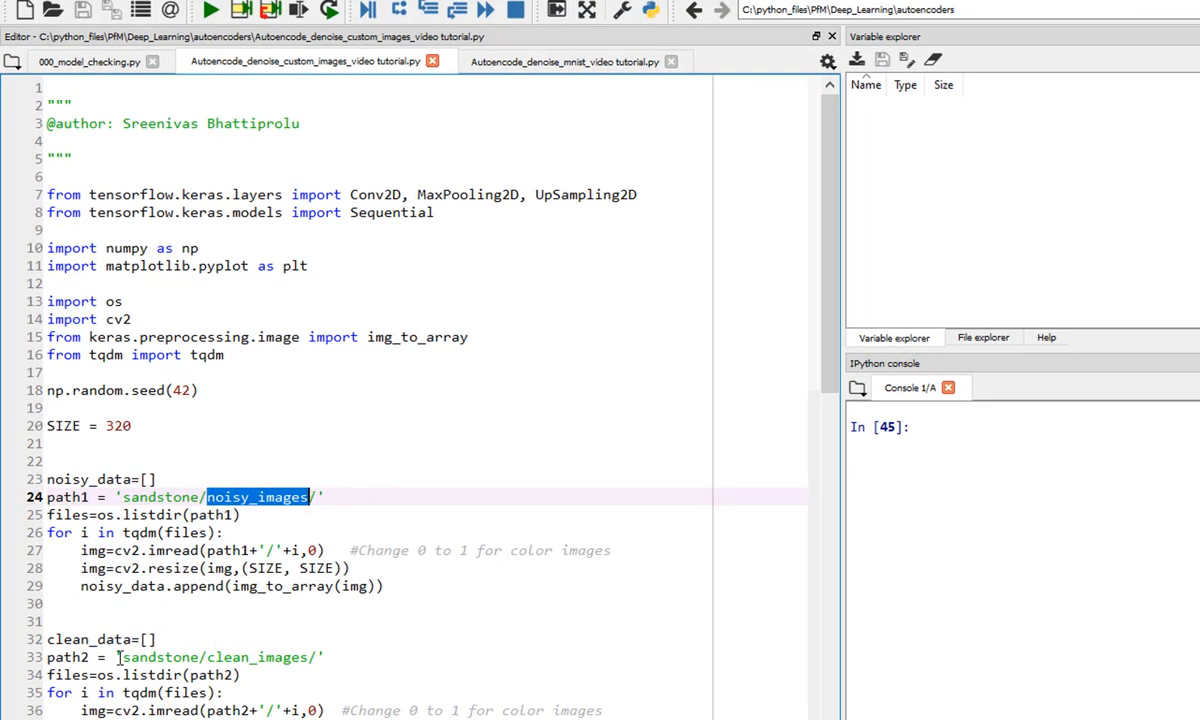
click(335, 657)
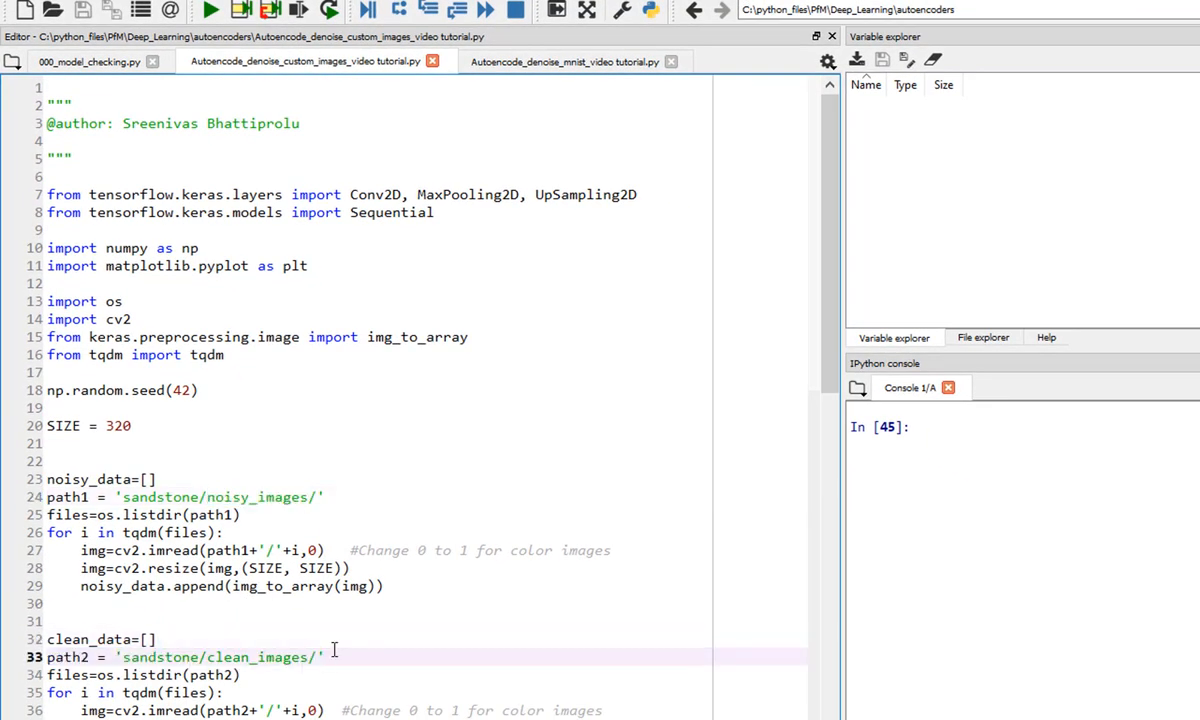
click(562, 61)
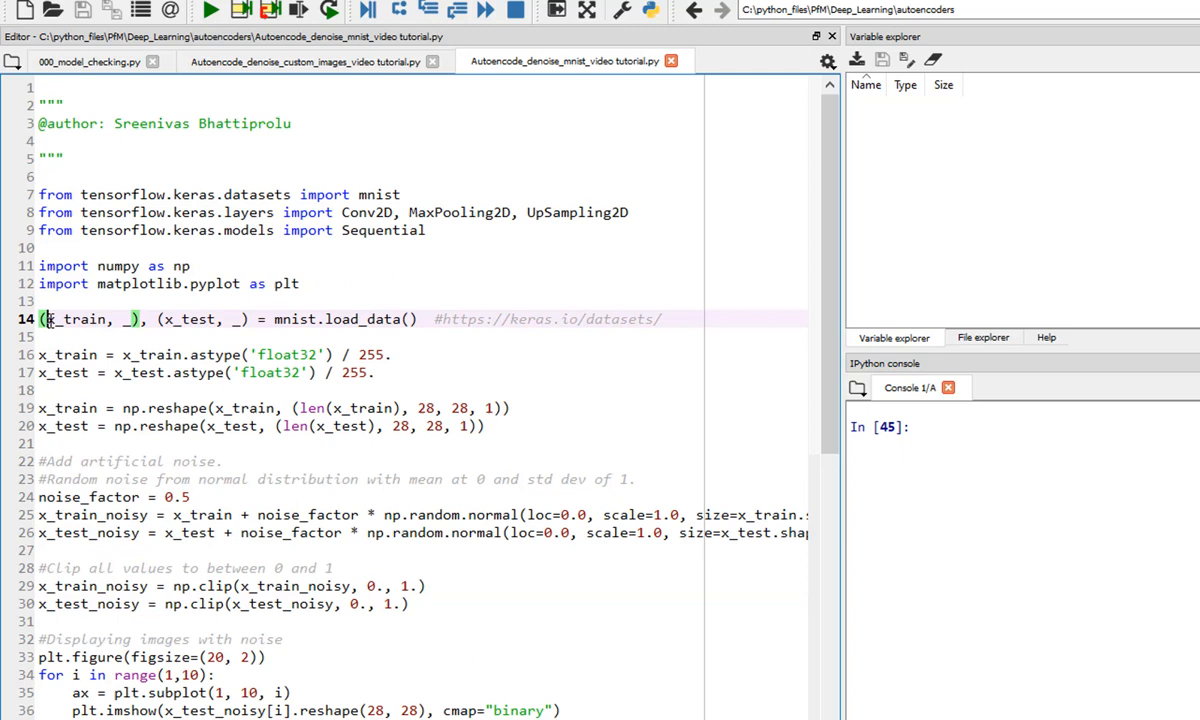
double_click(78, 319)
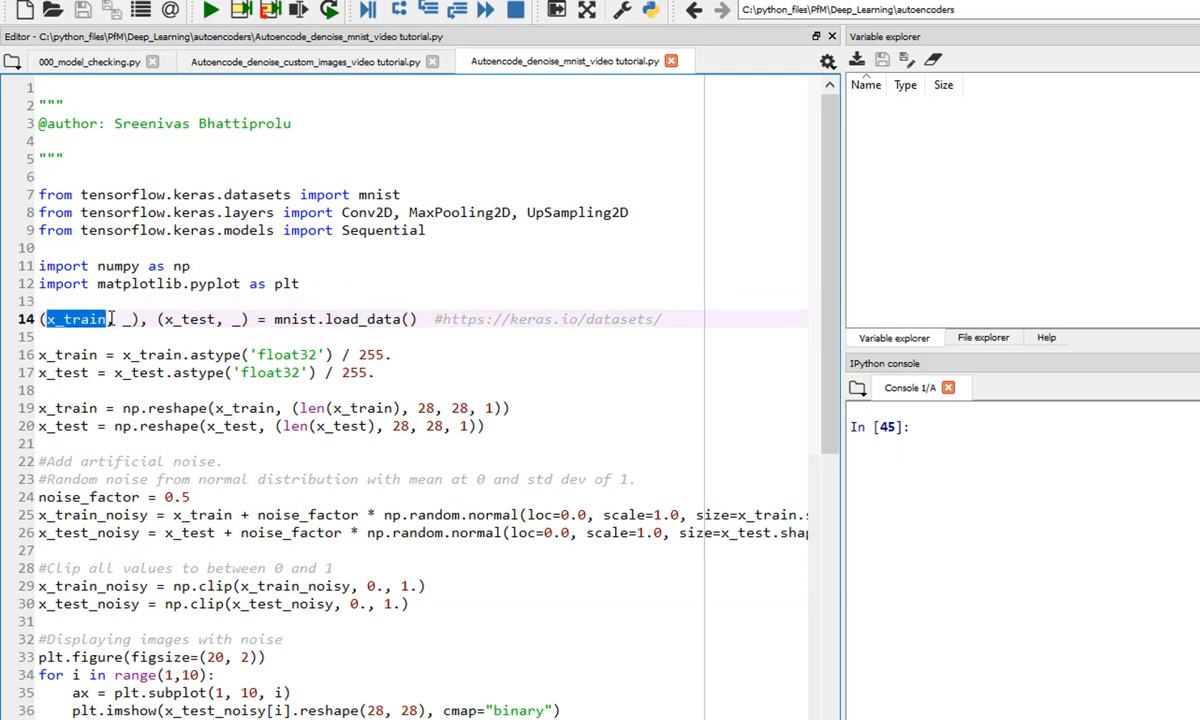
double_click(184, 319)
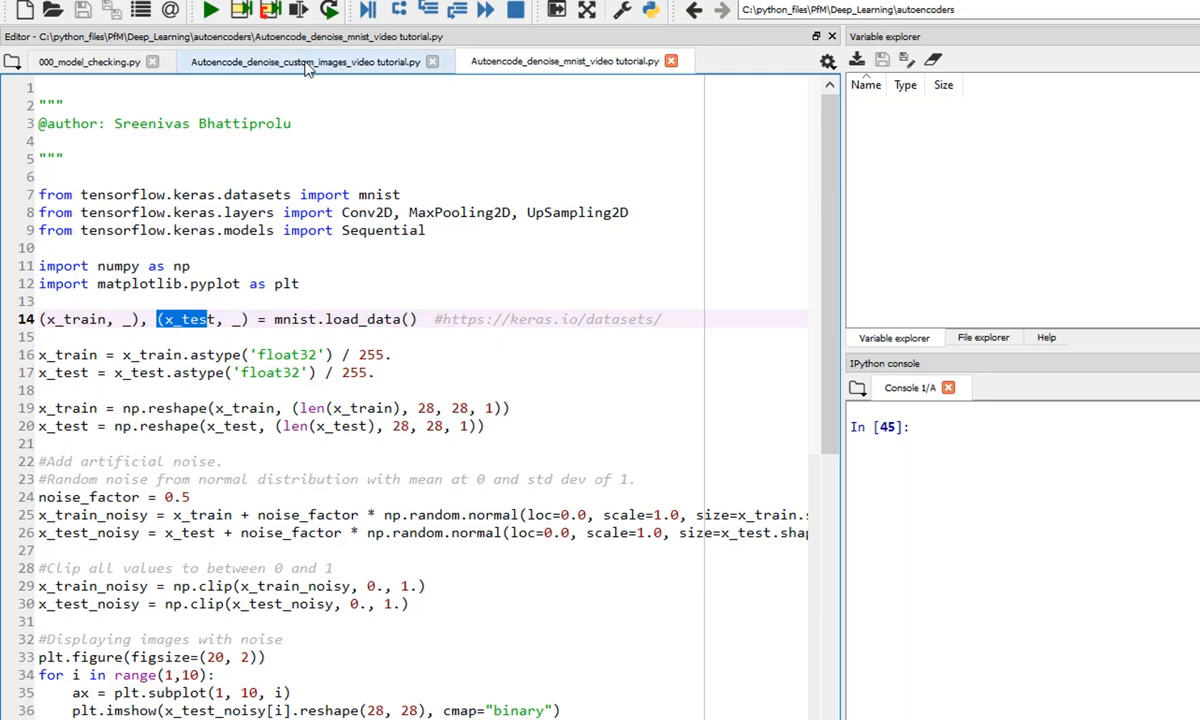
click(300, 61)
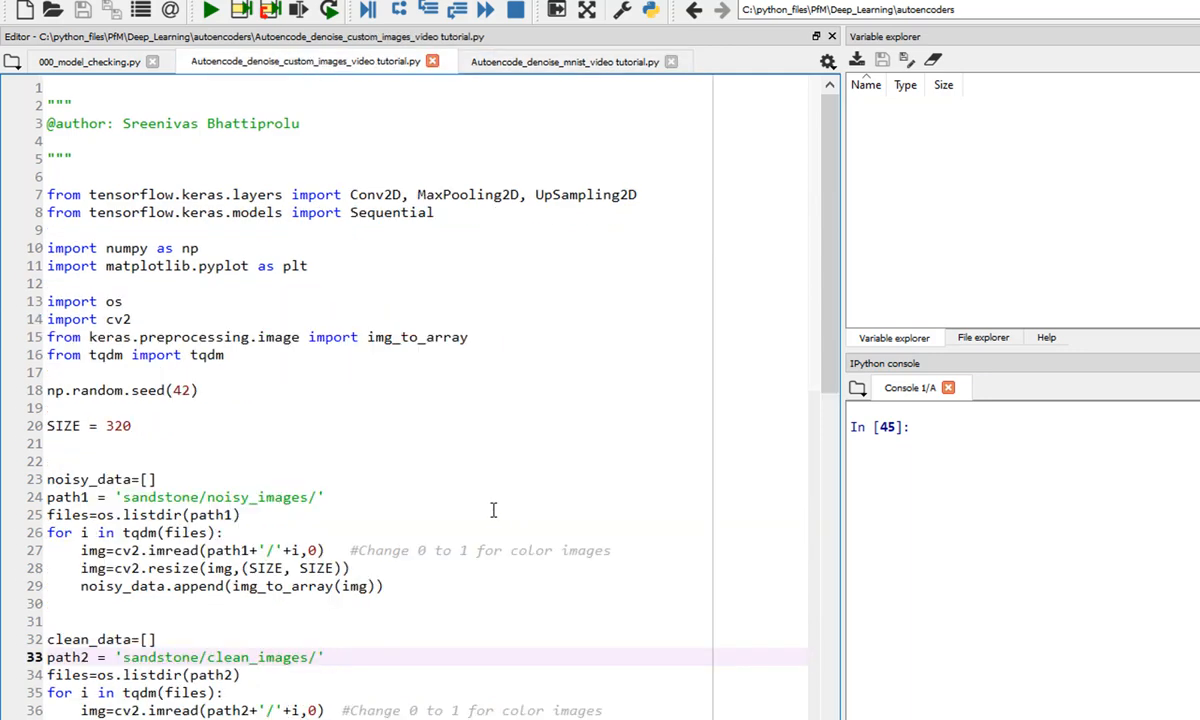
mouse_move(502, 492)
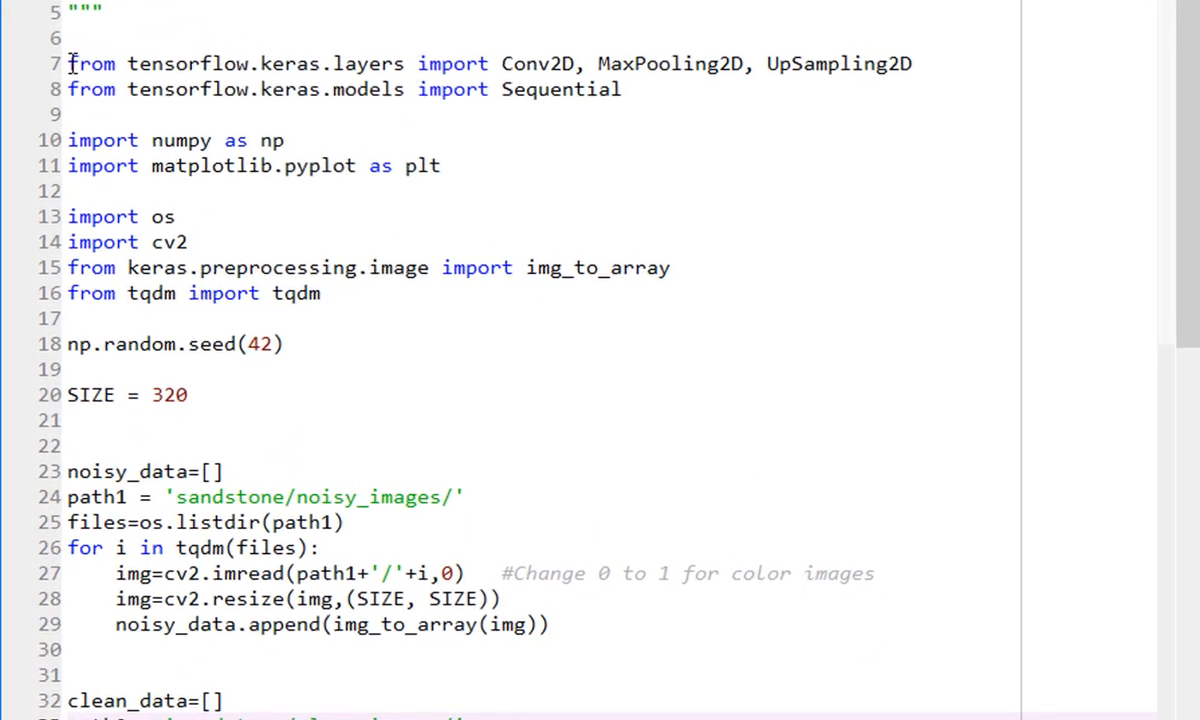
drag(68, 63, 320, 293)
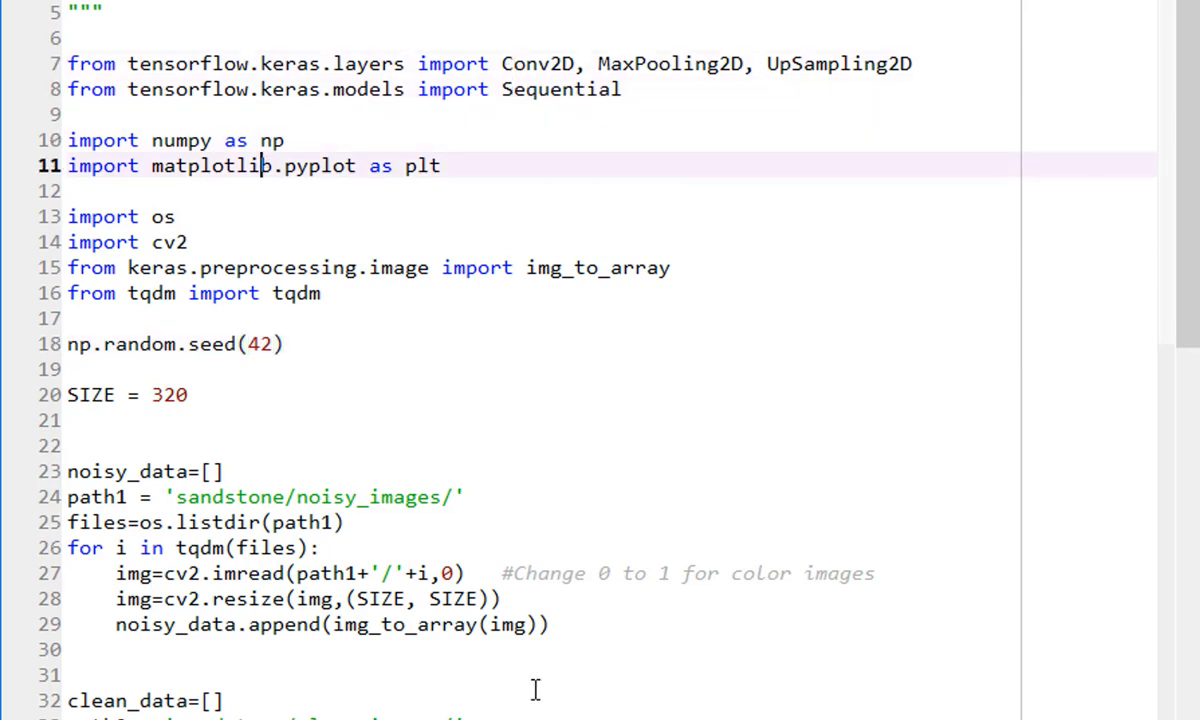
double_click(208, 165)
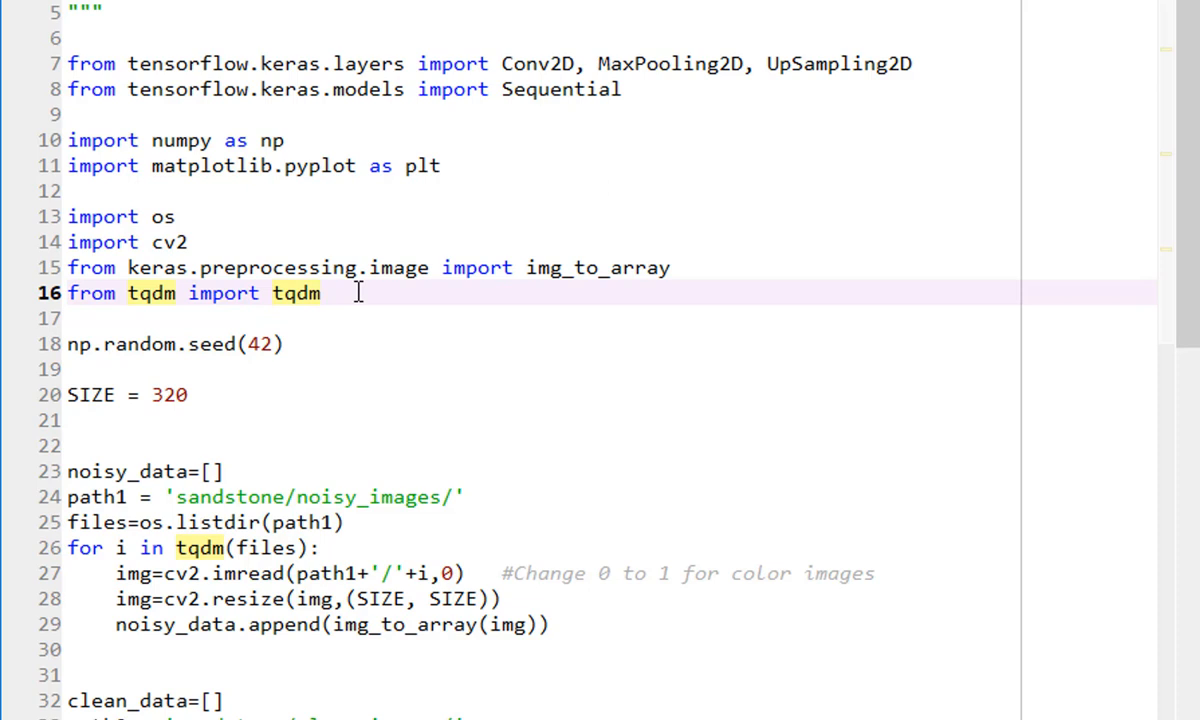
mouse_move(645, 457)
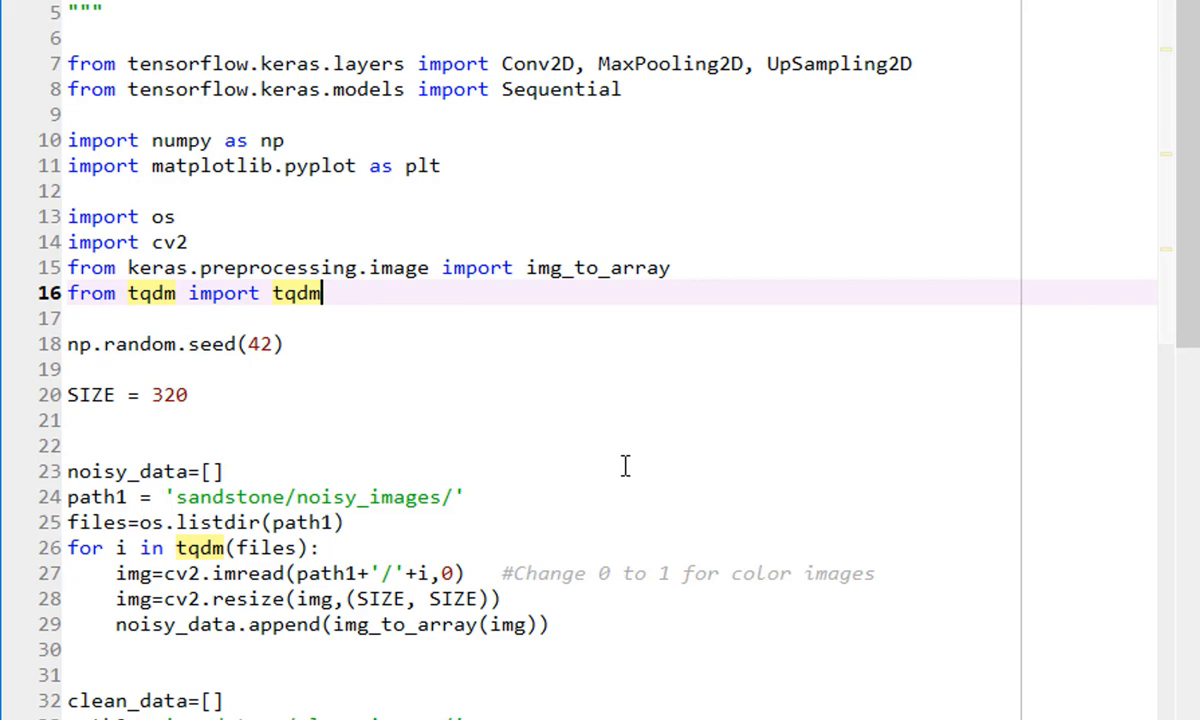
mouse_move(283, 523)
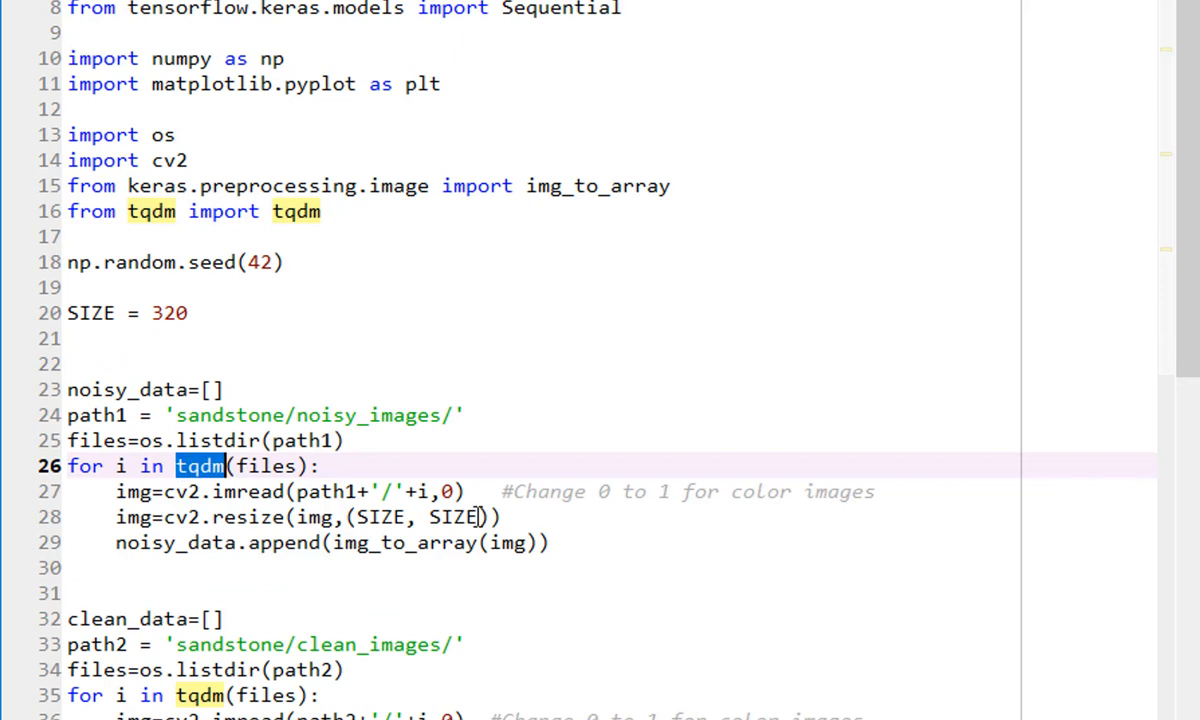
mouse_move(252, 330)
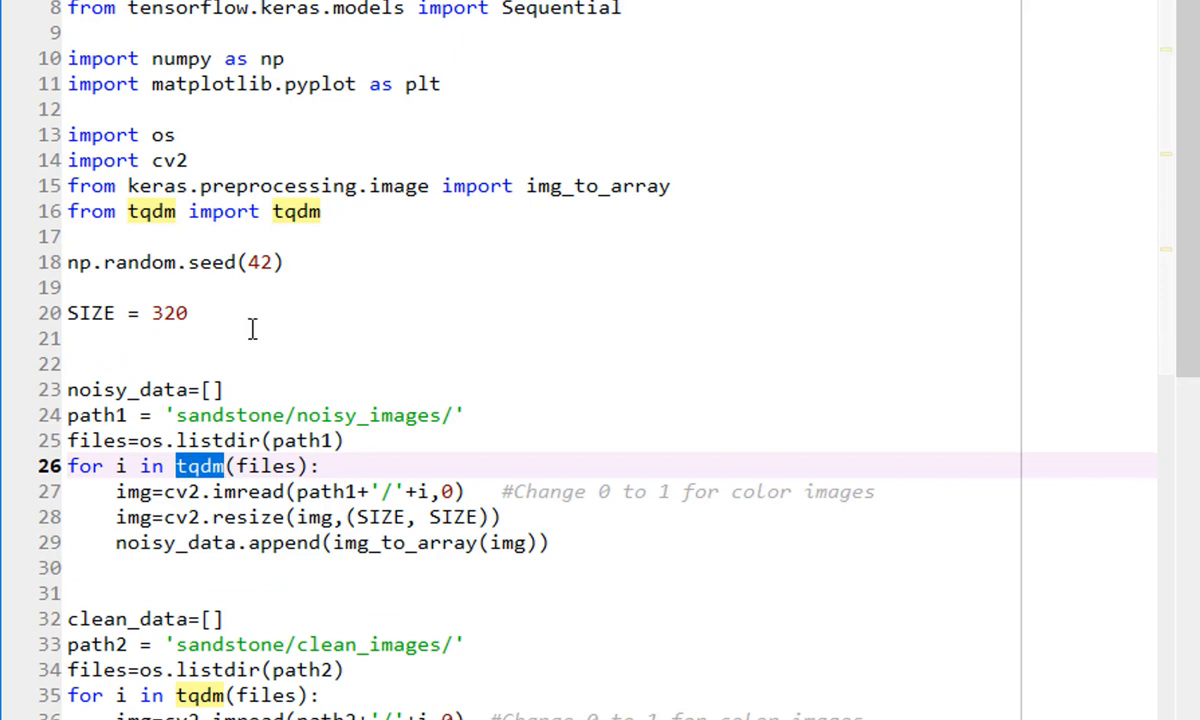
mouse_move(240, 323)
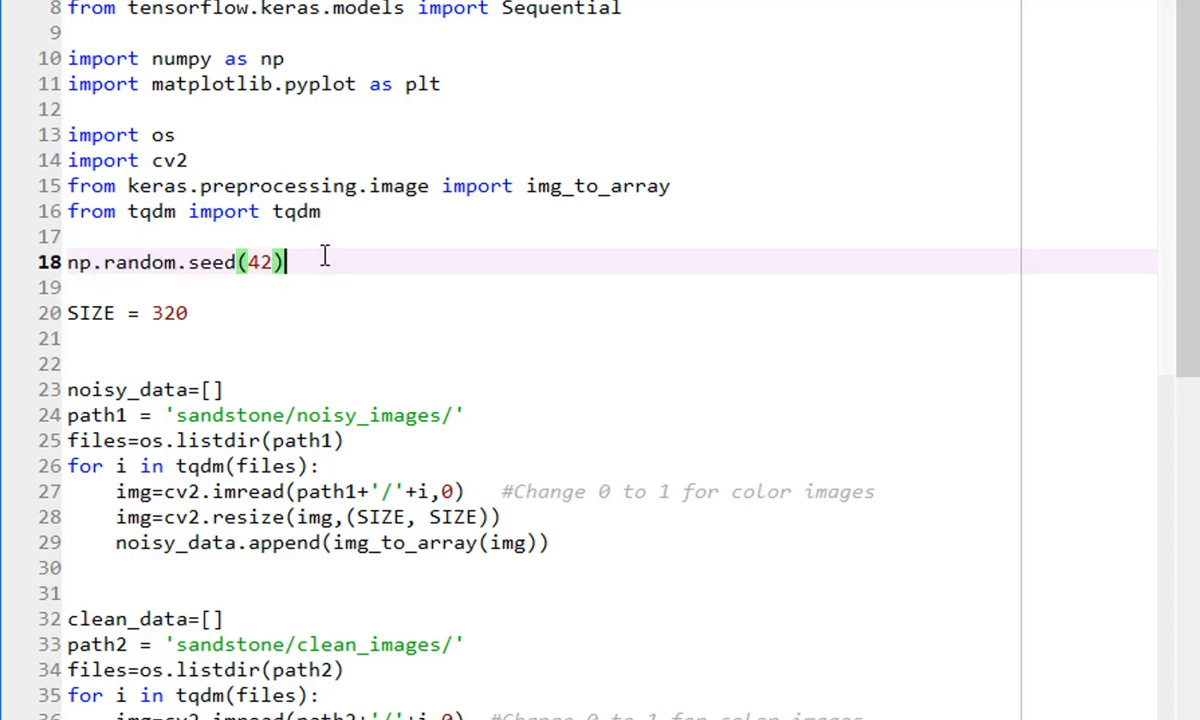
scroll(down, 3)
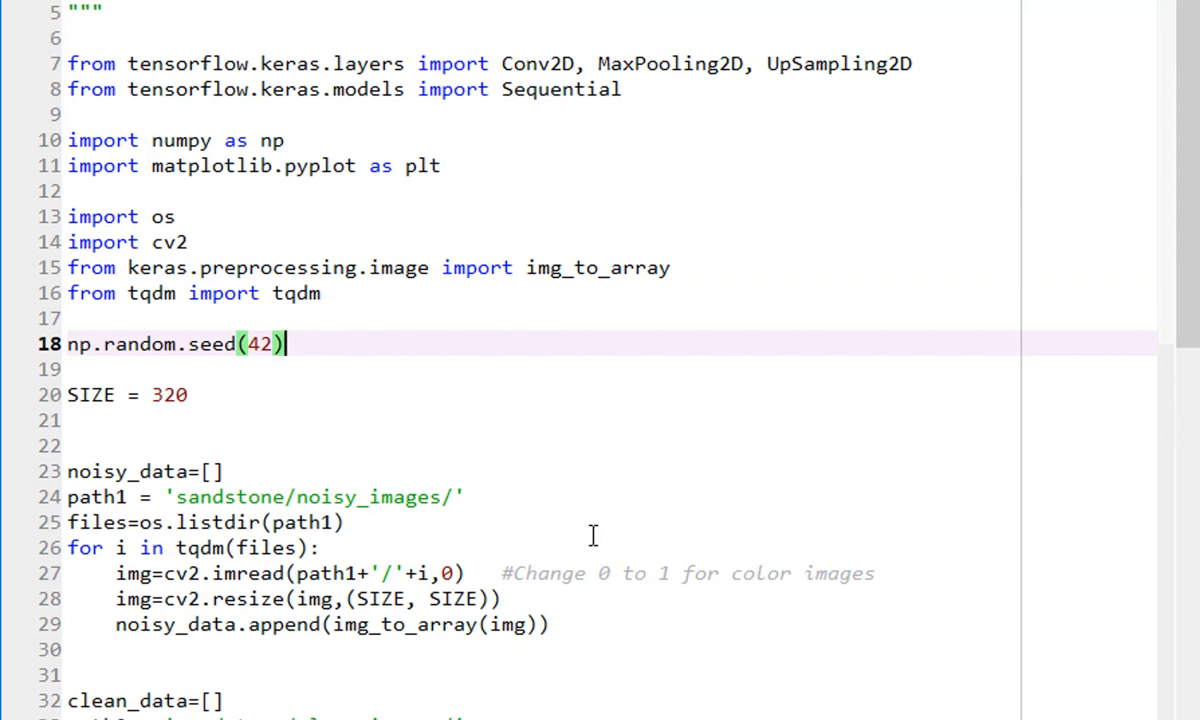
mouse_move(253, 322)
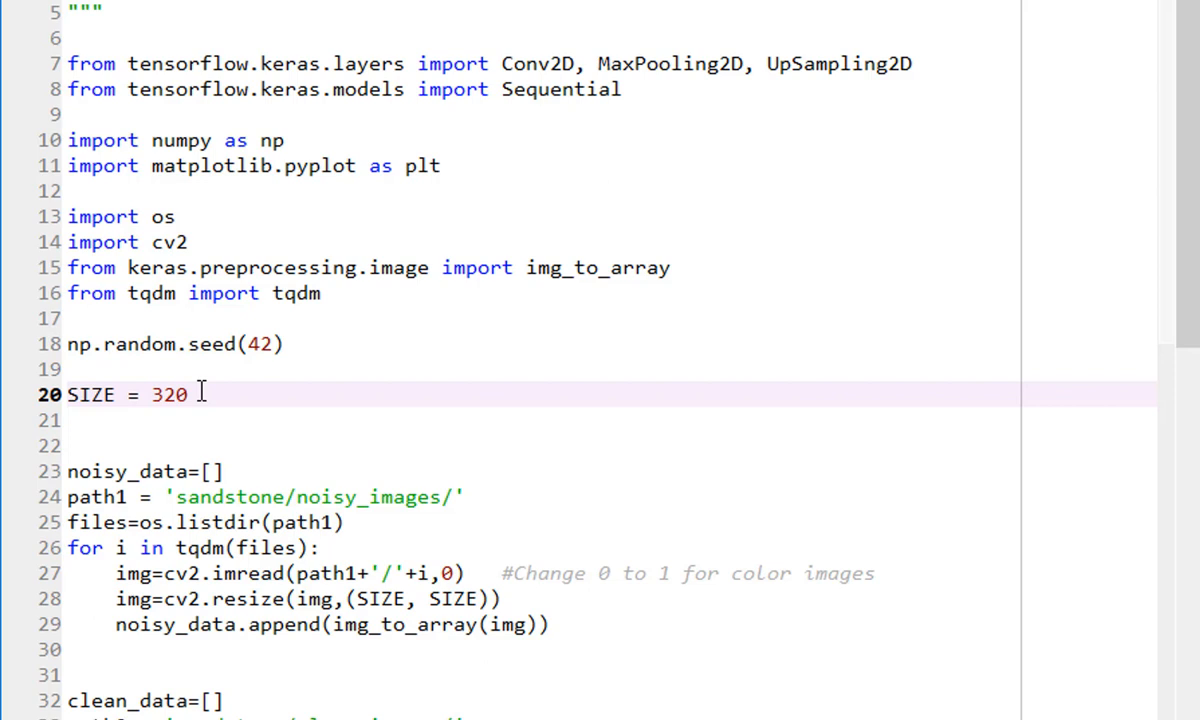
click(186, 394)
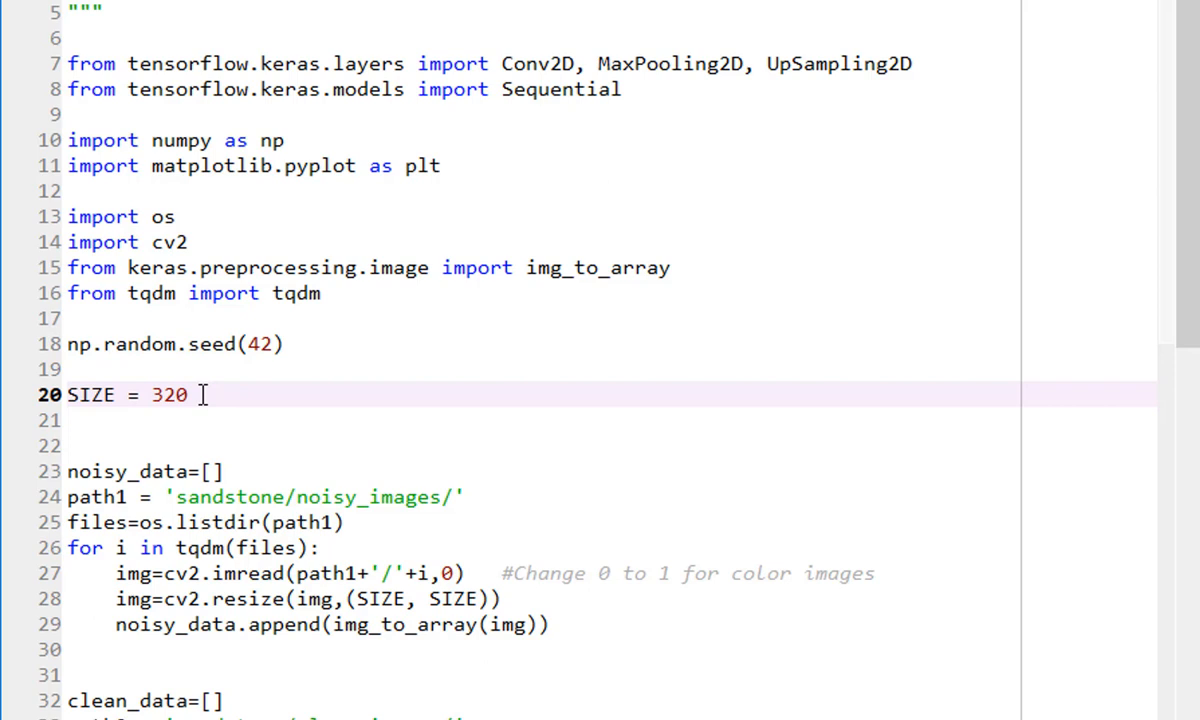
click(188, 395)
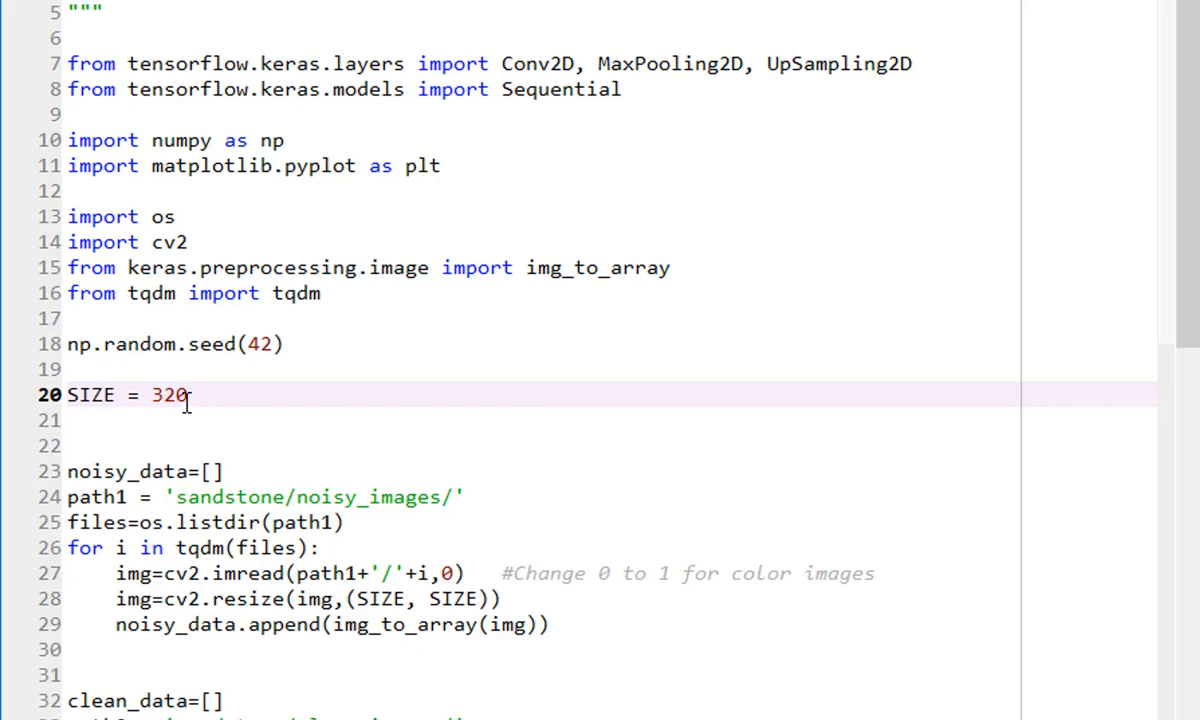
scroll(down, 3)
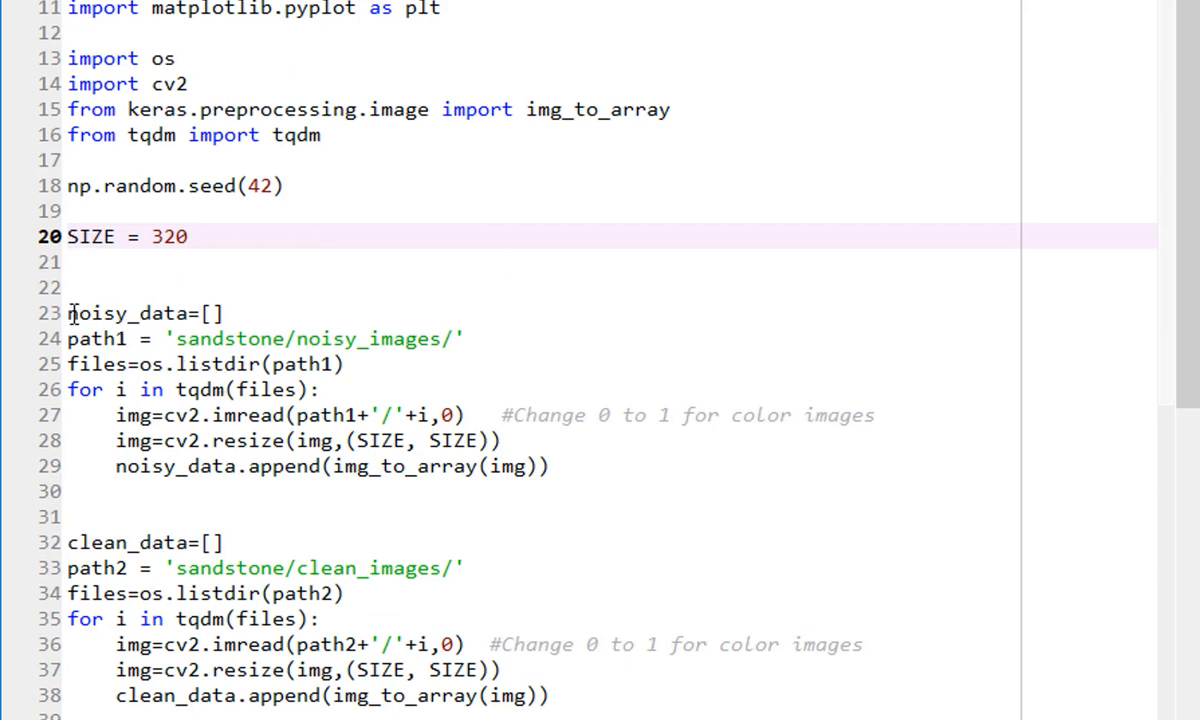
click(186, 236)
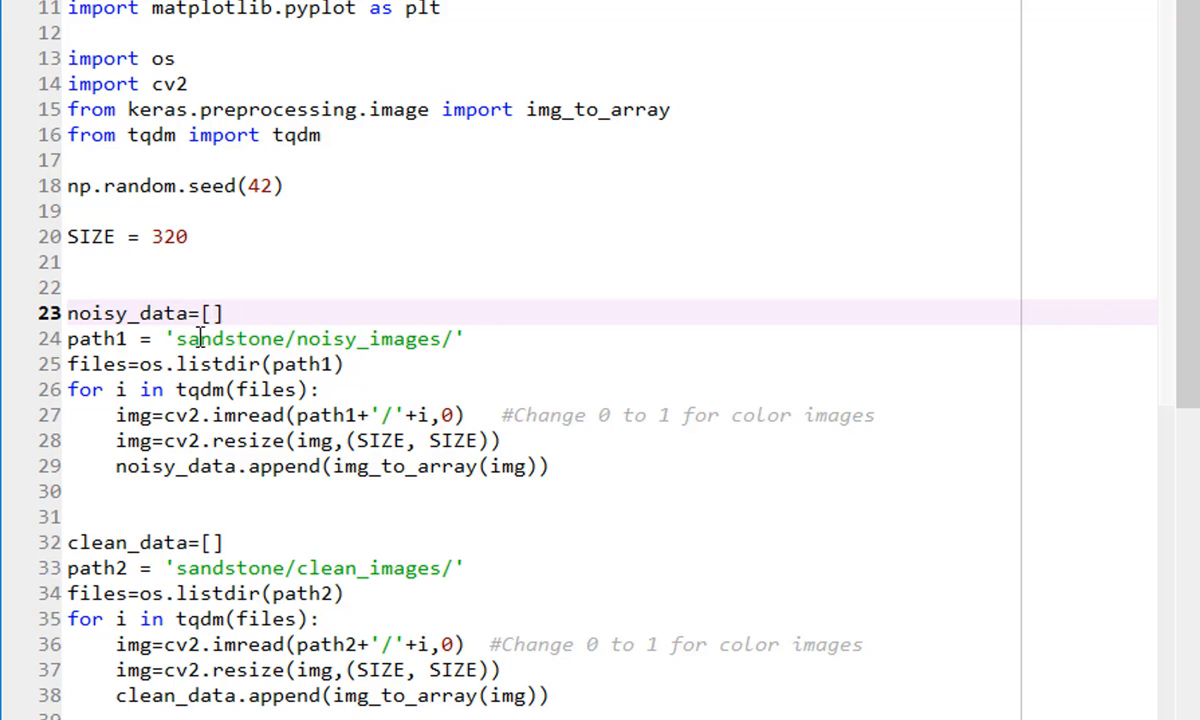
mouse_move(415, 338)
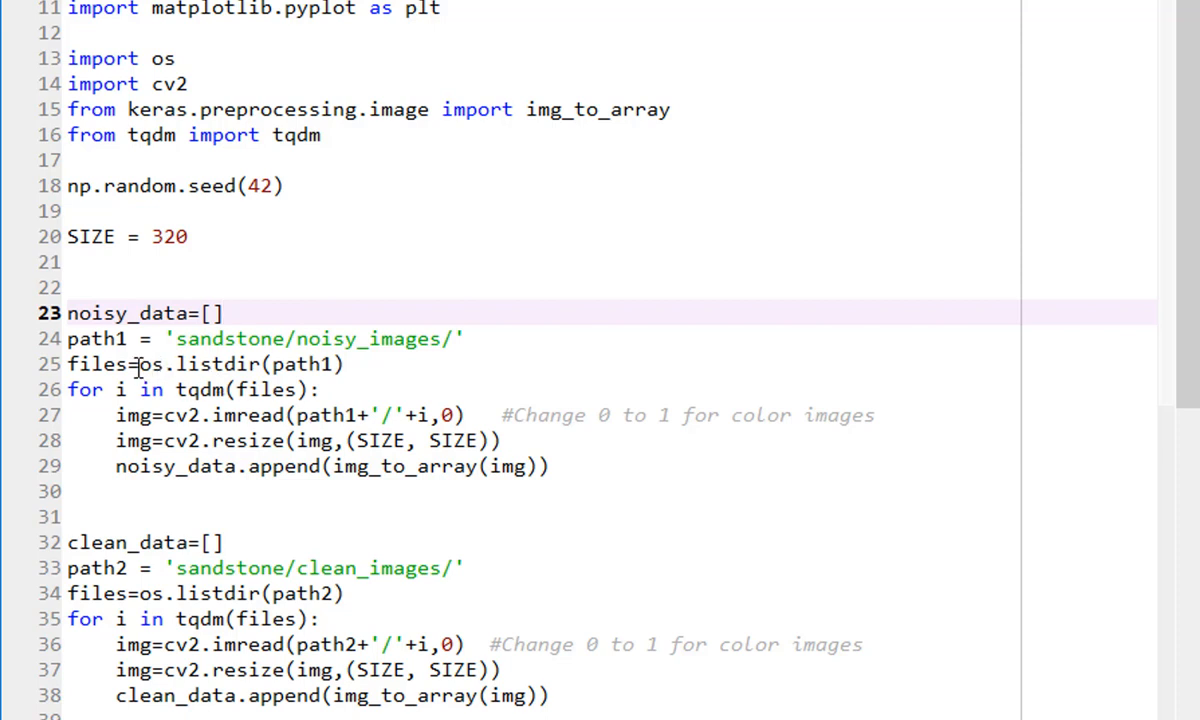
double_click(200, 365)
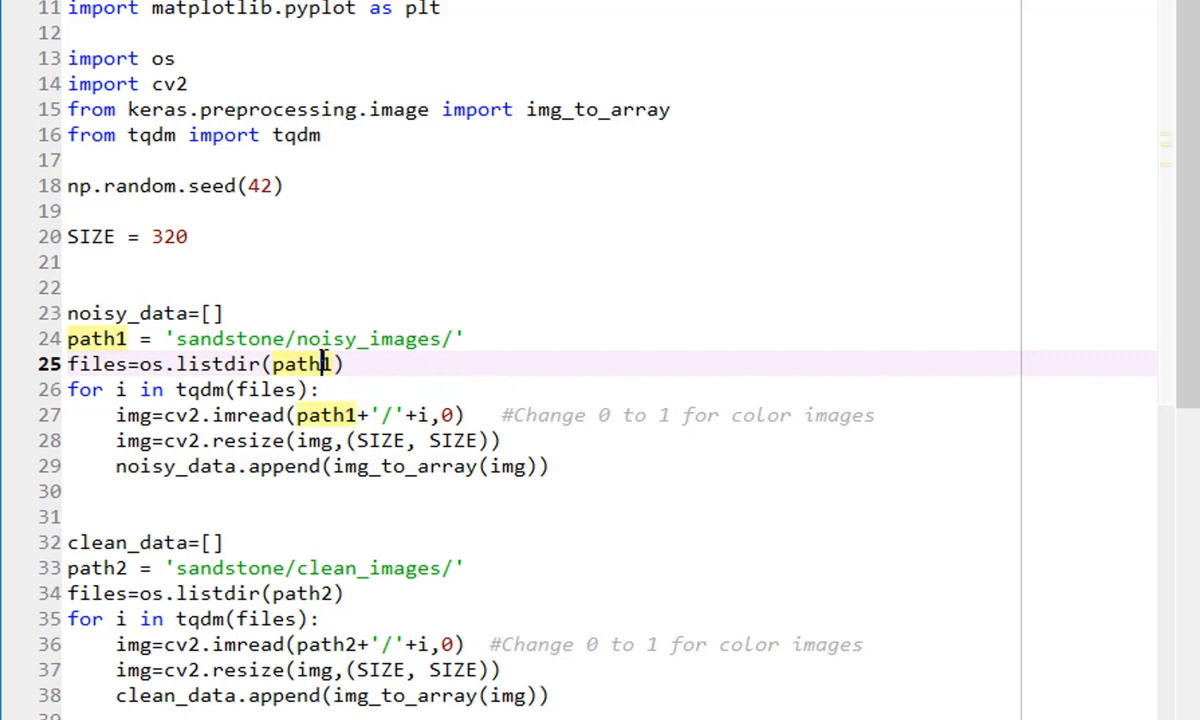
mouse_move(130, 400)
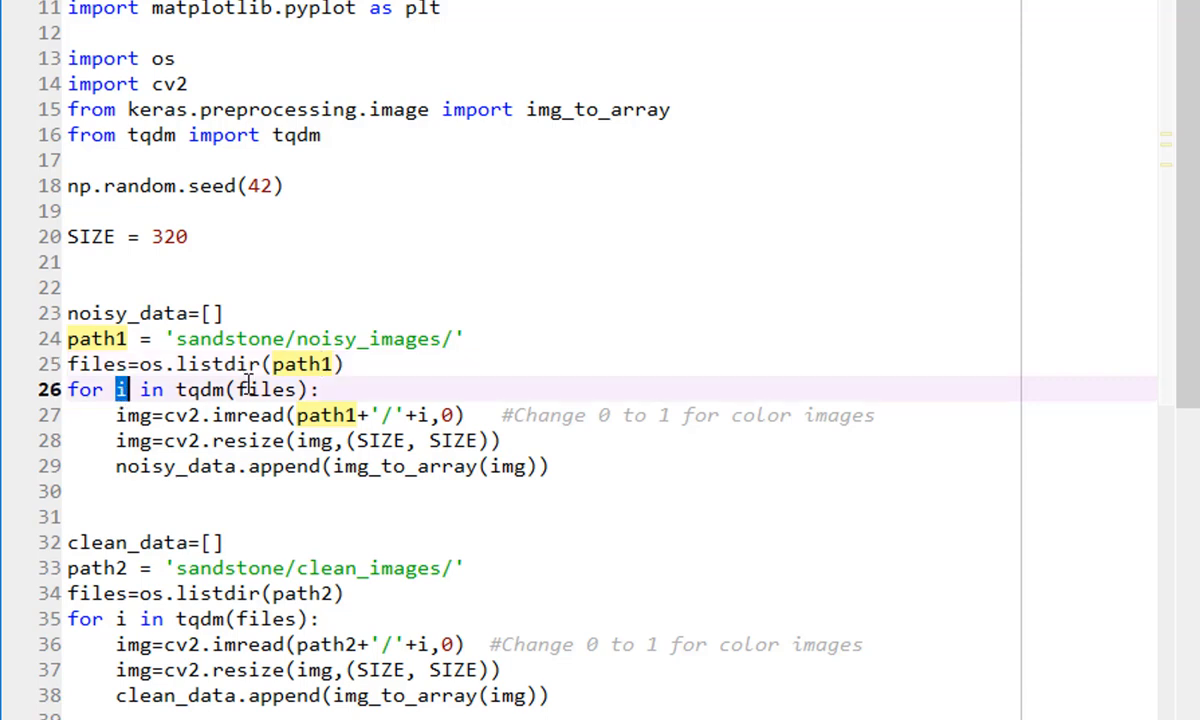
double_click(266, 389)
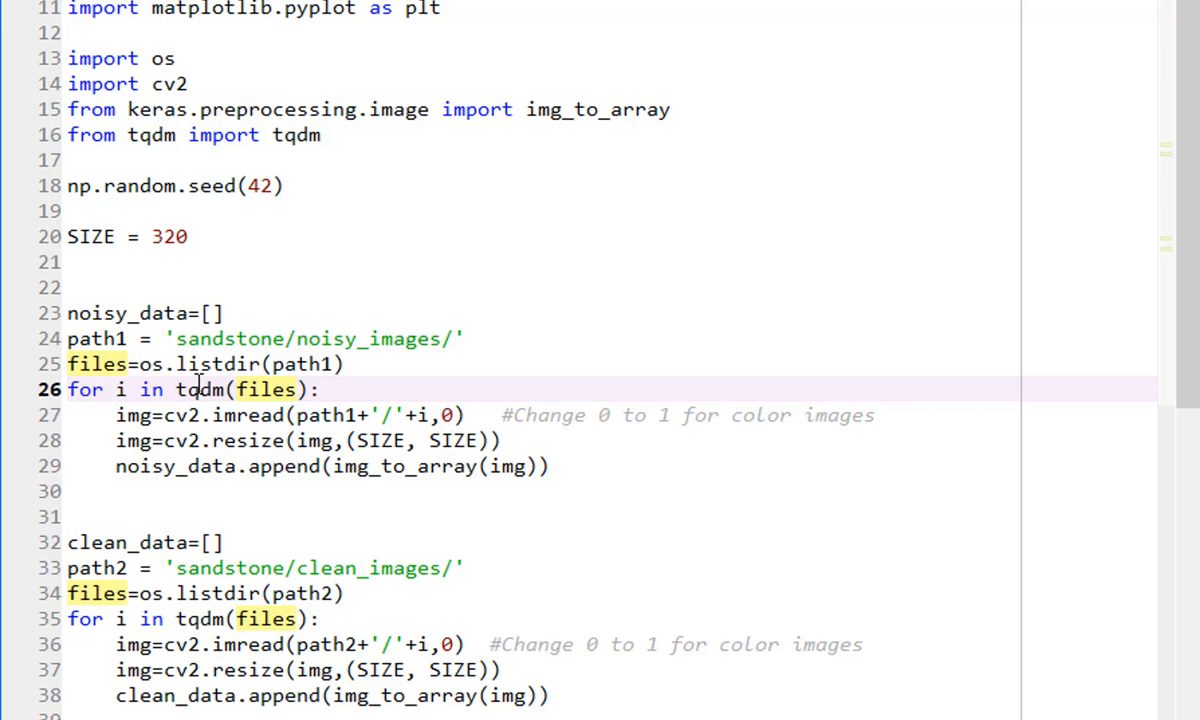
mouse_move(170, 415)
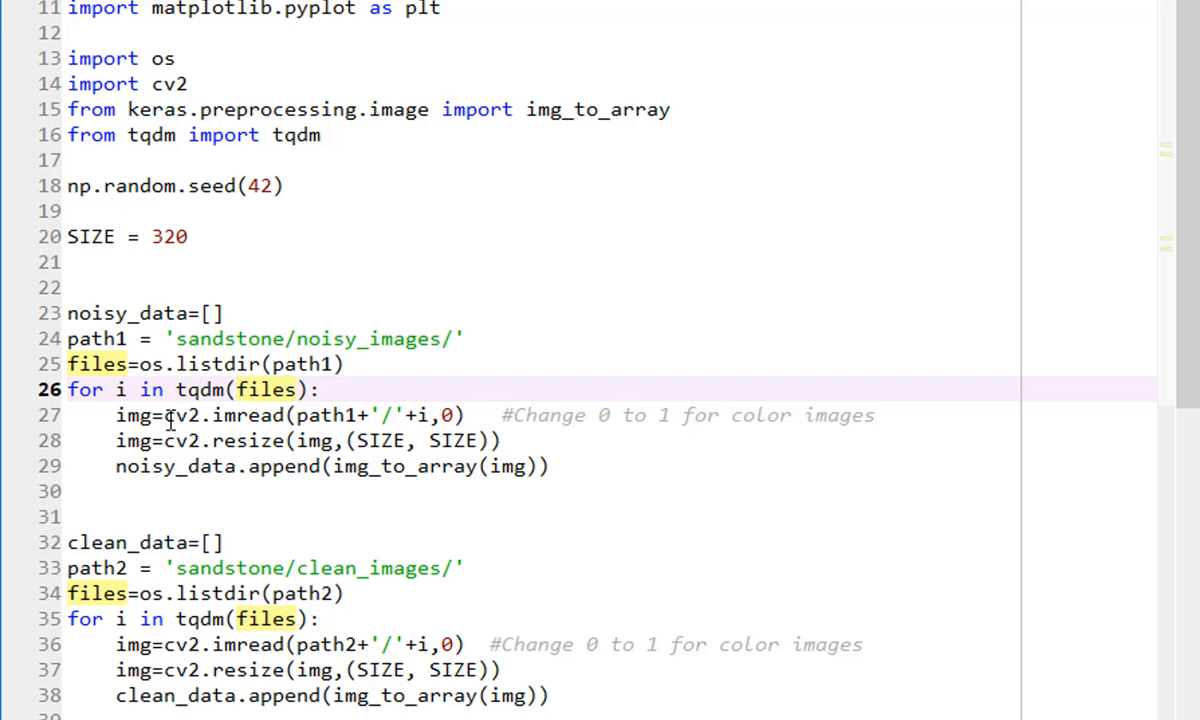
click(456, 415)
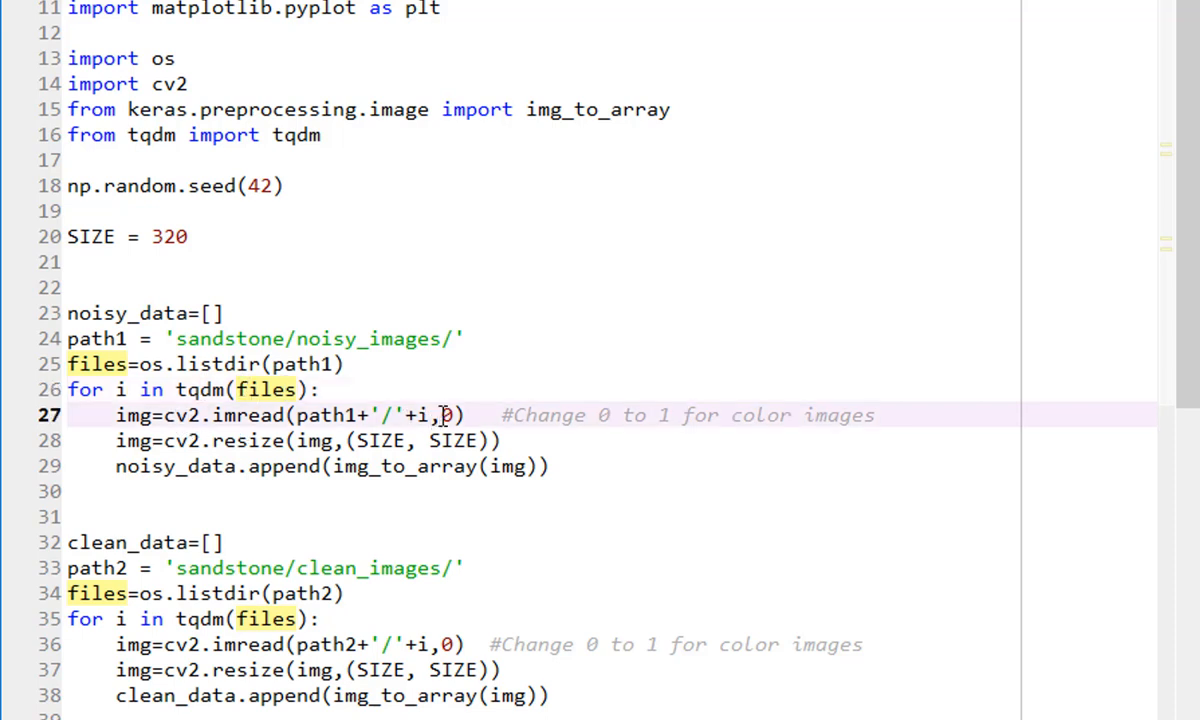
double_click(450, 415)
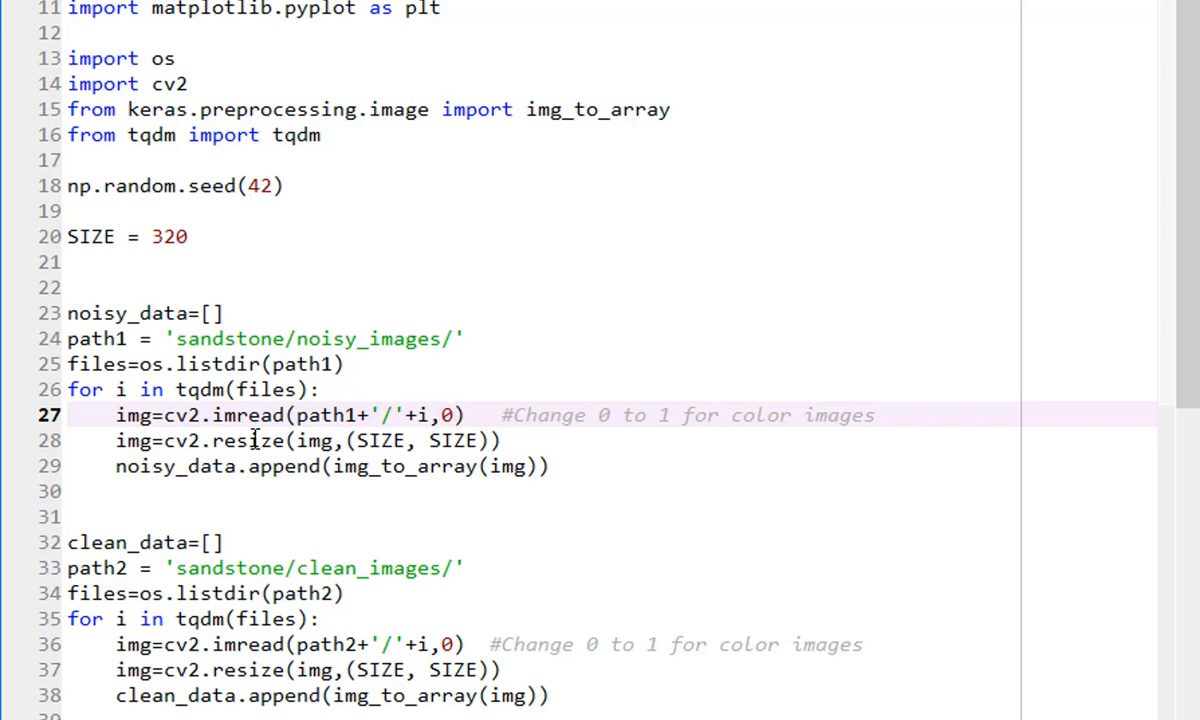
mouse_move(428, 446)
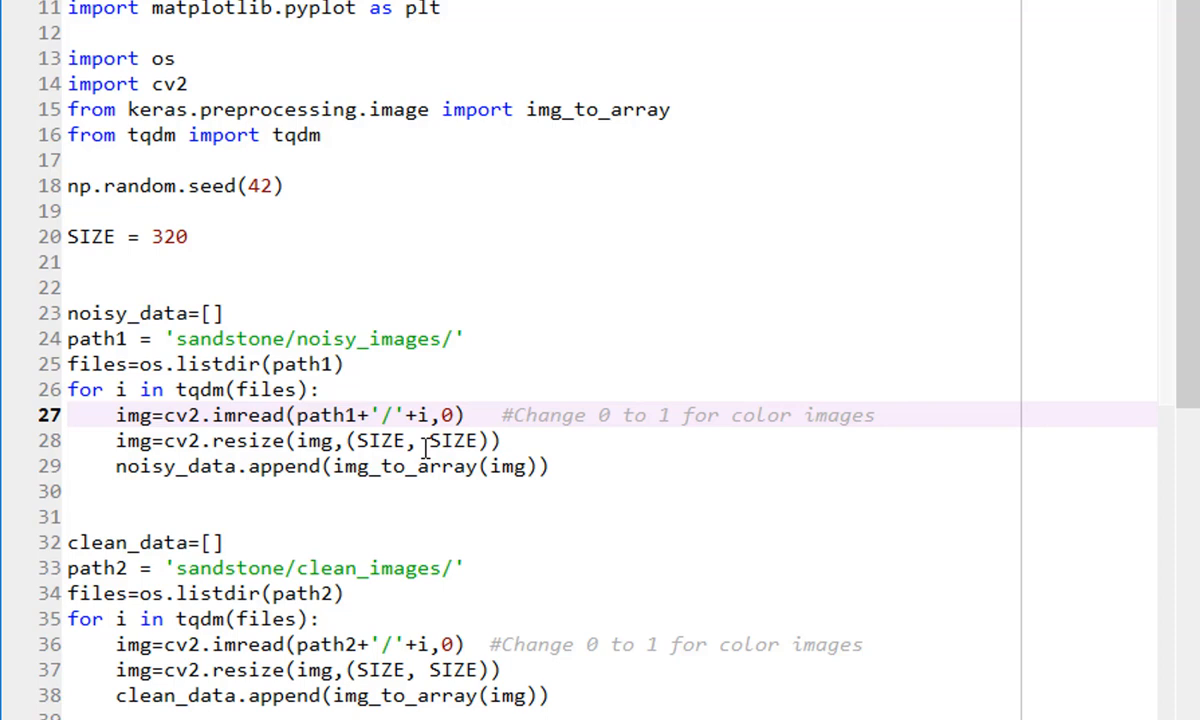
double_click(168, 236)
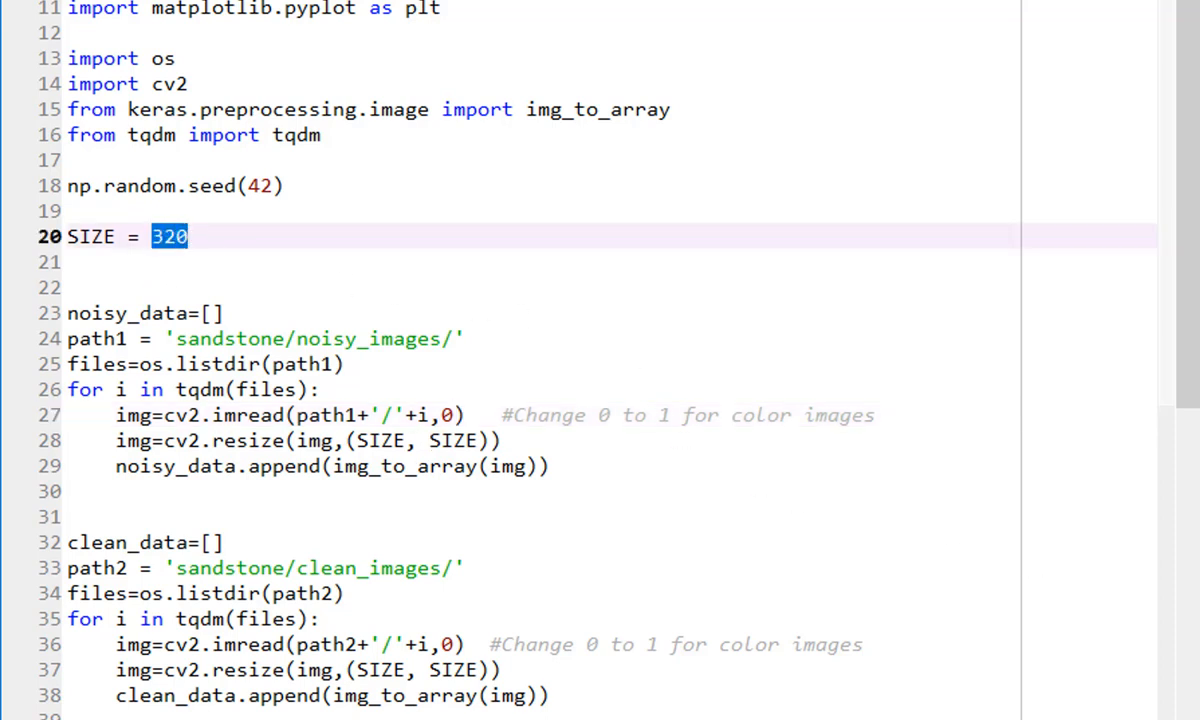
click(466, 441)
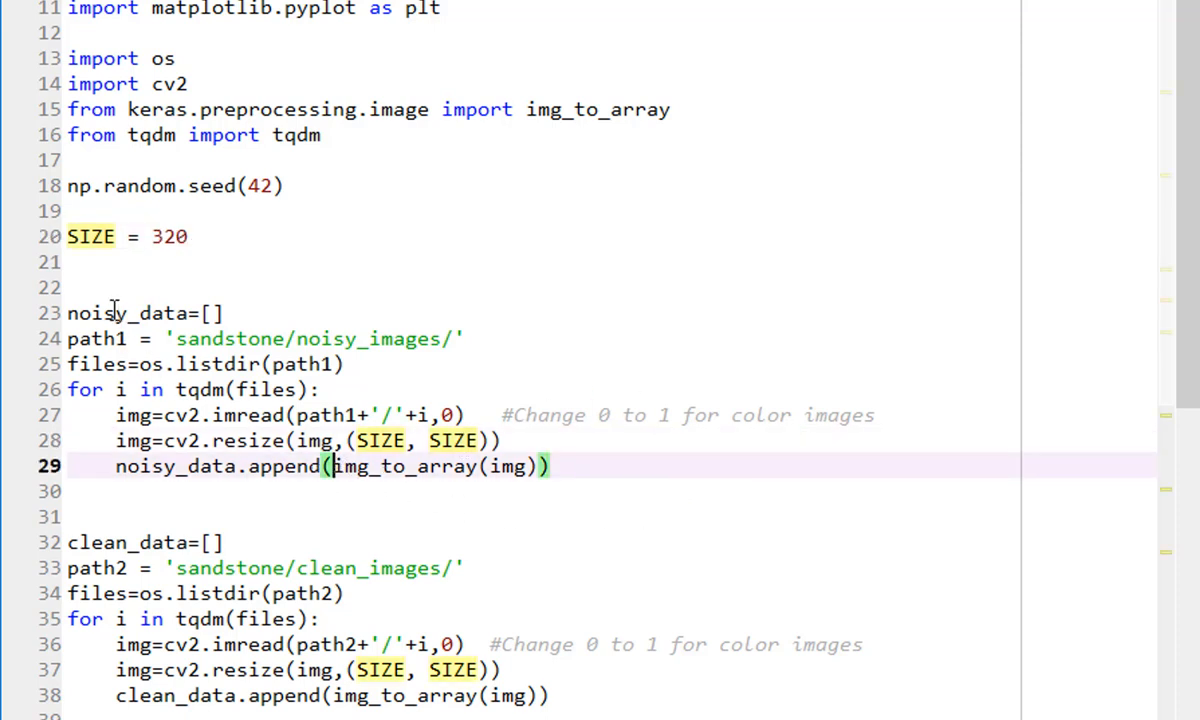
click(117, 313)
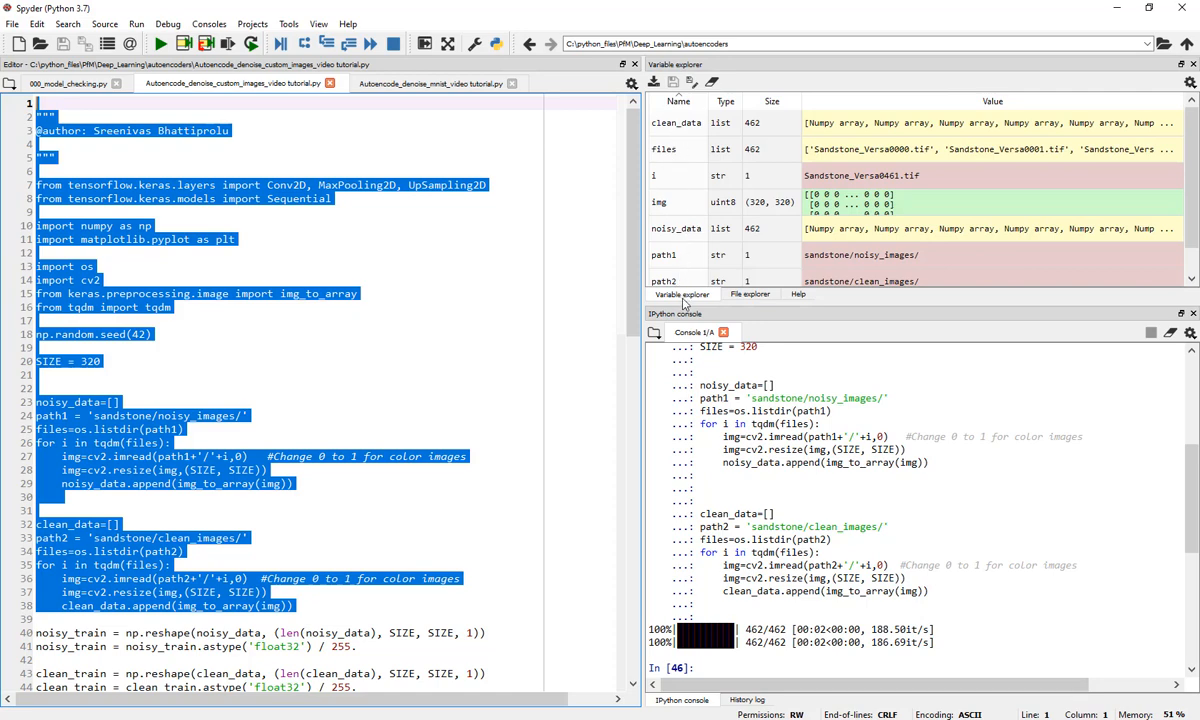
mouse_move(708, 255)
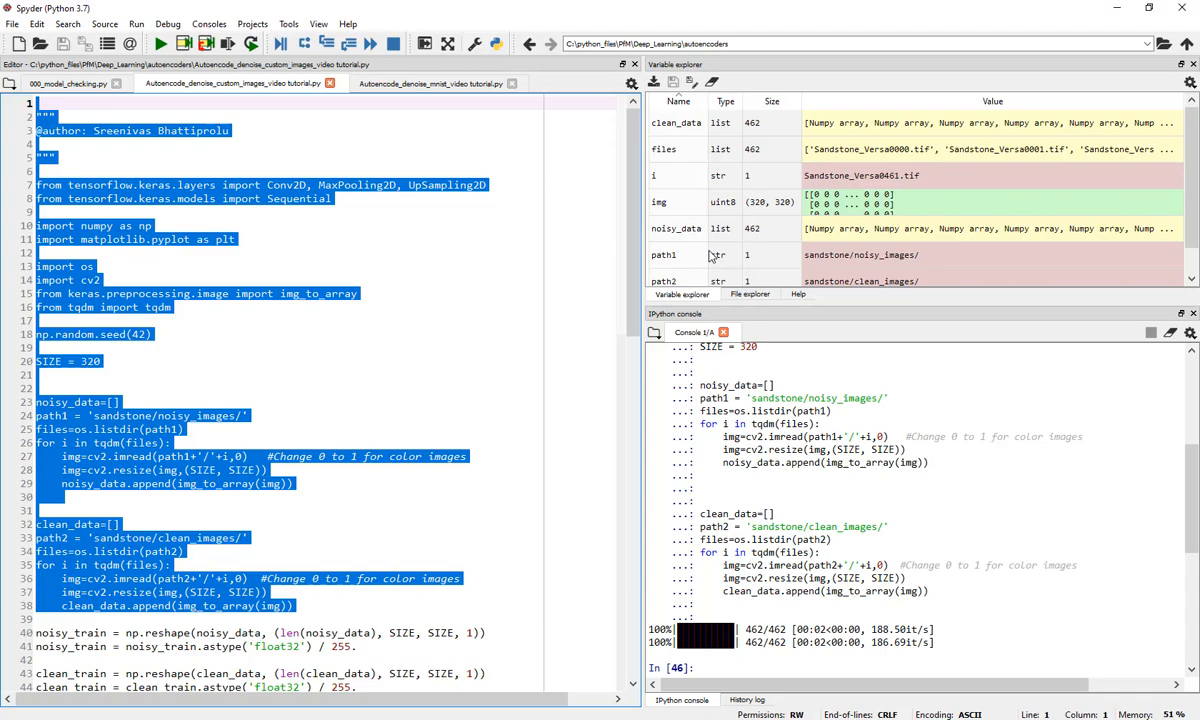
mouse_move(757, 238)
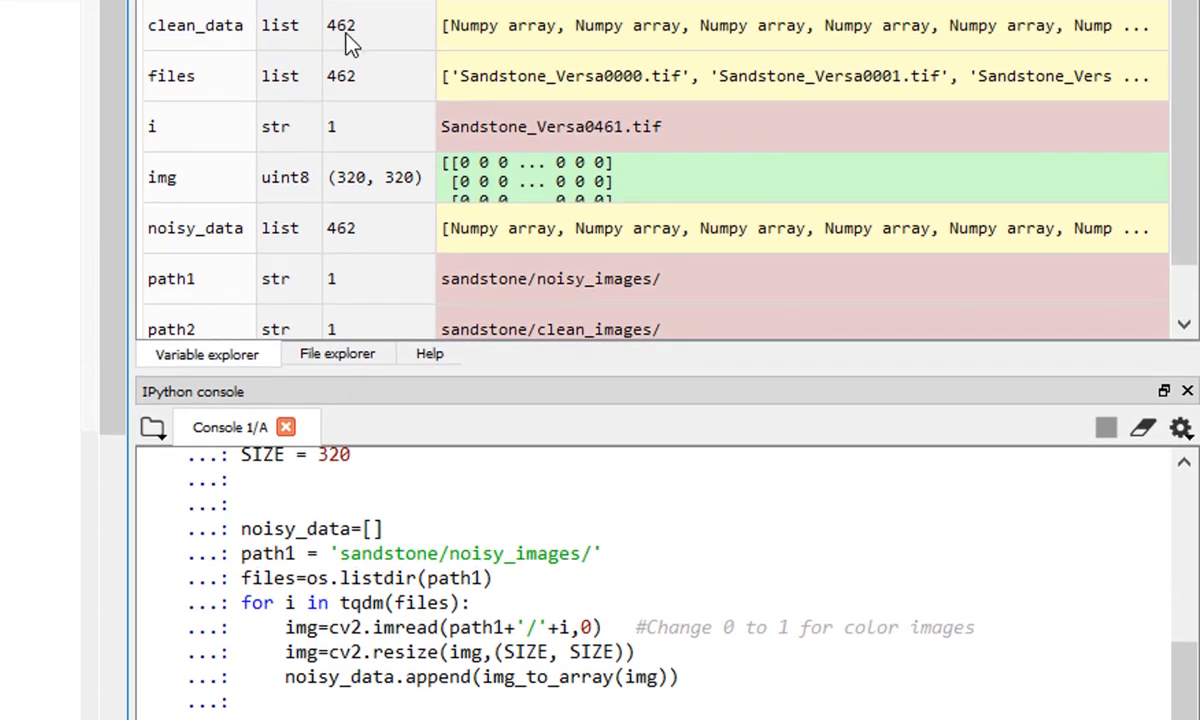
mouse_move(280, 237)
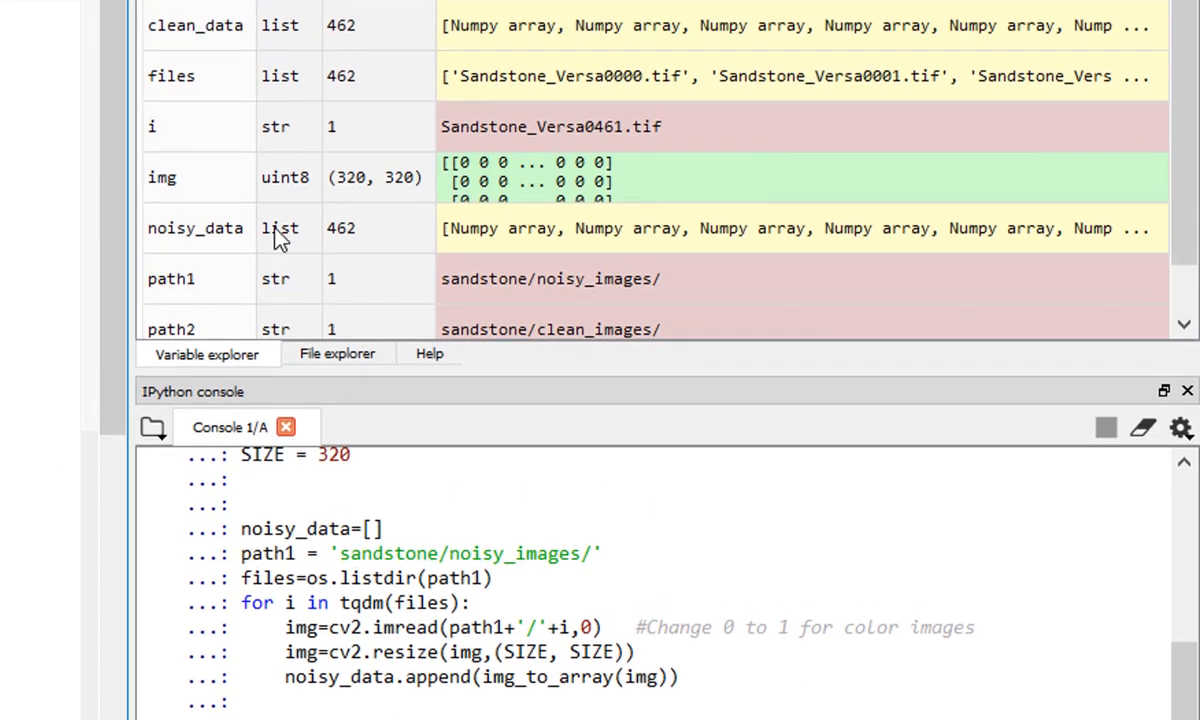
Open noisy_data in the Variable explorer to inspect its 462 320×320×1 images
click(196, 228)
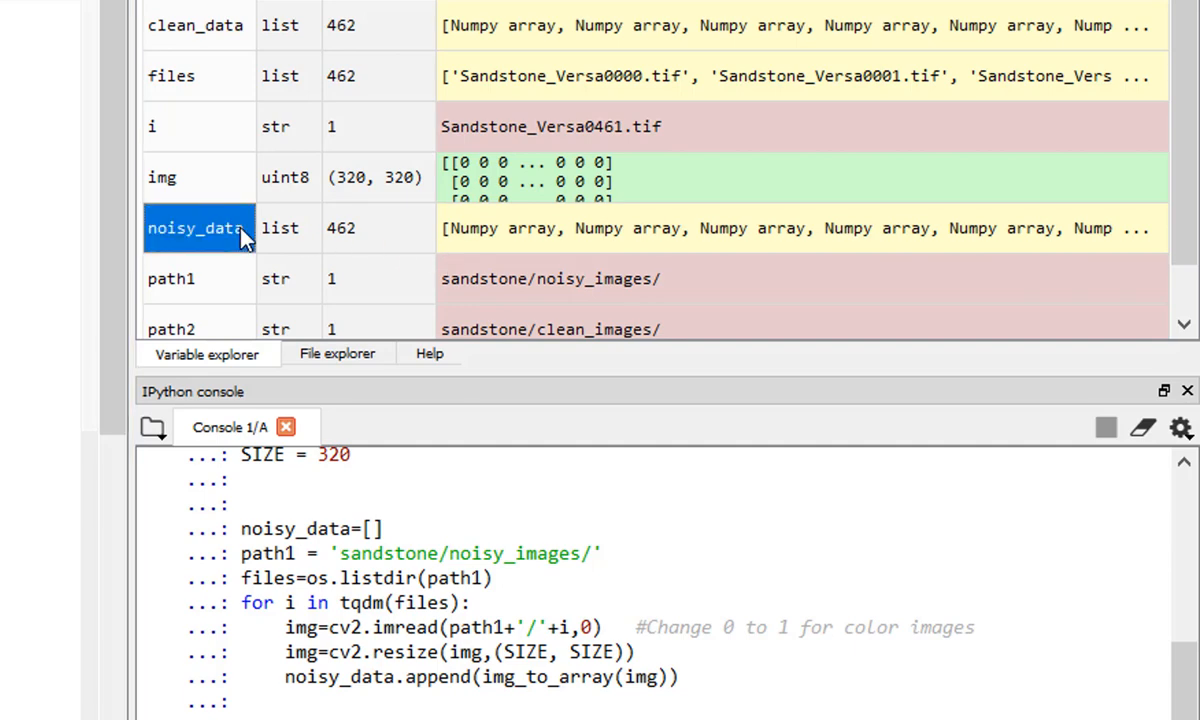
mouse_move(310, 248)
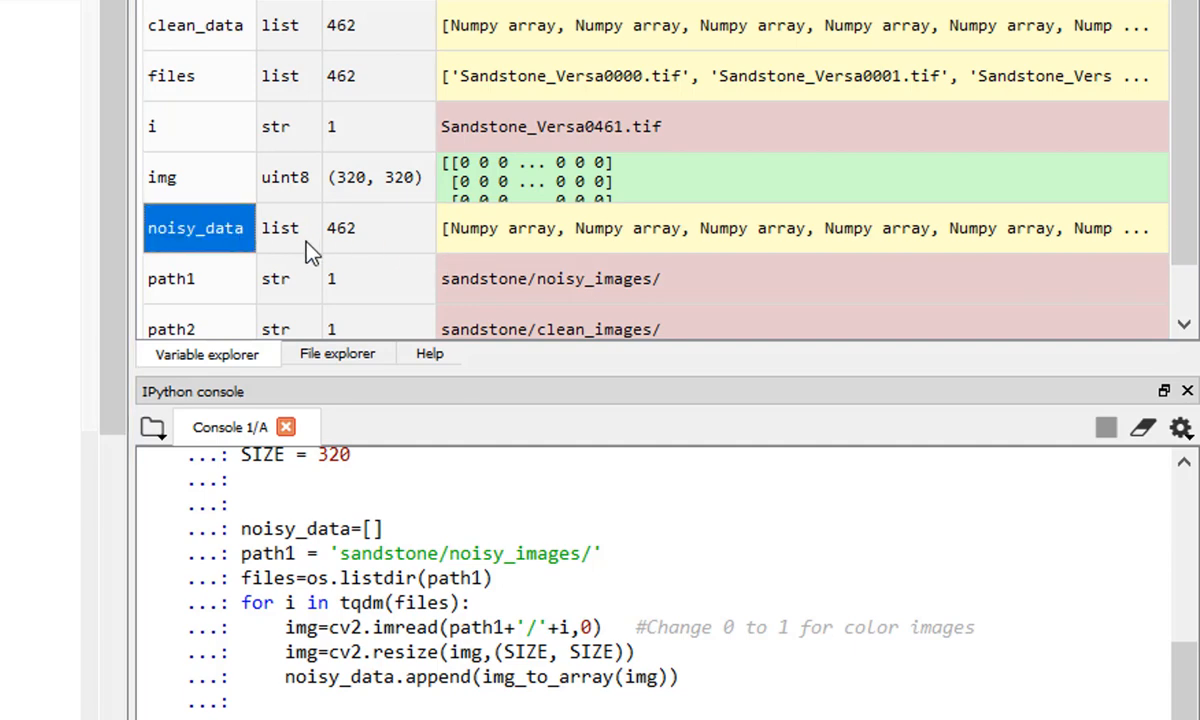
double_click(197, 228)
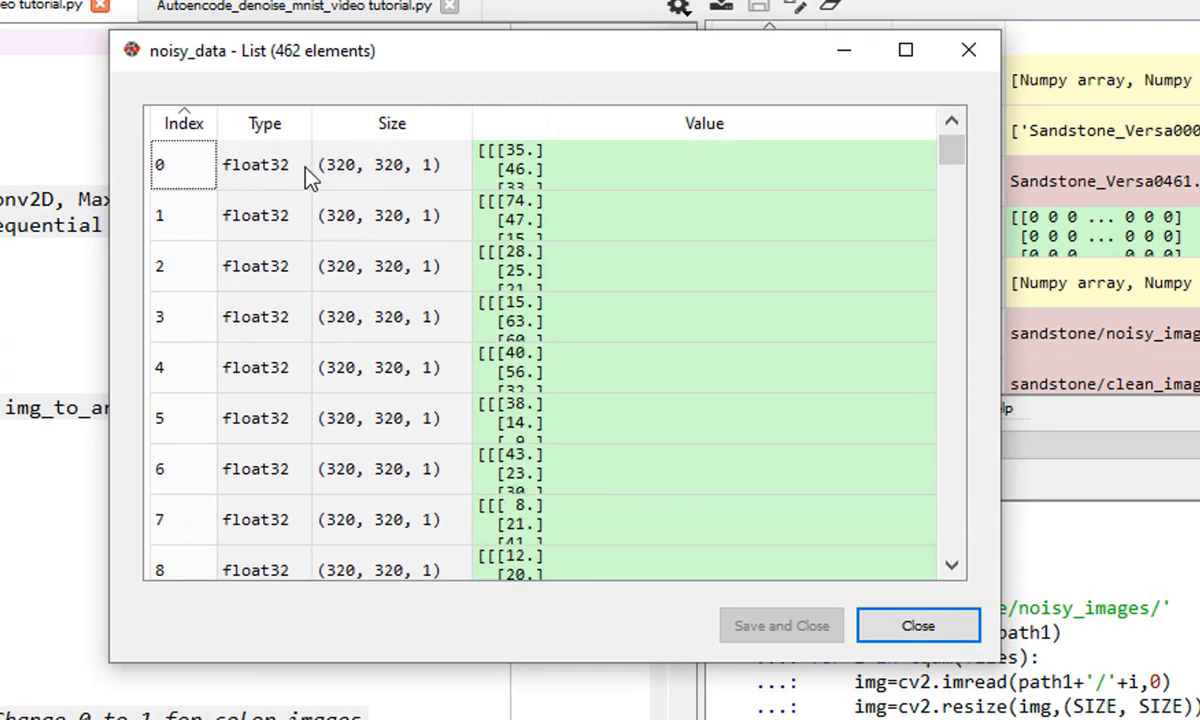
mouse_move(427, 185)
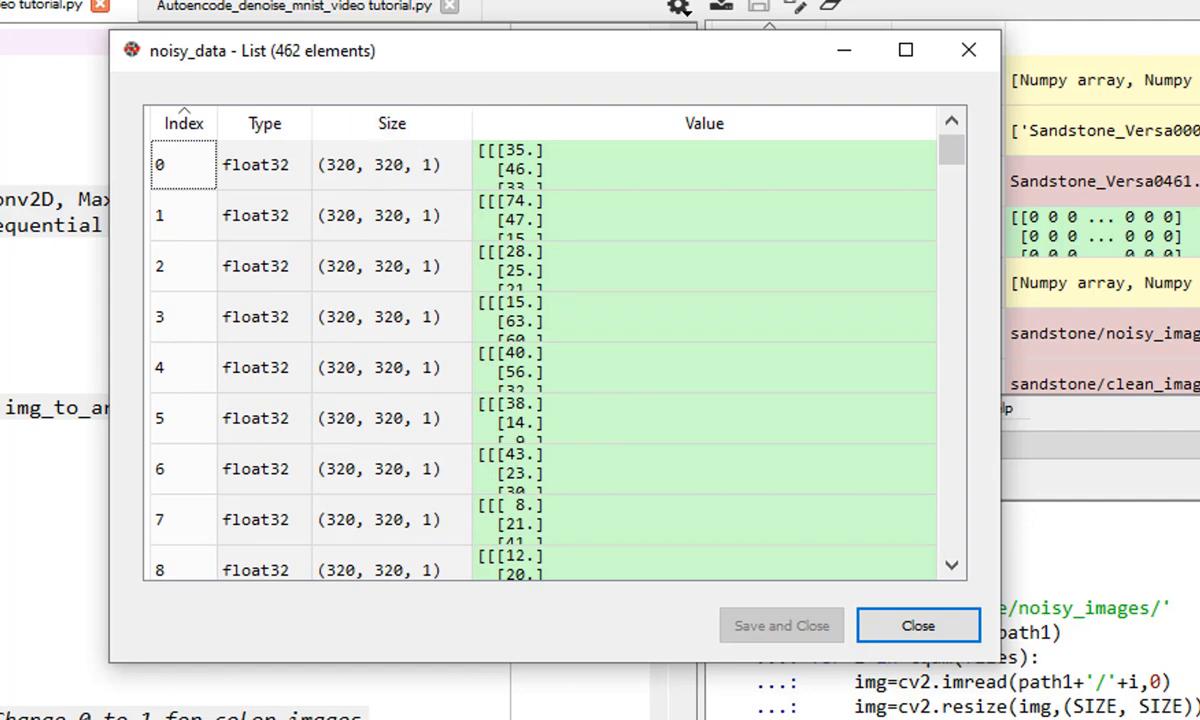
mouse_move(423, 178)
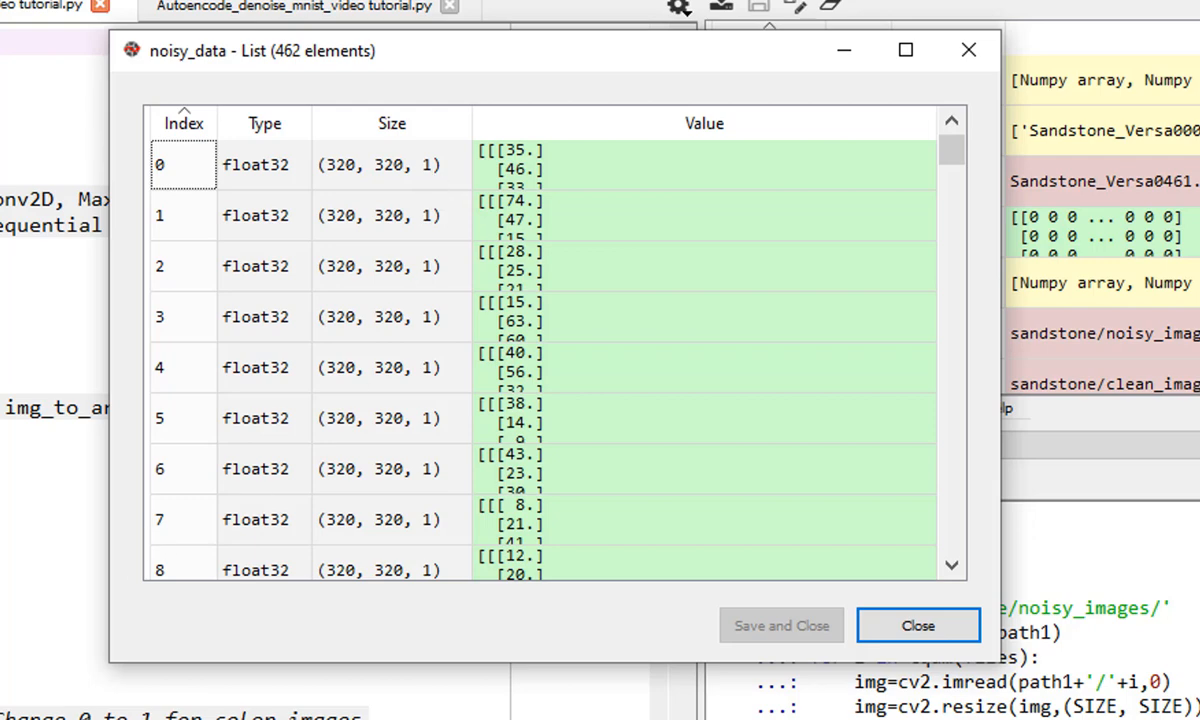
mouse_move(94, 520)
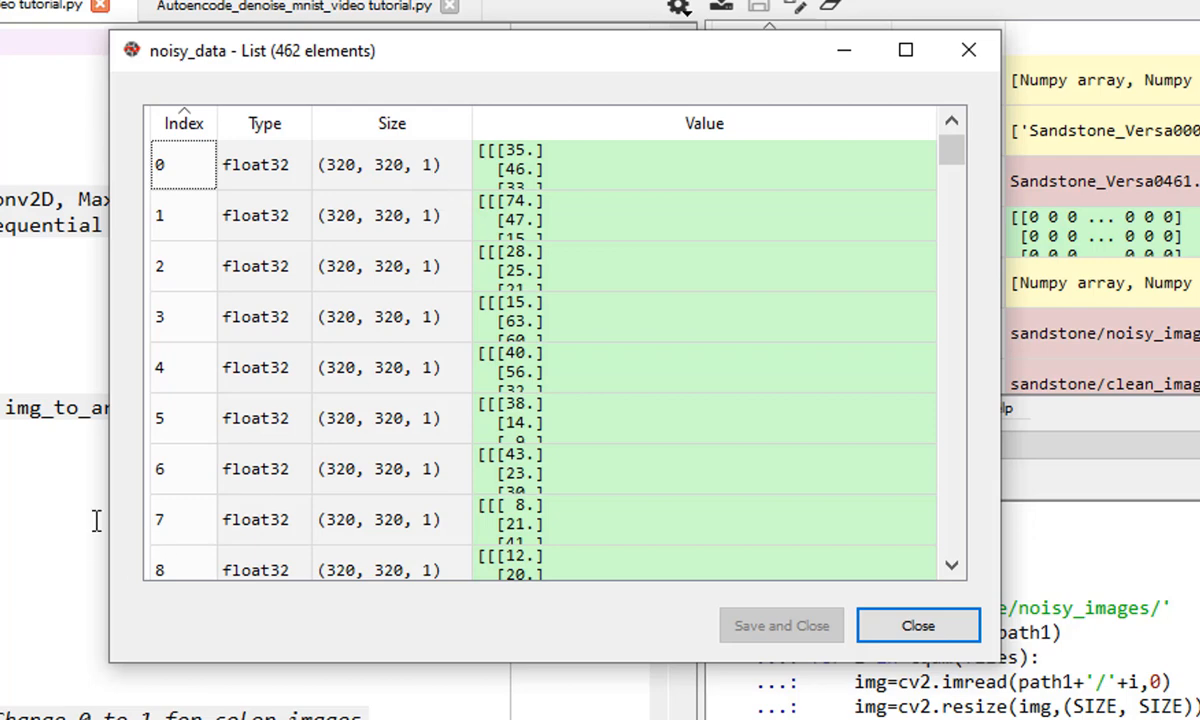
mouse_move(430, 185)
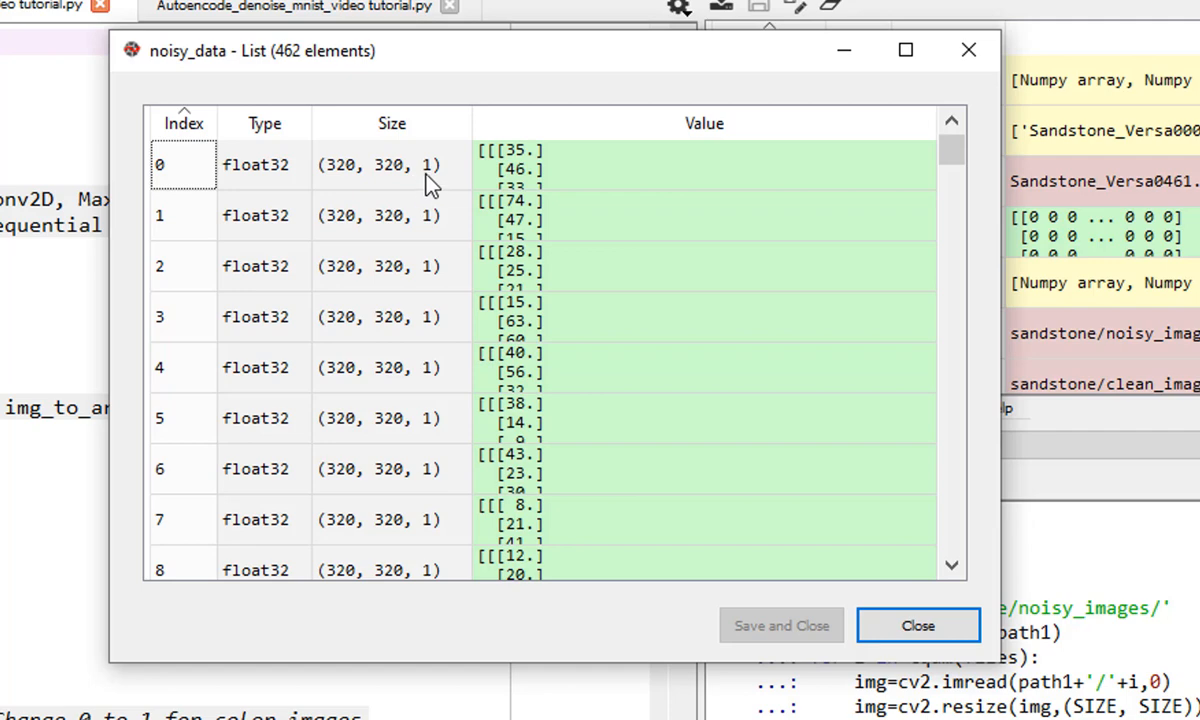
mouse_move(392, 190)
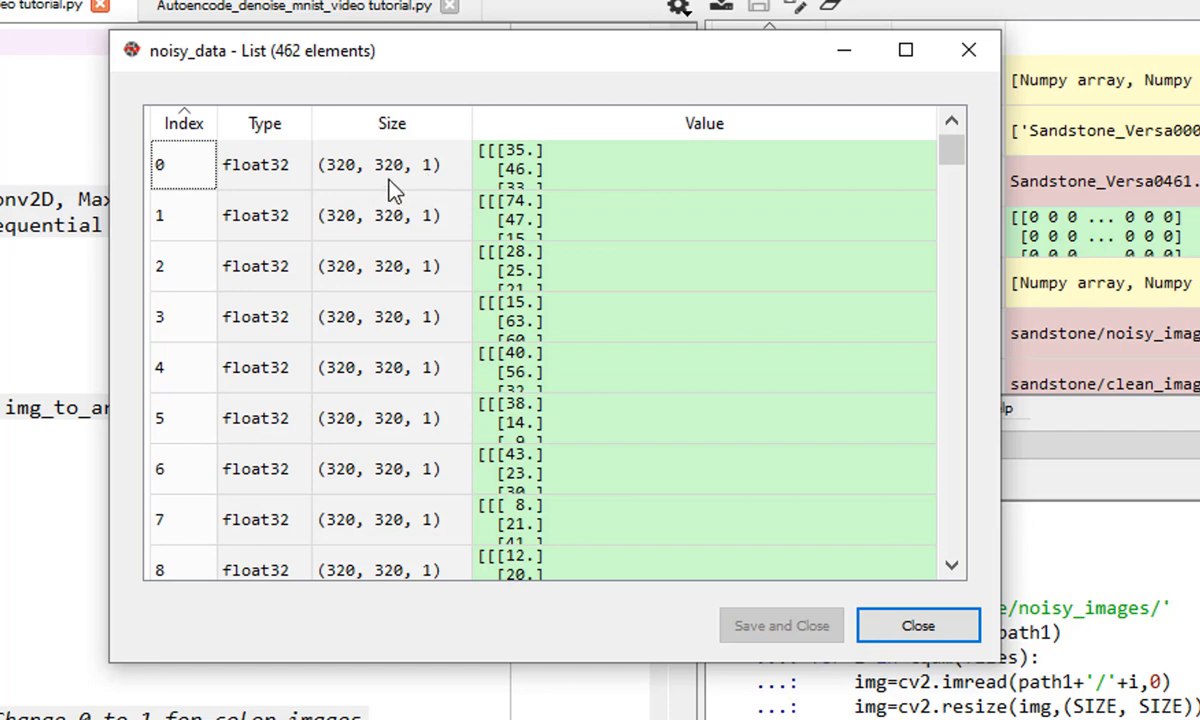
mouse_move(479, 182)
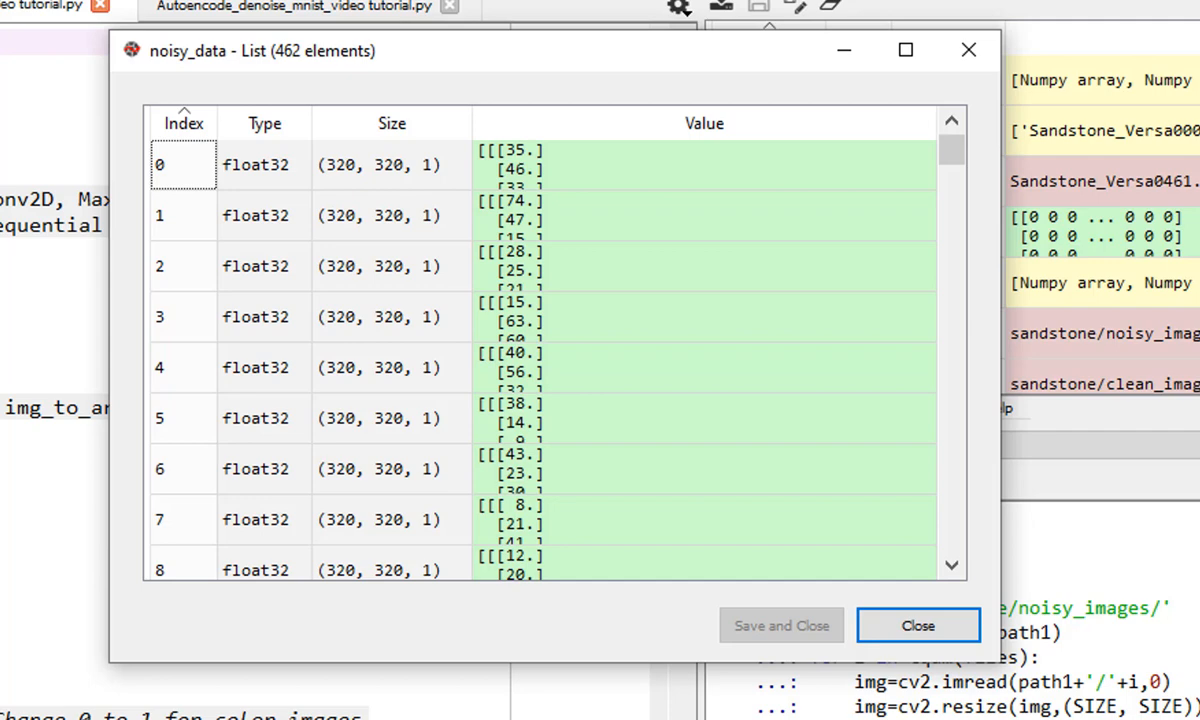
mouse_move(249, 178)
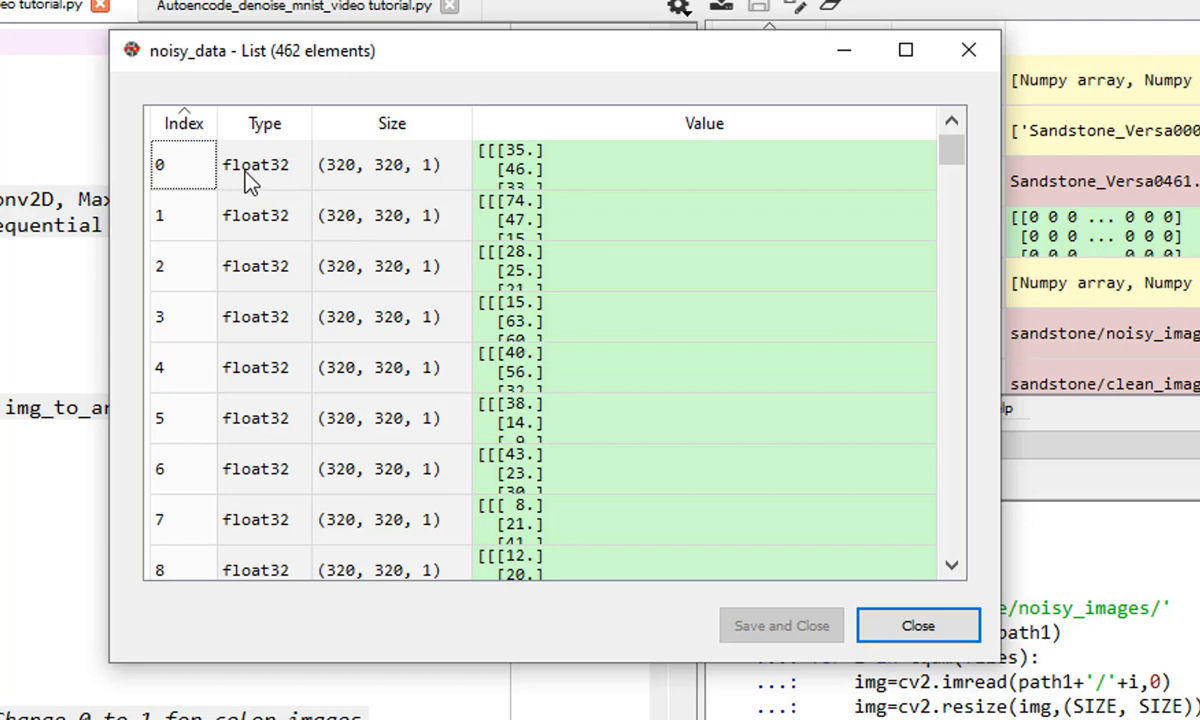
mouse_move(264, 186)
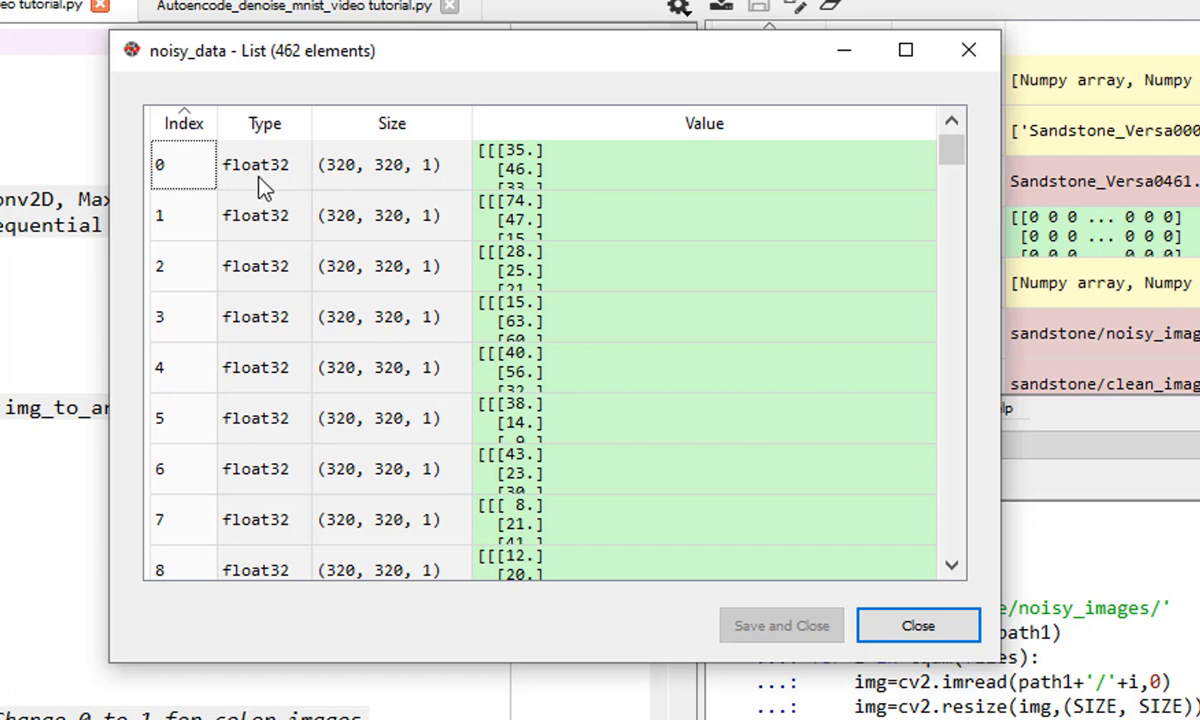
mouse_move(527, 176)
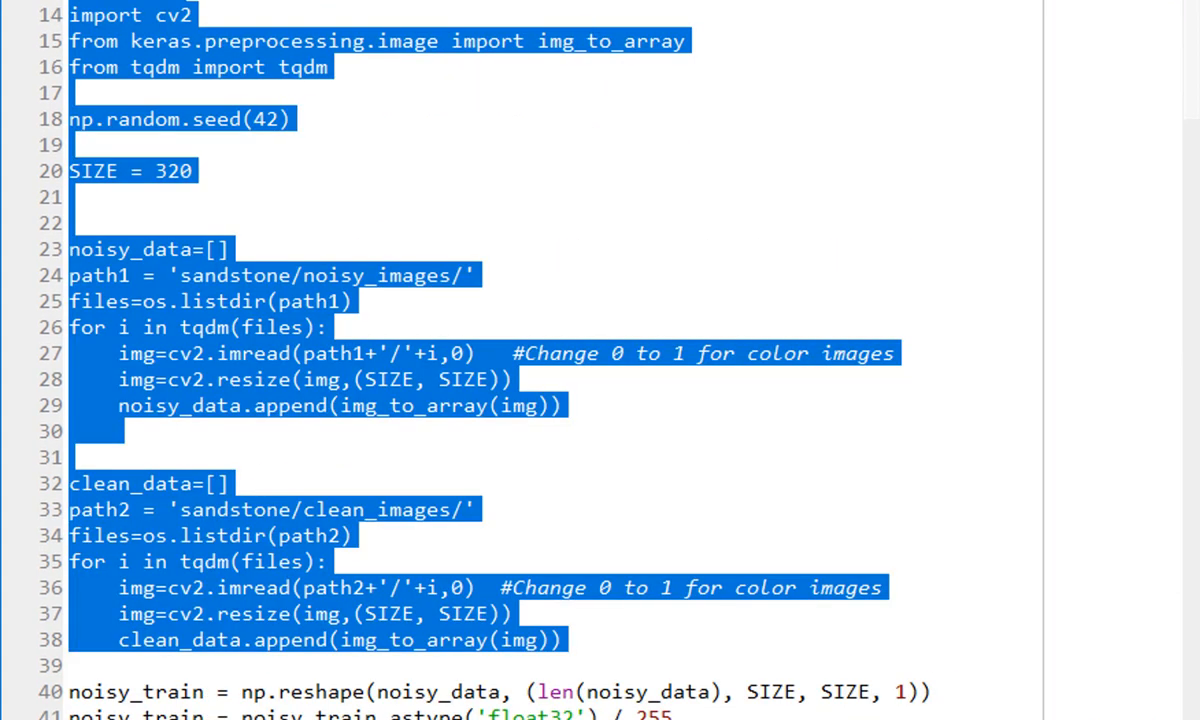
mouse_move(637, 143)
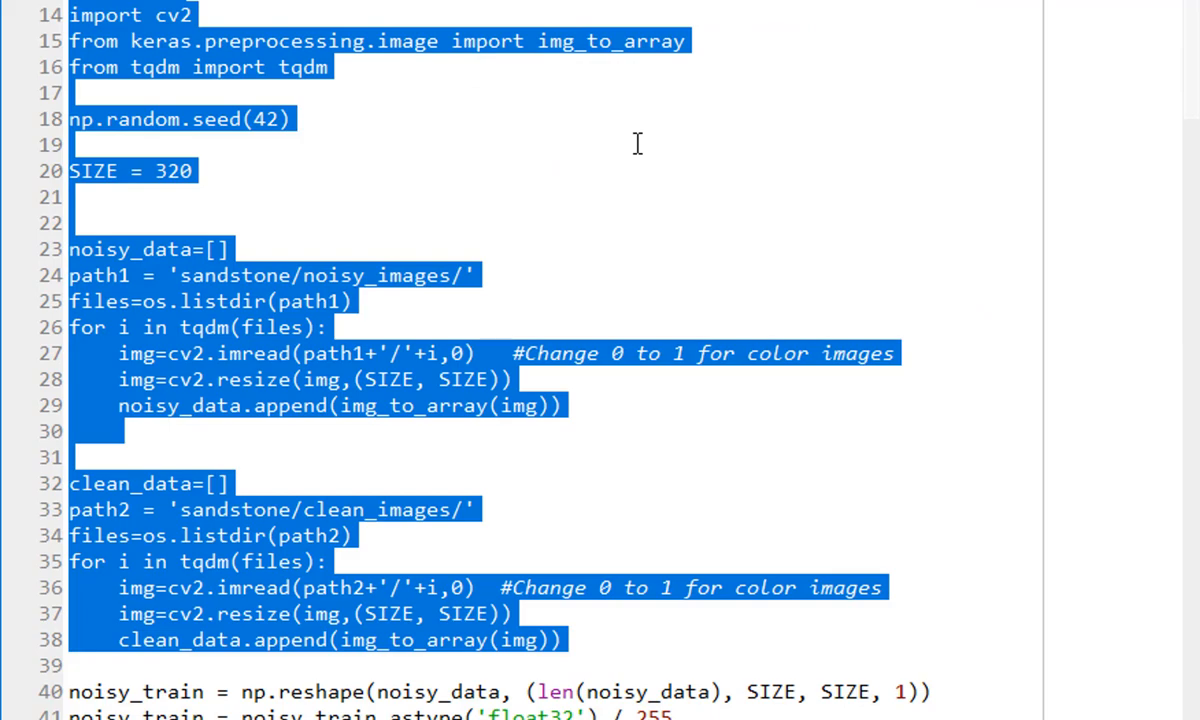
Scroll to the noisy_train and clean_train reshape and float32 normalisation lines
scroll(down, 3)
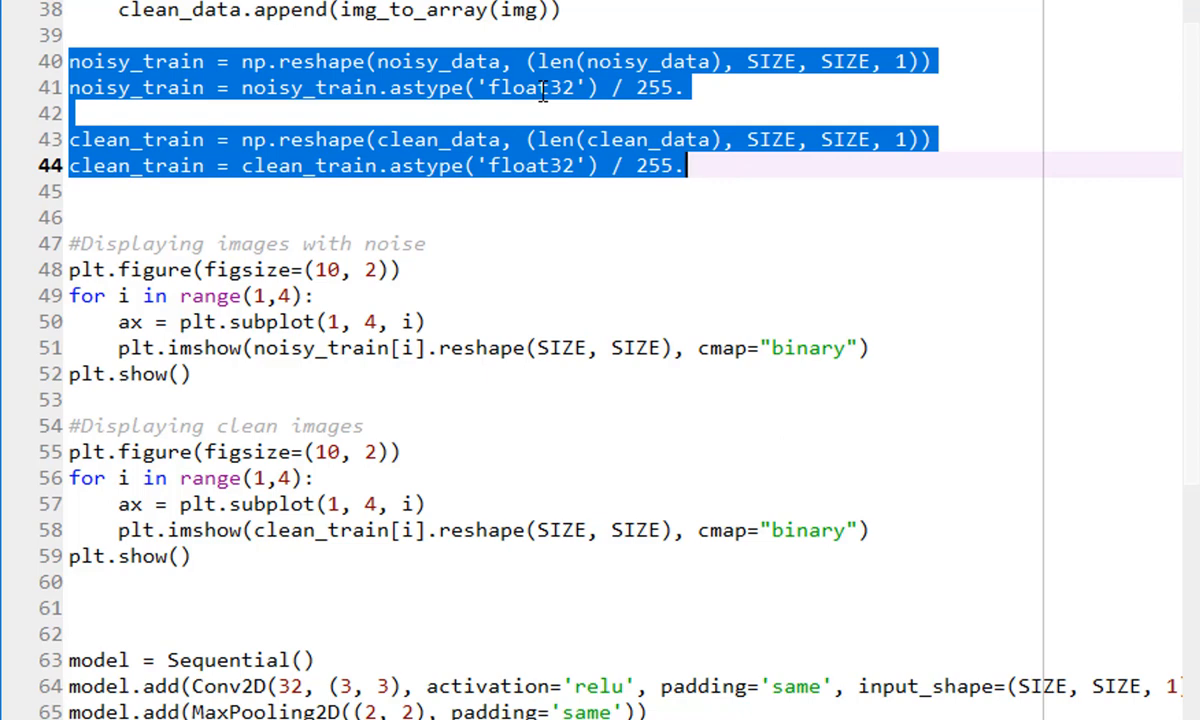
mouse_move(650, 180)
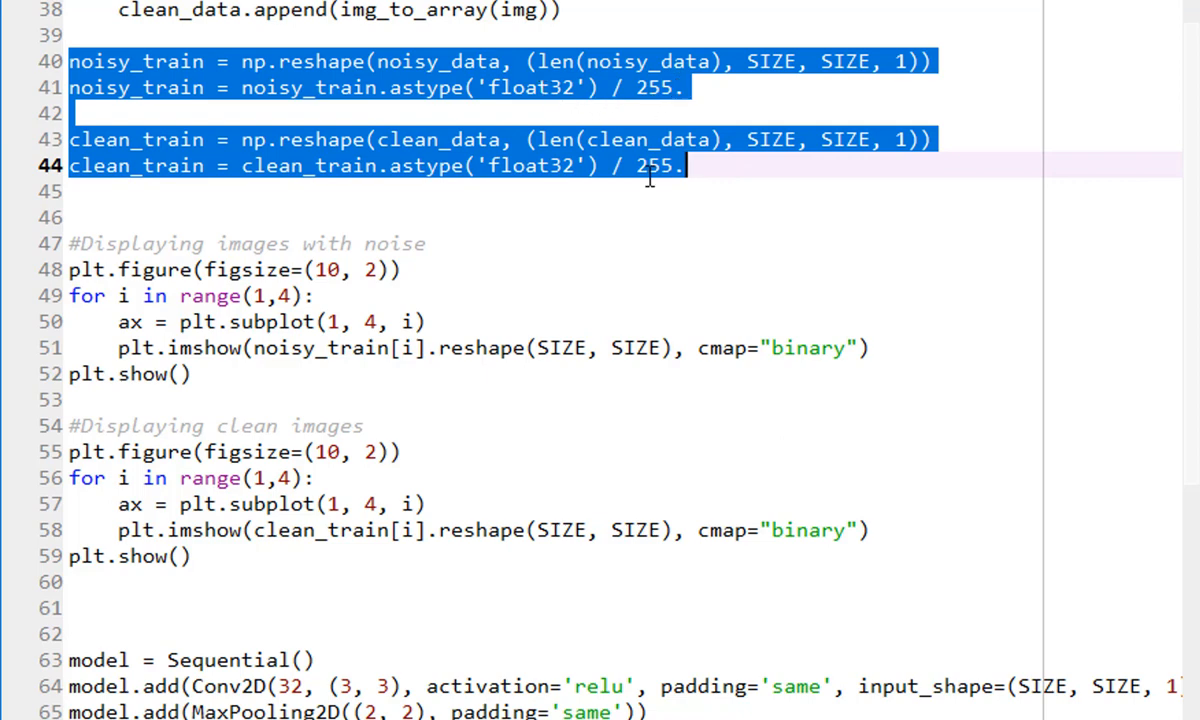
mouse_move(1074, 276)
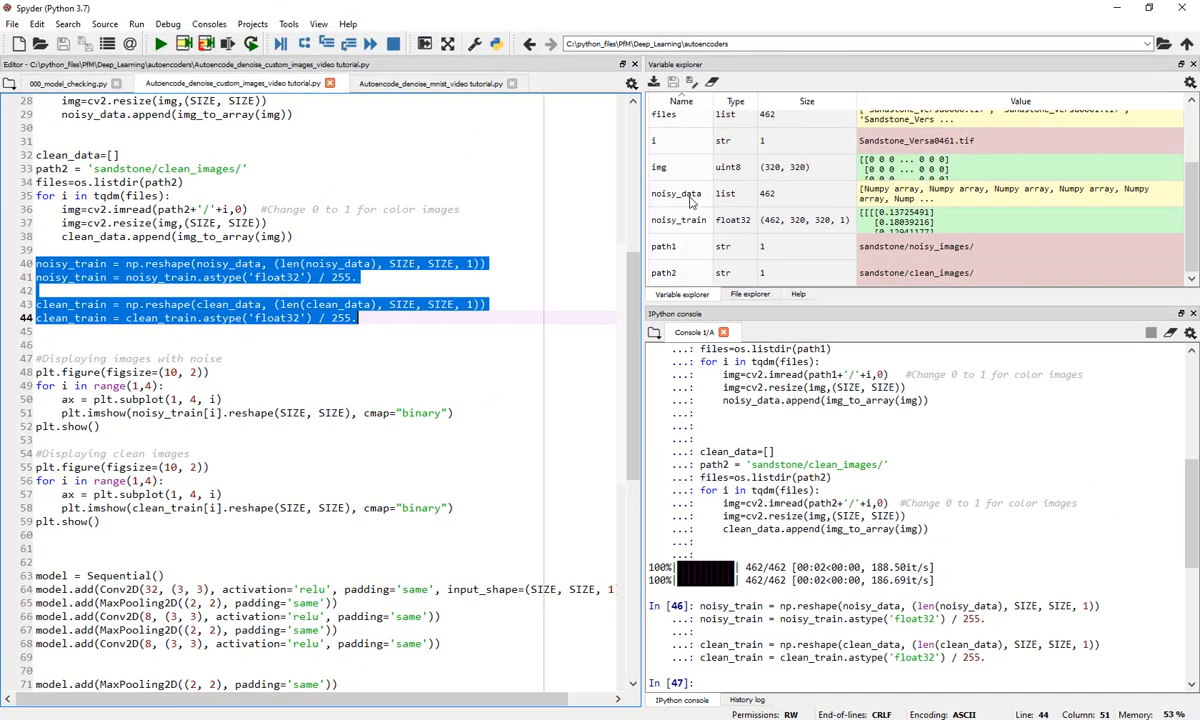
click(676, 193)
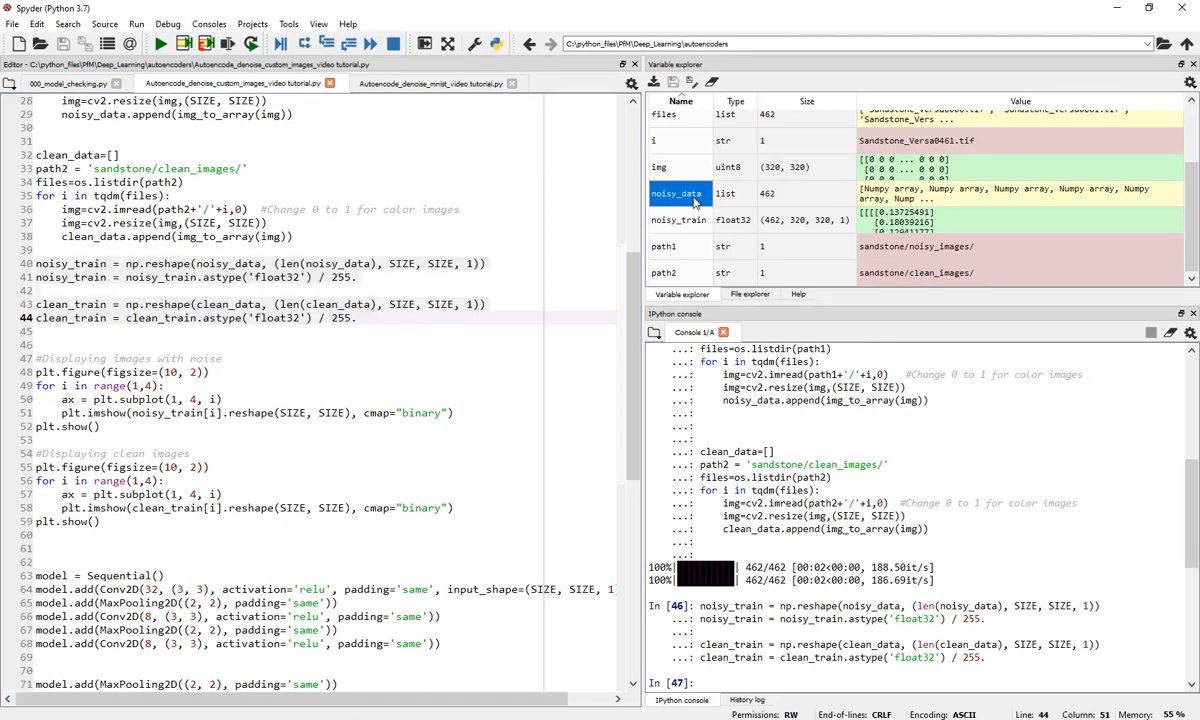
double_click(676, 193)
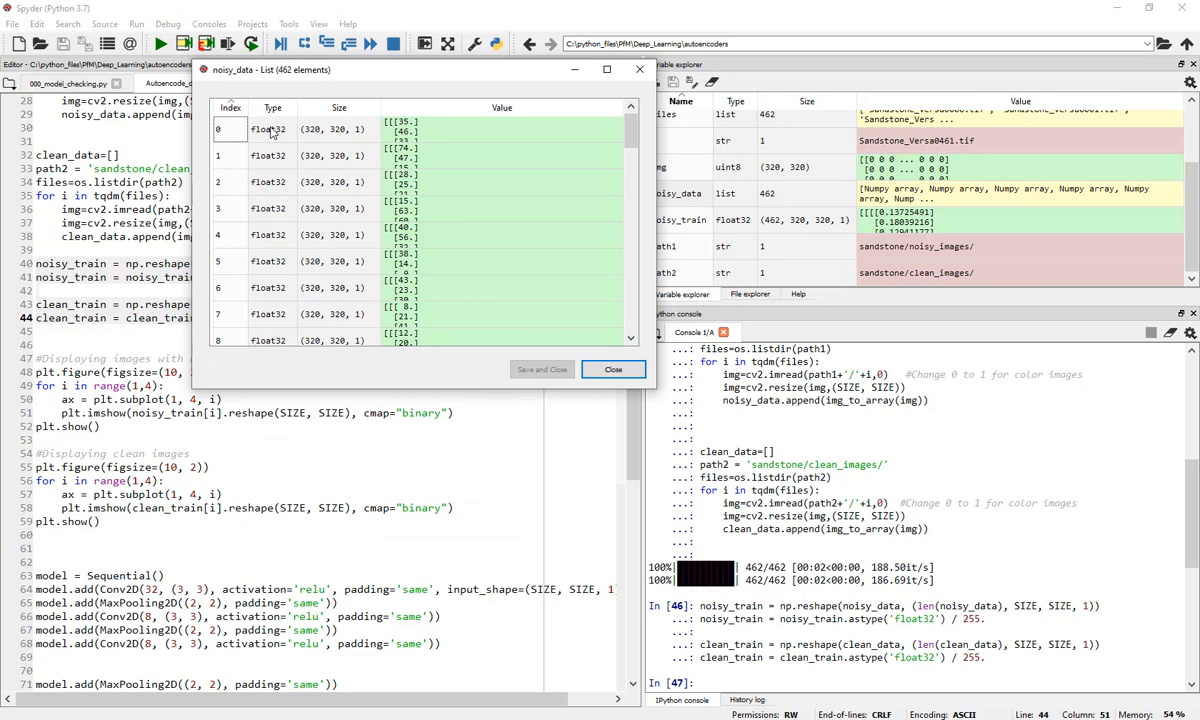
mouse_move(416, 79)
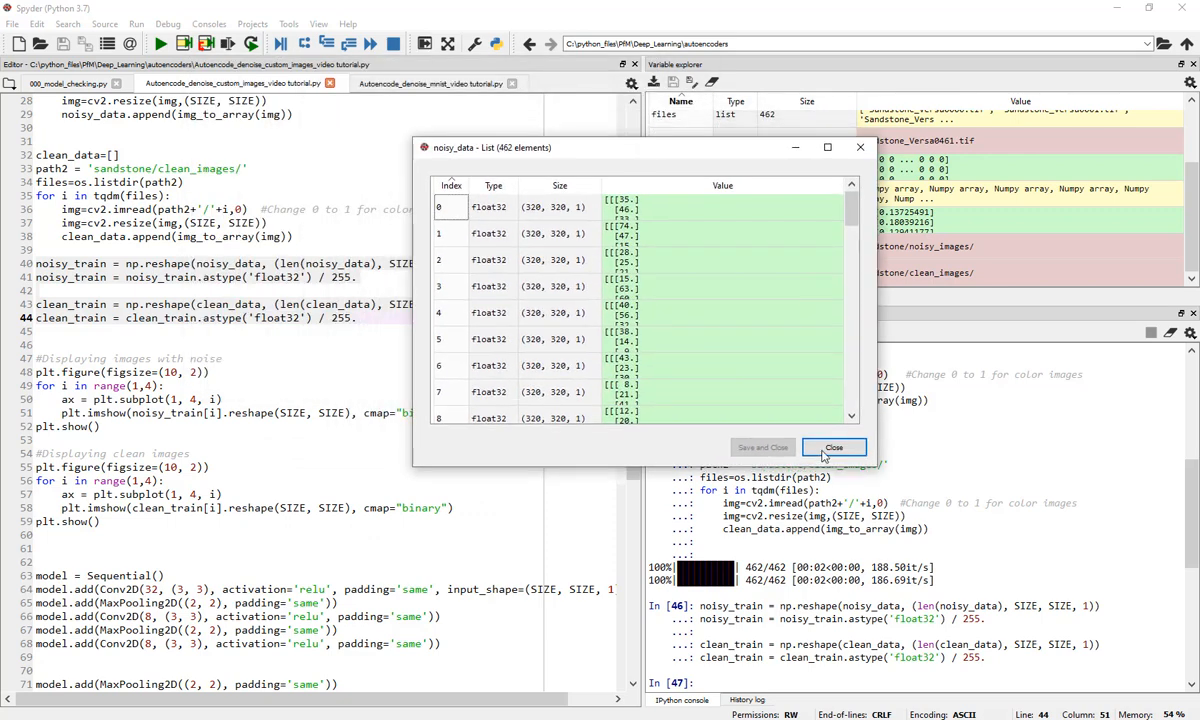
click(834, 447)
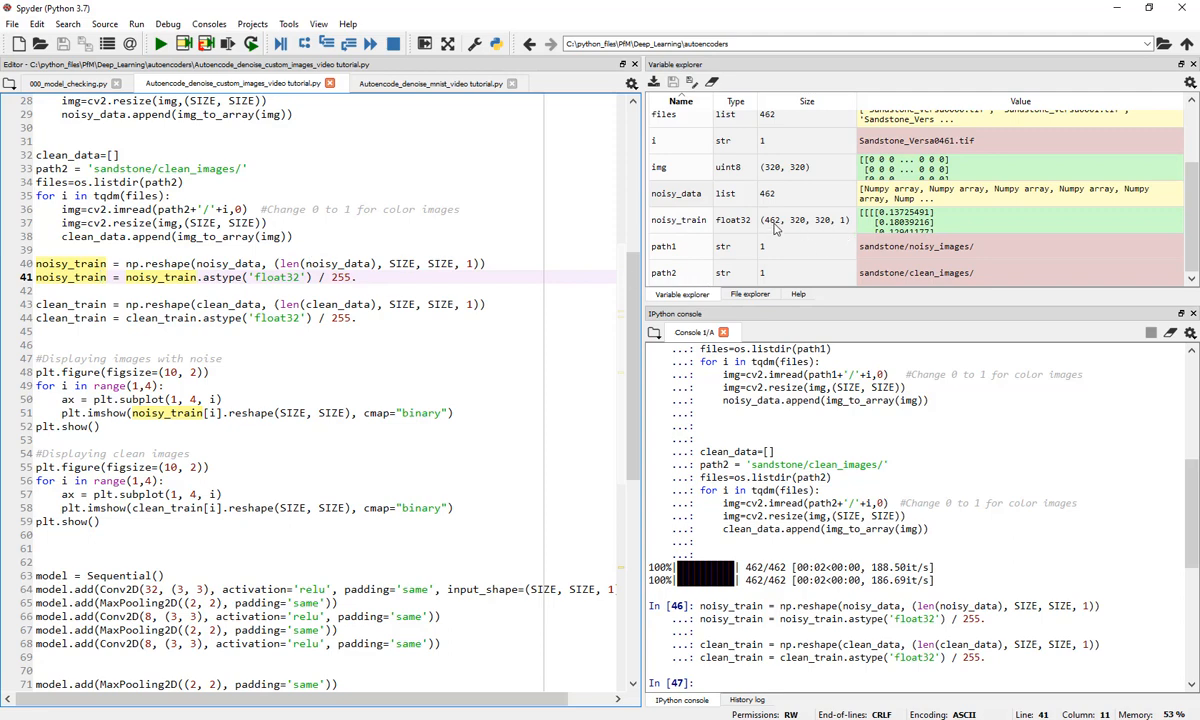
mouse_move(772, 228)
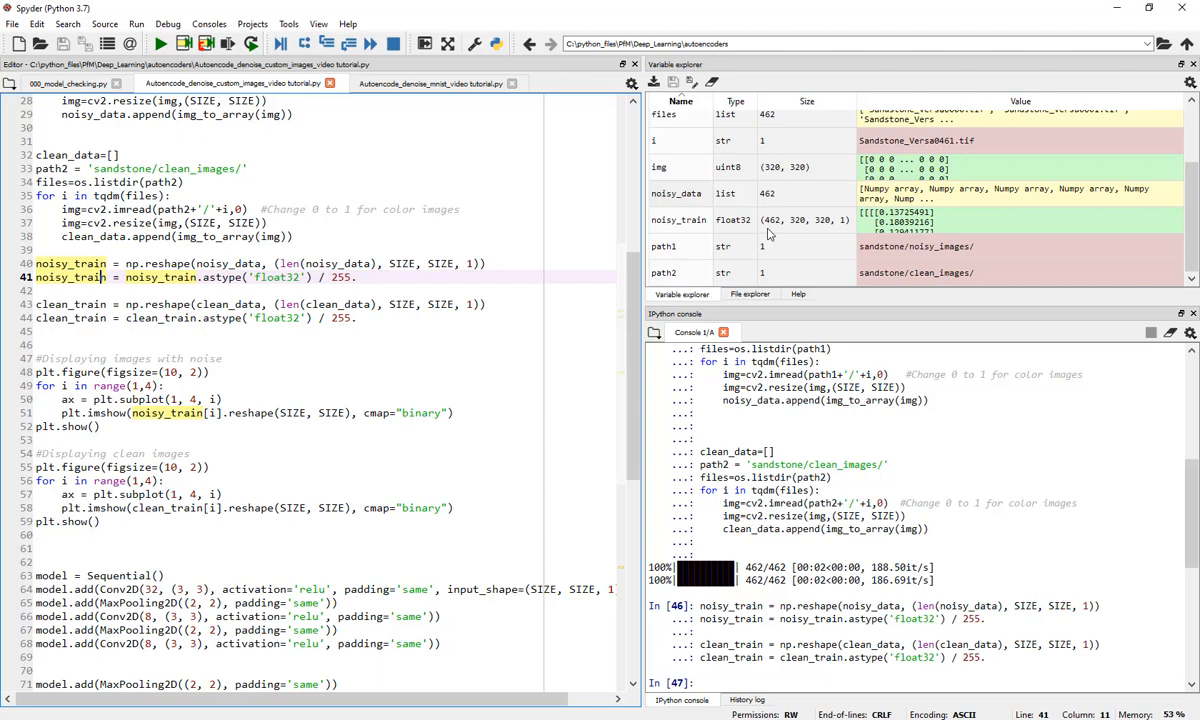
mouse_move(780, 232)
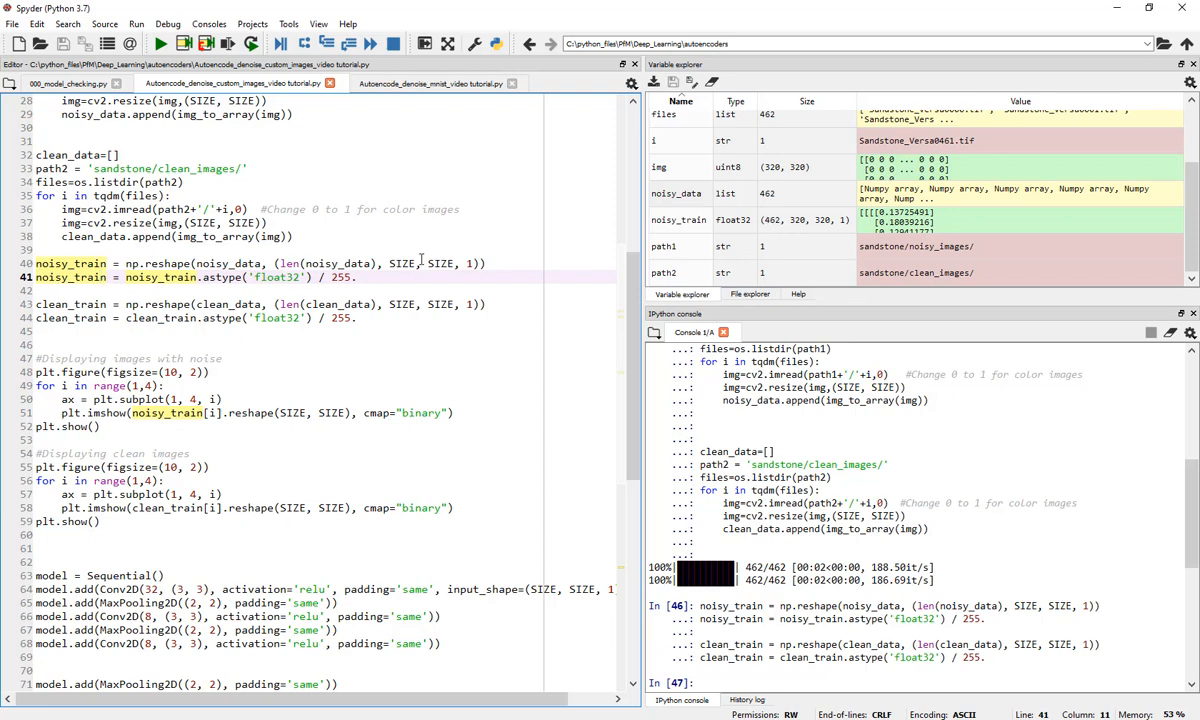
mouse_move(767, 250)
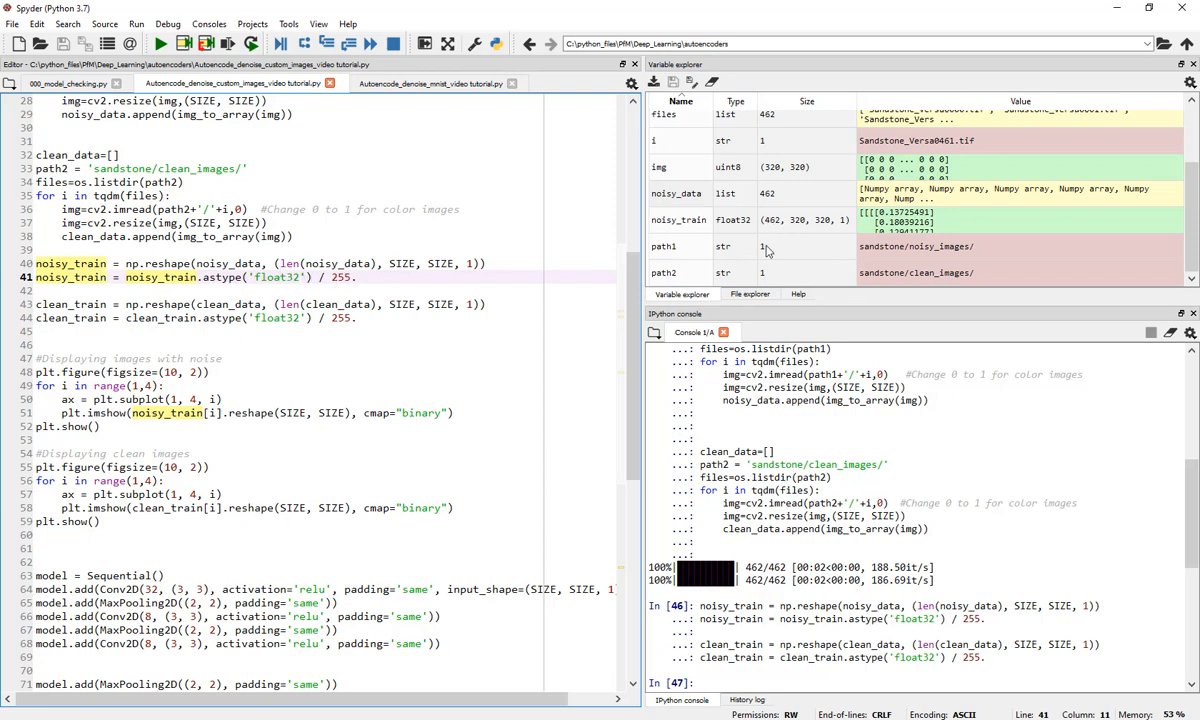
click(680, 220)
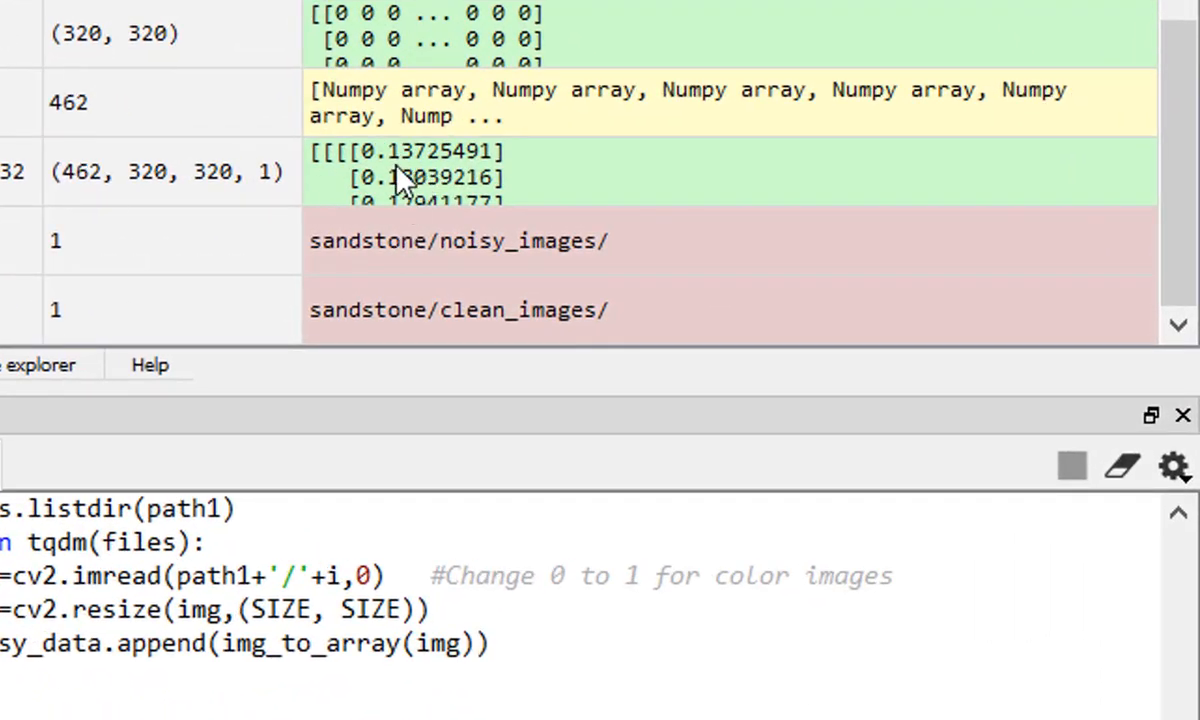
mouse_move(405, 168)
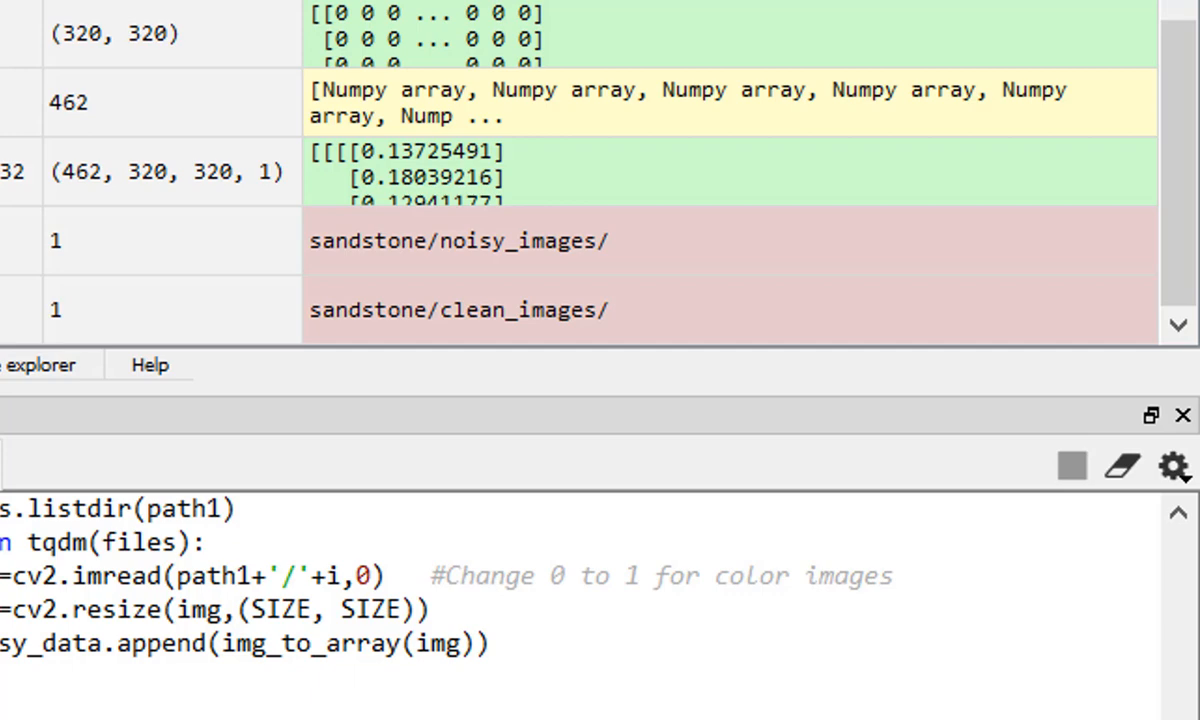
mouse_move(320, 210)
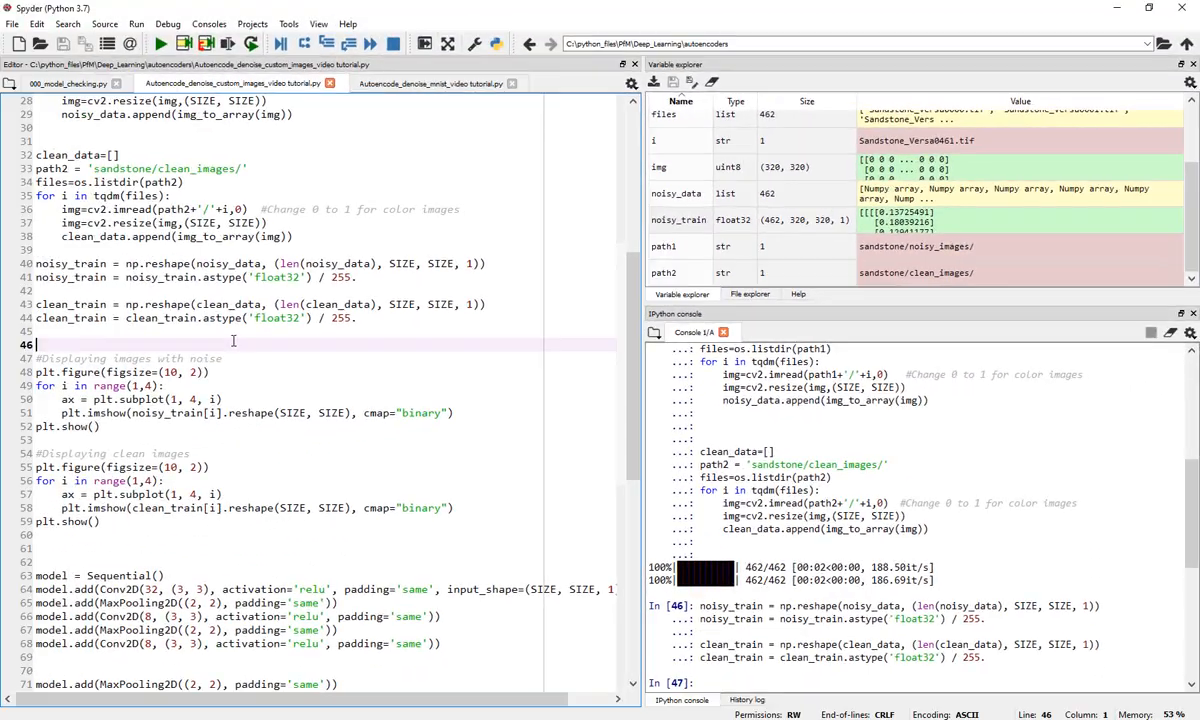
Review the MNIST script's 0–1 scaling and 28×28 reshape, then return to the sandstone script
click(450, 84)
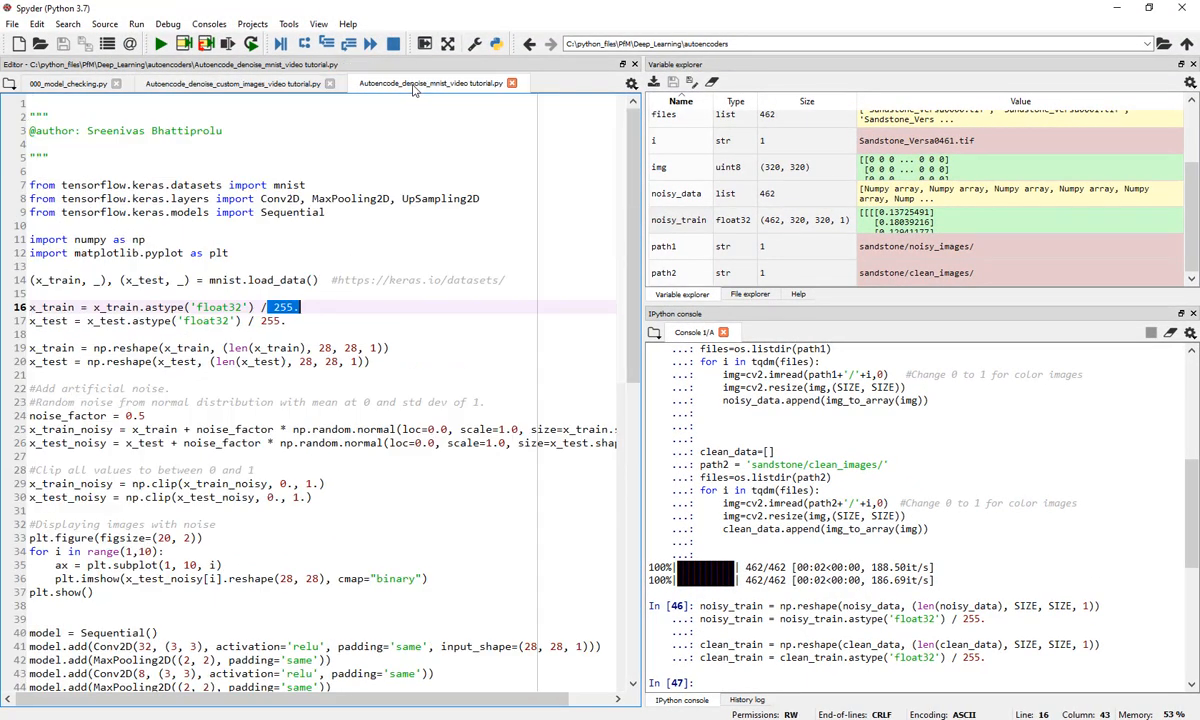
scroll(down, 3)
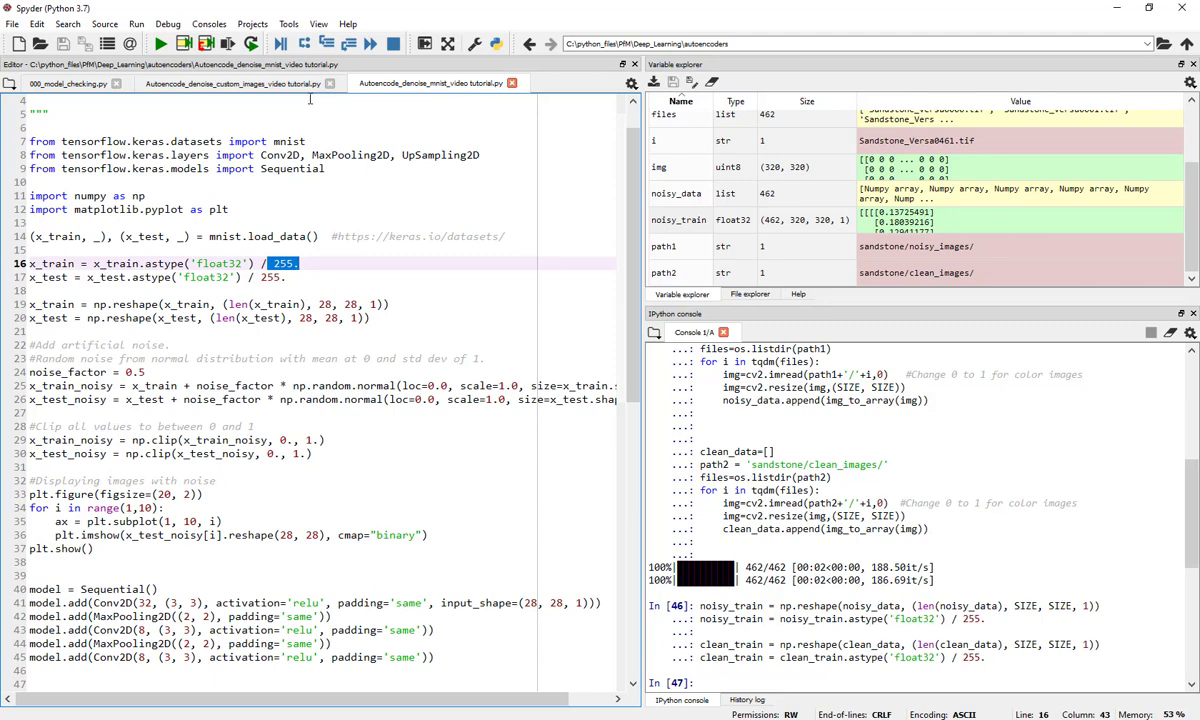
mouse_move(398, 296)
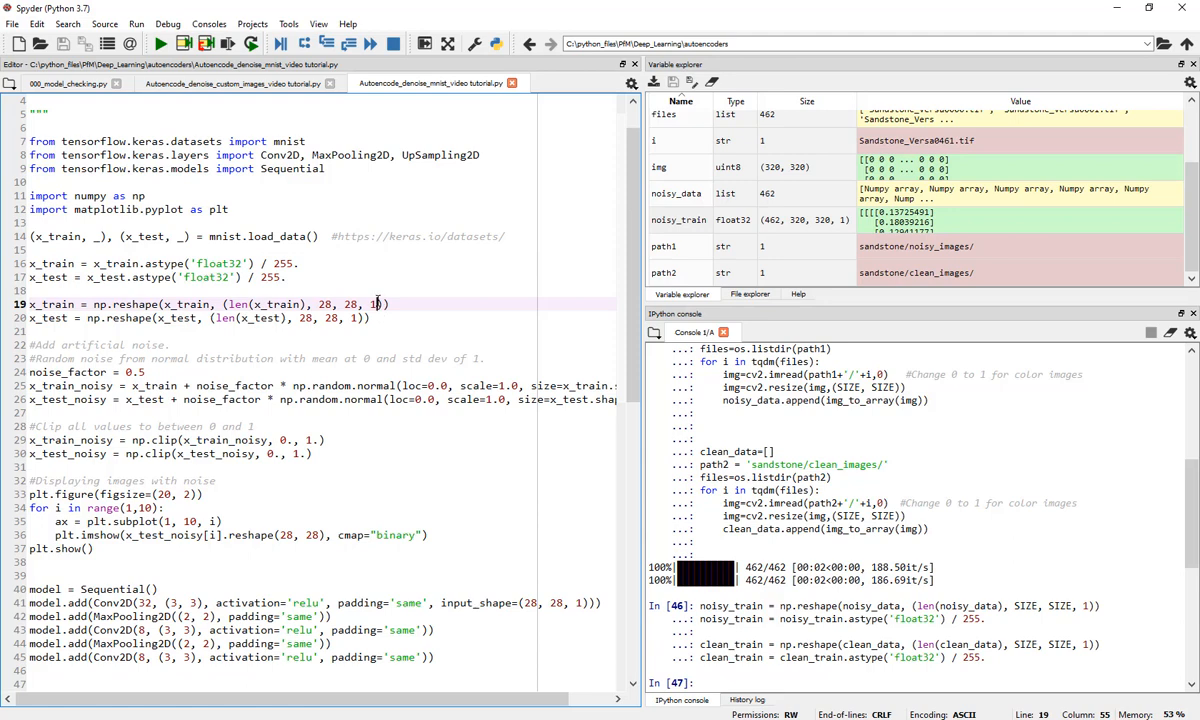
mouse_move(457, 148)
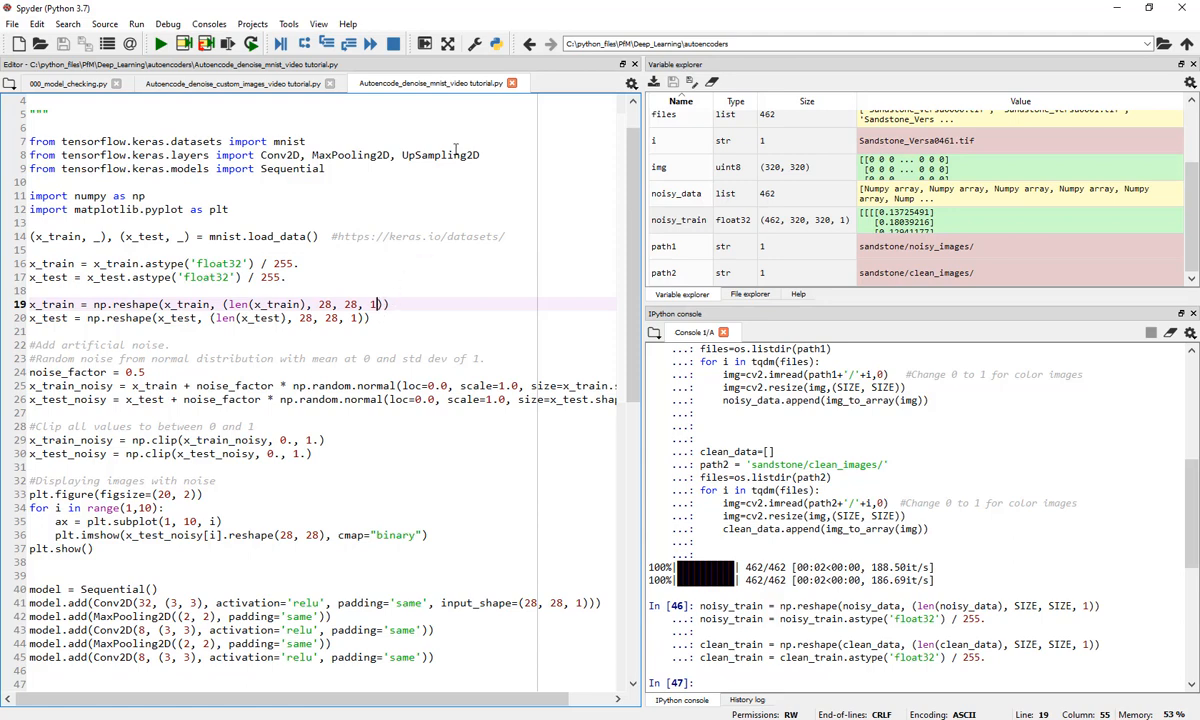
mouse_move(361, 97)
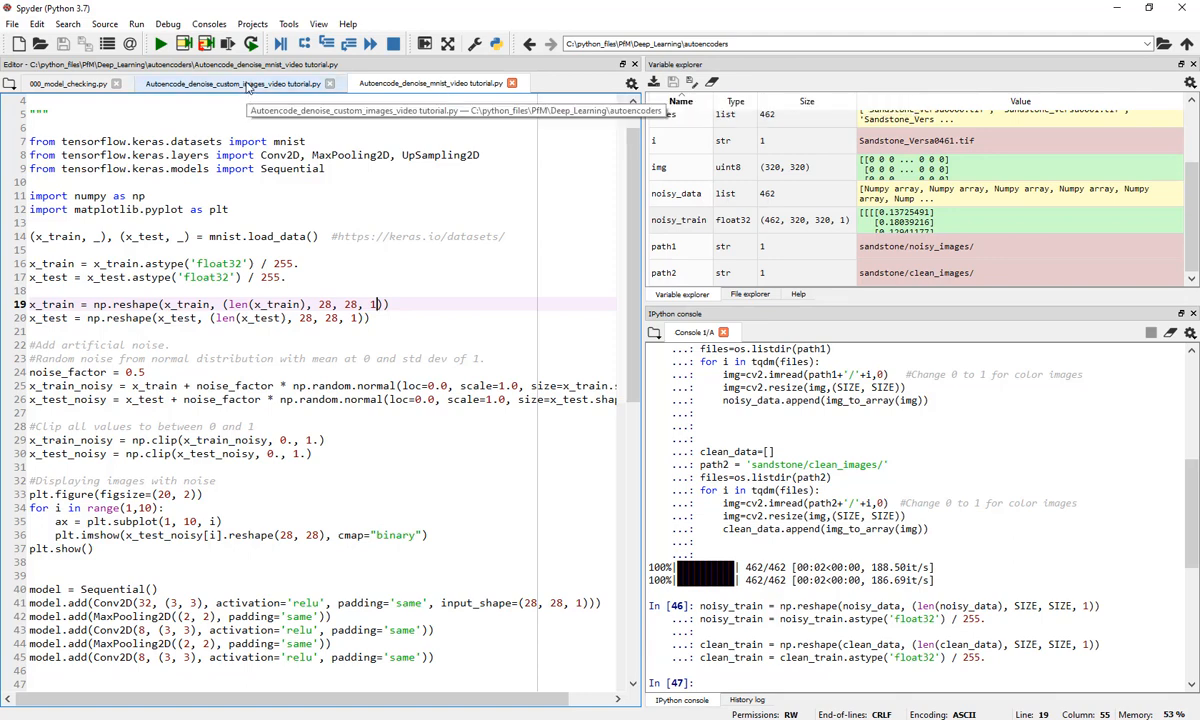
click(460, 85)
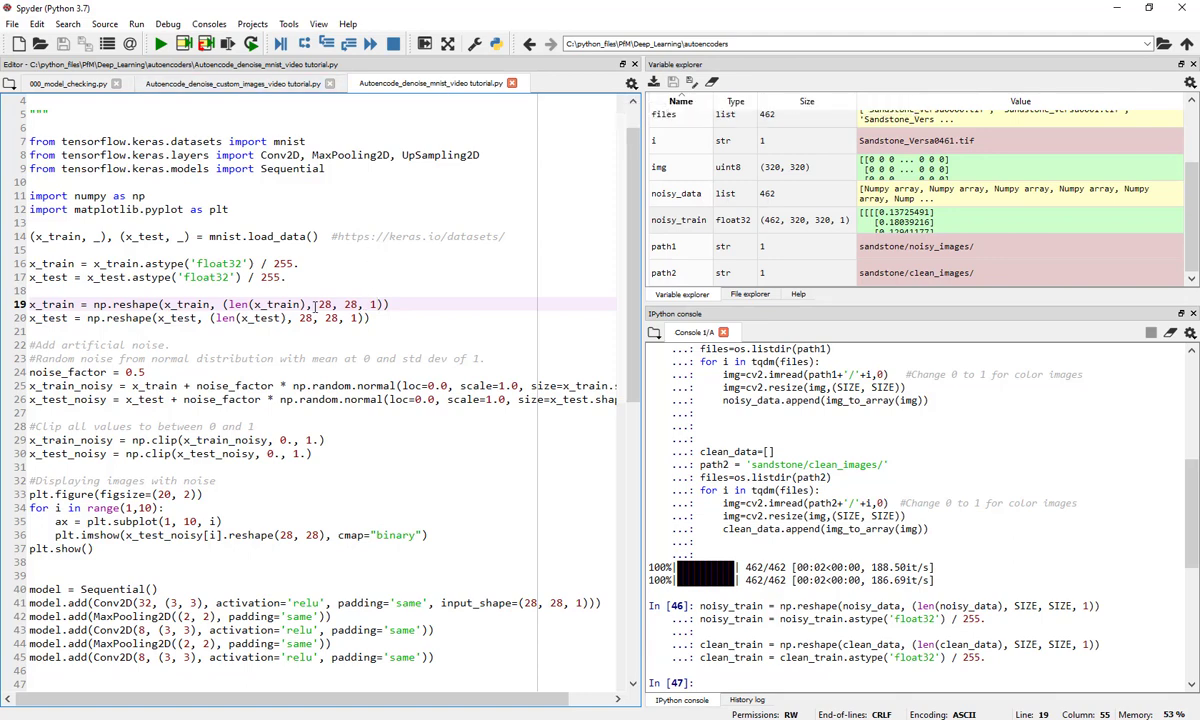
mouse_move(120, 304)
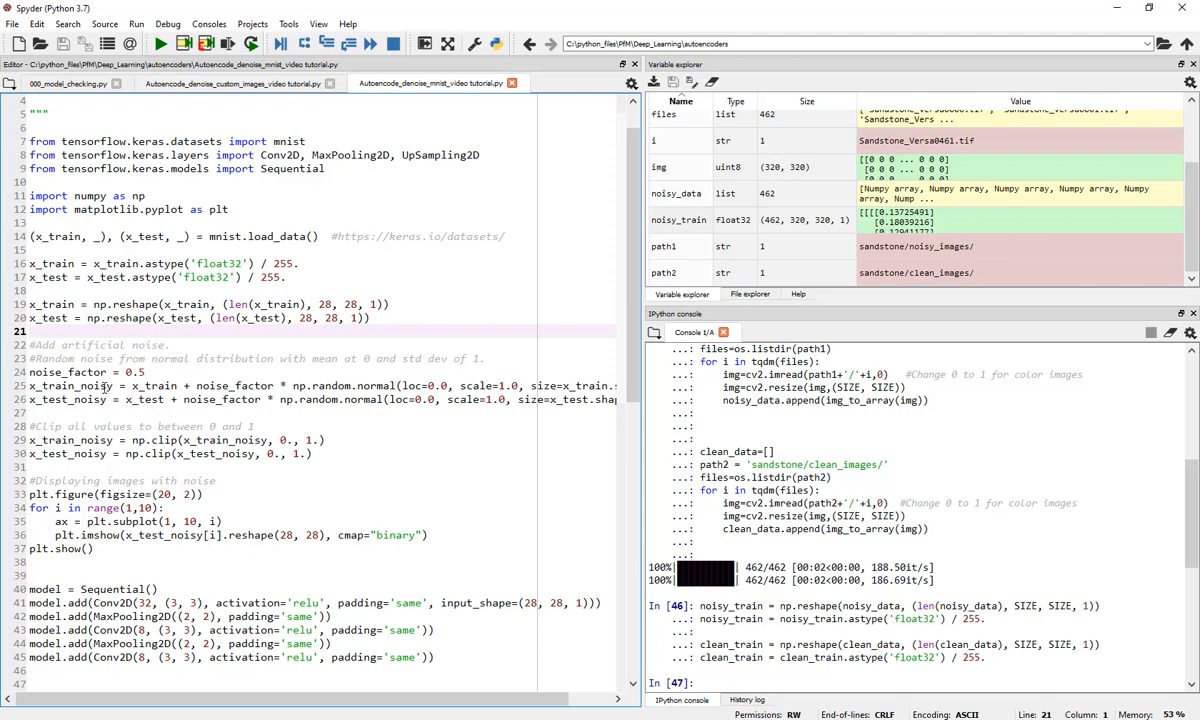
click(237, 83)
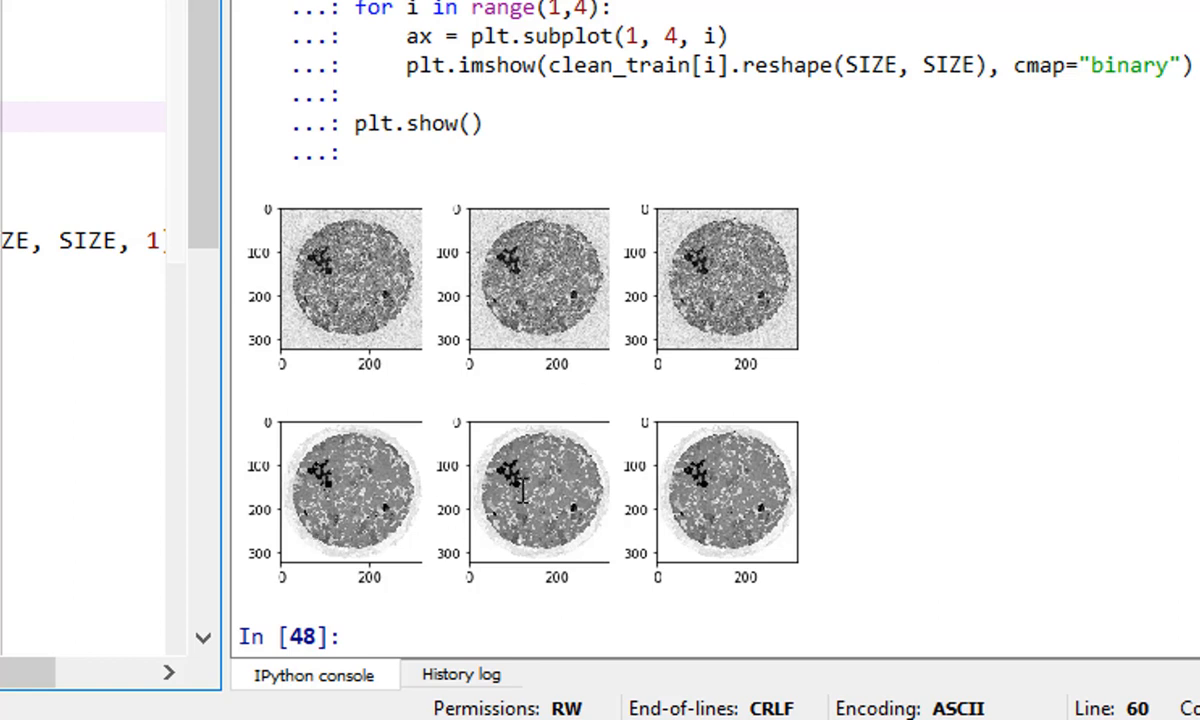
mouse_move(525, 495)
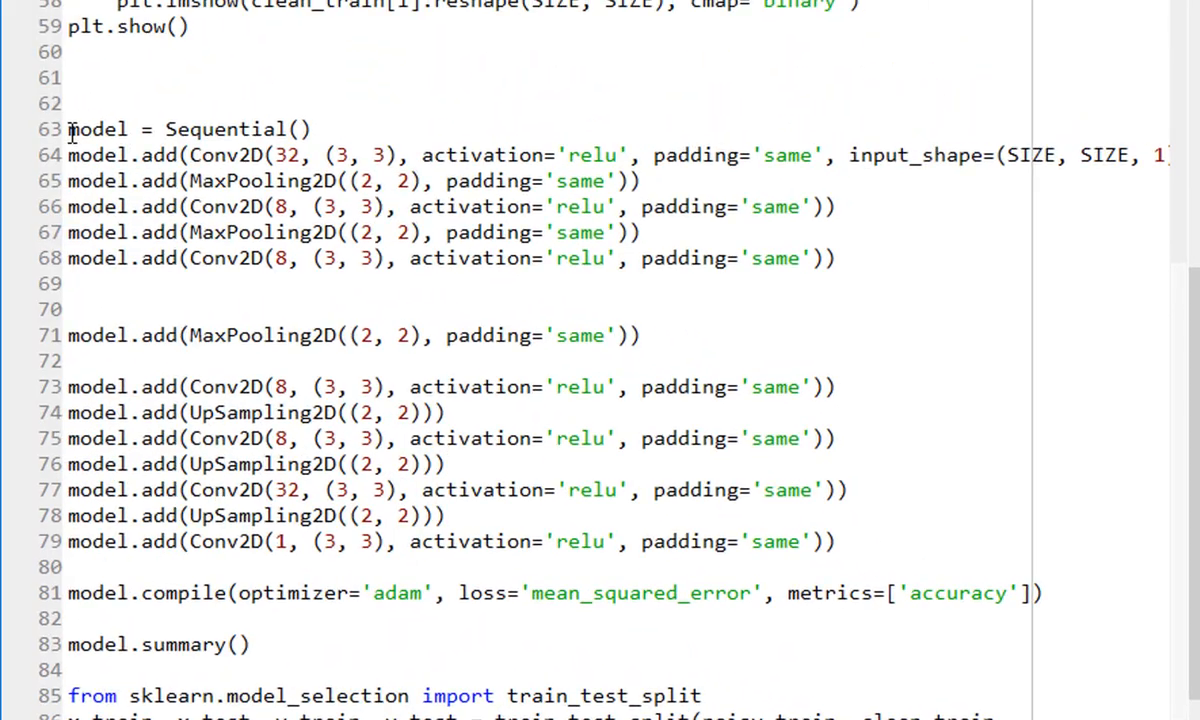
Select the image display block, scroll through the model code, and open the model-checking script
drag(68, 128, 258, 438)
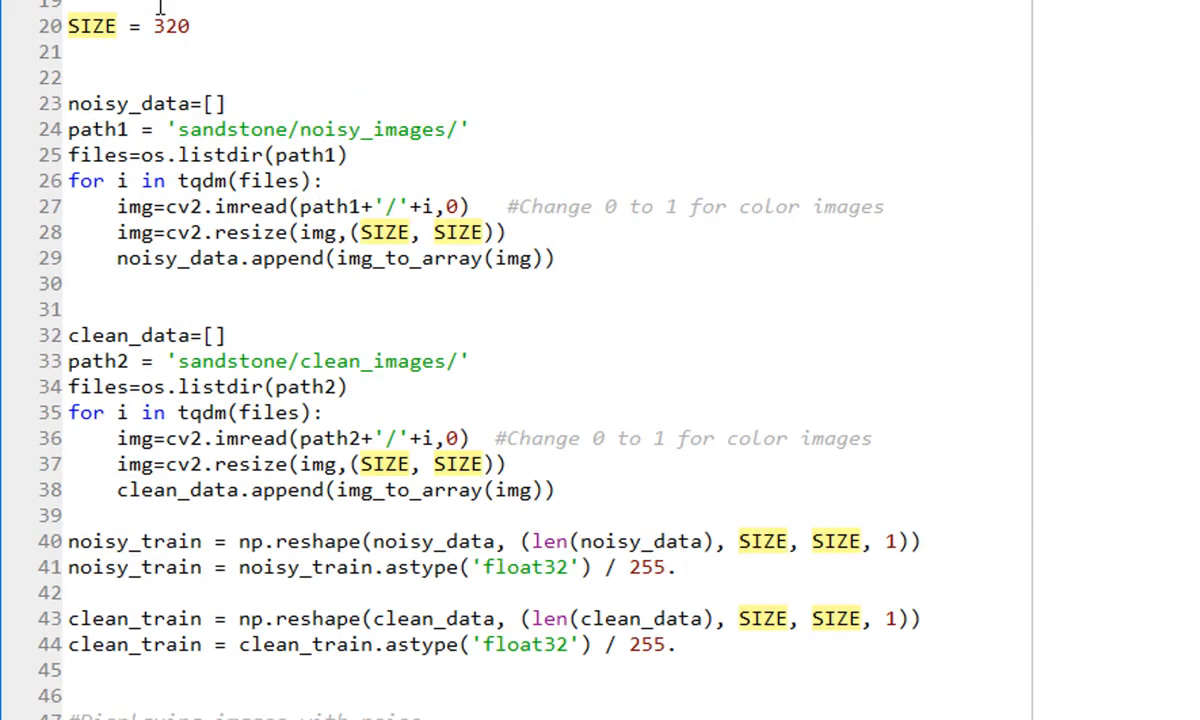
scroll(down, 3)
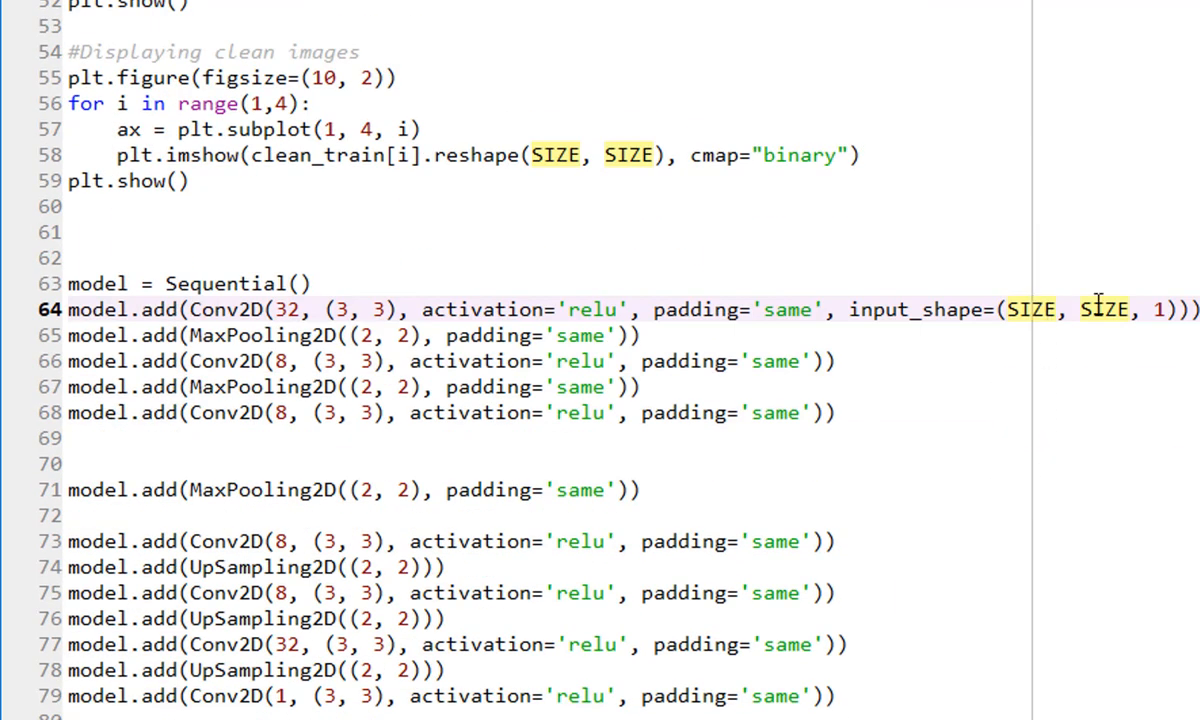
scroll(down, 3)
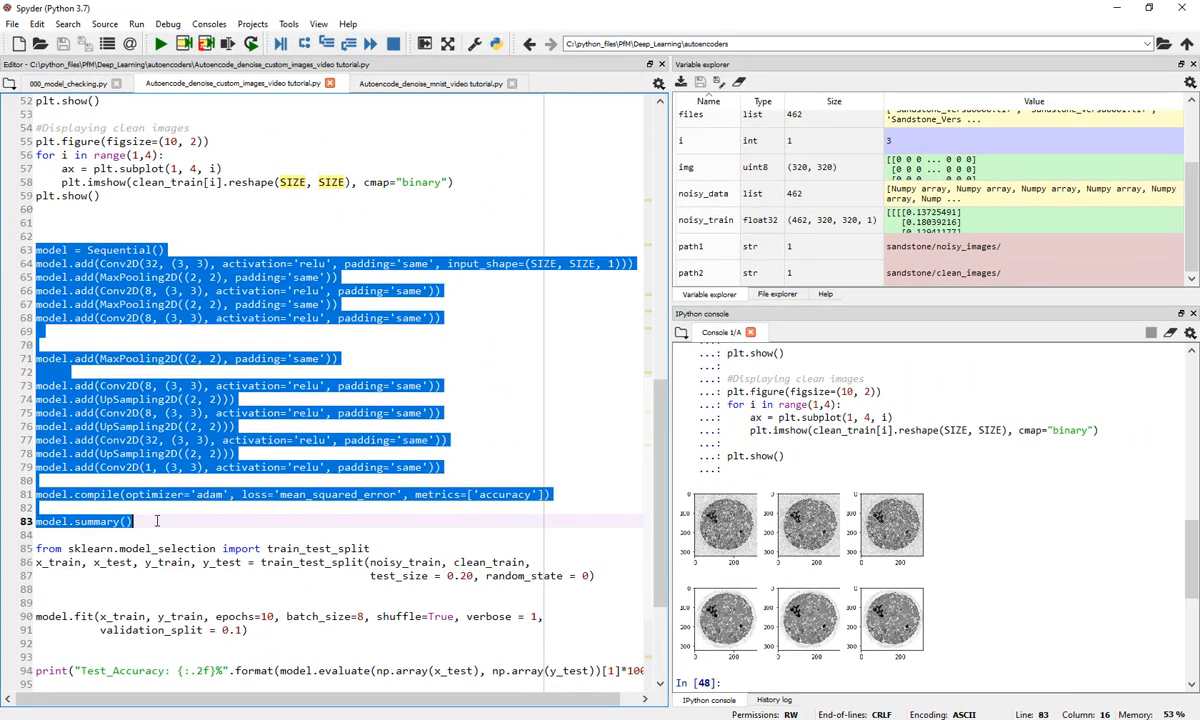
click(60, 84)
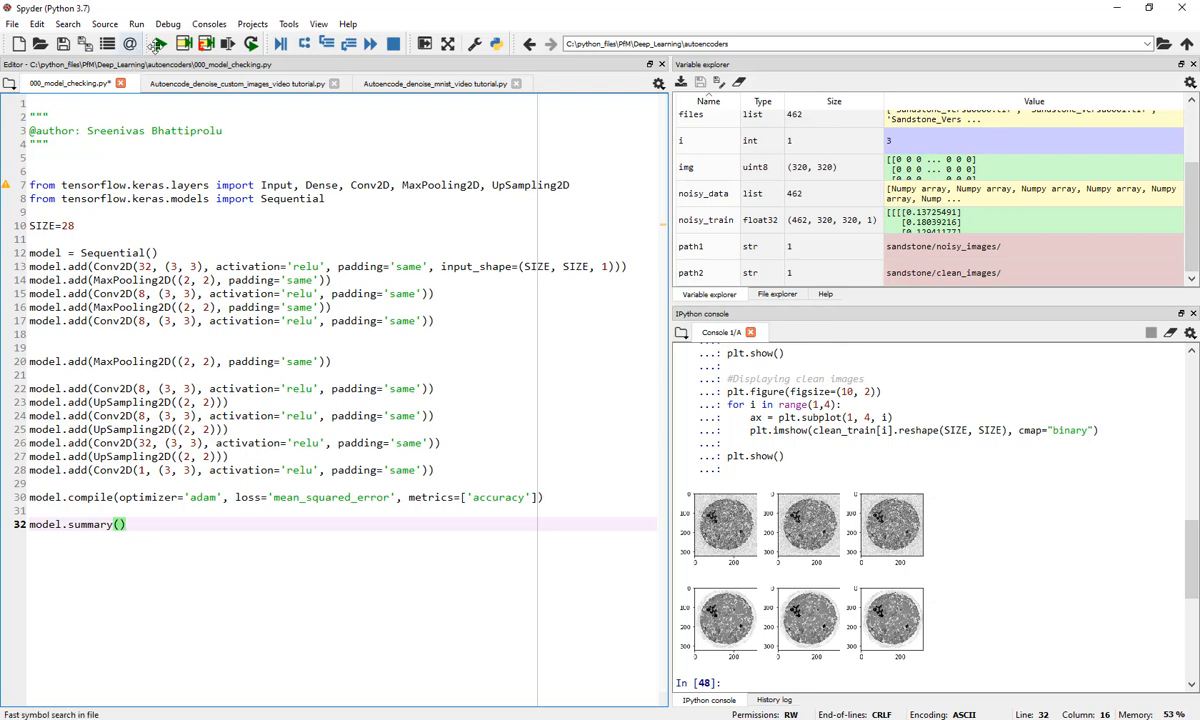
click(184, 43)
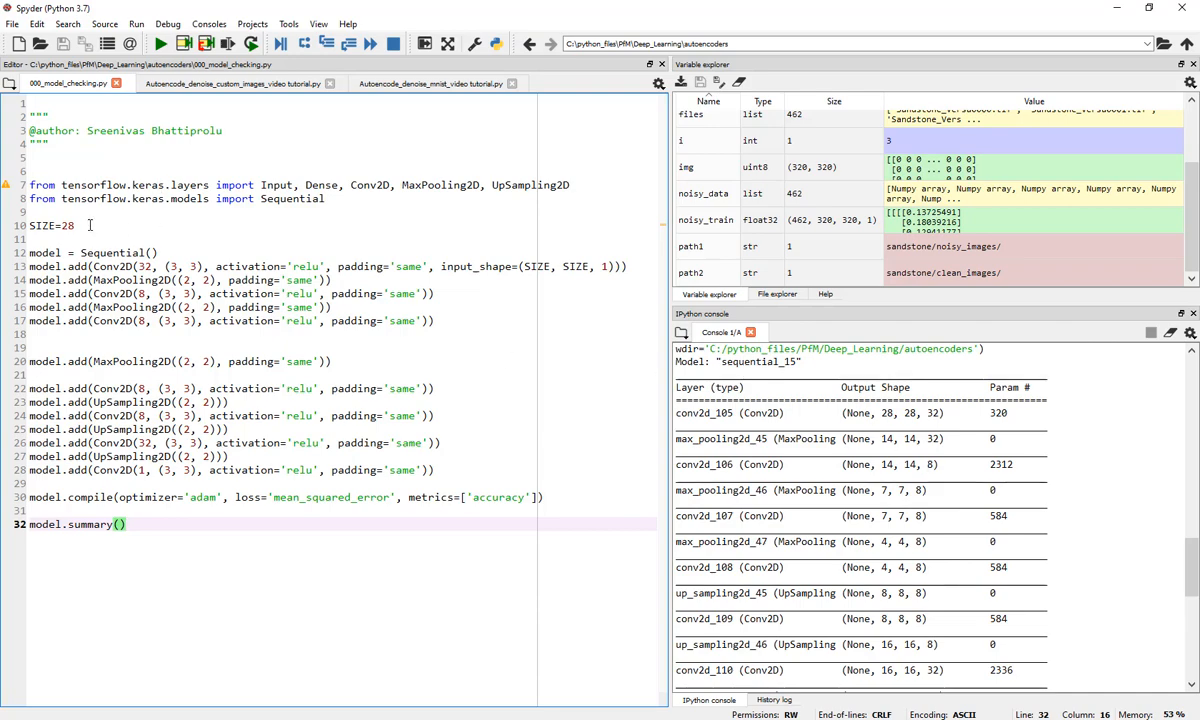
text(32)
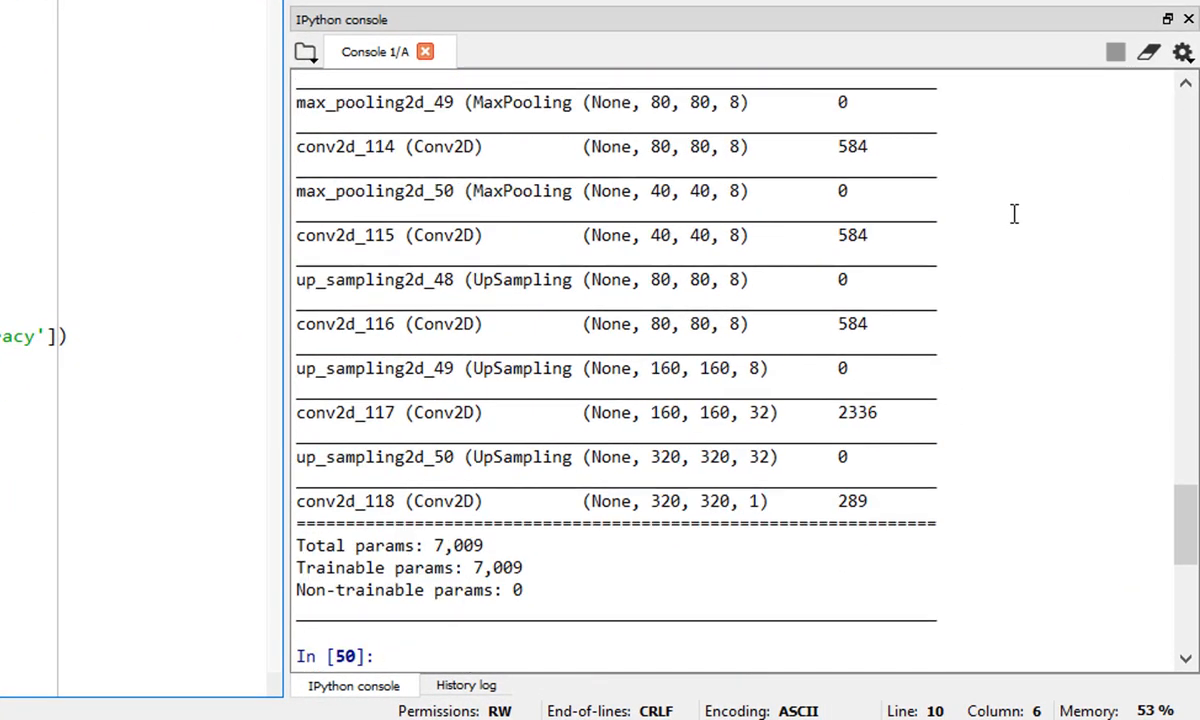
scroll(up, 3)
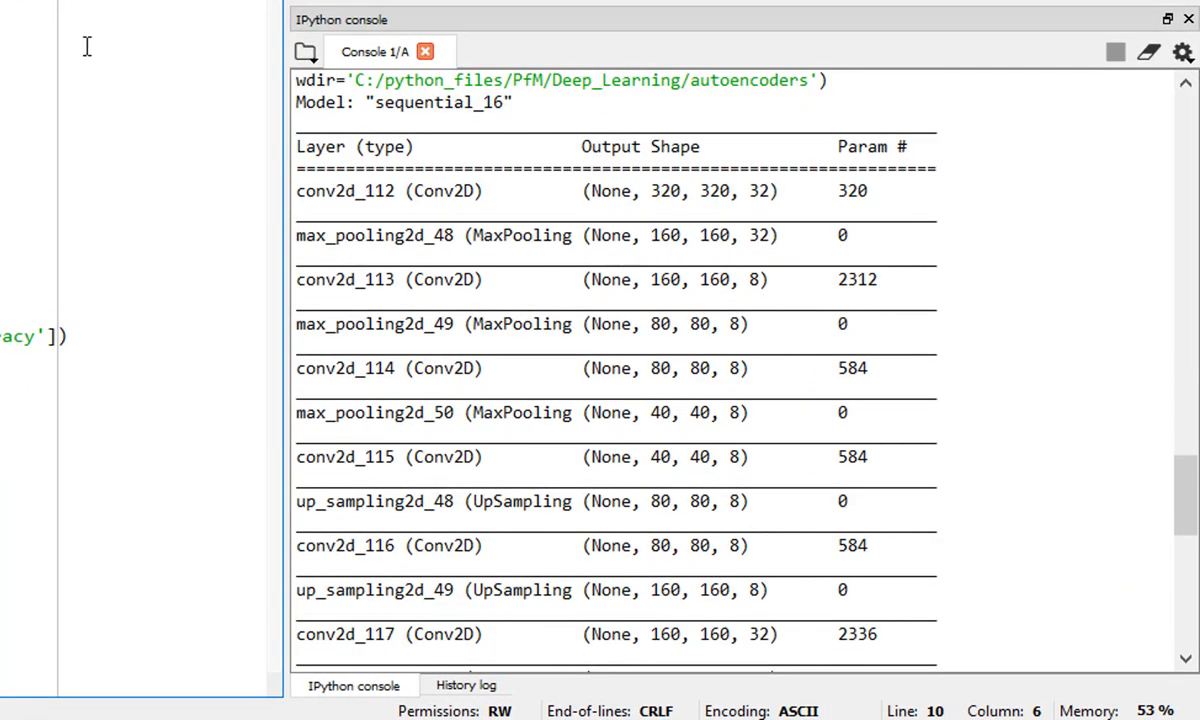
mouse_move(753, 222)
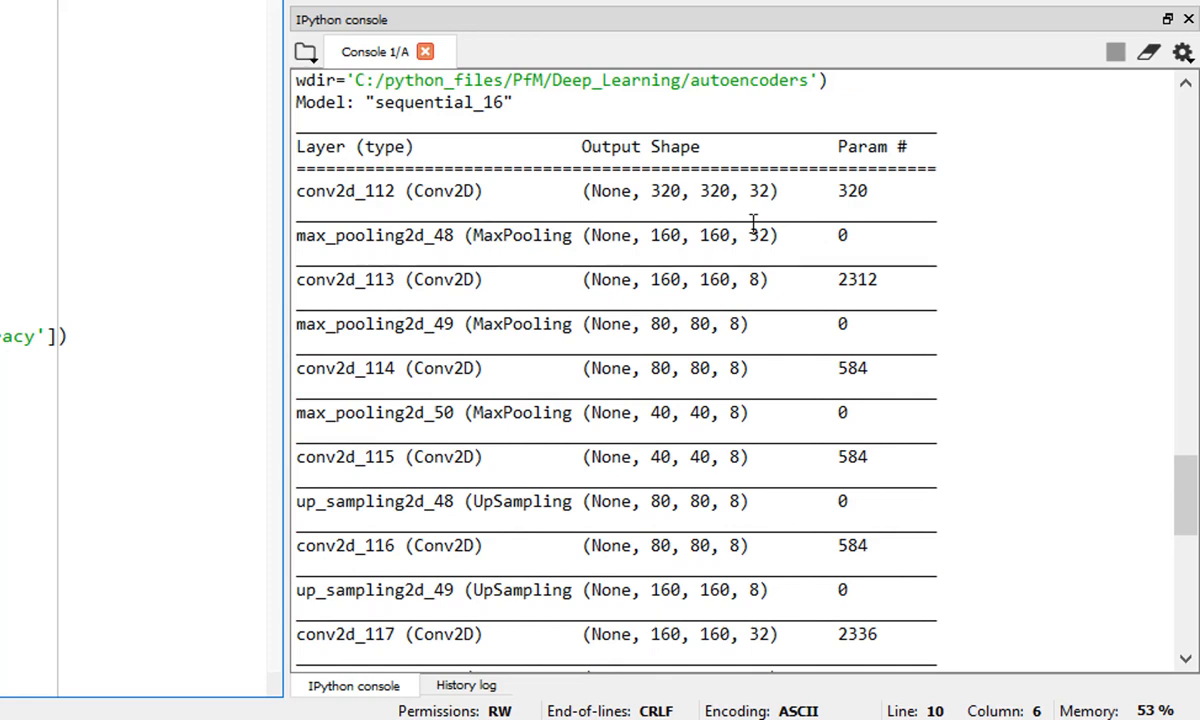
mouse_move(660, 191)
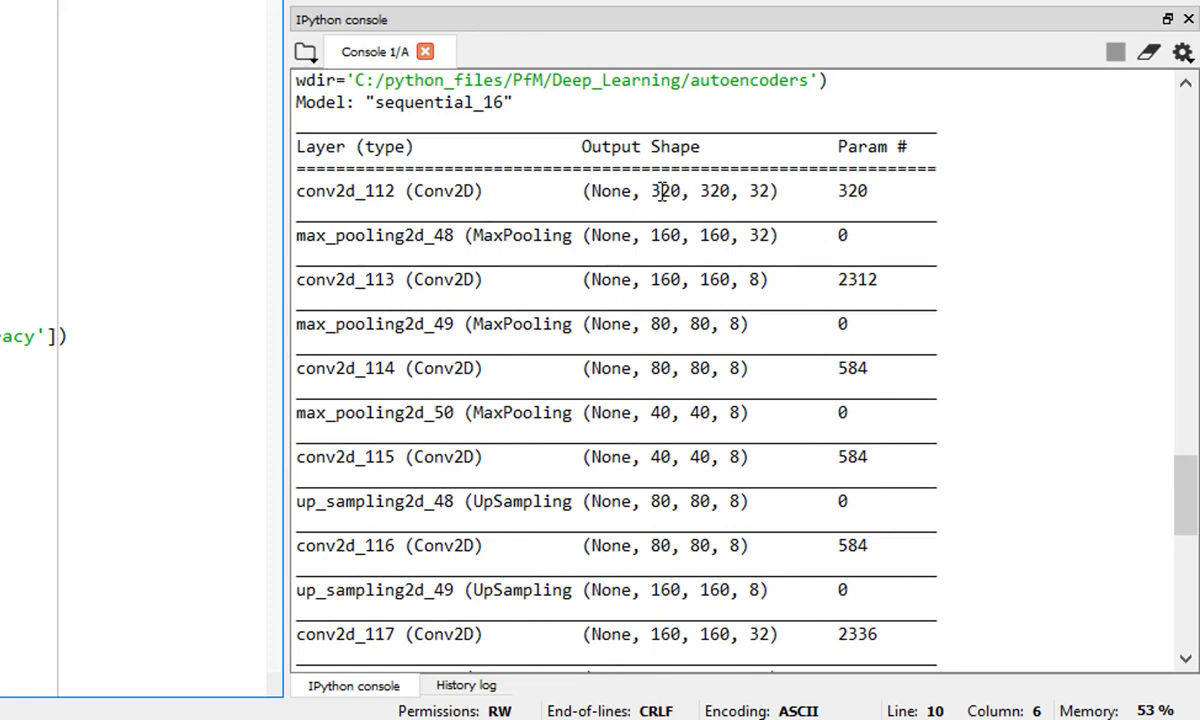
scroll(down, 3)
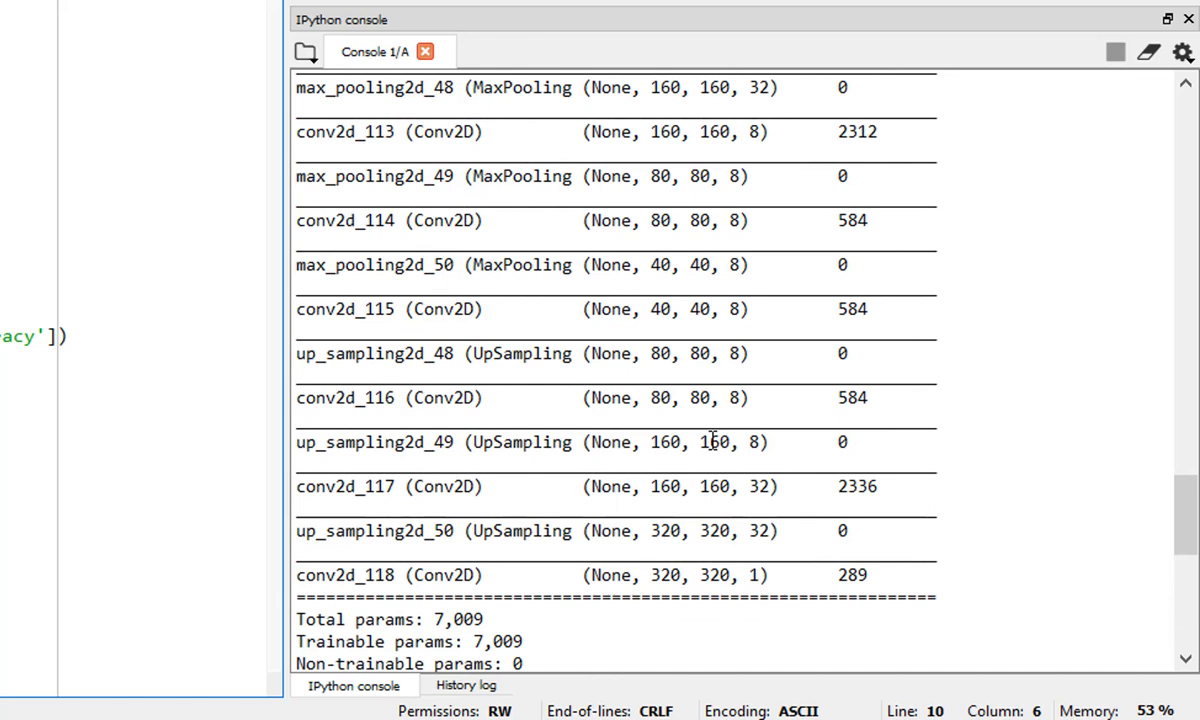
mouse_move(730, 265)
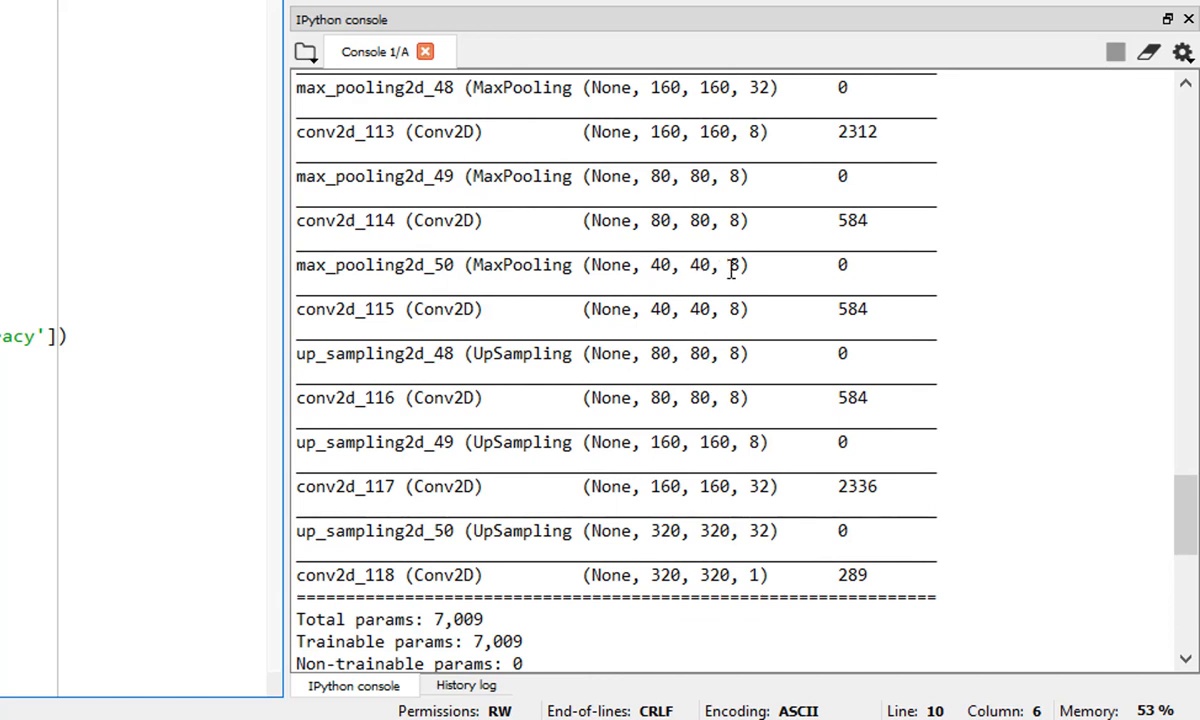
mouse_move(732, 273)
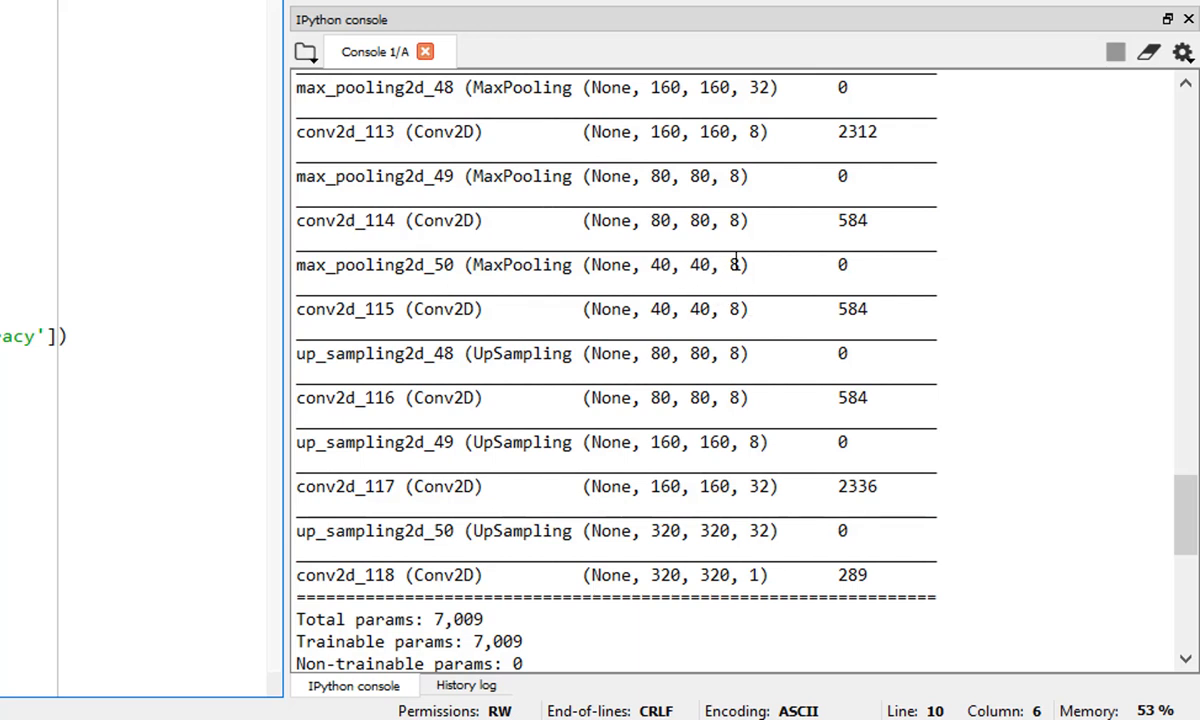
mouse_move(704, 513)
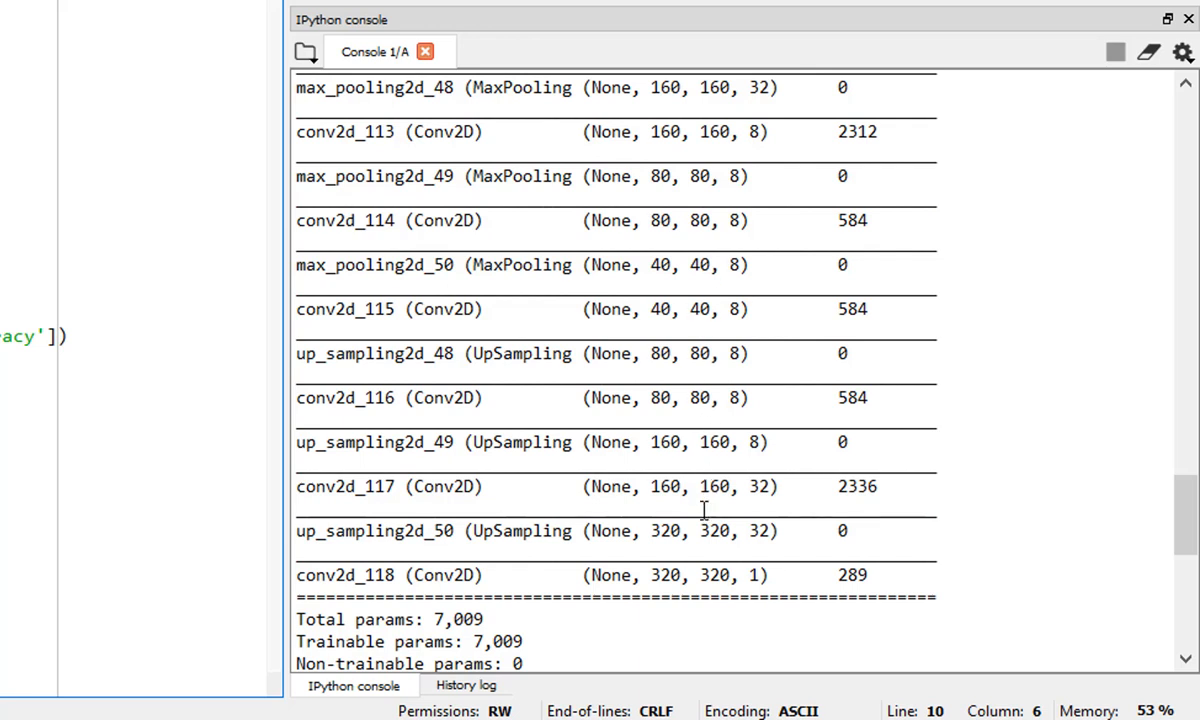
mouse_move(778, 576)
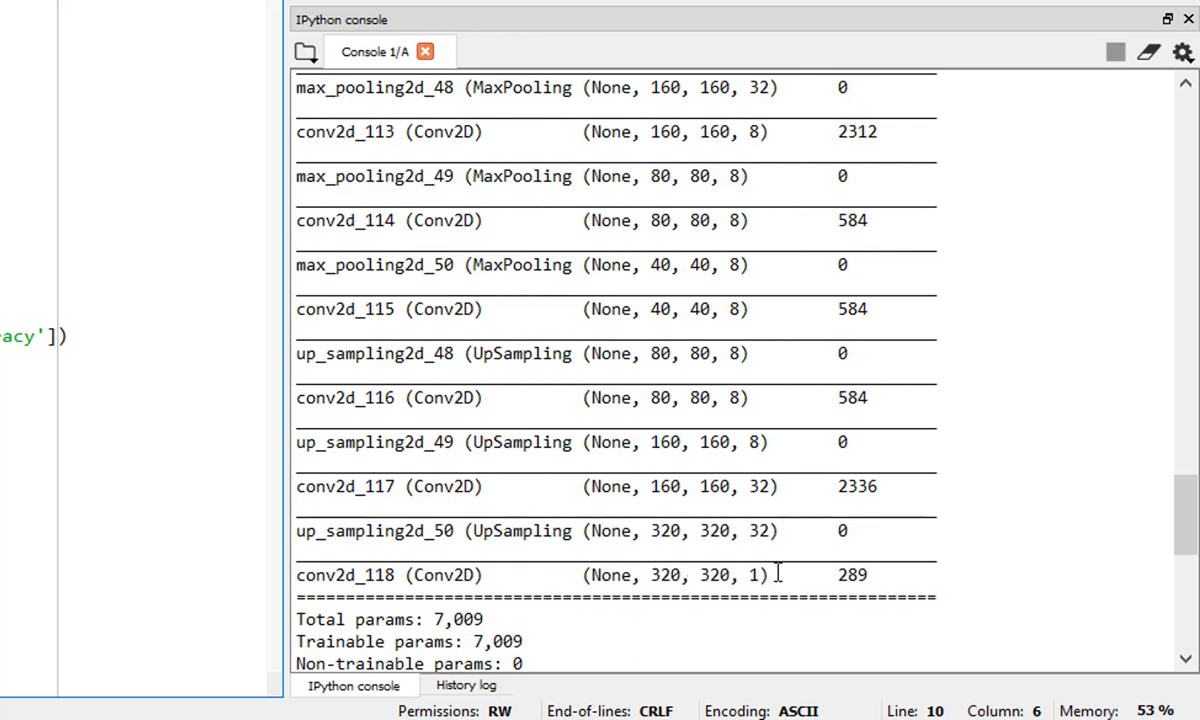
drag(650, 574, 760, 574)
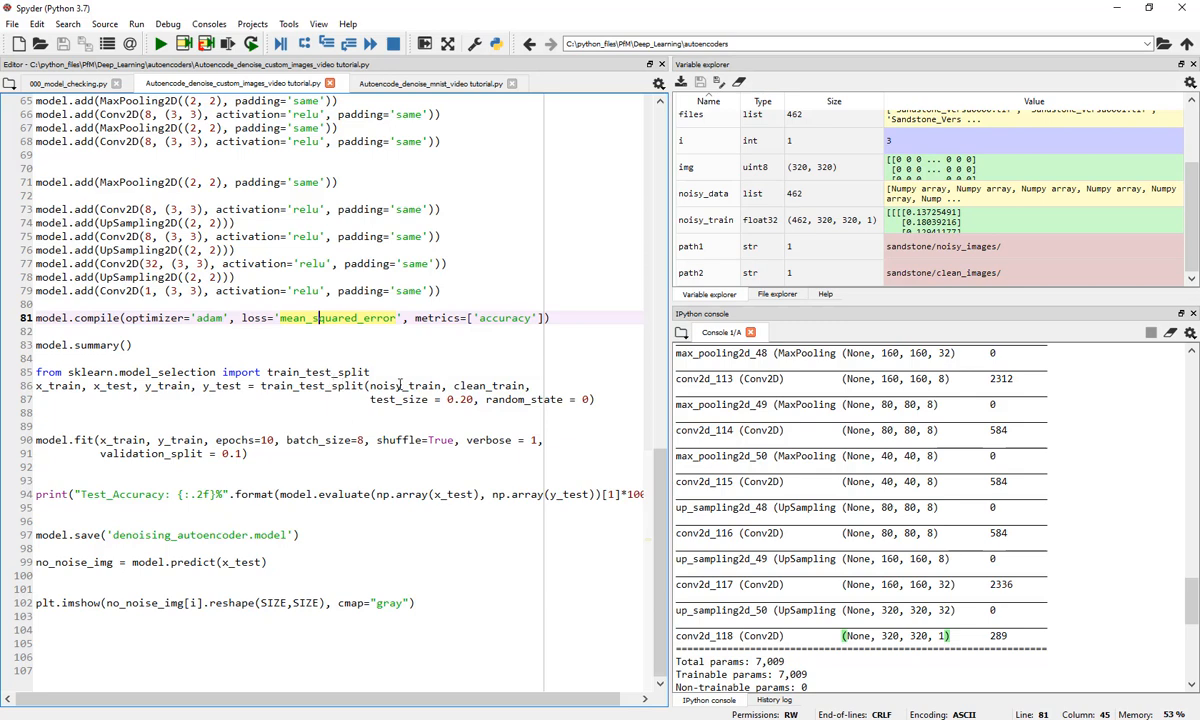
click(457, 84)
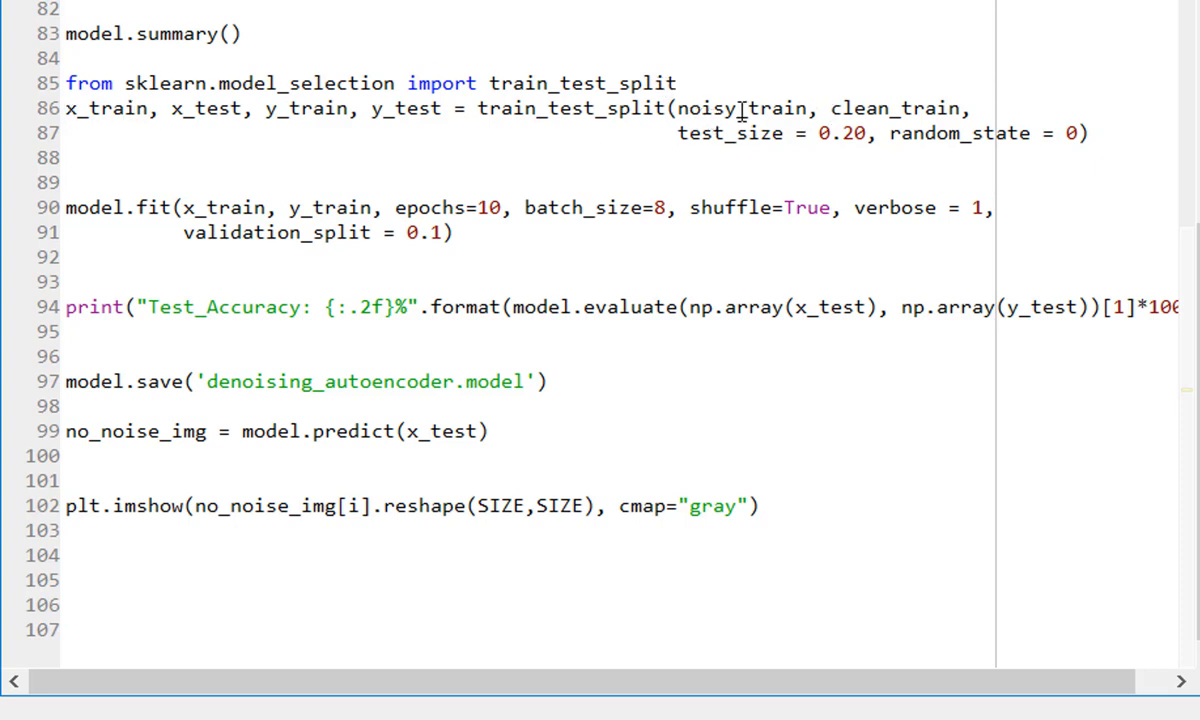
mouse_move(850, 147)
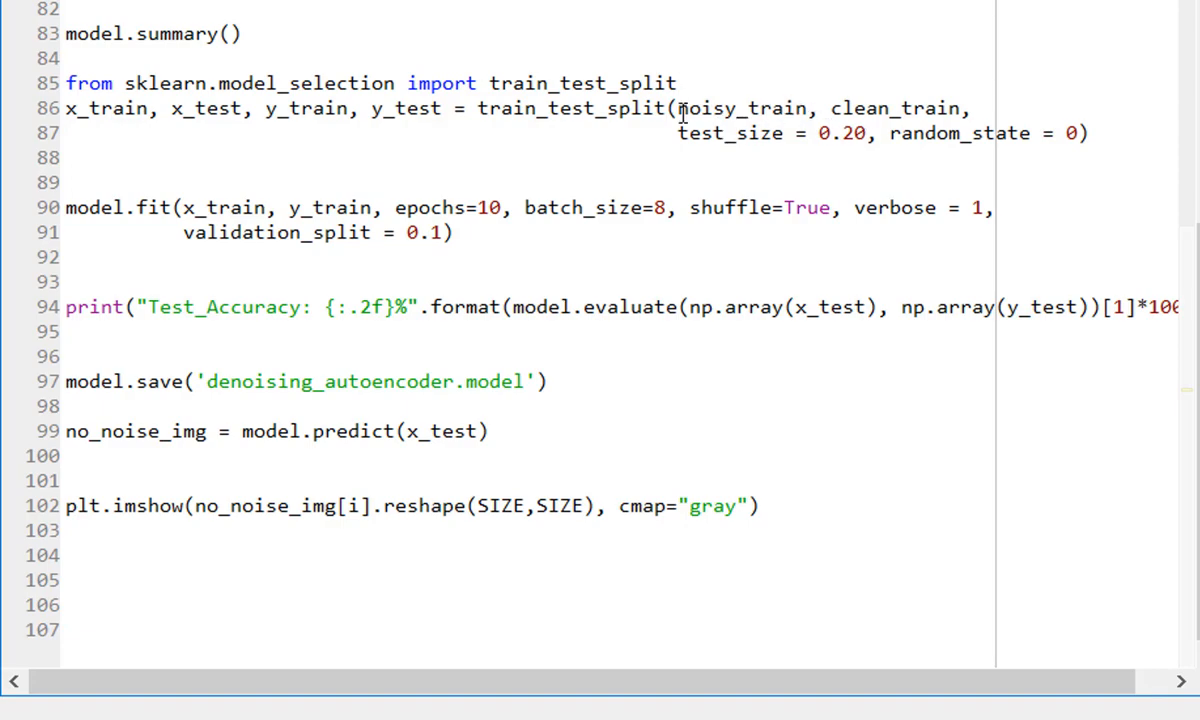
double_click(740, 108)
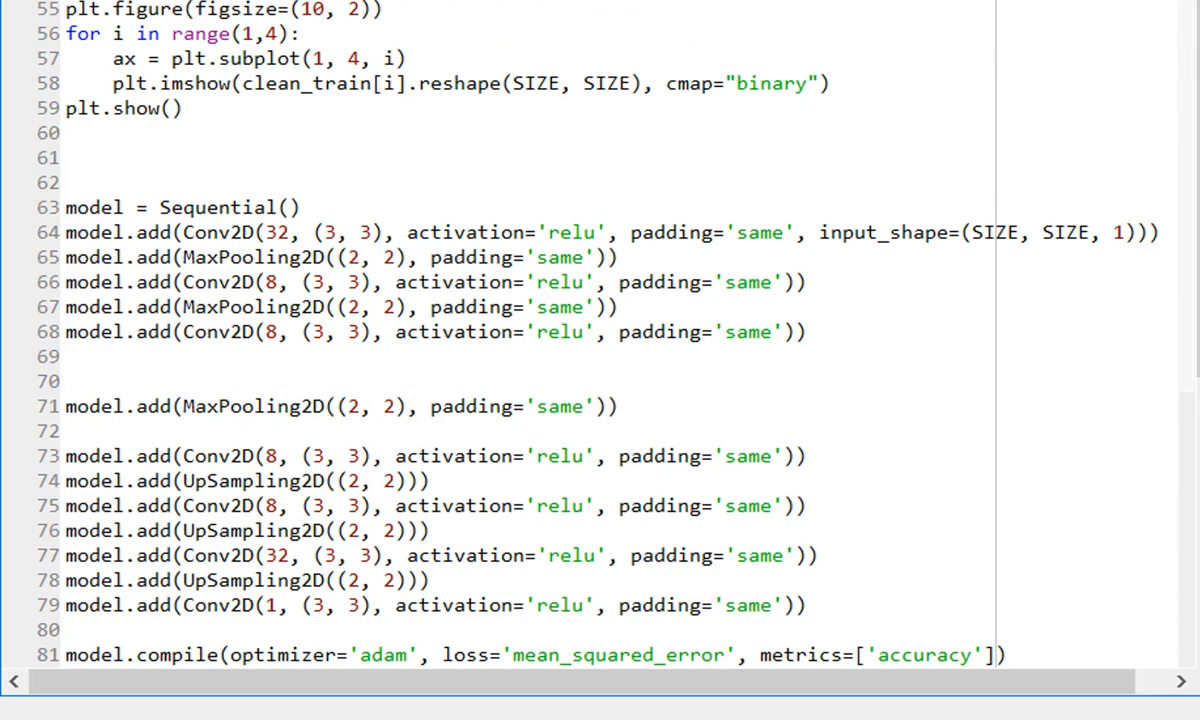
scroll(down, 3)
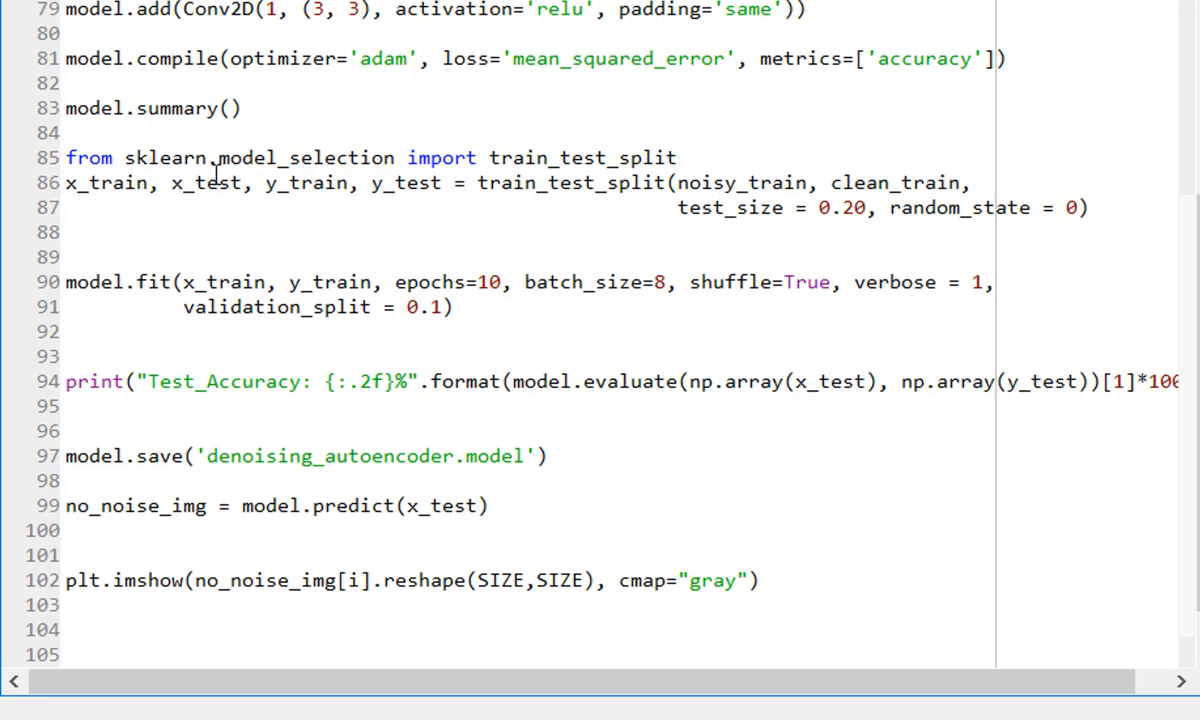
scroll(down, 3)
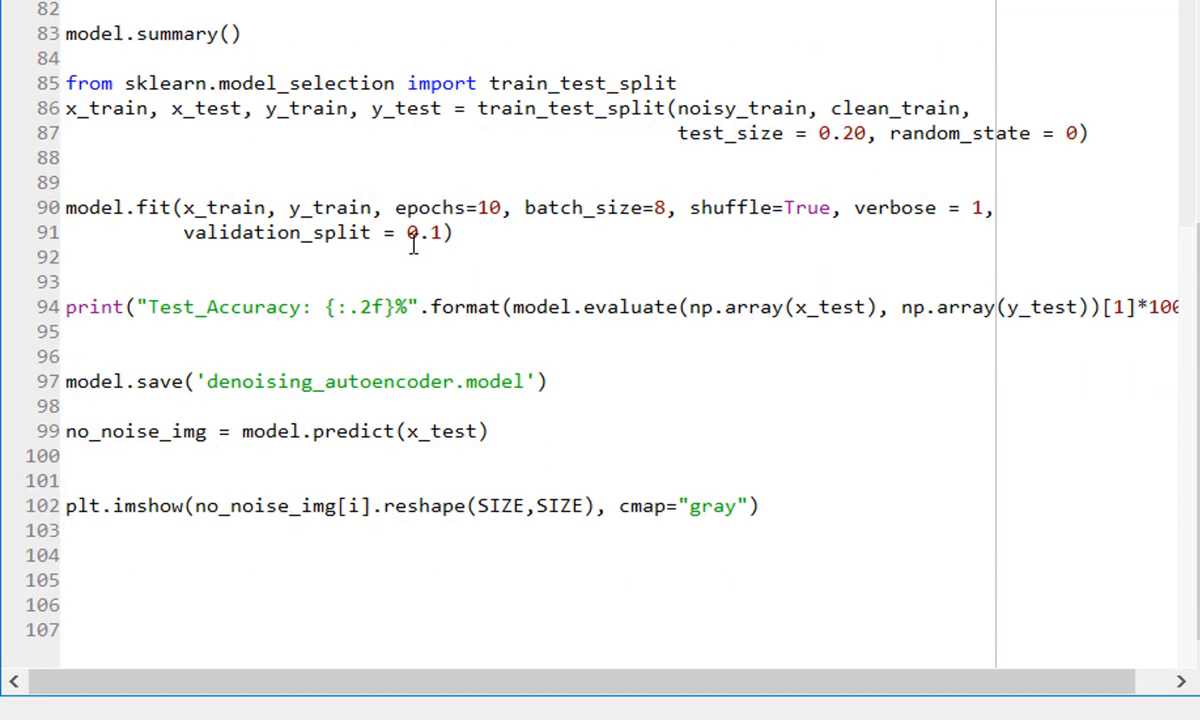
mouse_move(160, 208)
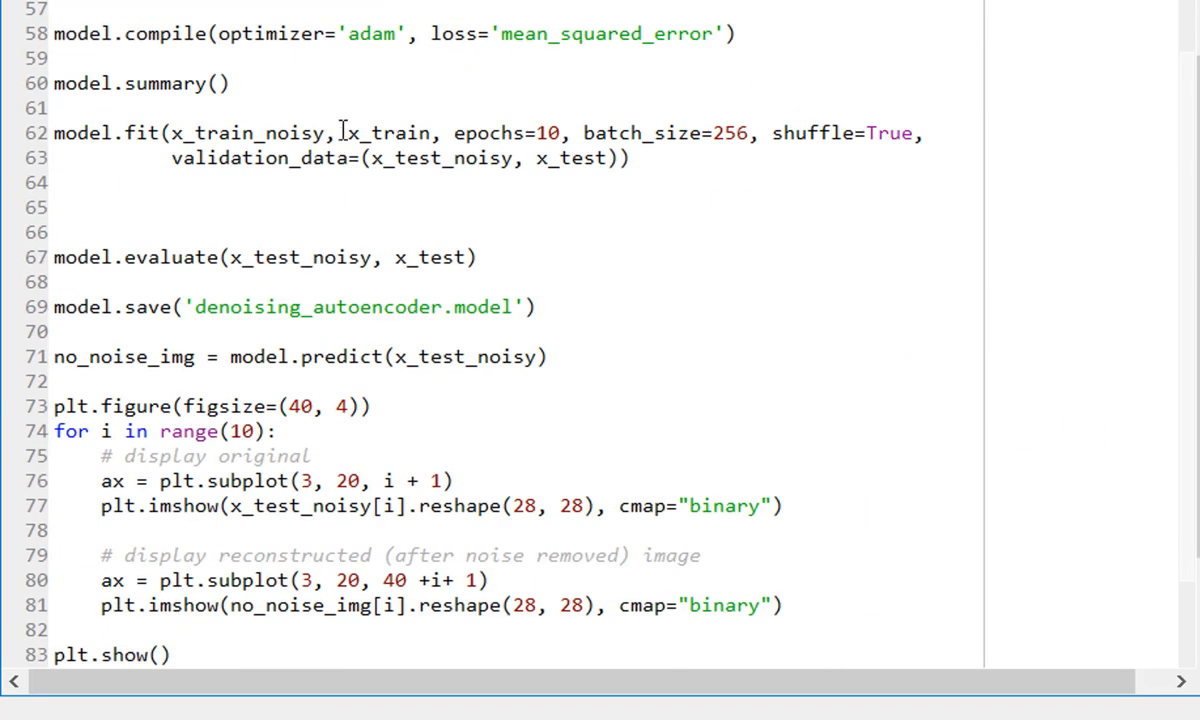
double_click(235, 133)
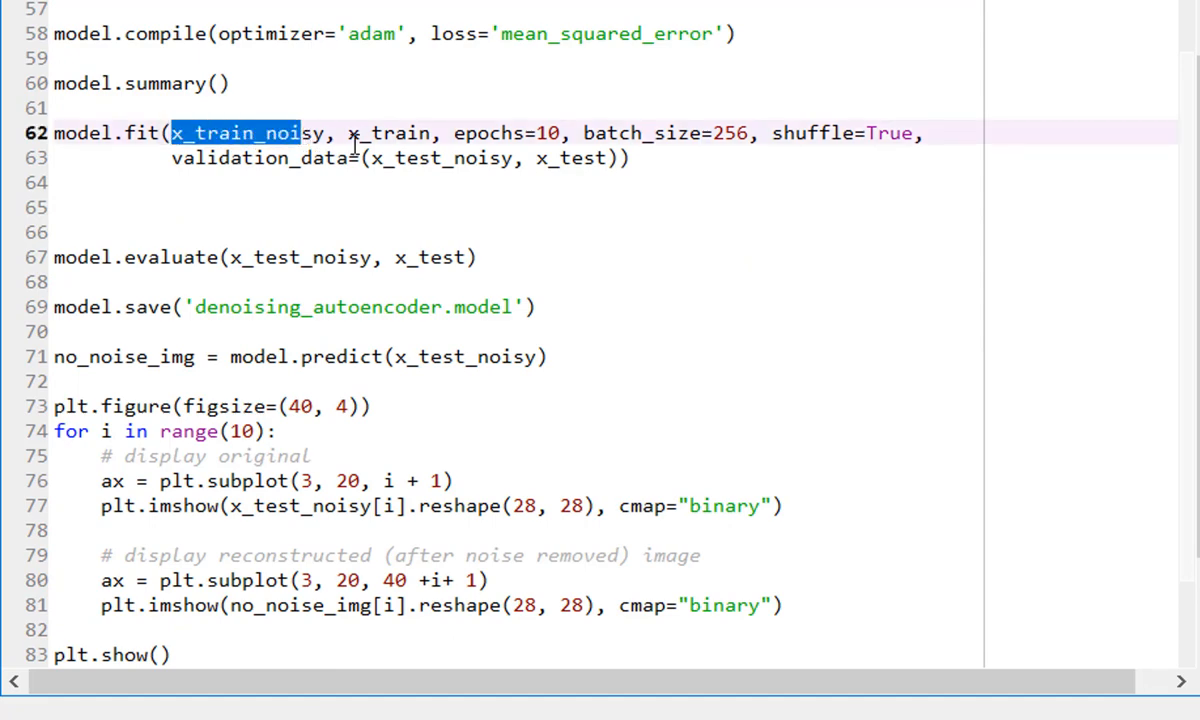
click(334, 132)
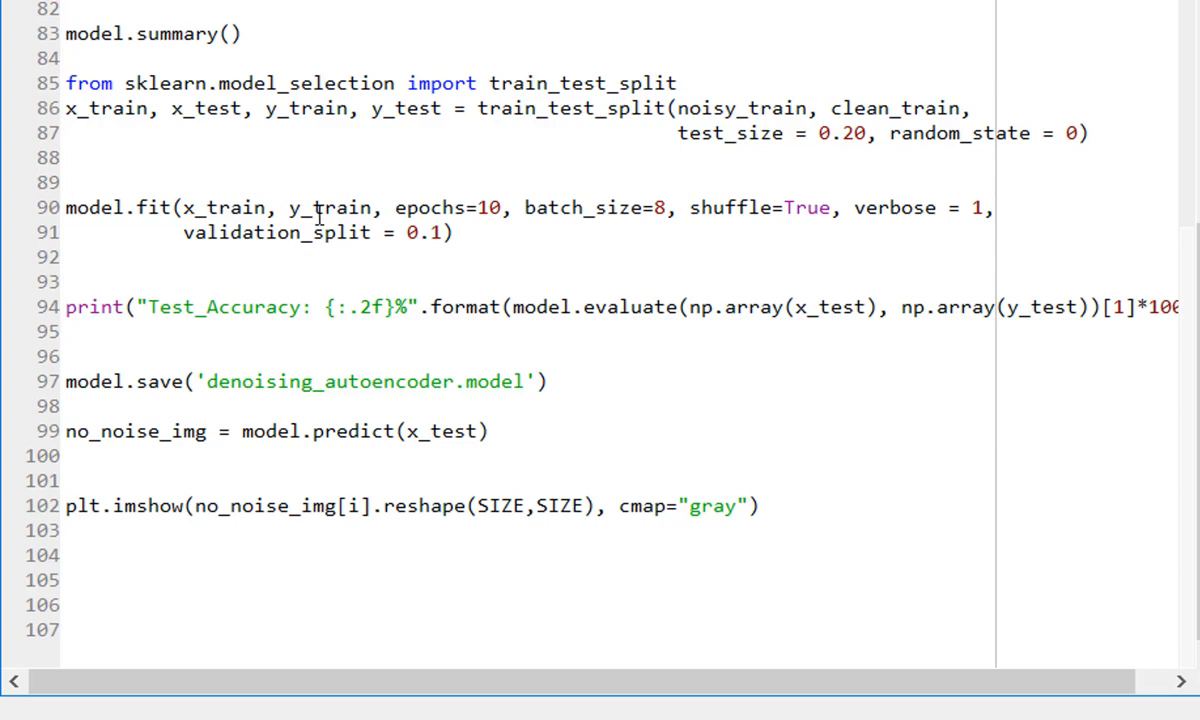
mouse_move(593, 258)
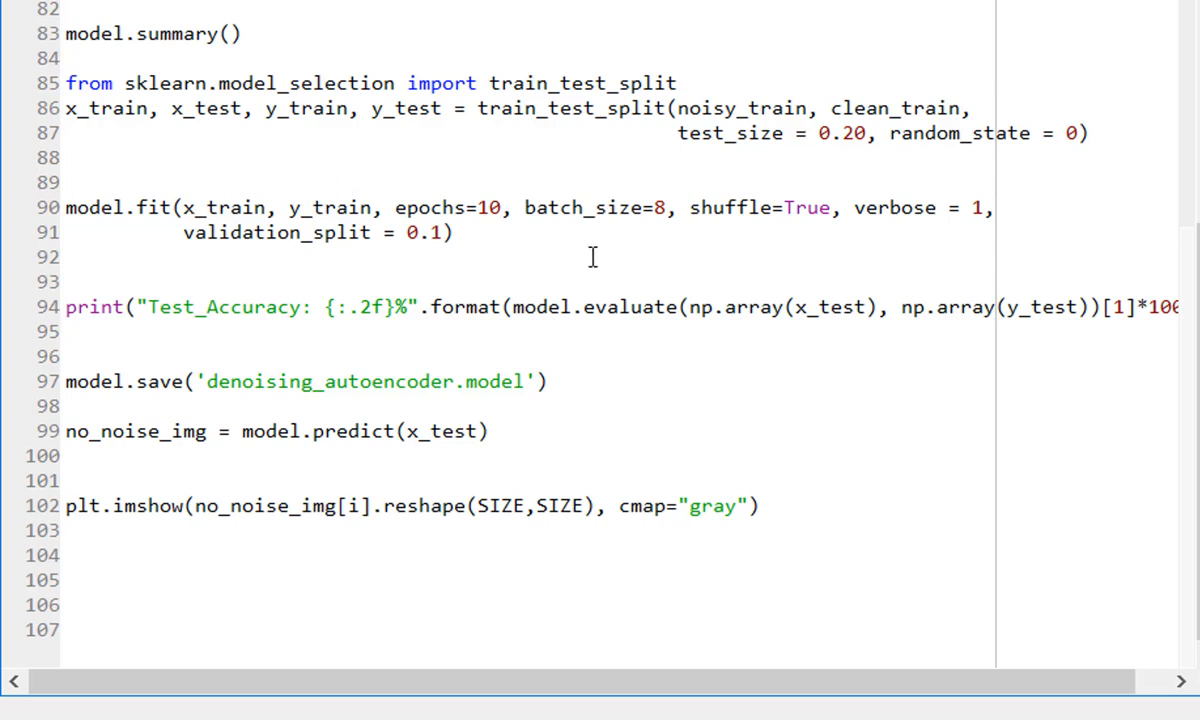
mouse_move(213, 131)
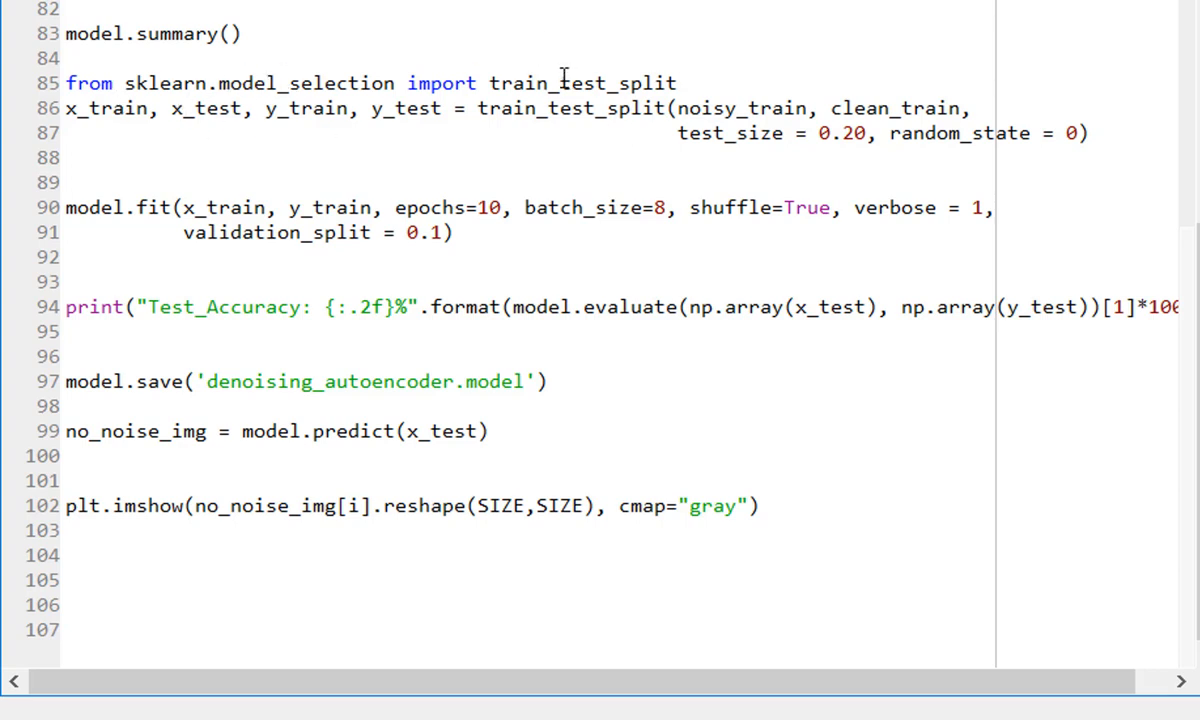
mouse_move(208, 108)
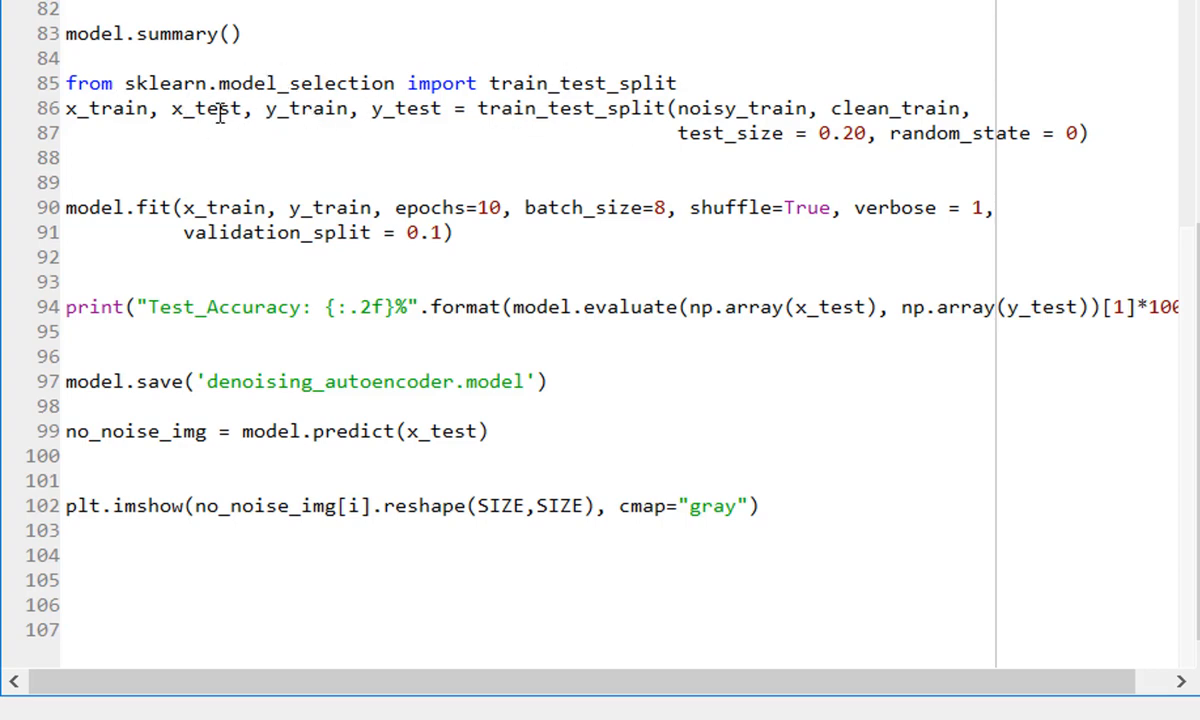
mouse_move(197, 196)
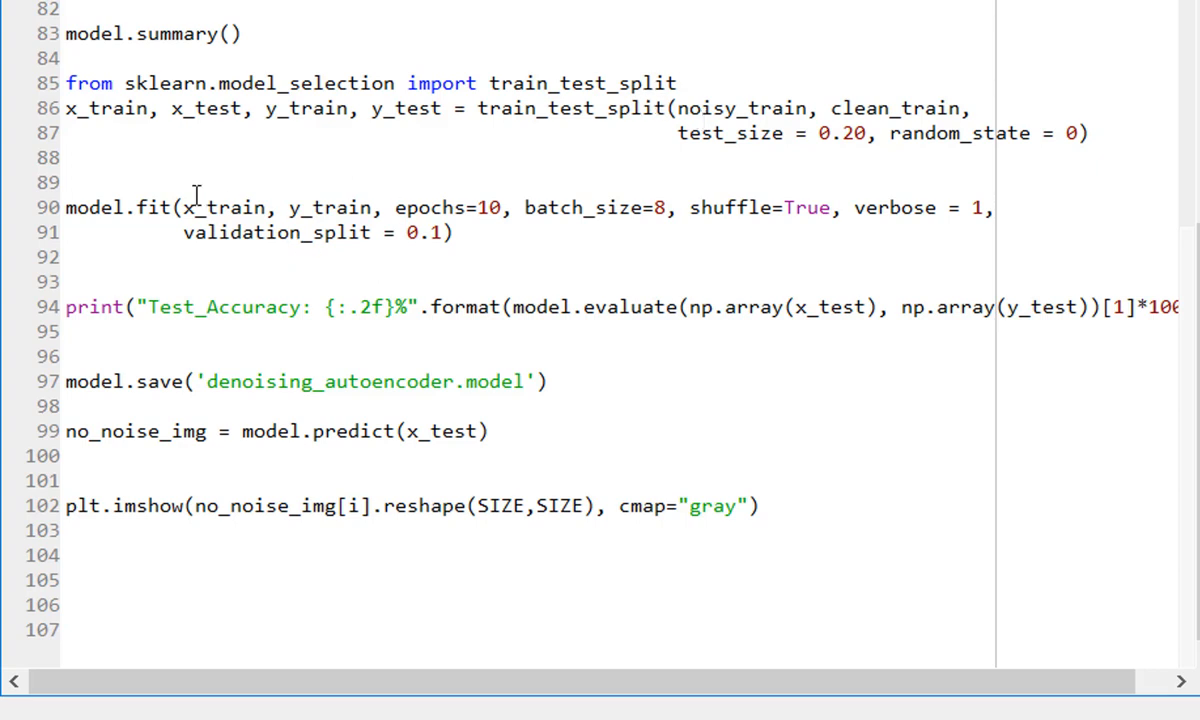
mouse_move(150, 173)
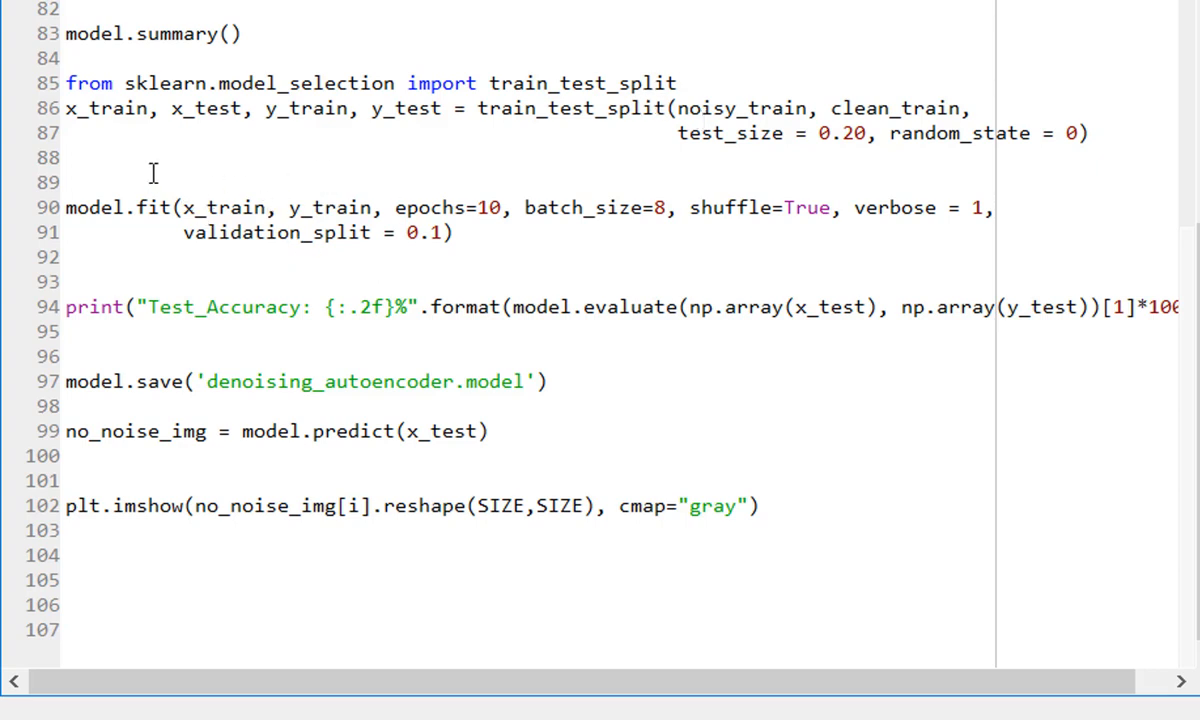
double_click(711, 108)
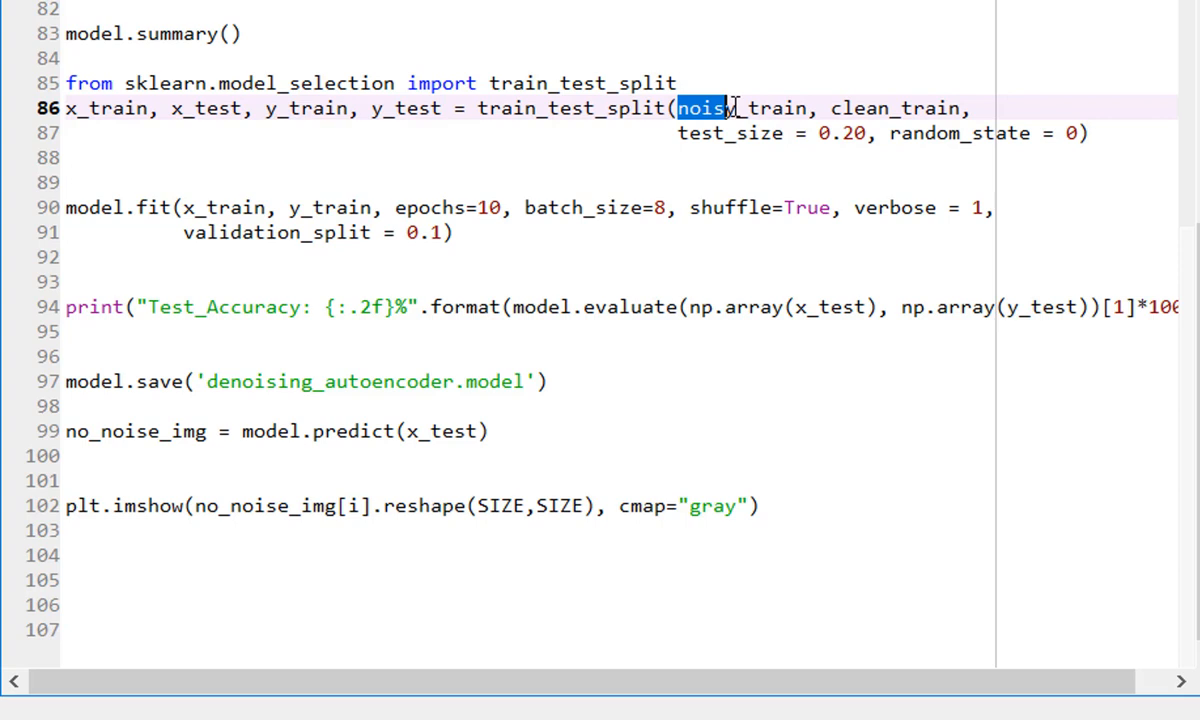
double_click(715, 108)
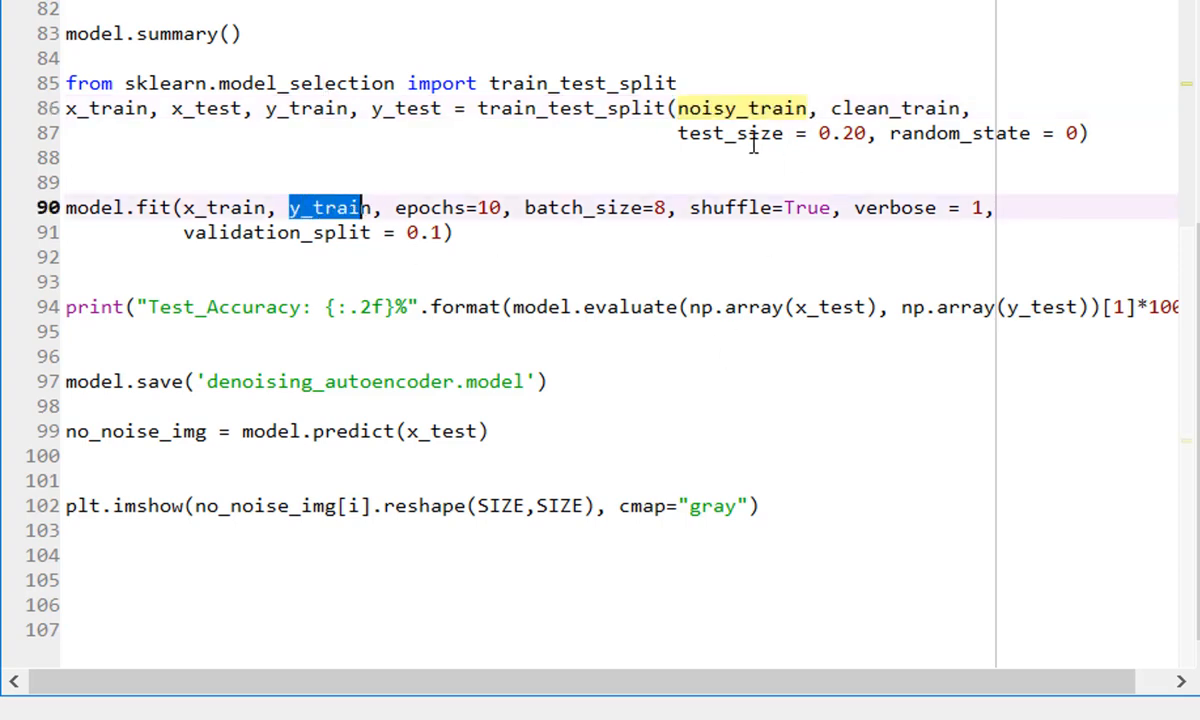
double_click(890, 108)
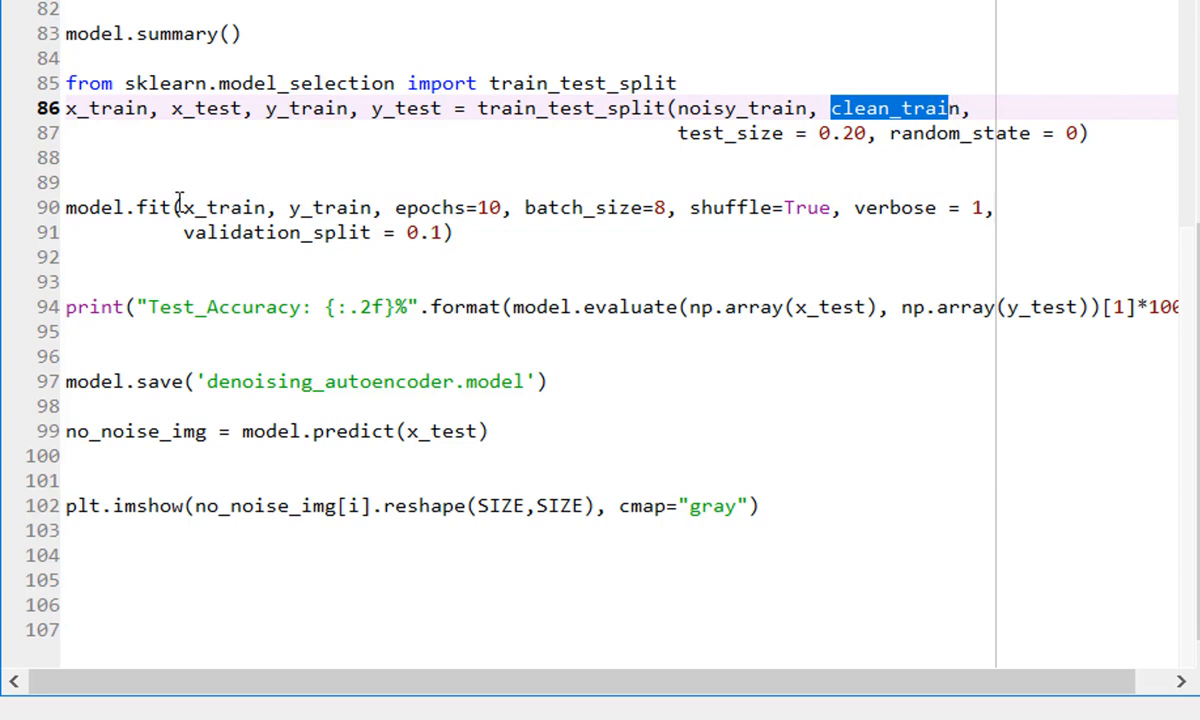
click(377, 208)
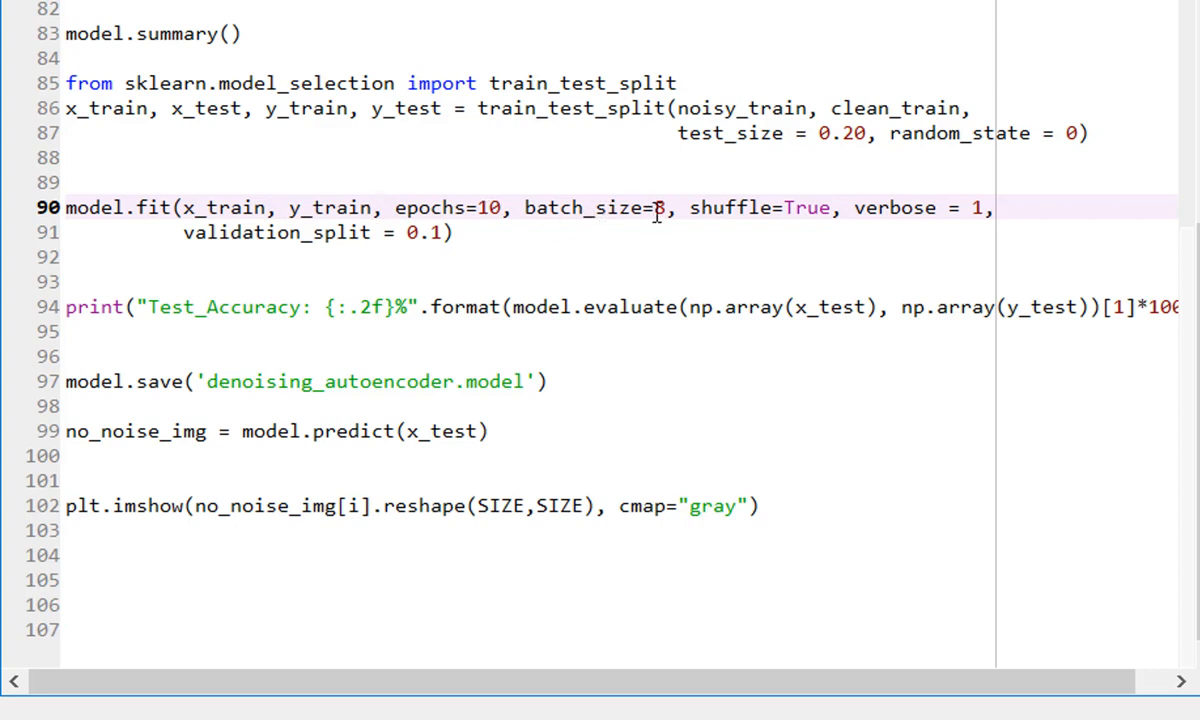
click(381, 207)
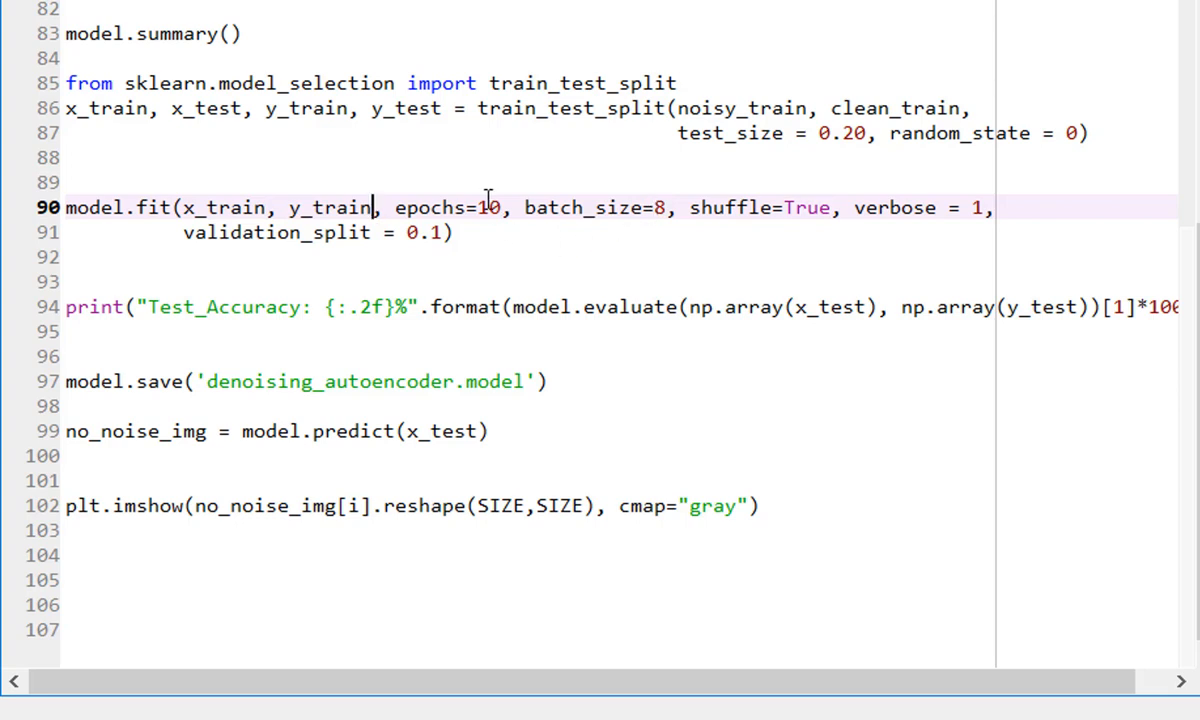
mouse_move(803, 208)
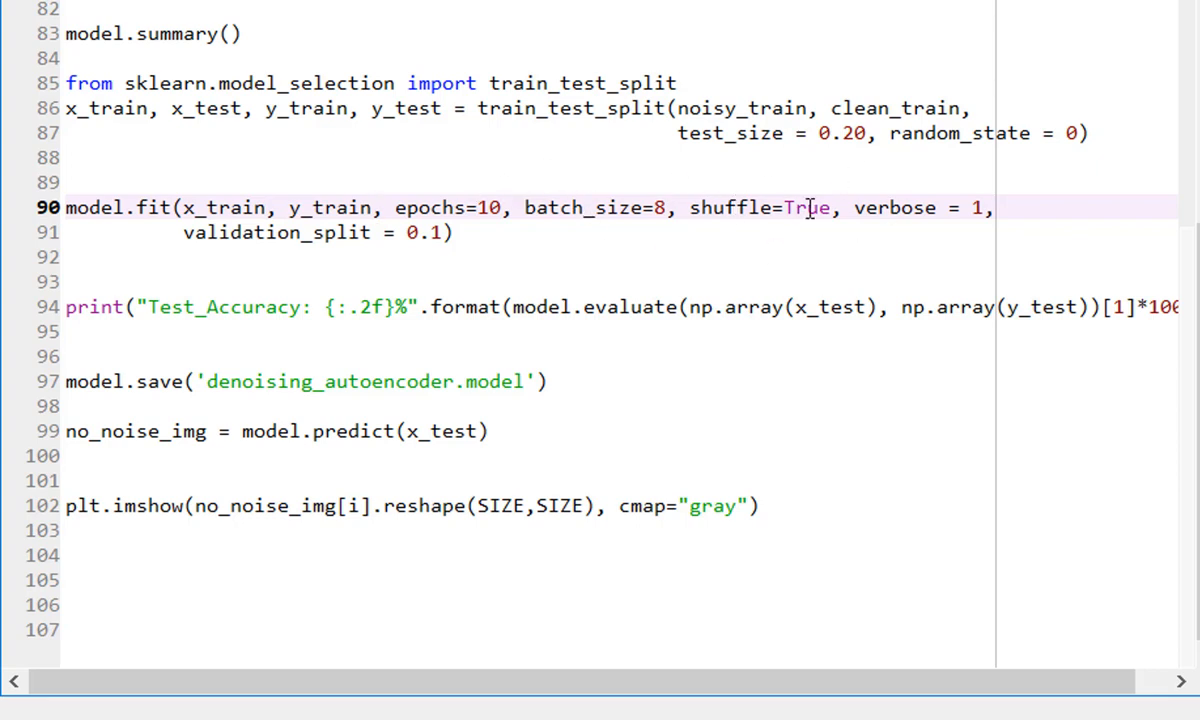
mouse_move(930, 208)
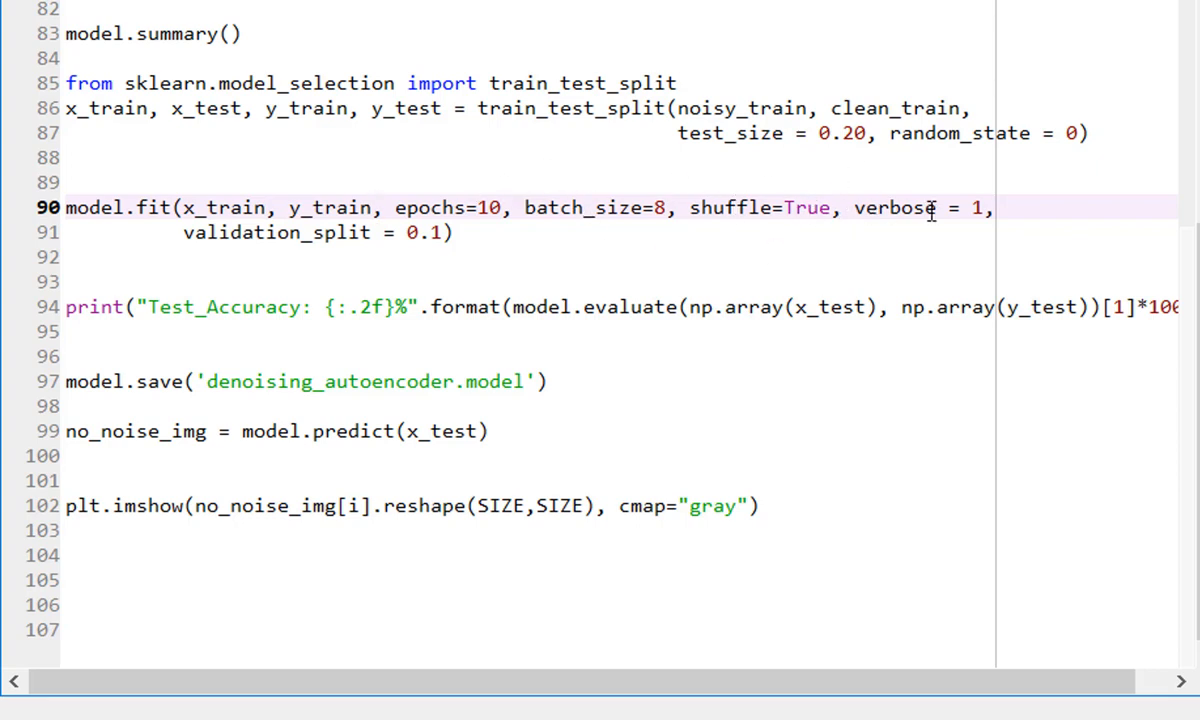
click(385, 208)
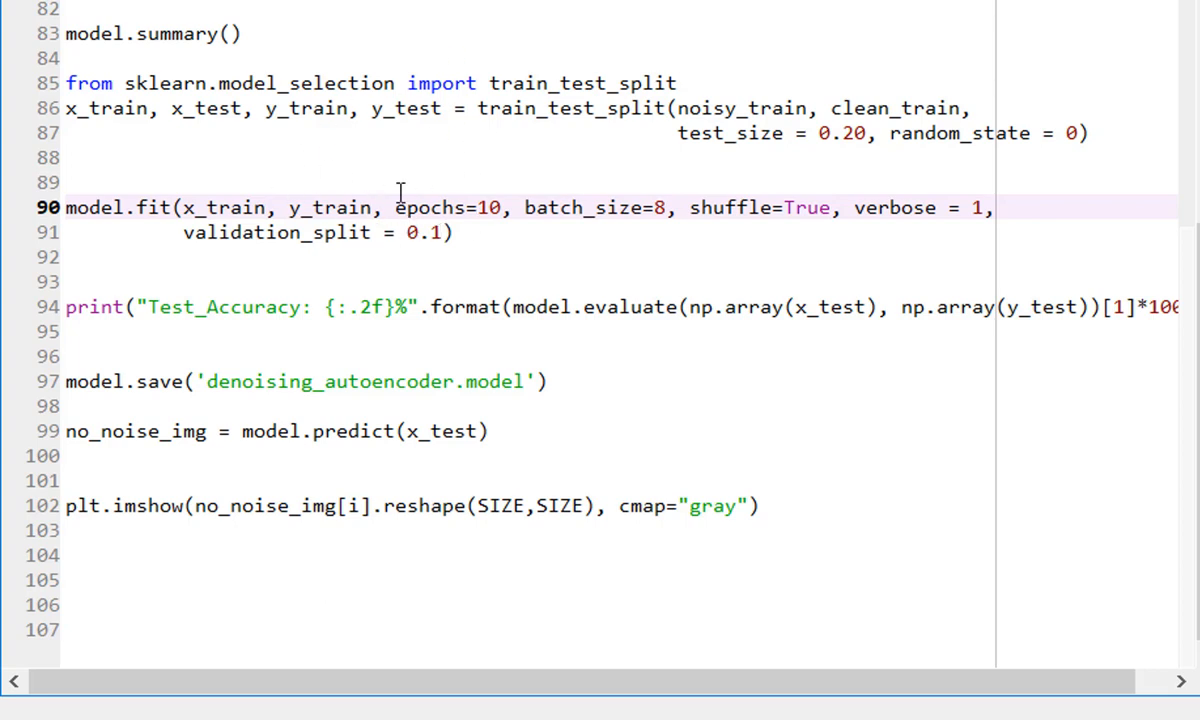
mouse_move(858, 409)
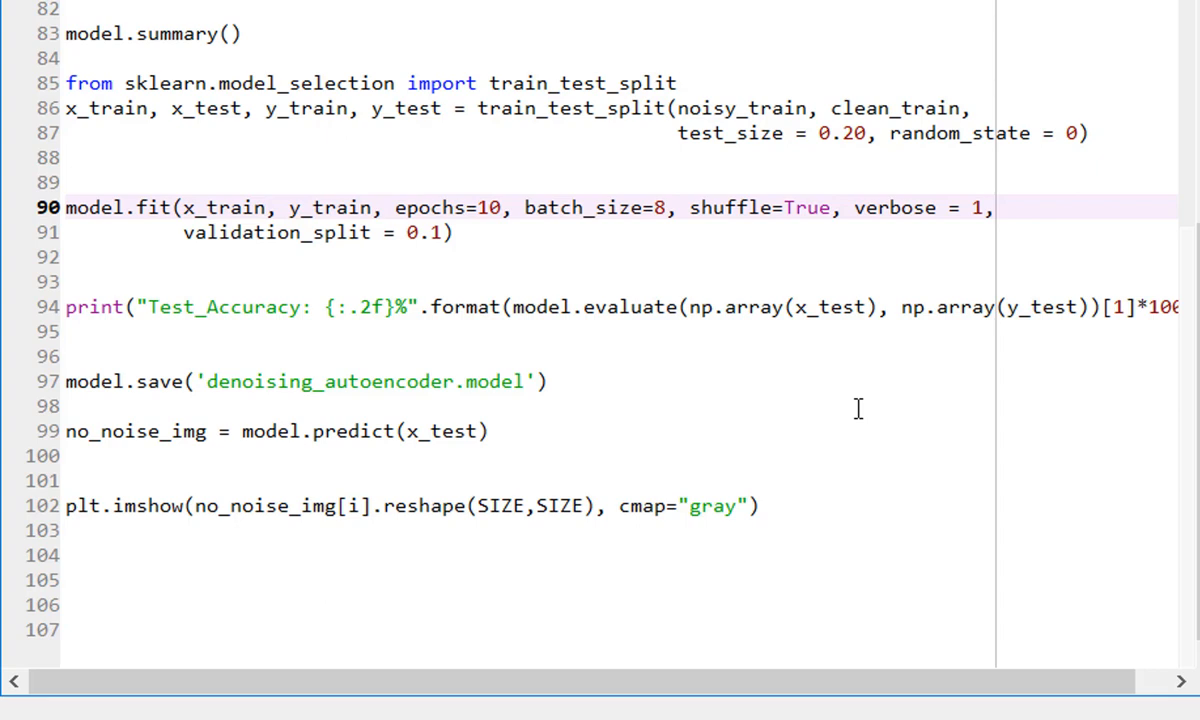
mouse_move(213, 307)
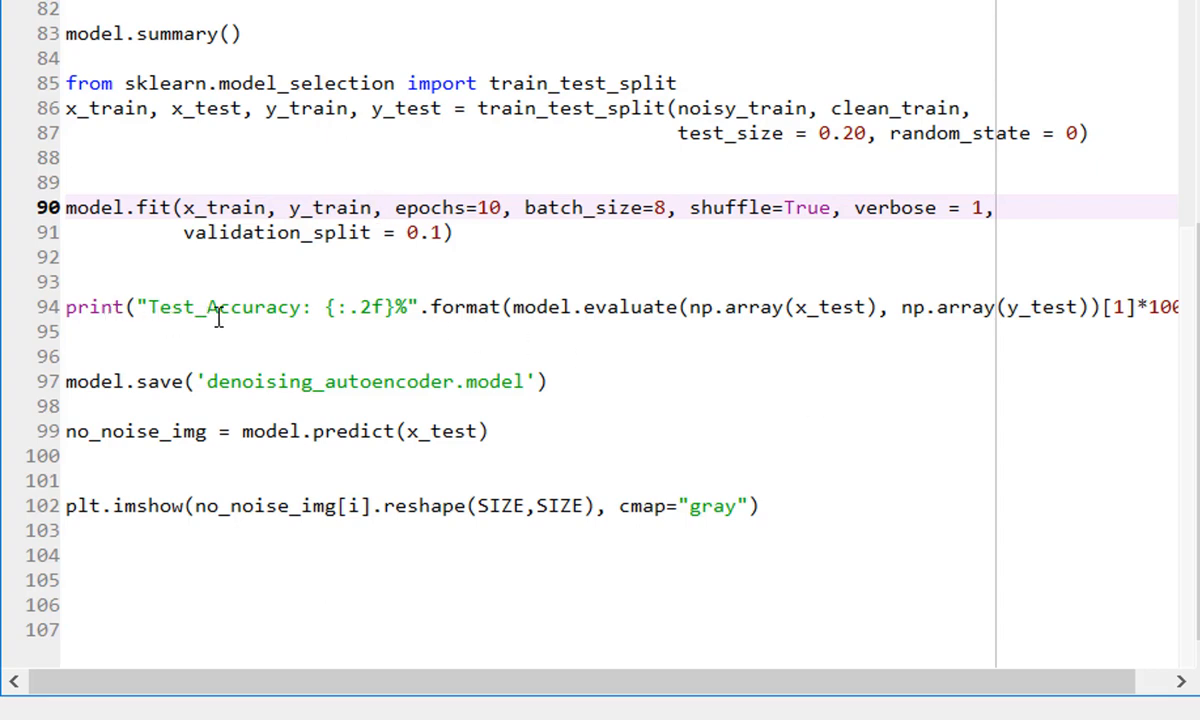
mouse_move(832, 307)
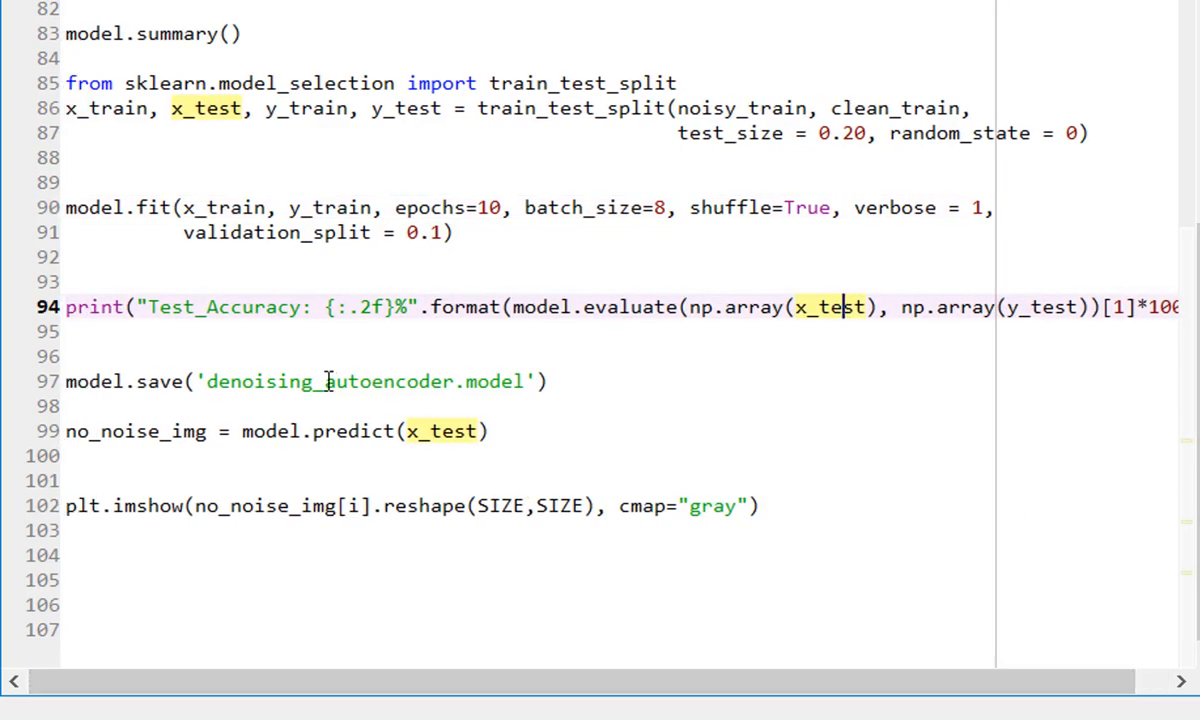
click(322, 381)
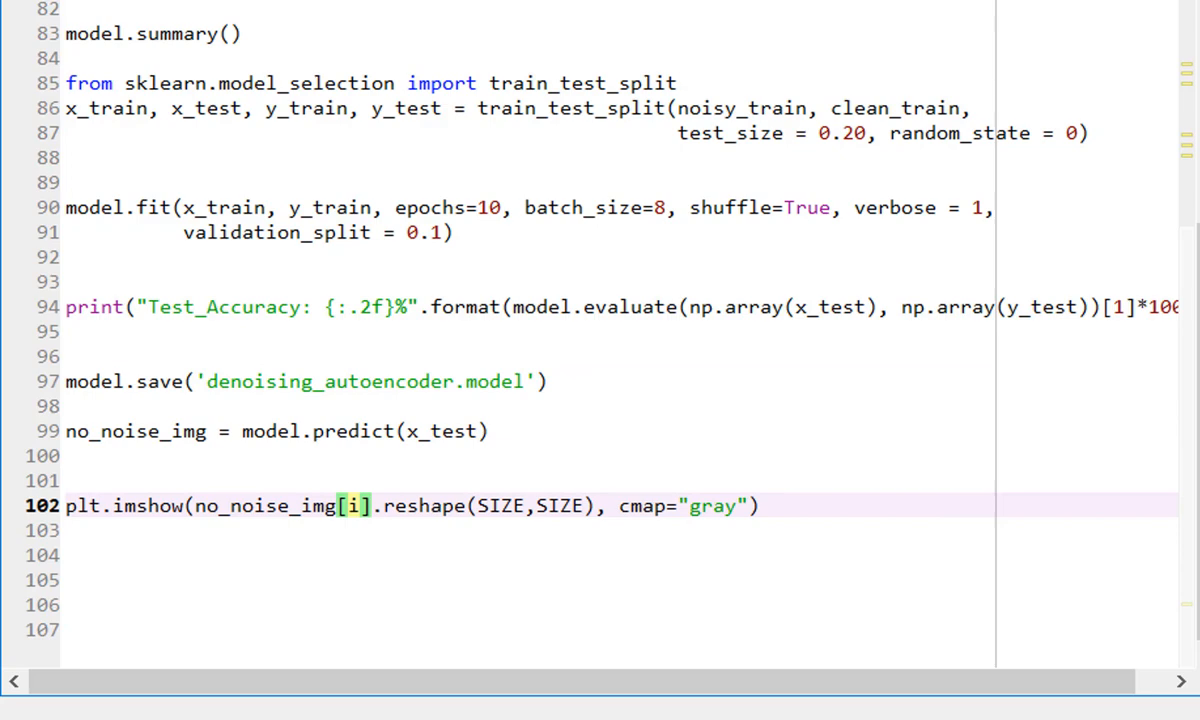
mouse_move(968, 274)
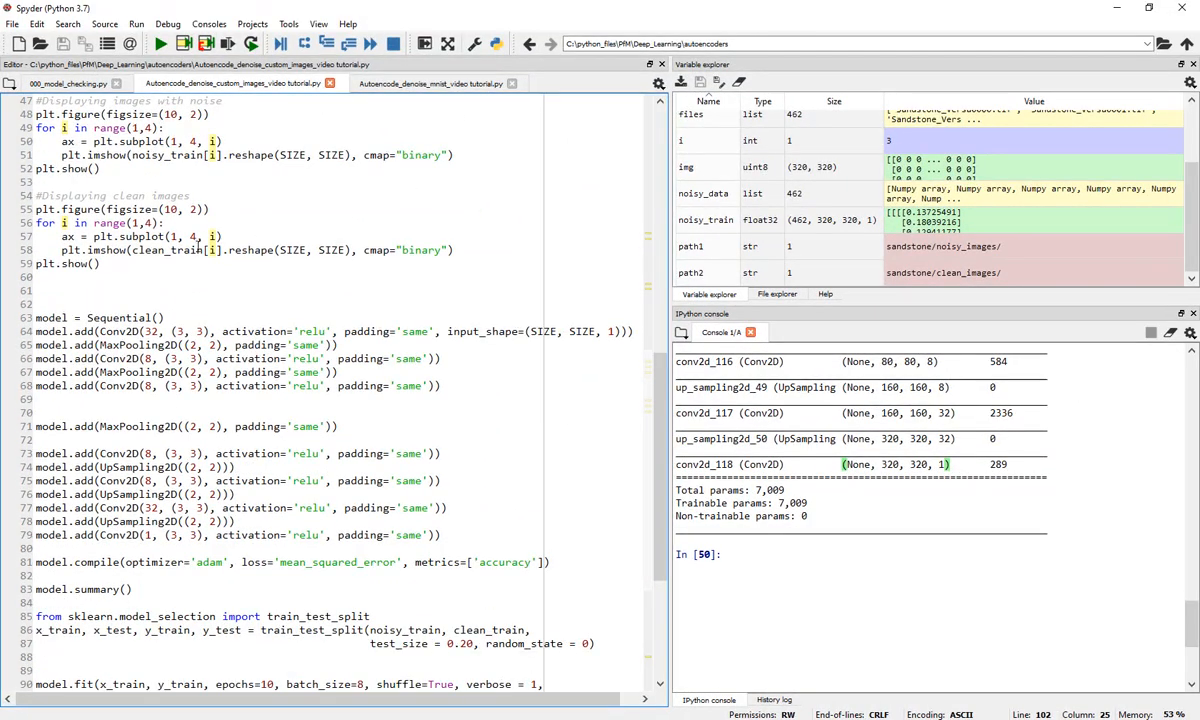
Run the whole file, training 10 epochs and plotting a denoised sandstone image
scroll(down, 3)
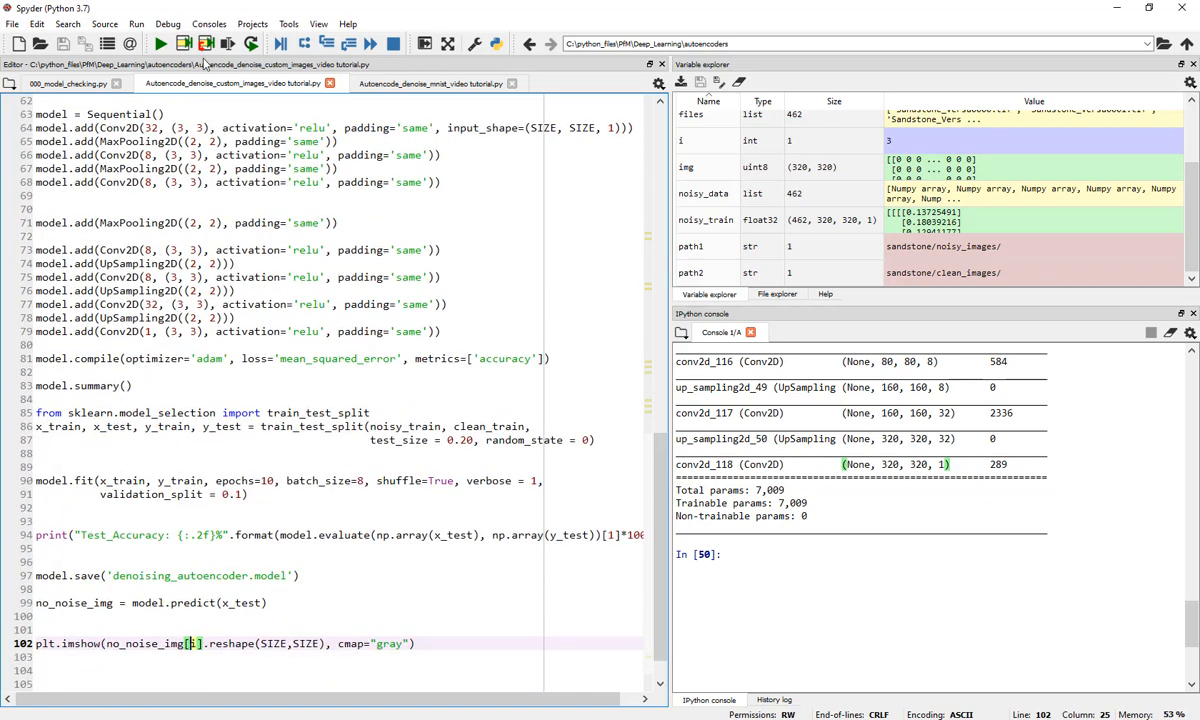
click(158, 42)
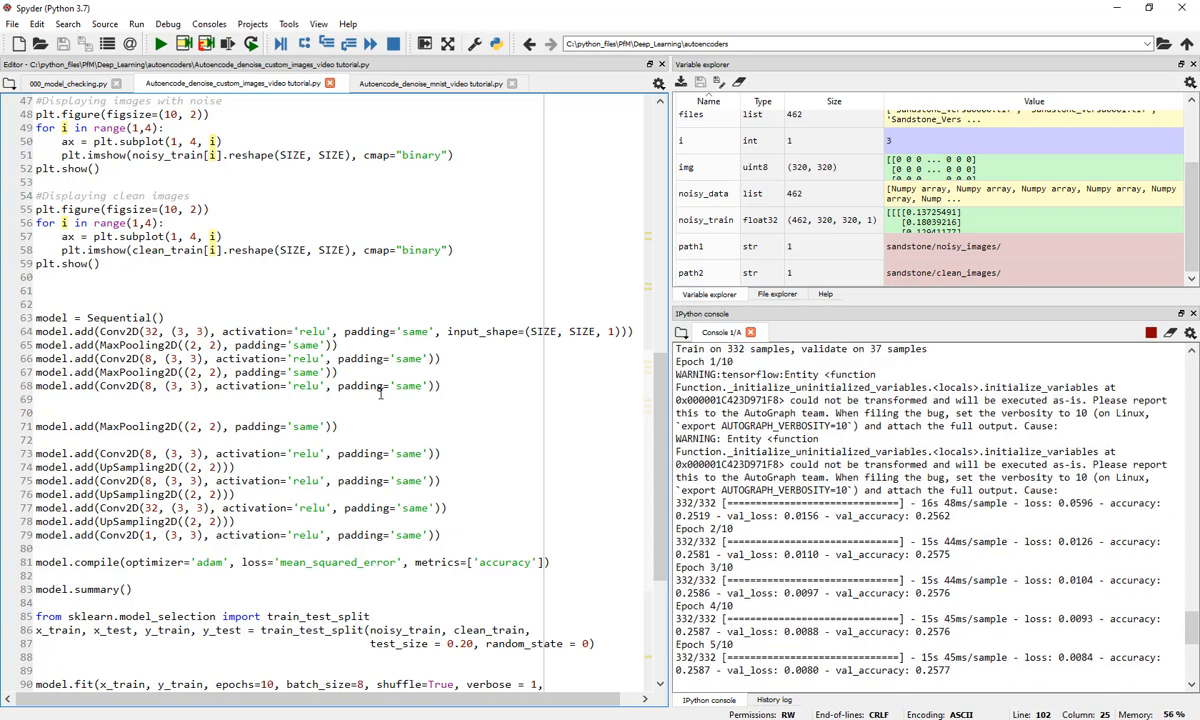
scroll(down, 3)
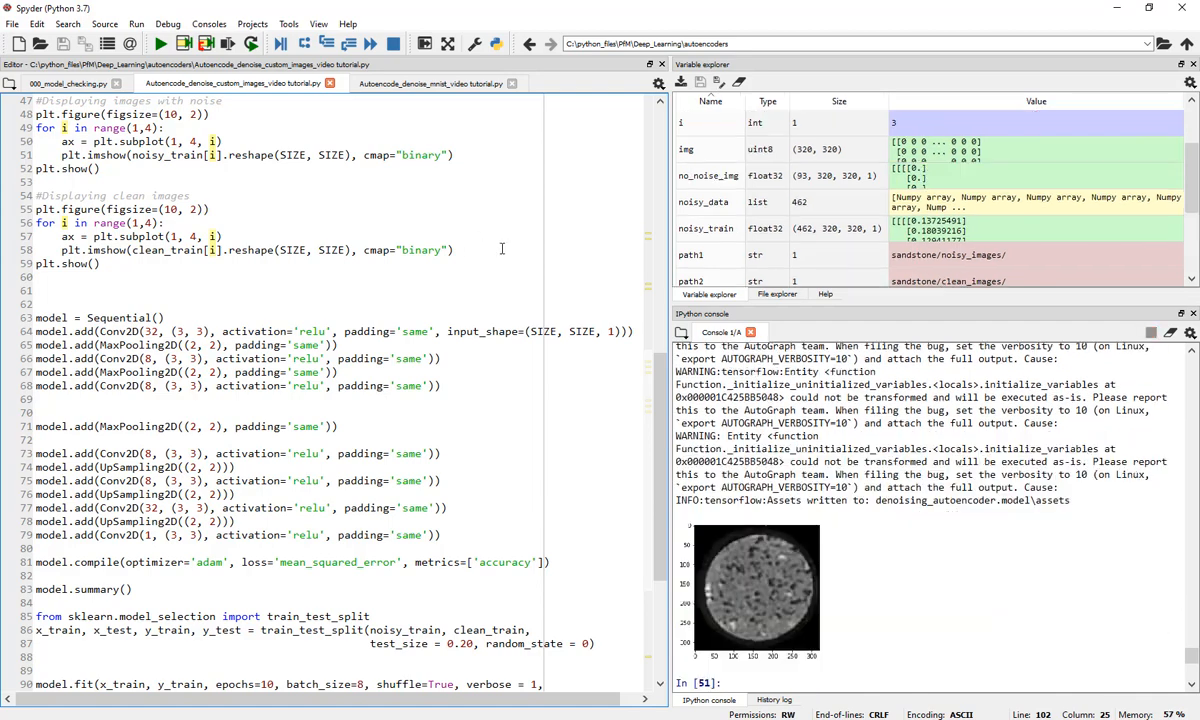
mouse_move(868, 551)
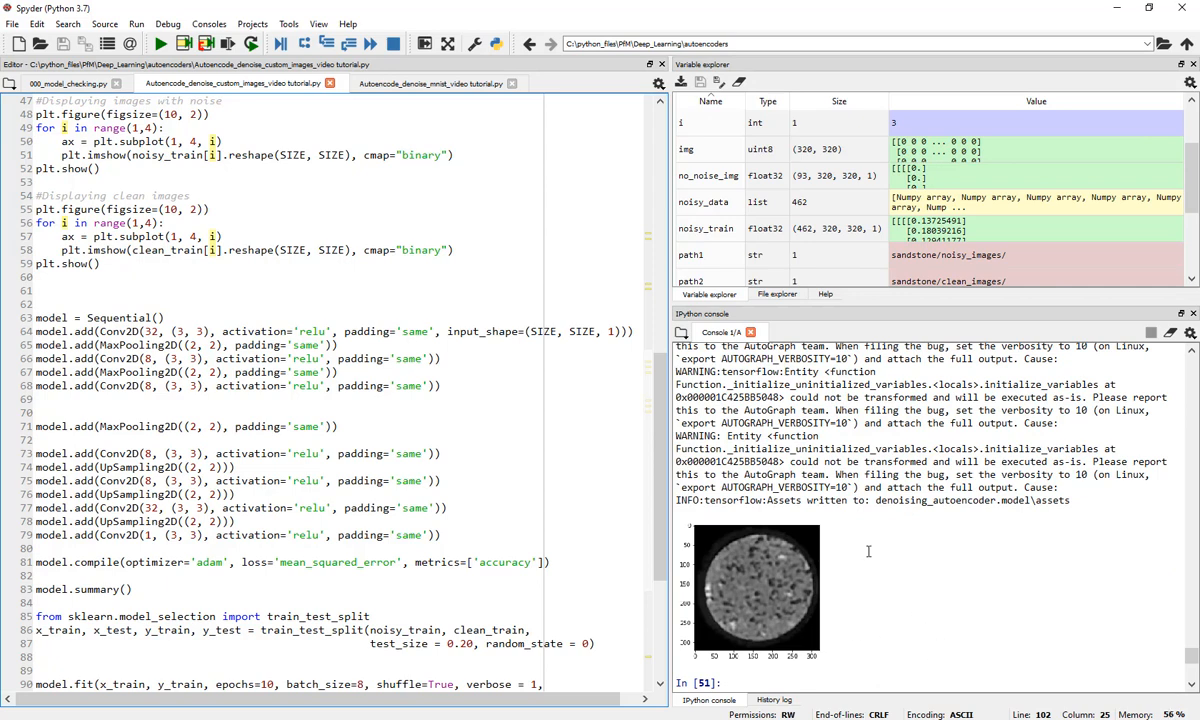
mouse_move(1133, 663)
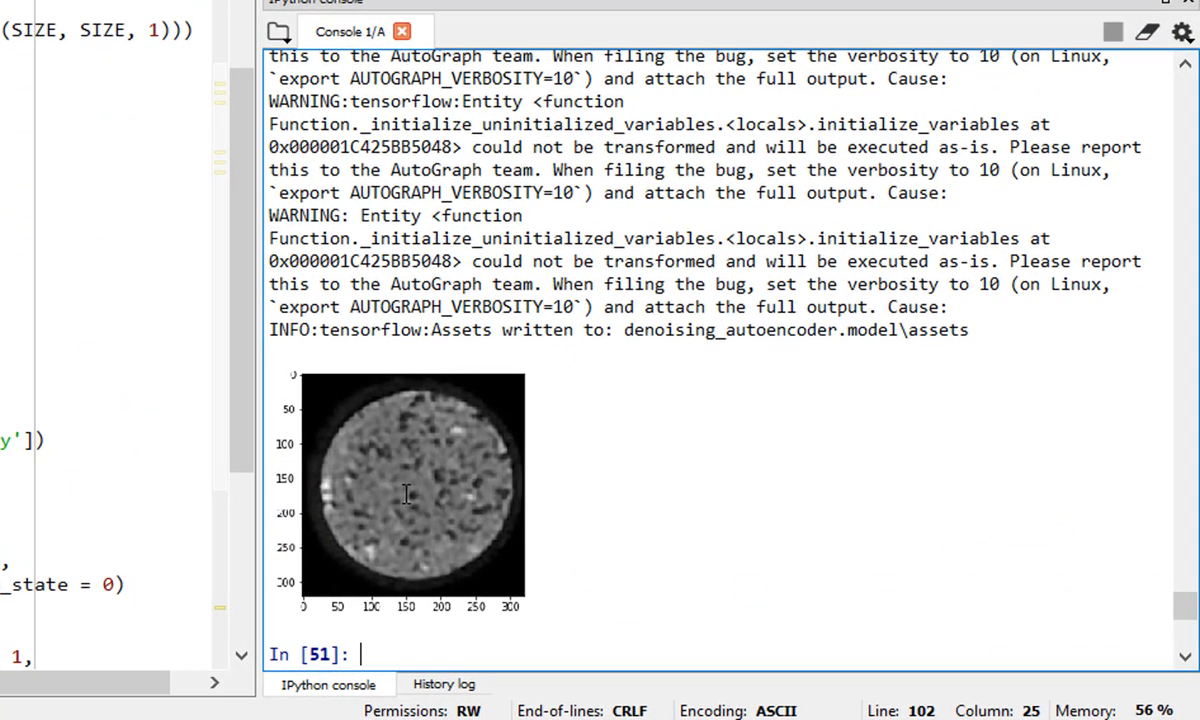
mouse_move(791, 523)
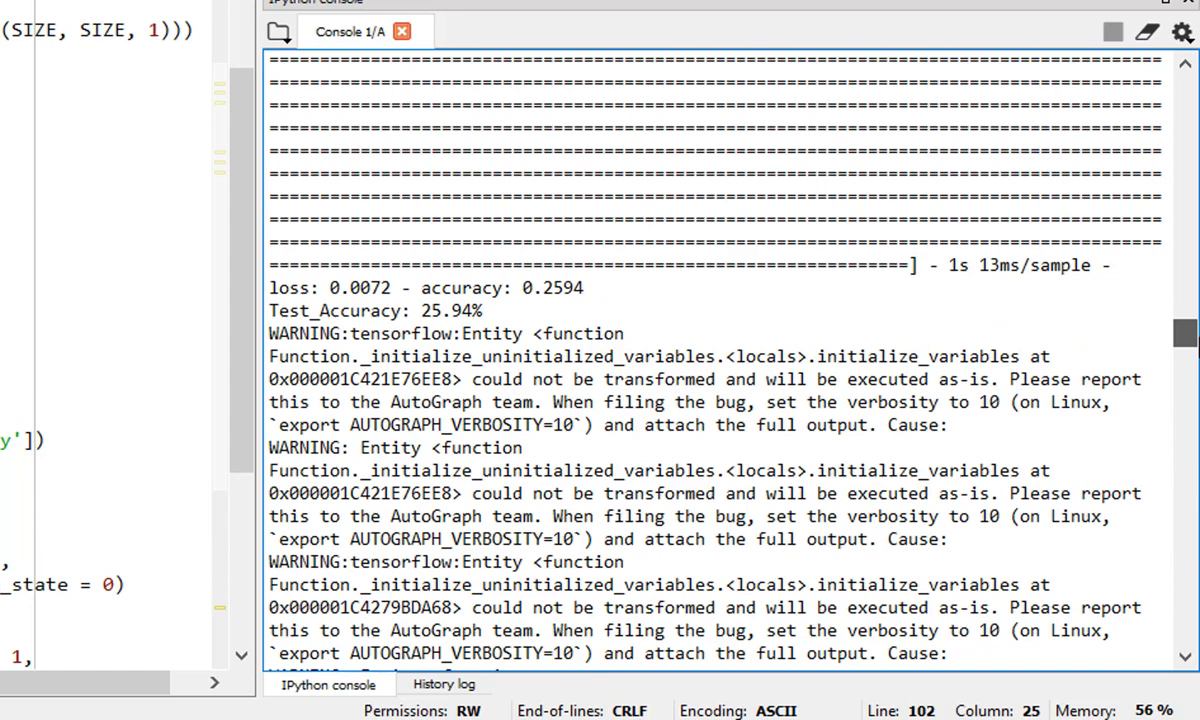
scroll(down, 3)
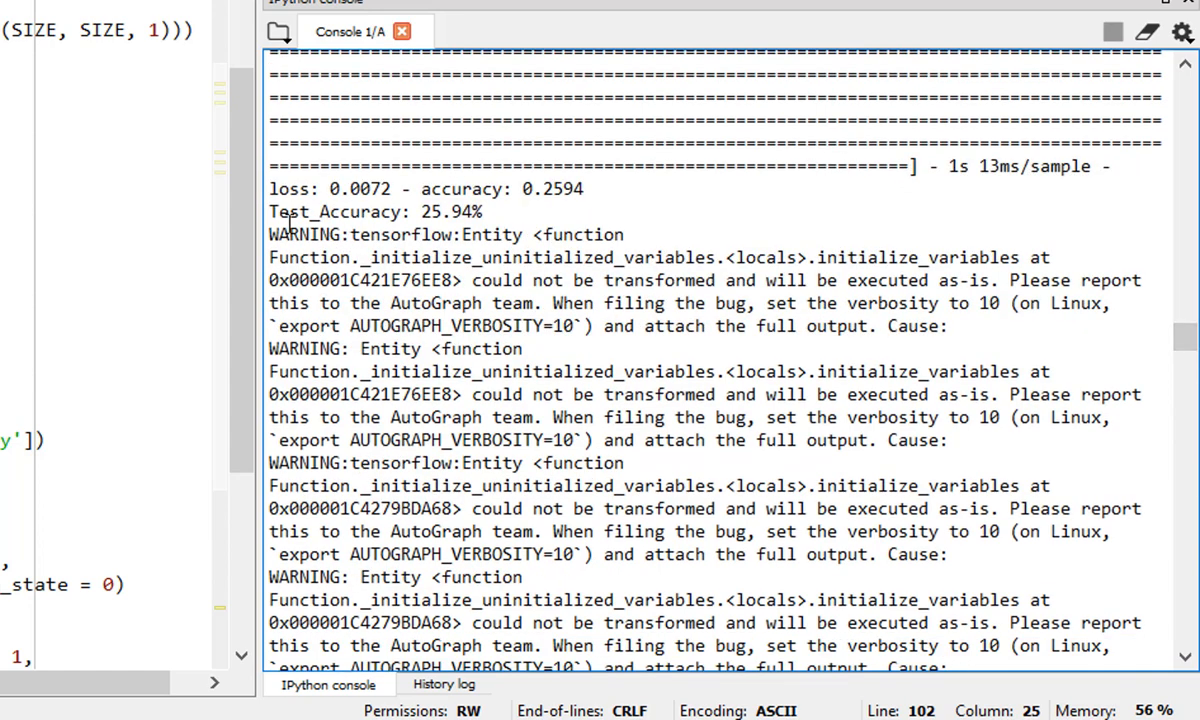
mouse_move(501, 211)
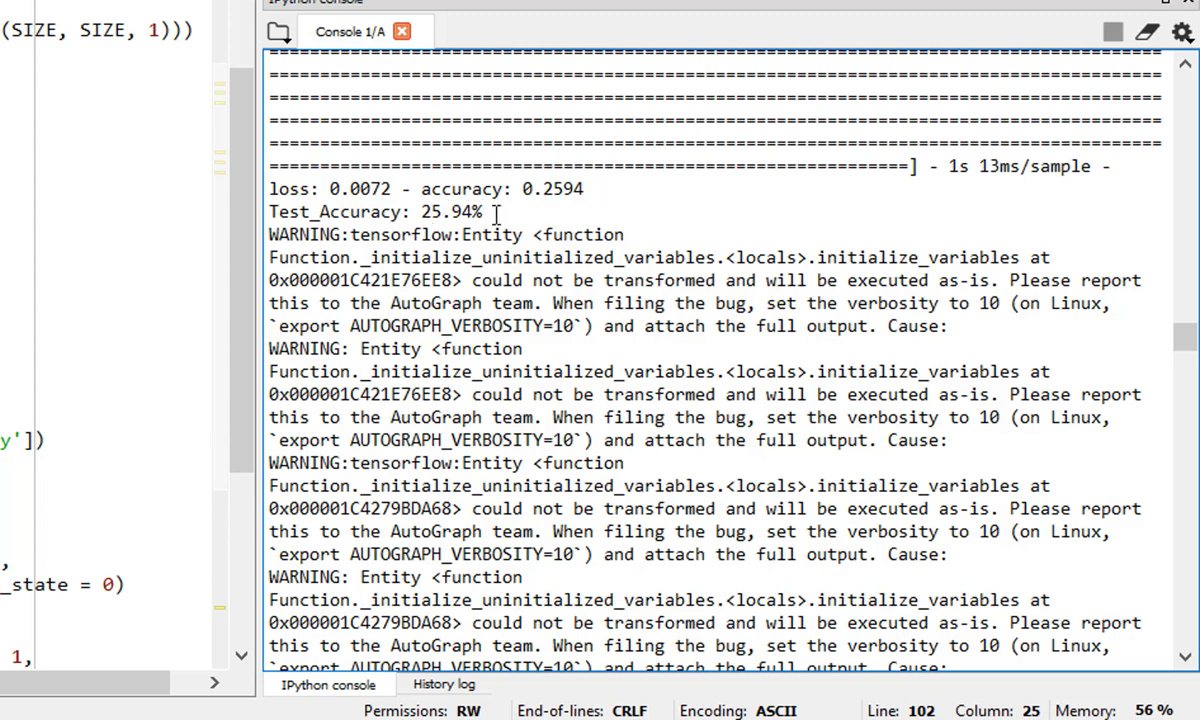
mouse_move(610, 296)
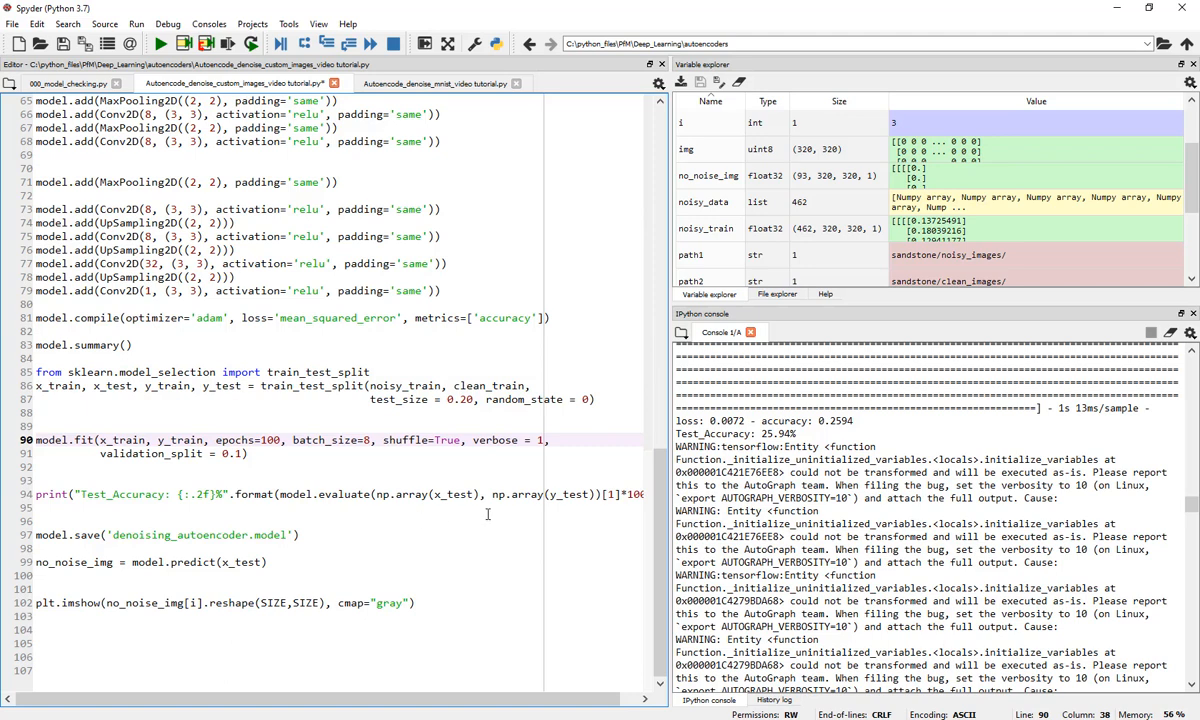
mouse_move(495, 505)
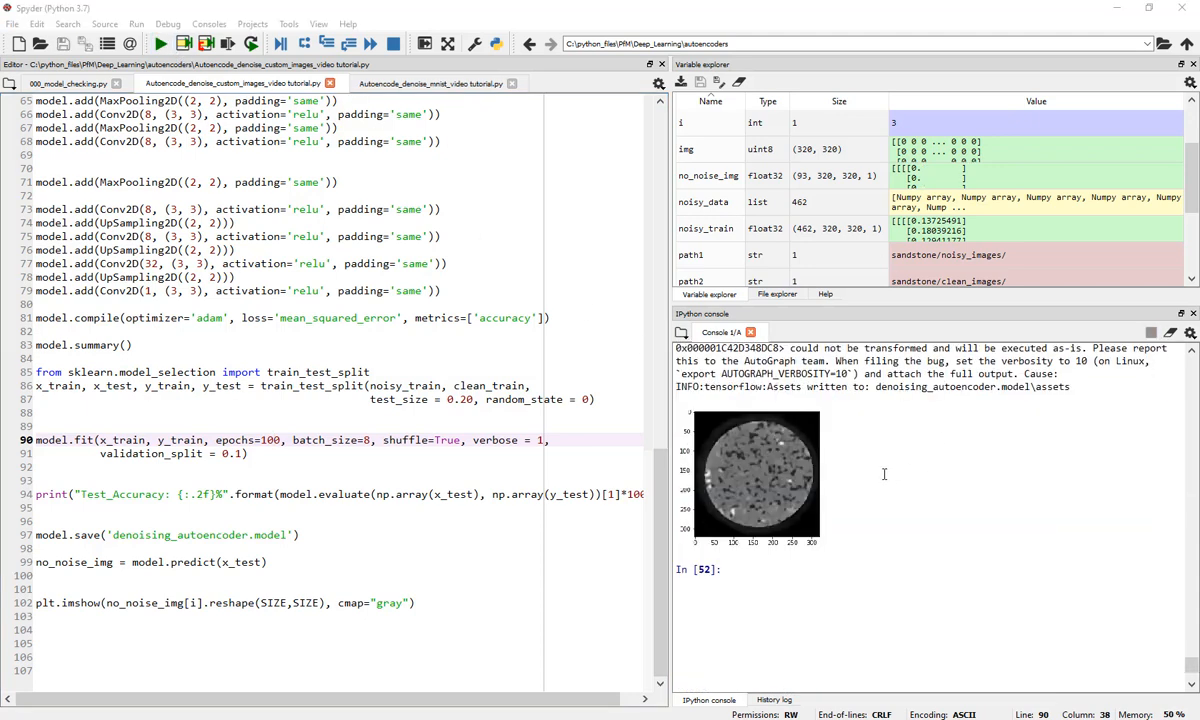
mouse_move(950, 503)
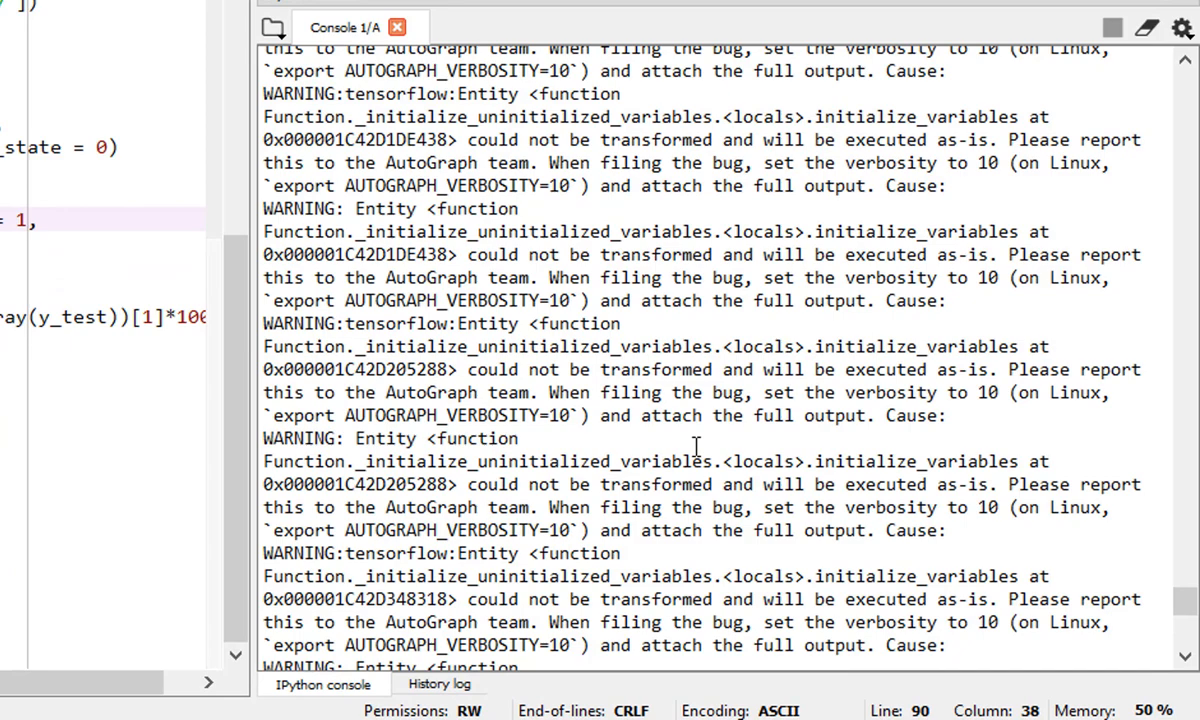
scroll(down, 3)
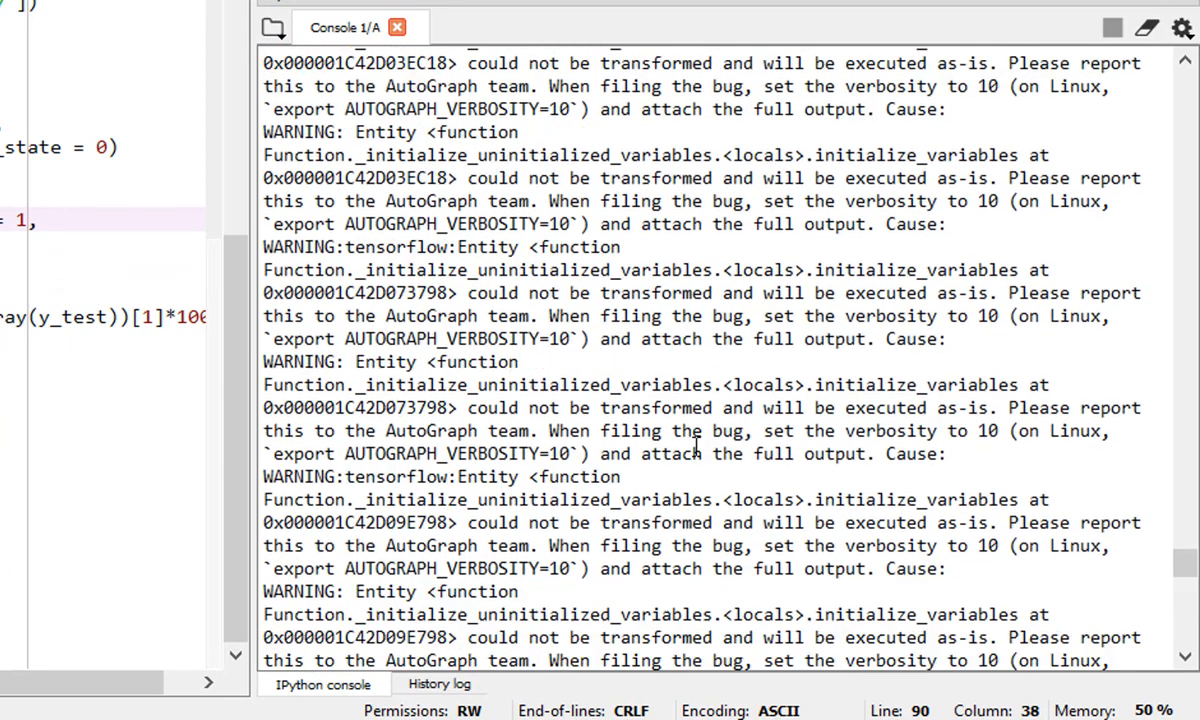
scroll(down, 3)
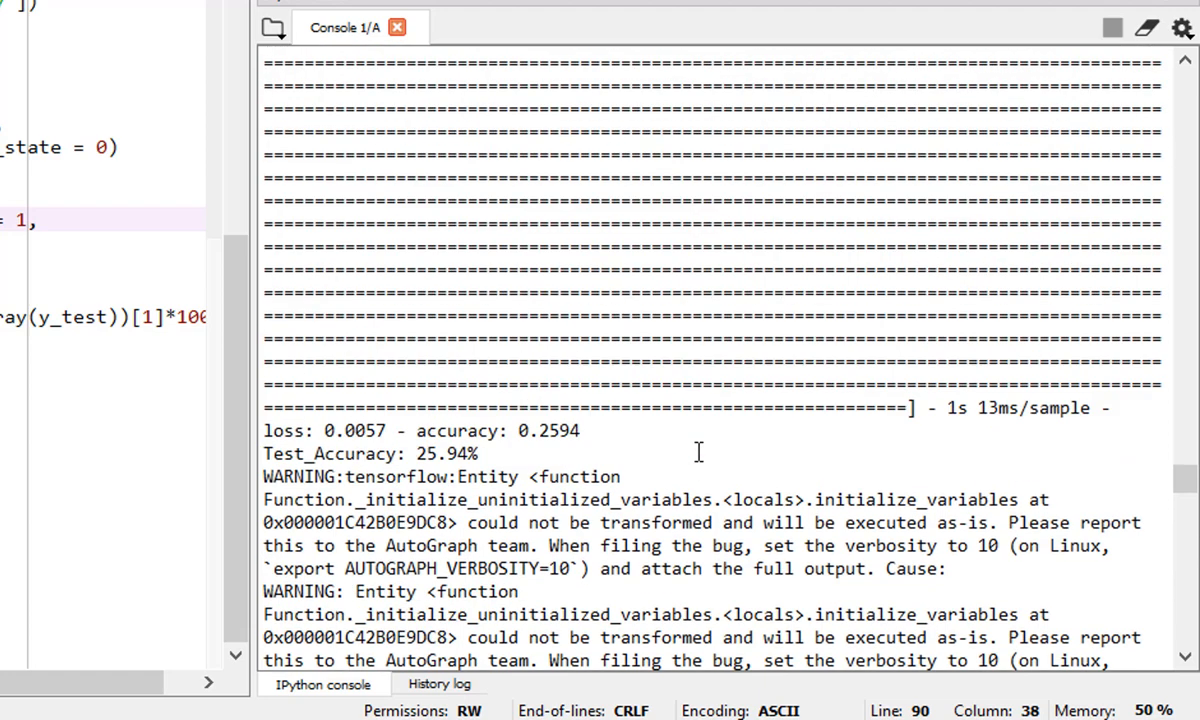
scroll(down, 3)
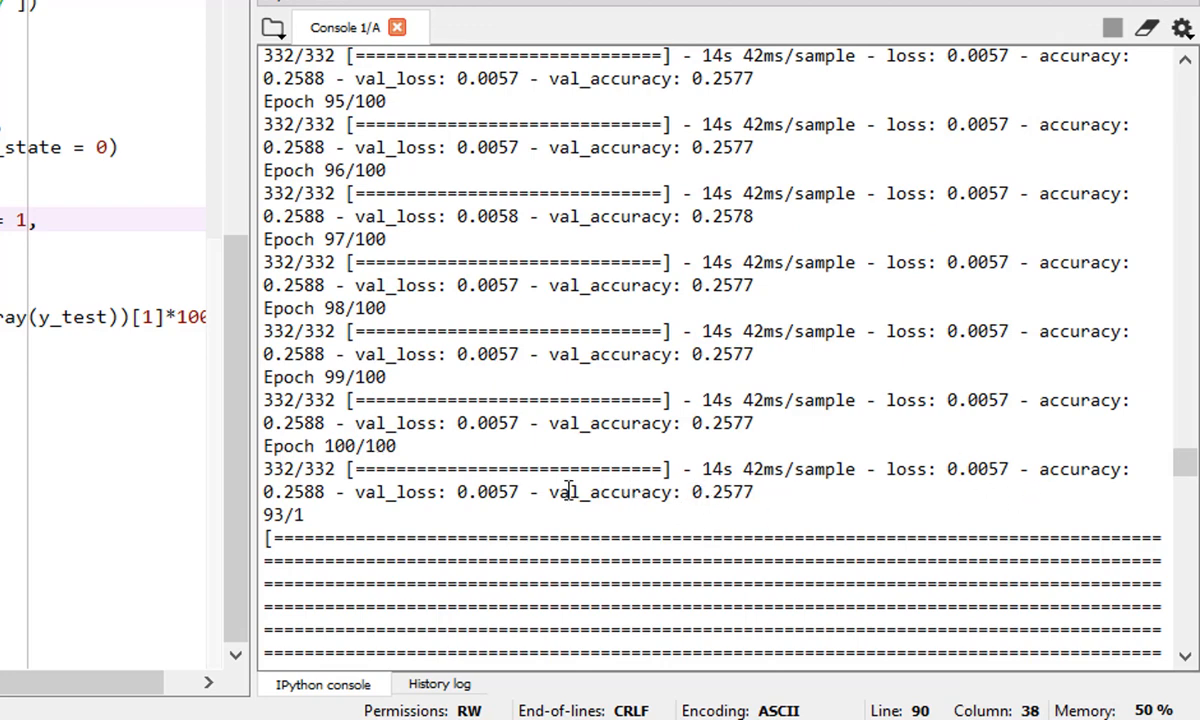
double_click(731, 492)
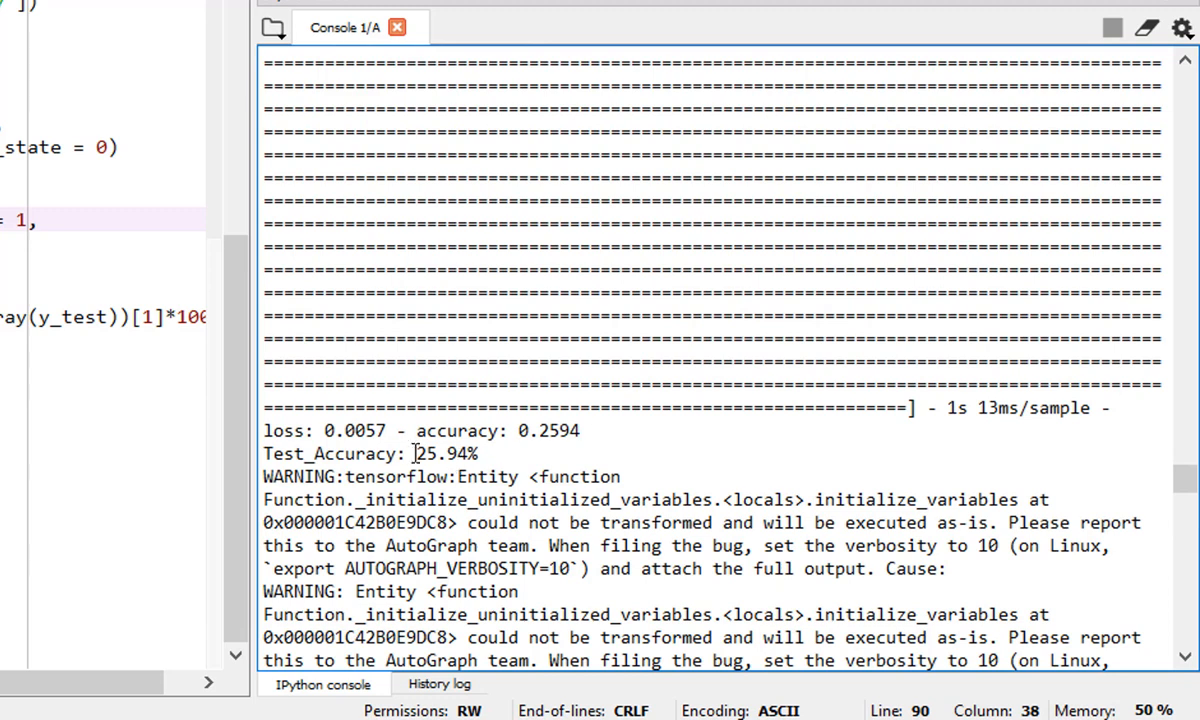
mouse_move(510, 456)
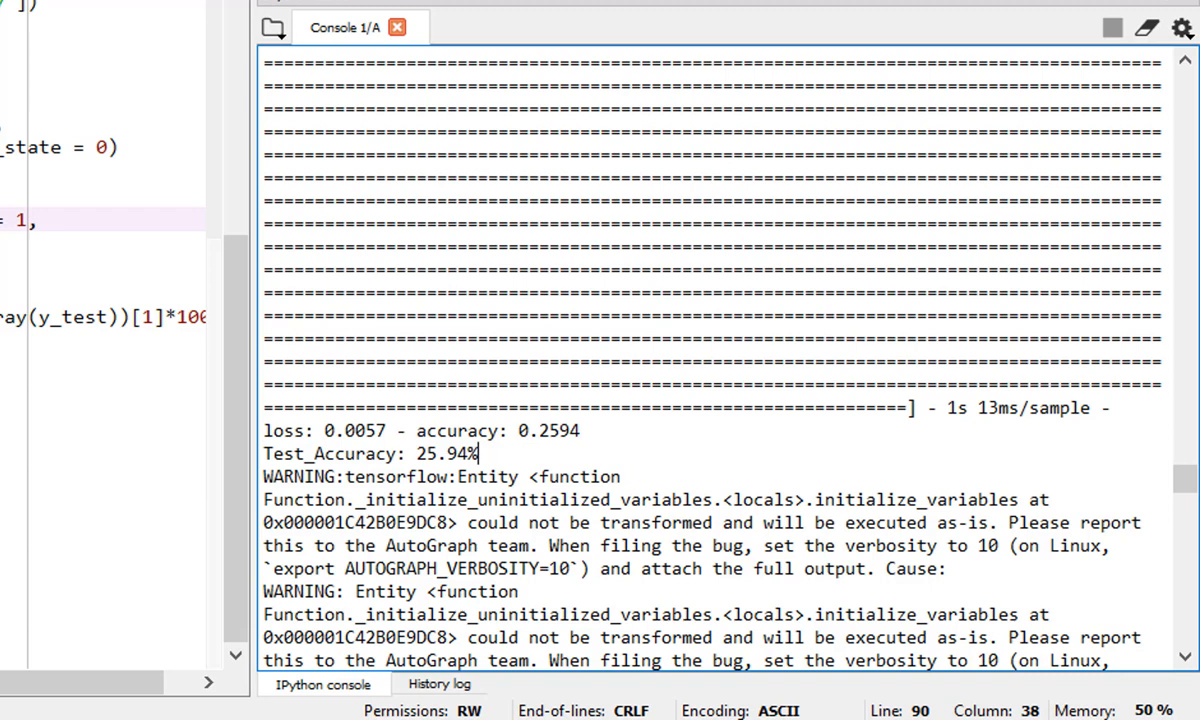
mouse_move(408, 456)
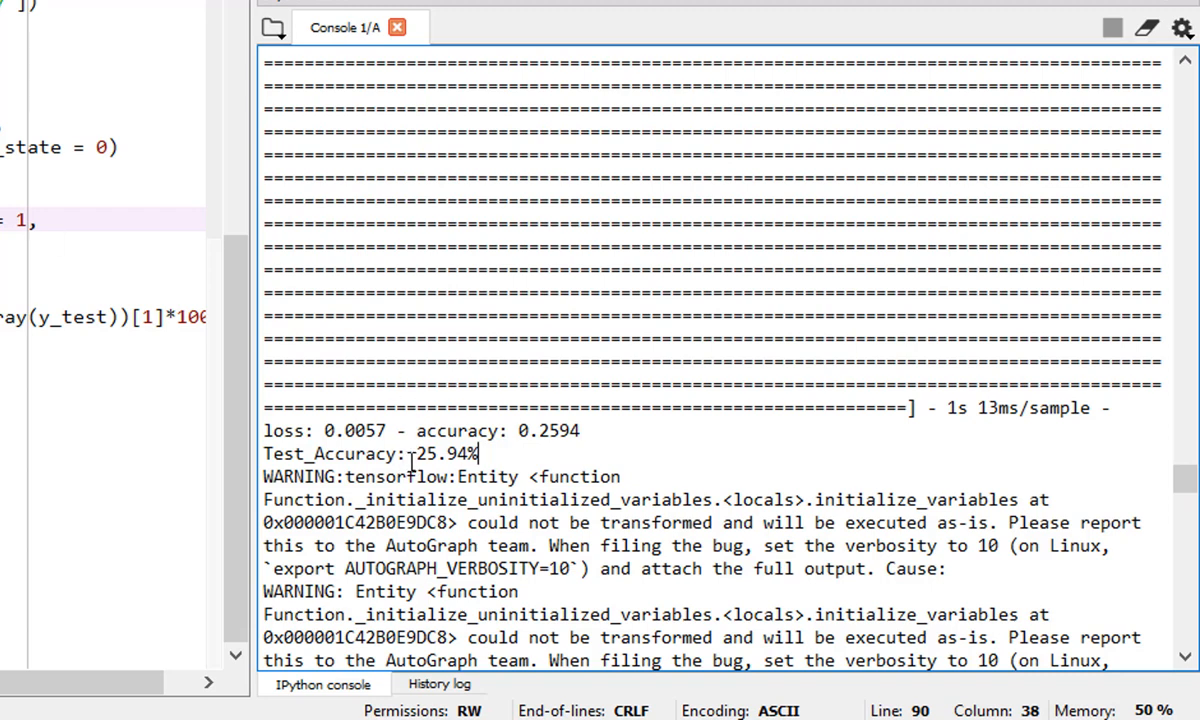
mouse_move(490, 455)
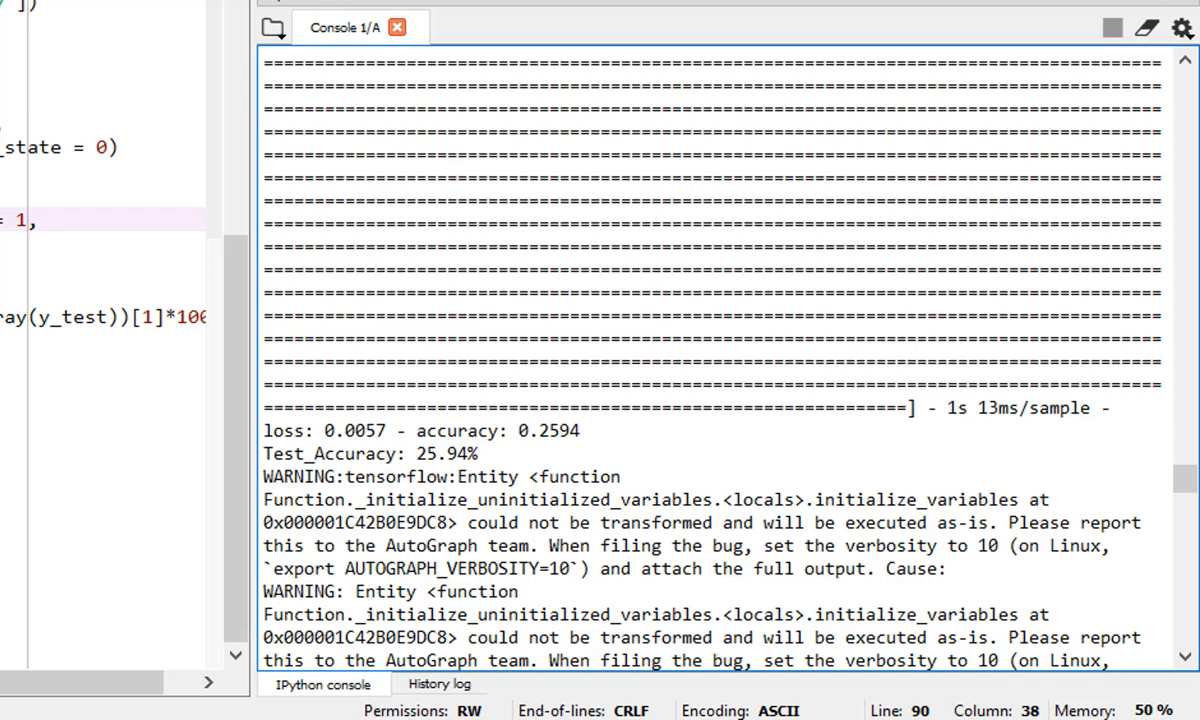
mouse_move(426, 454)
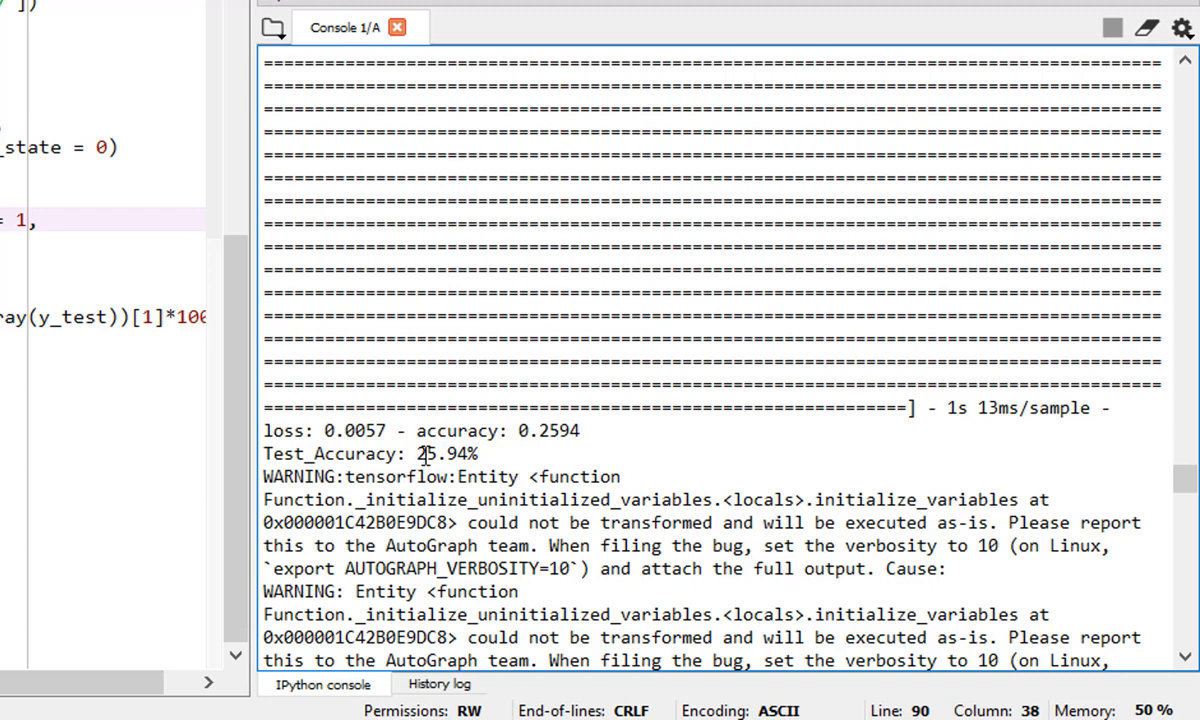
mouse_move(532, 439)
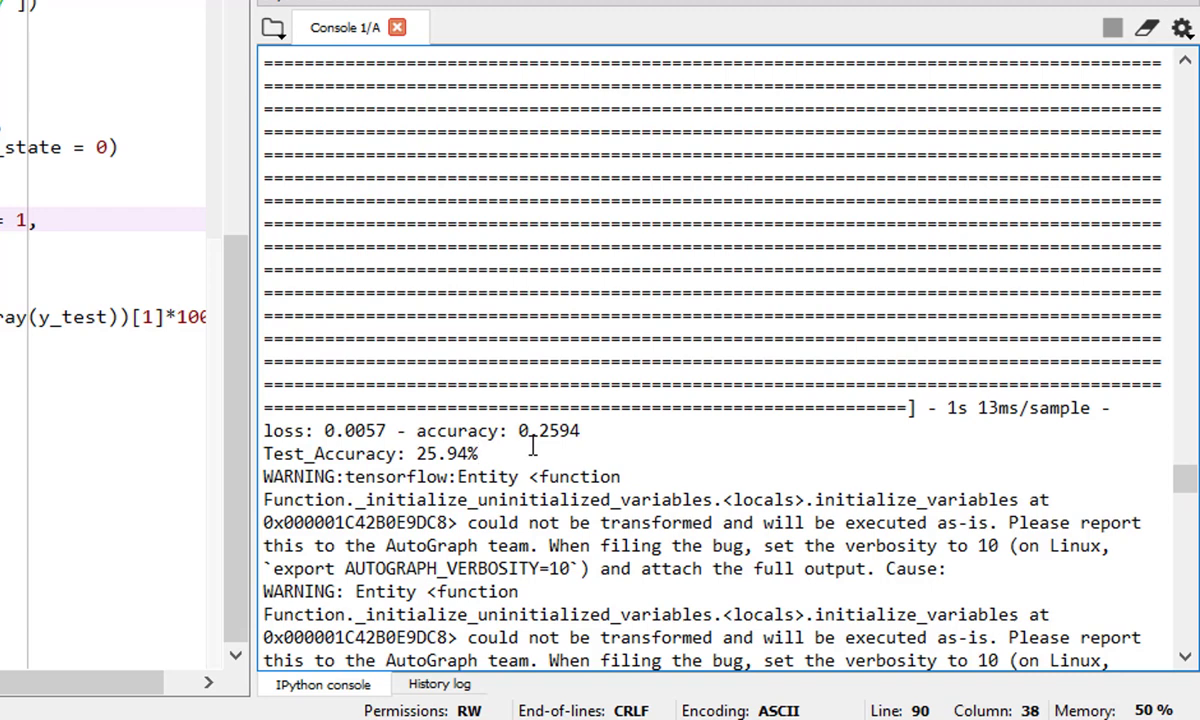